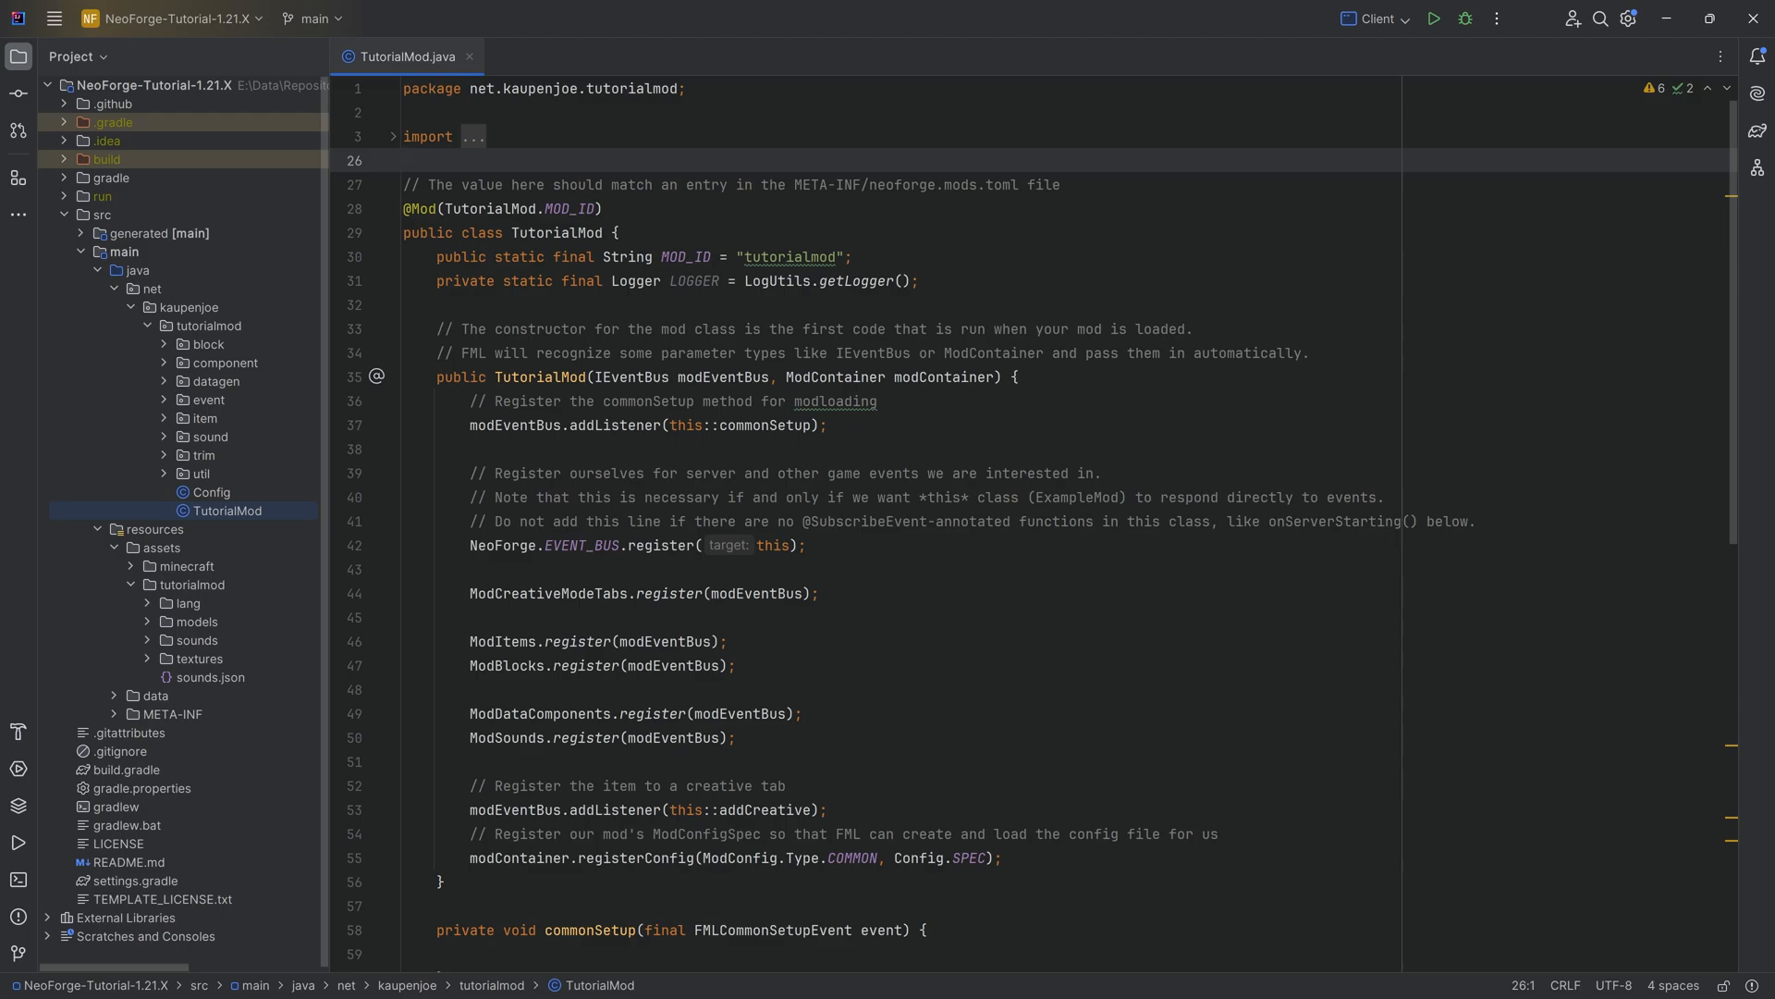
Step: Create an 'effect' package under tutorialmod and start new ModEffects and SlimeyEffect classes in it
click(189, 307)
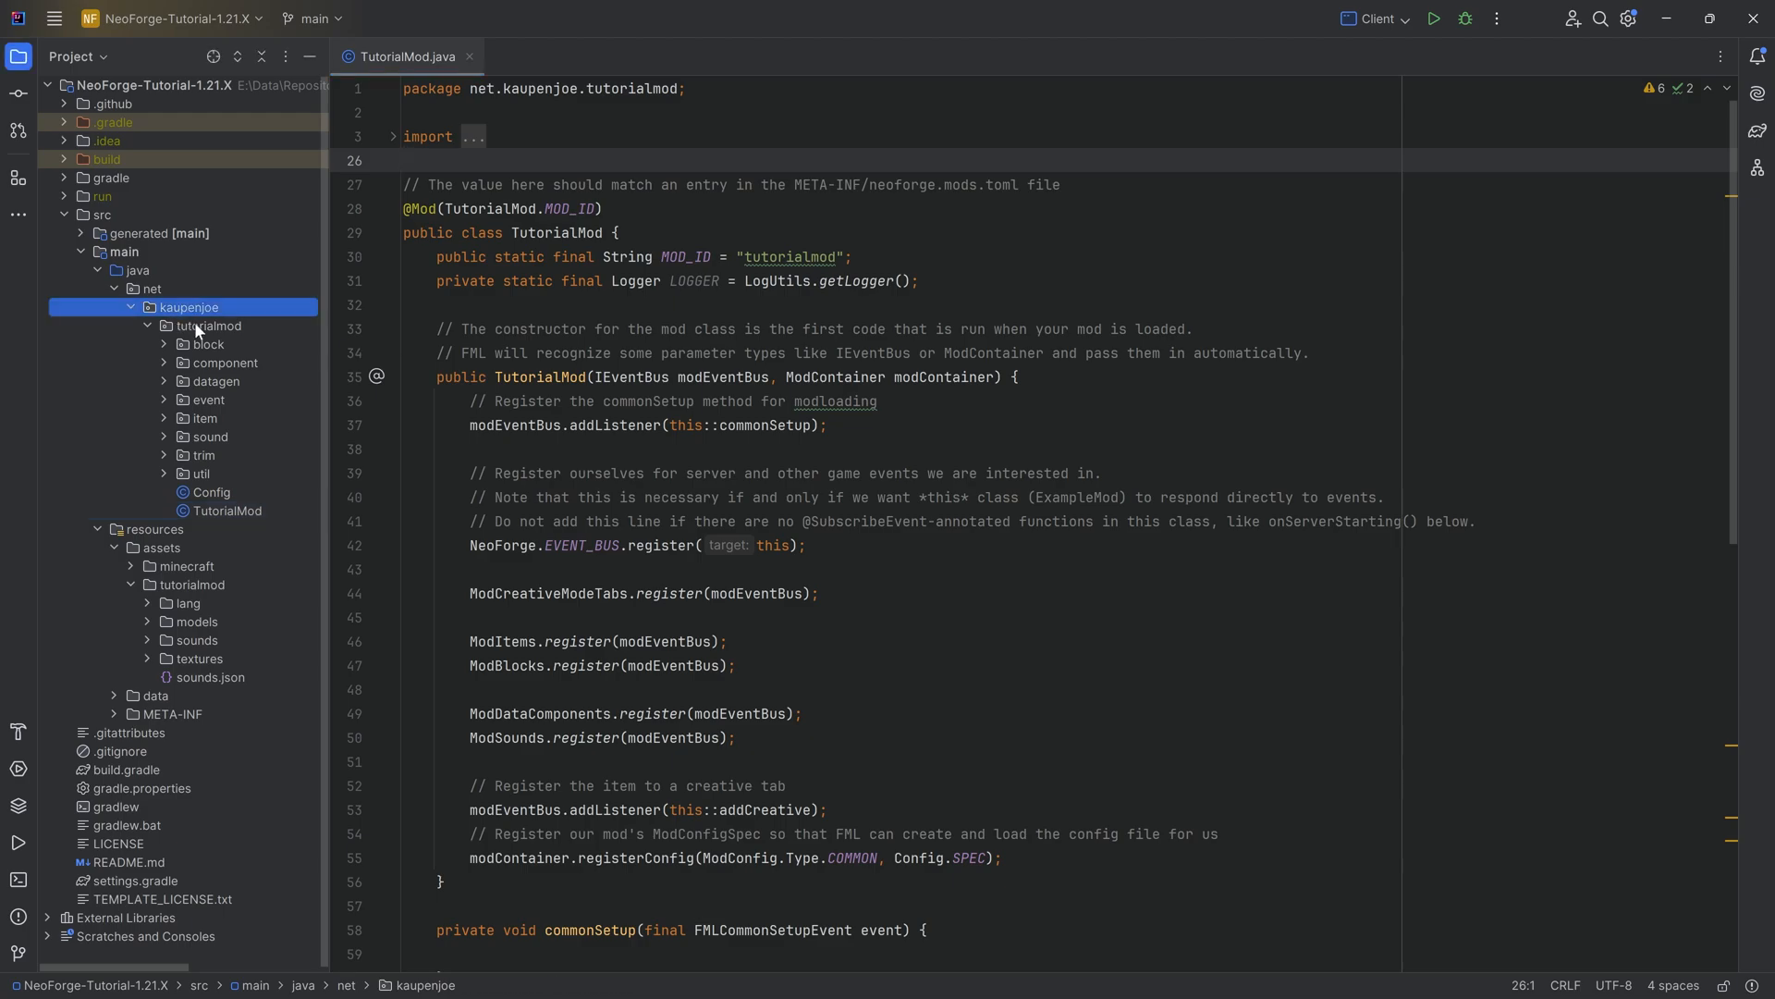
click(207, 325)
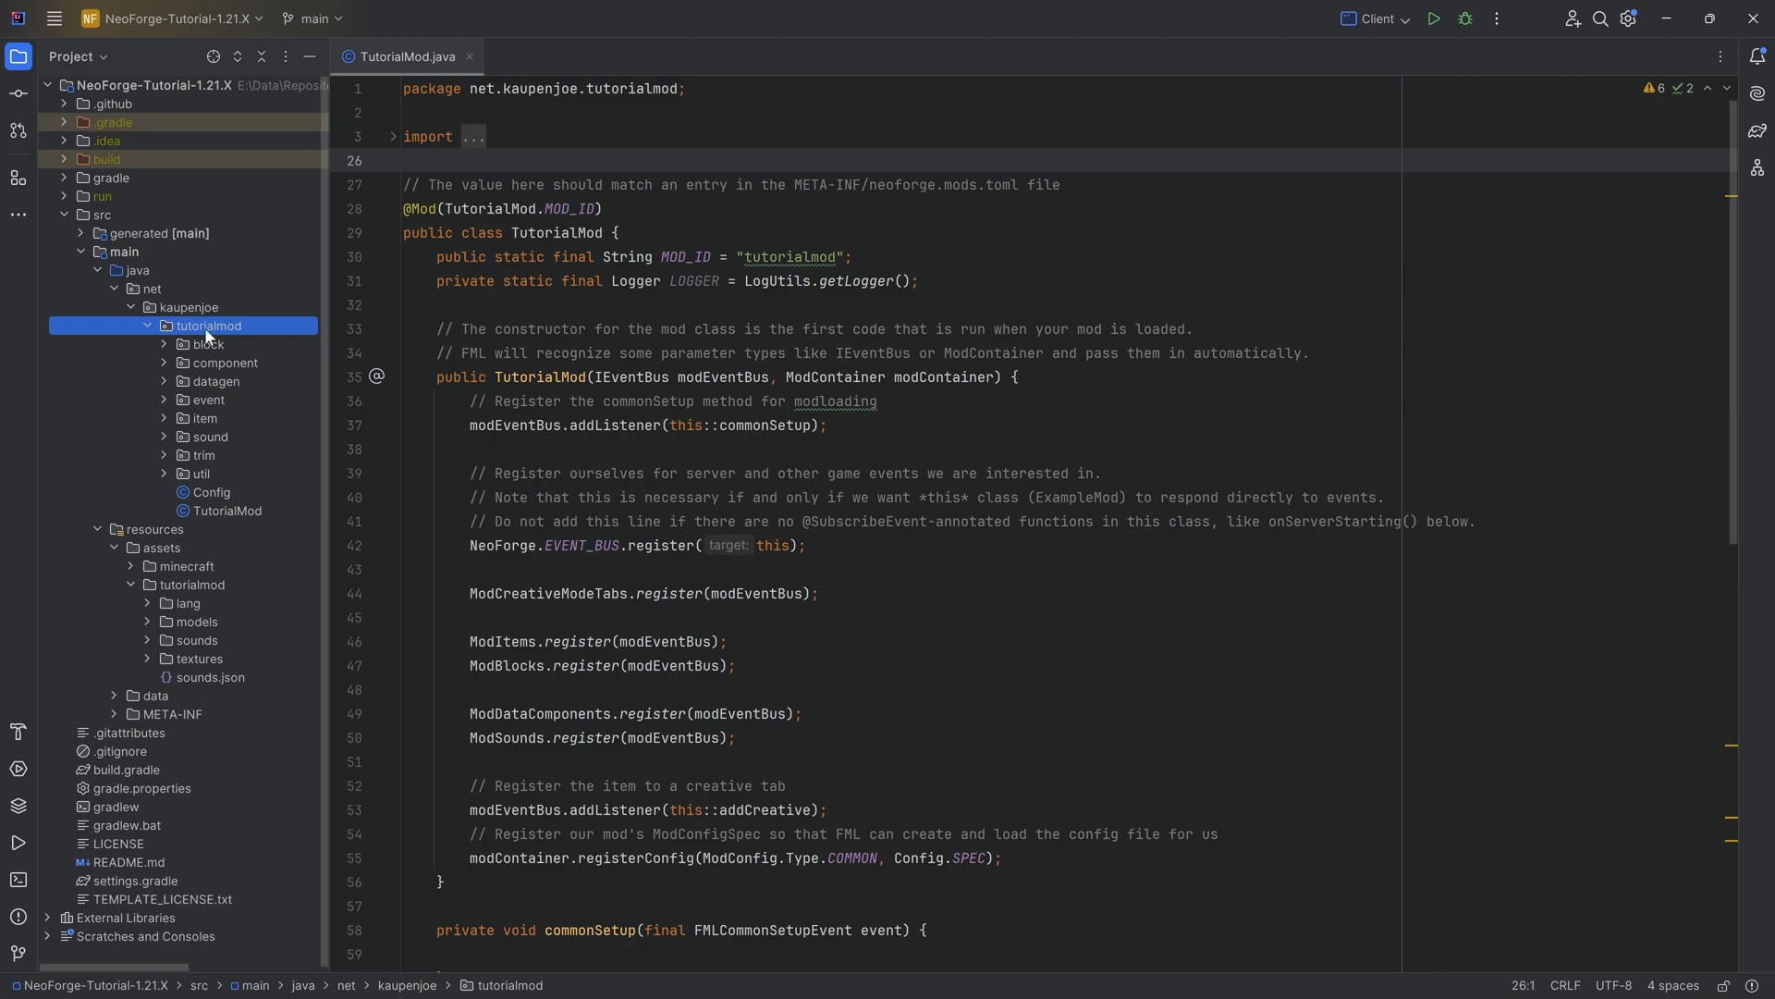
right_click(207, 325)
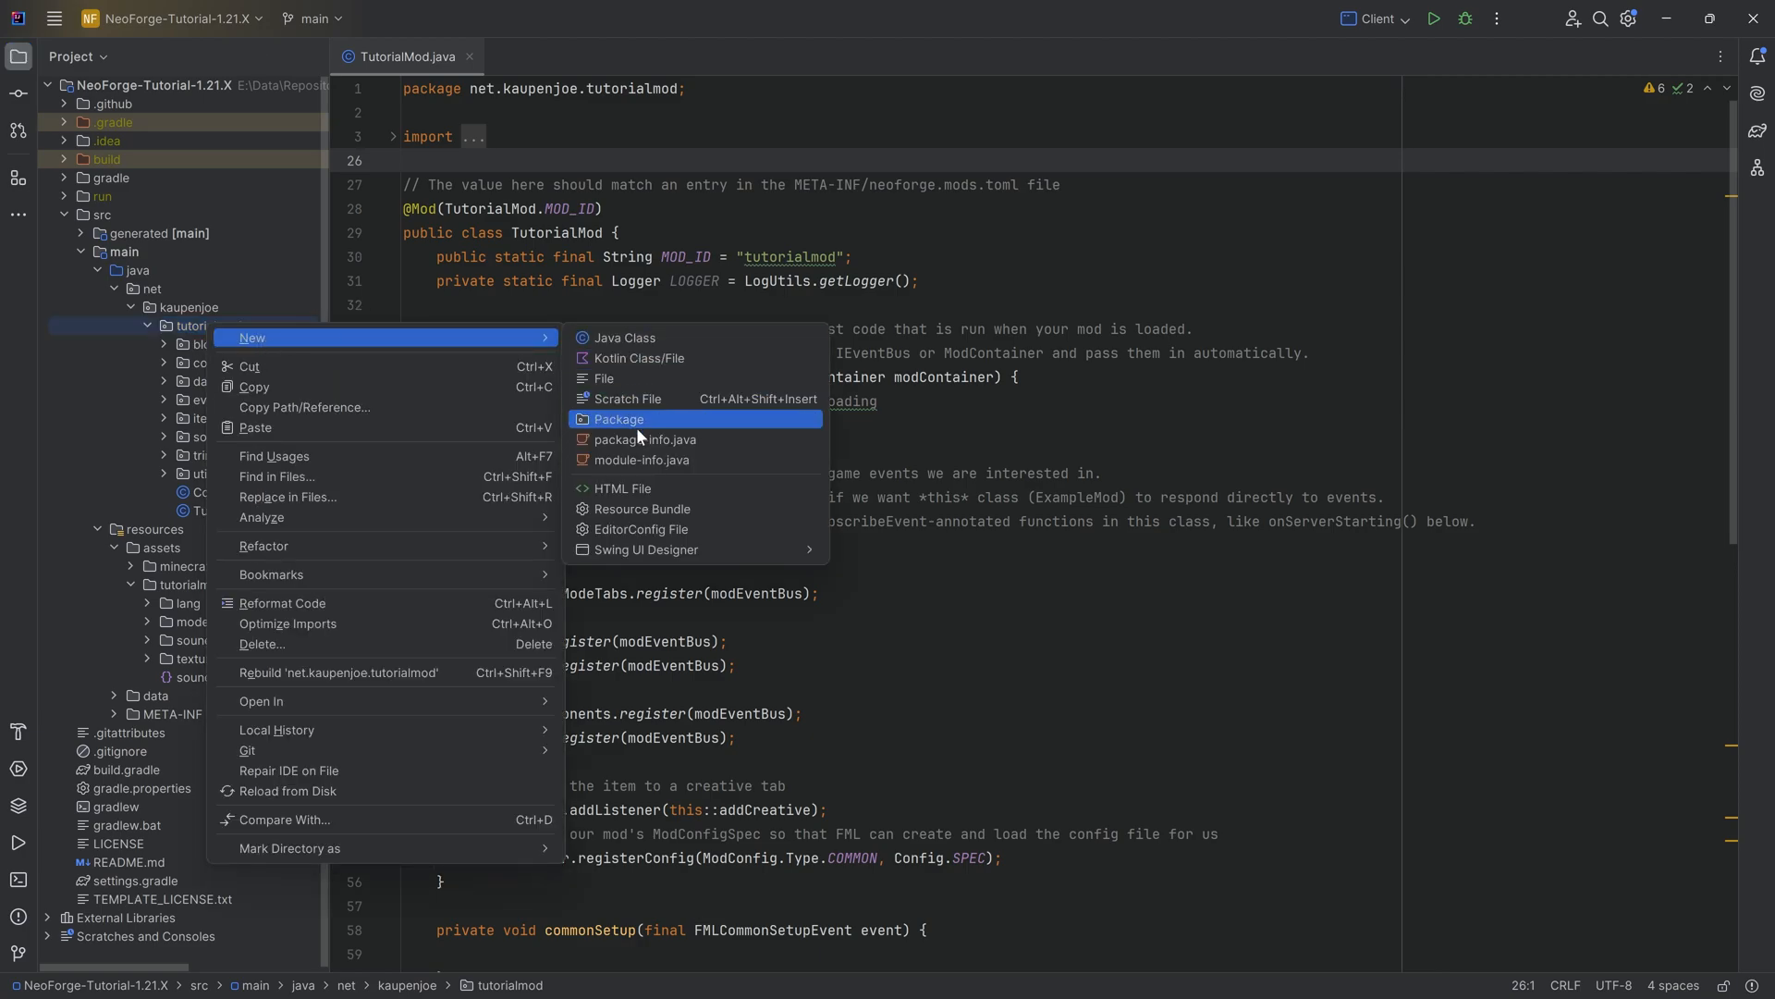
click(618, 417)
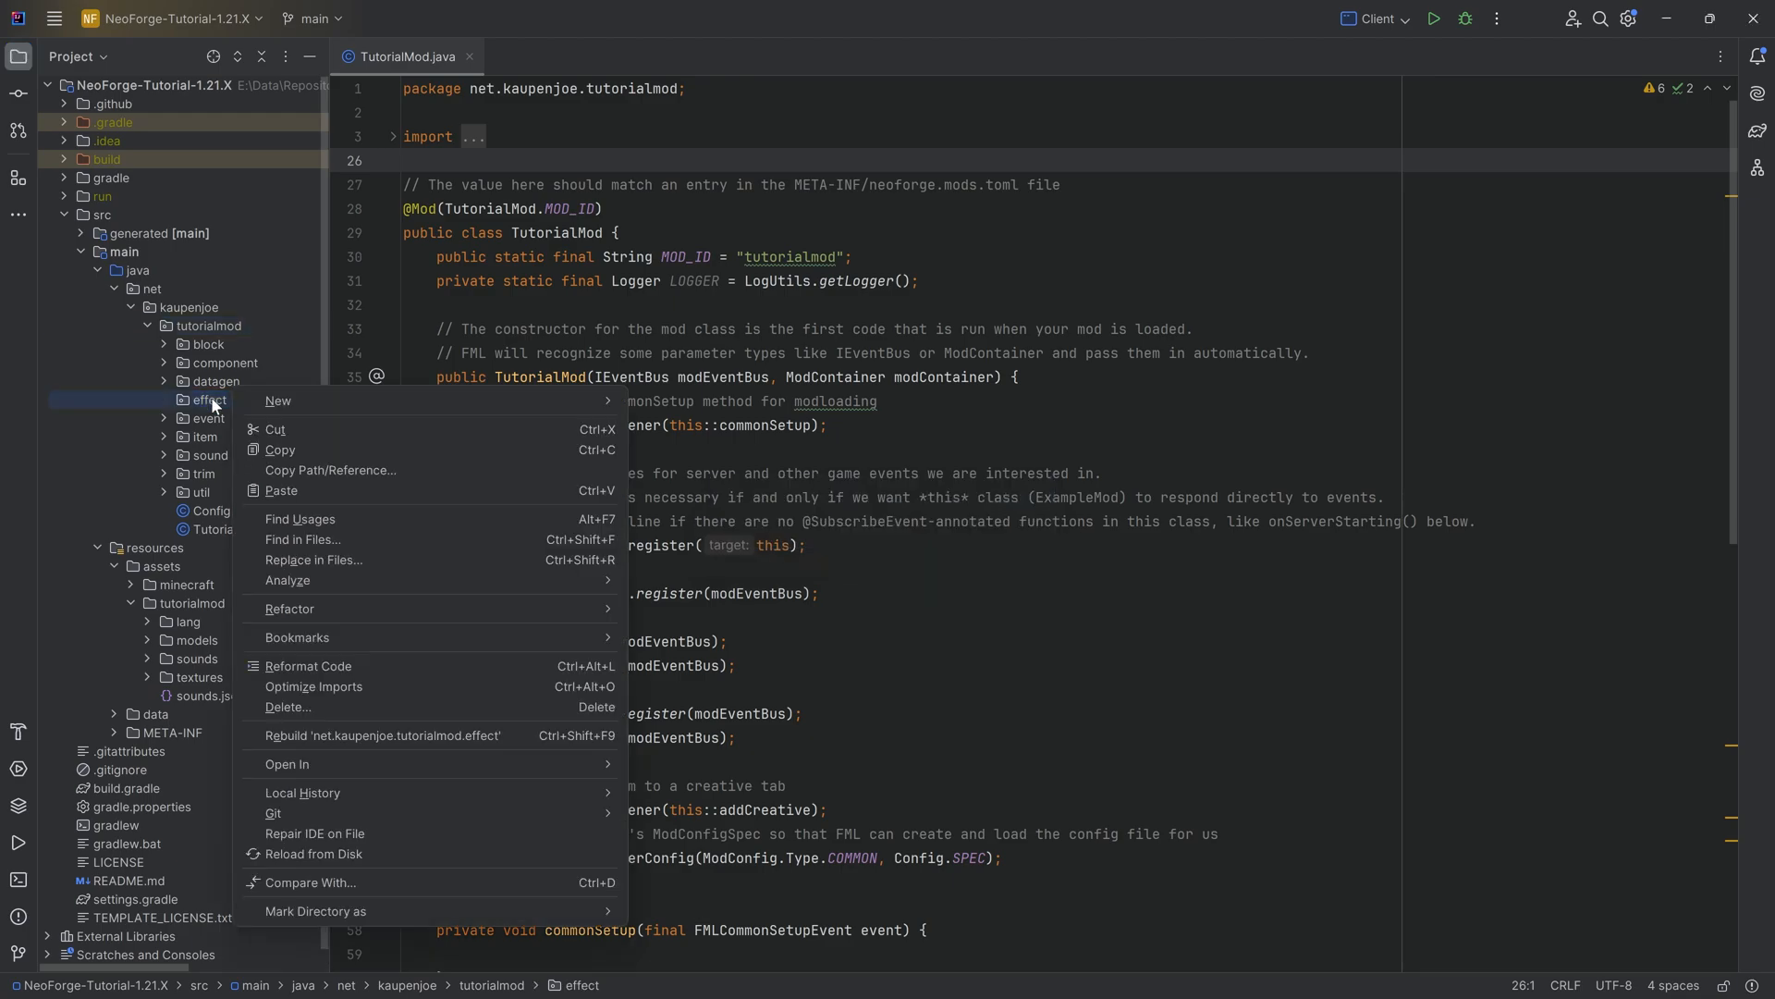
click(277, 400)
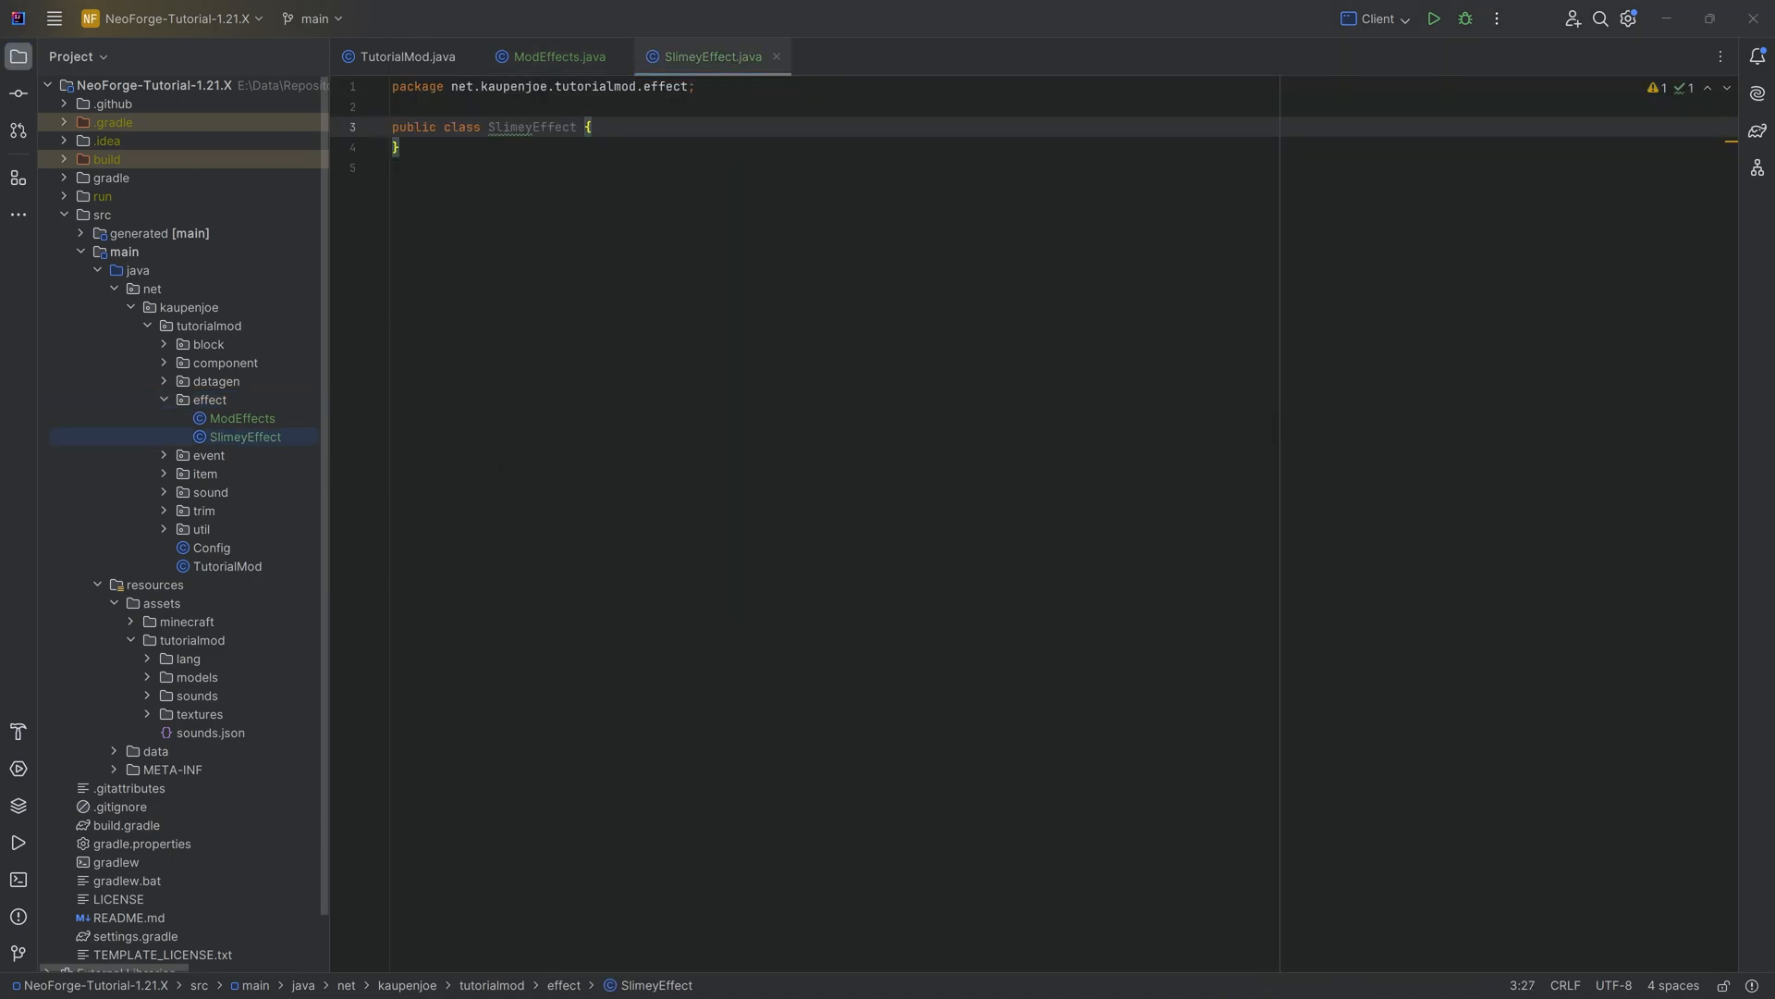
Step: Add the SameDifferent climbing-effect credit comment and make SlimeyEffect extend net.minecraft.world.effect.MobEffect
text(// Climbing Effect by SameDifferent: https://github.com/samedifferent/TrickOrTreat/blob/master/LICENSE)
text(// Distributed under MIT)
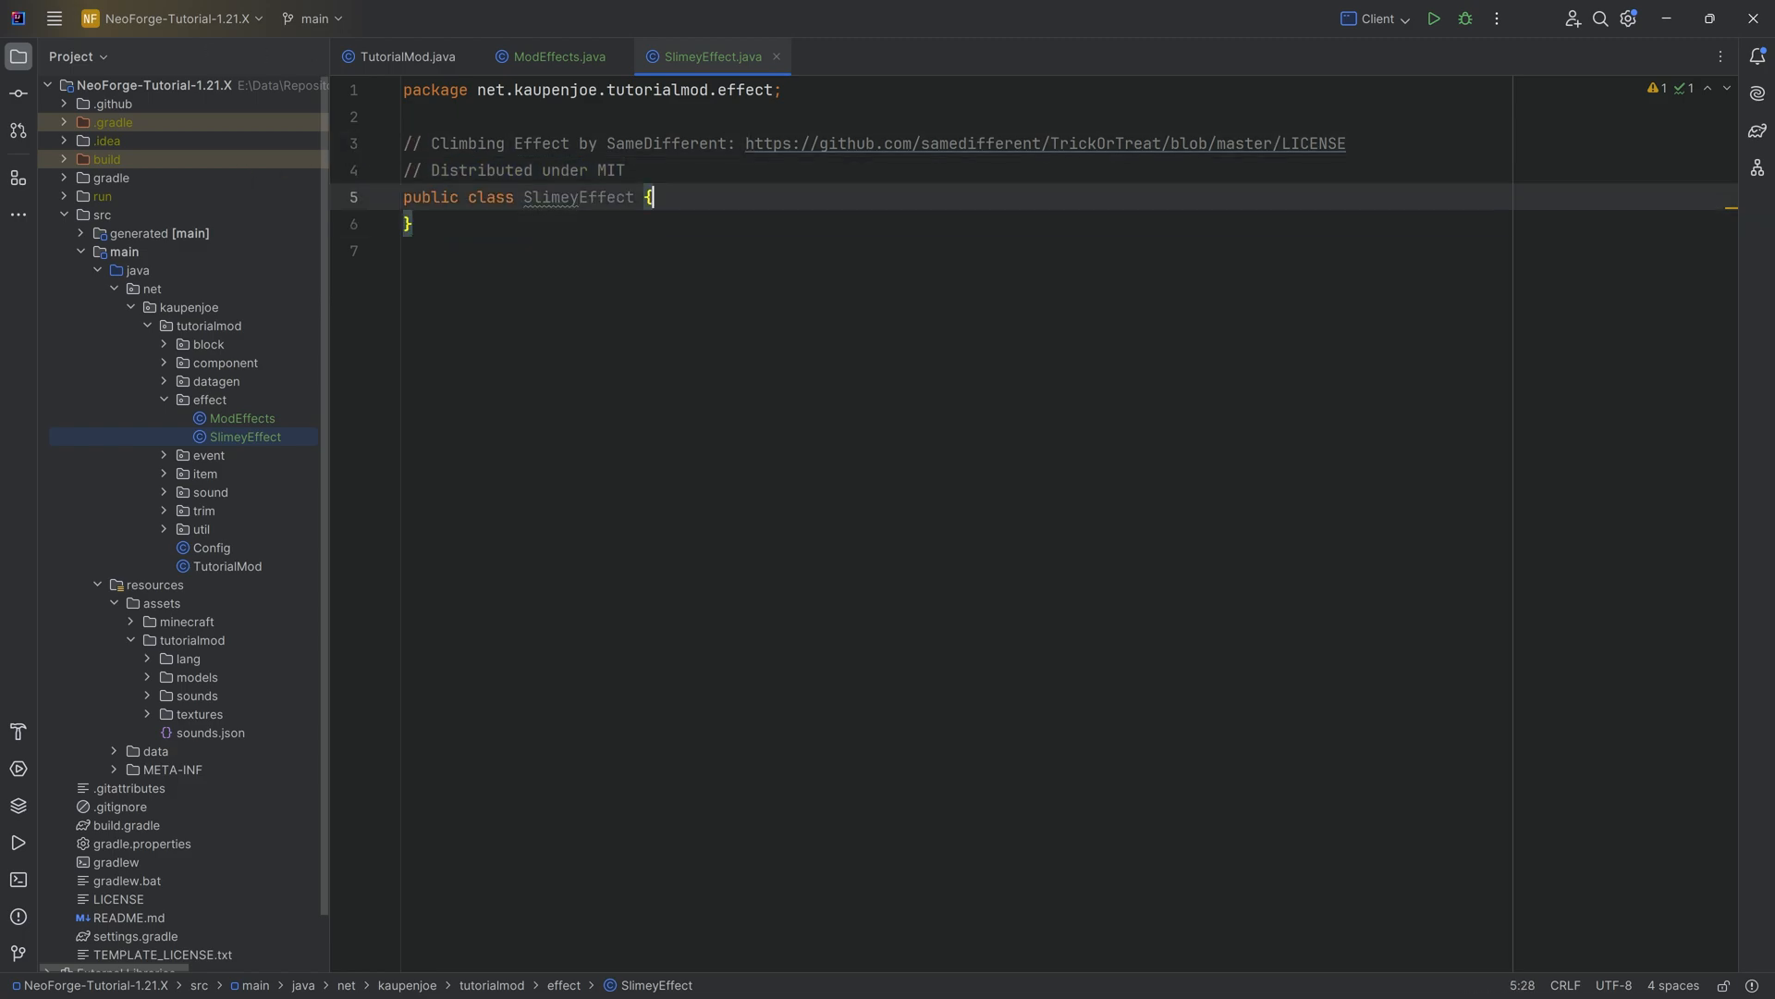
key(Enter)
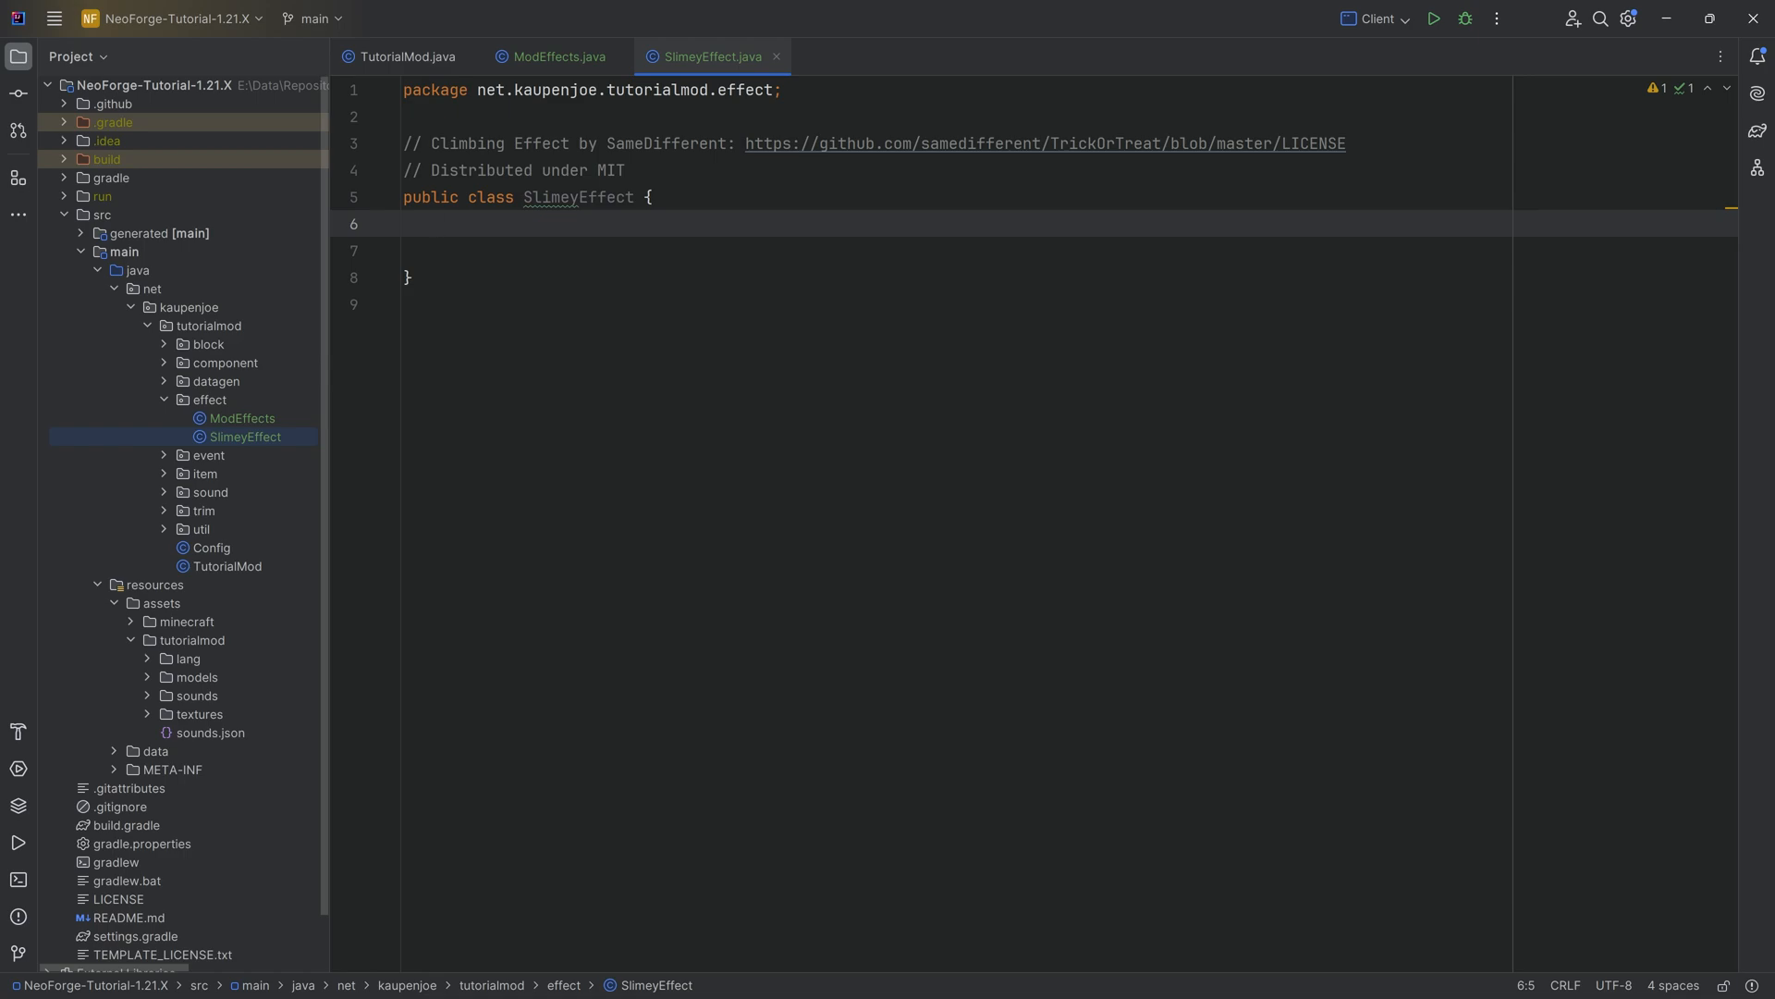
drag(405, 142, 627, 170)
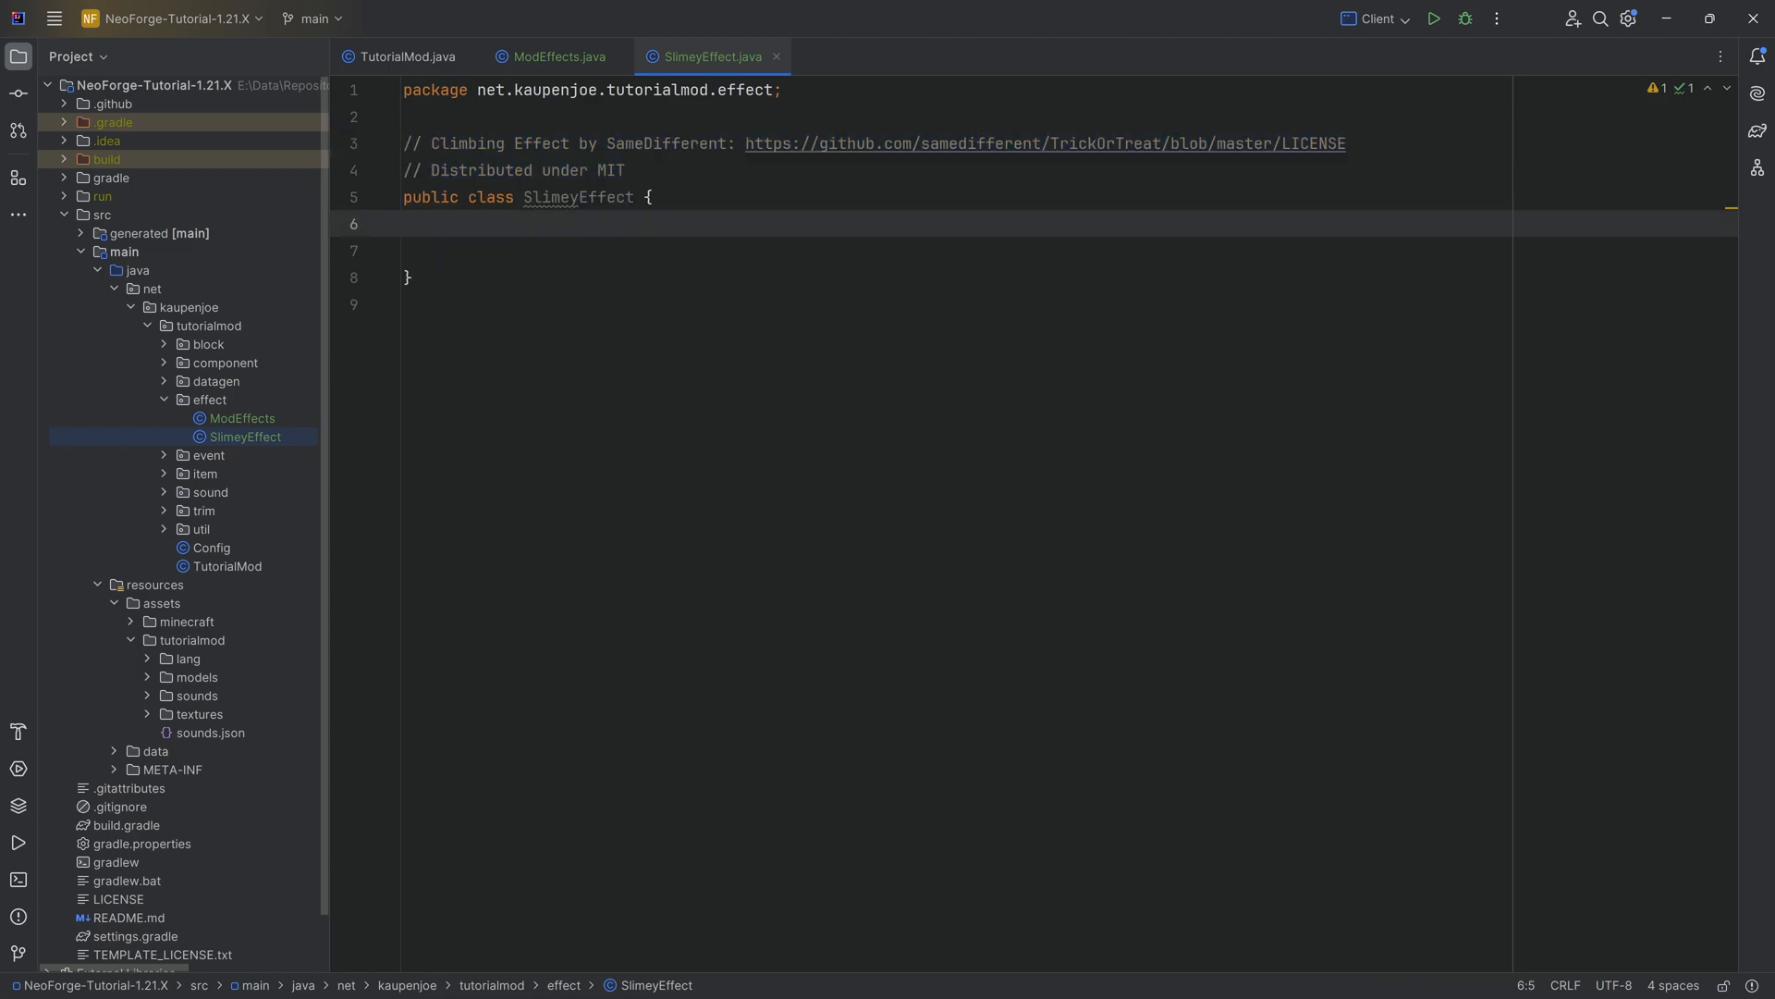
text(extends)
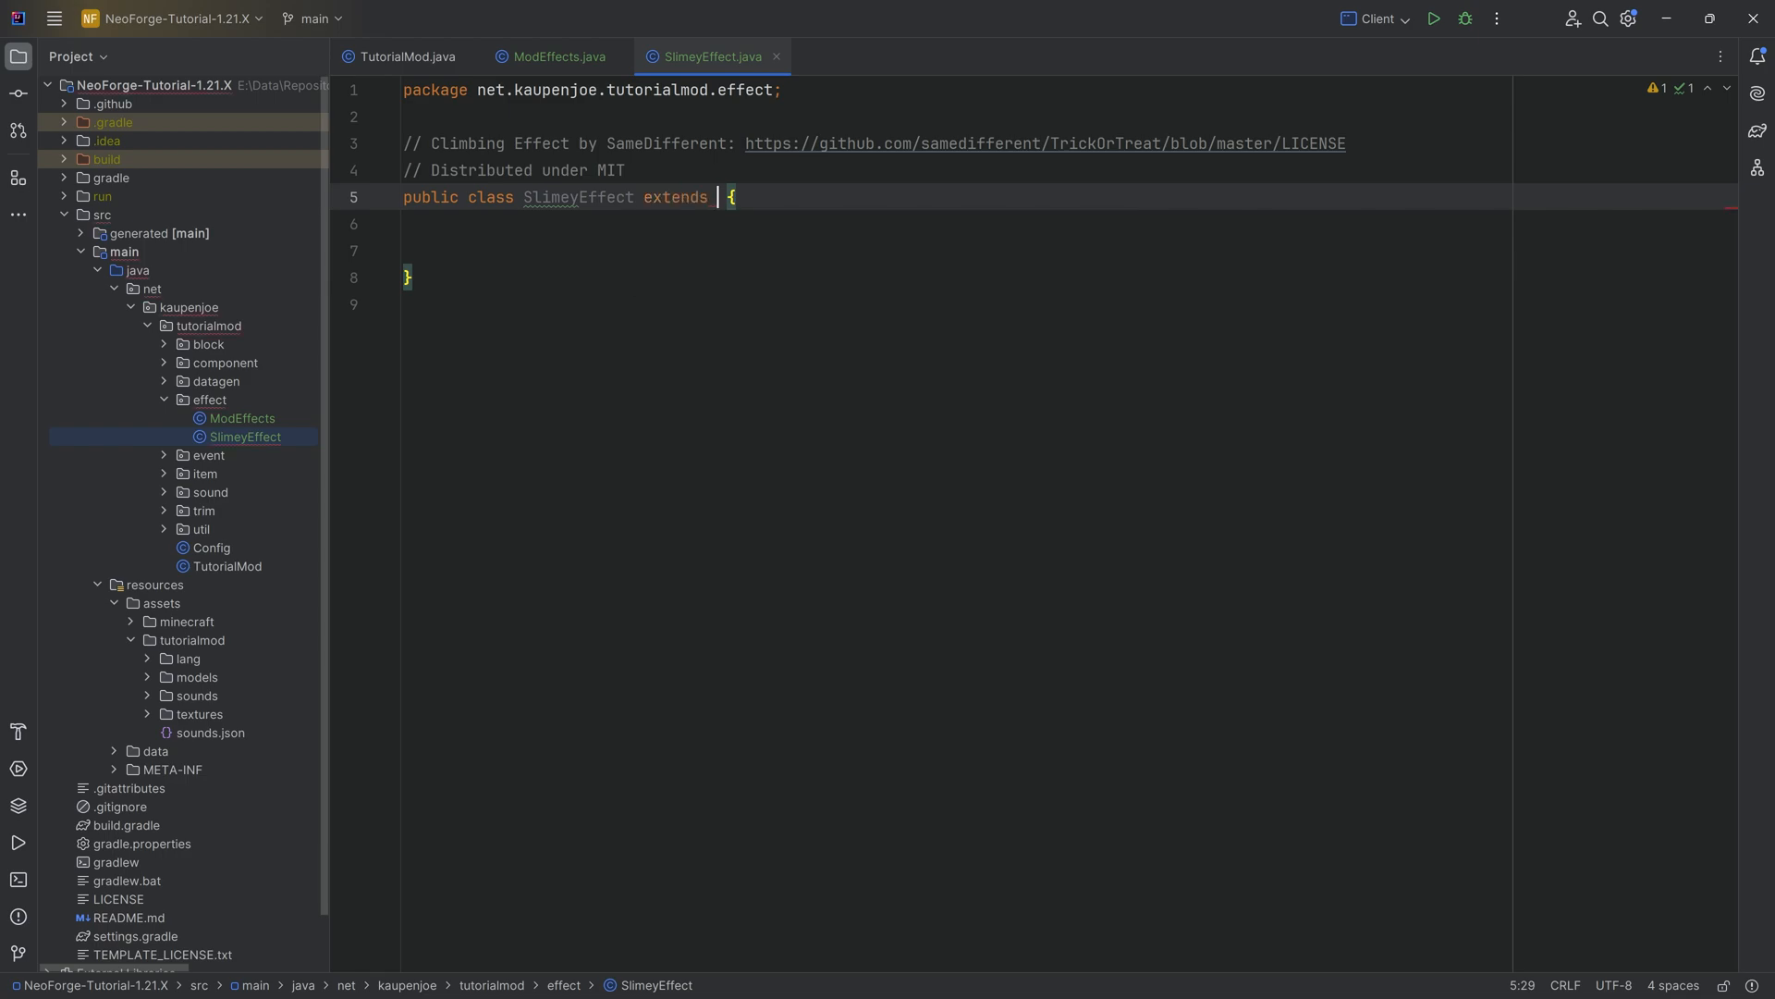
text(MobEffect)
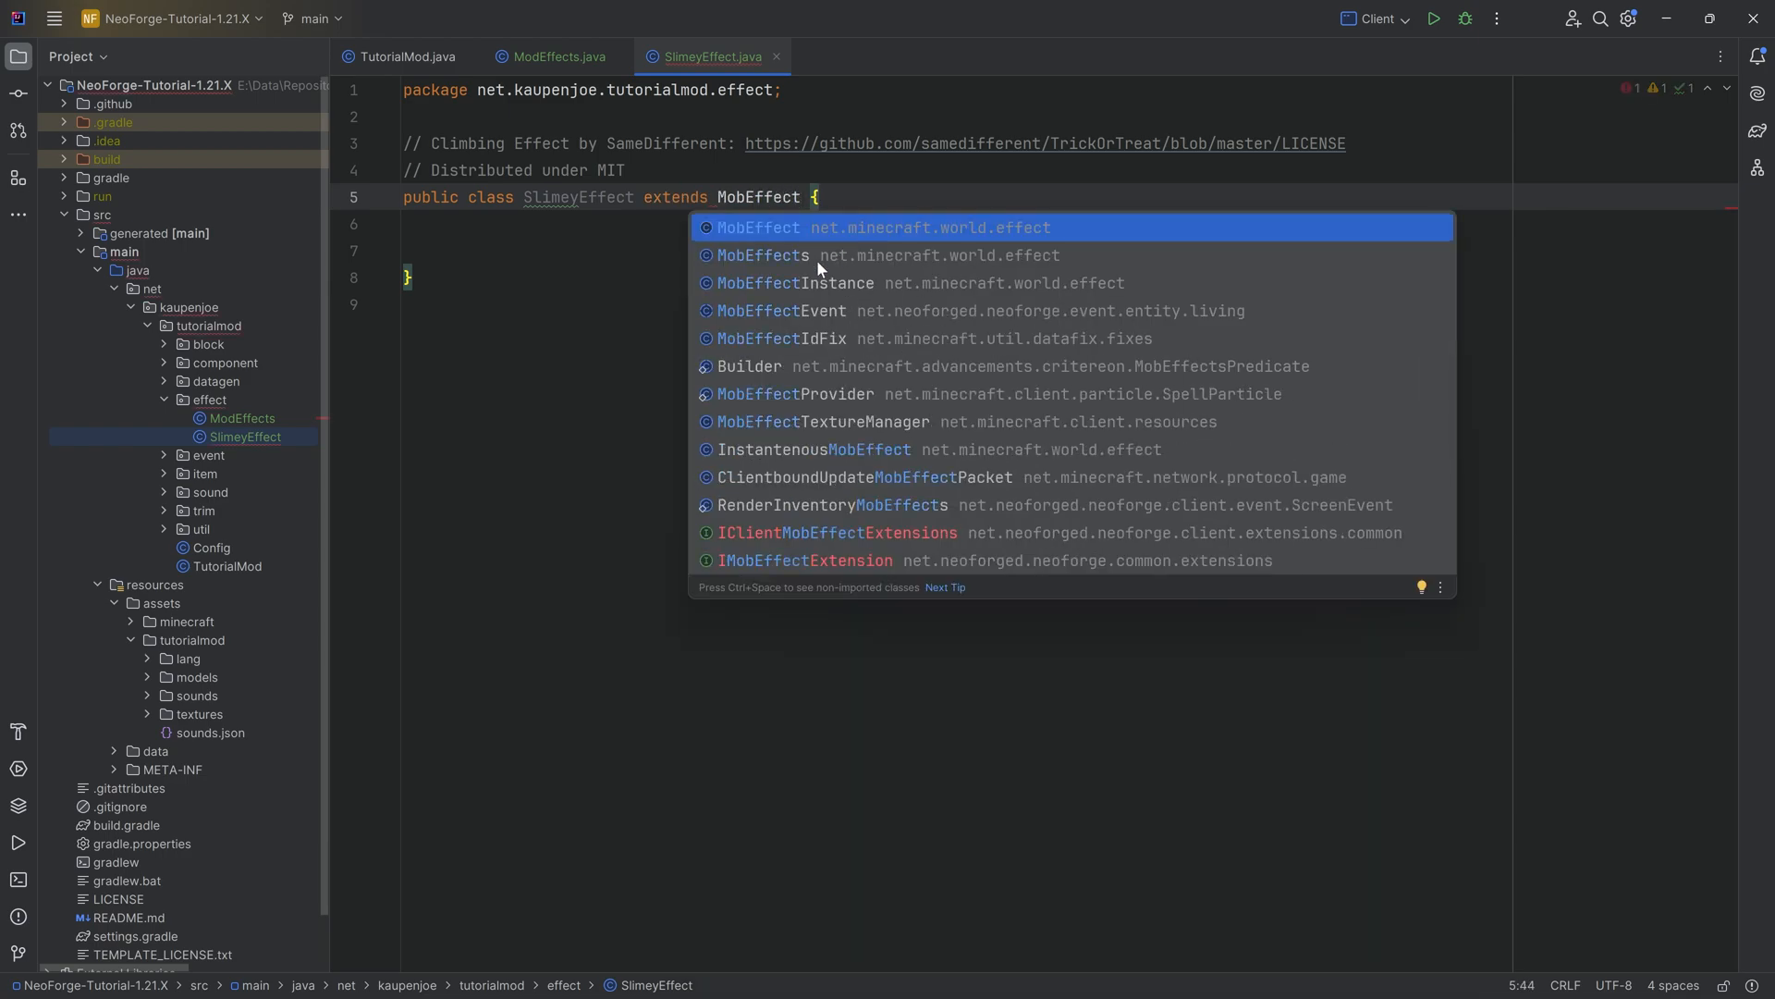
click(758, 226)
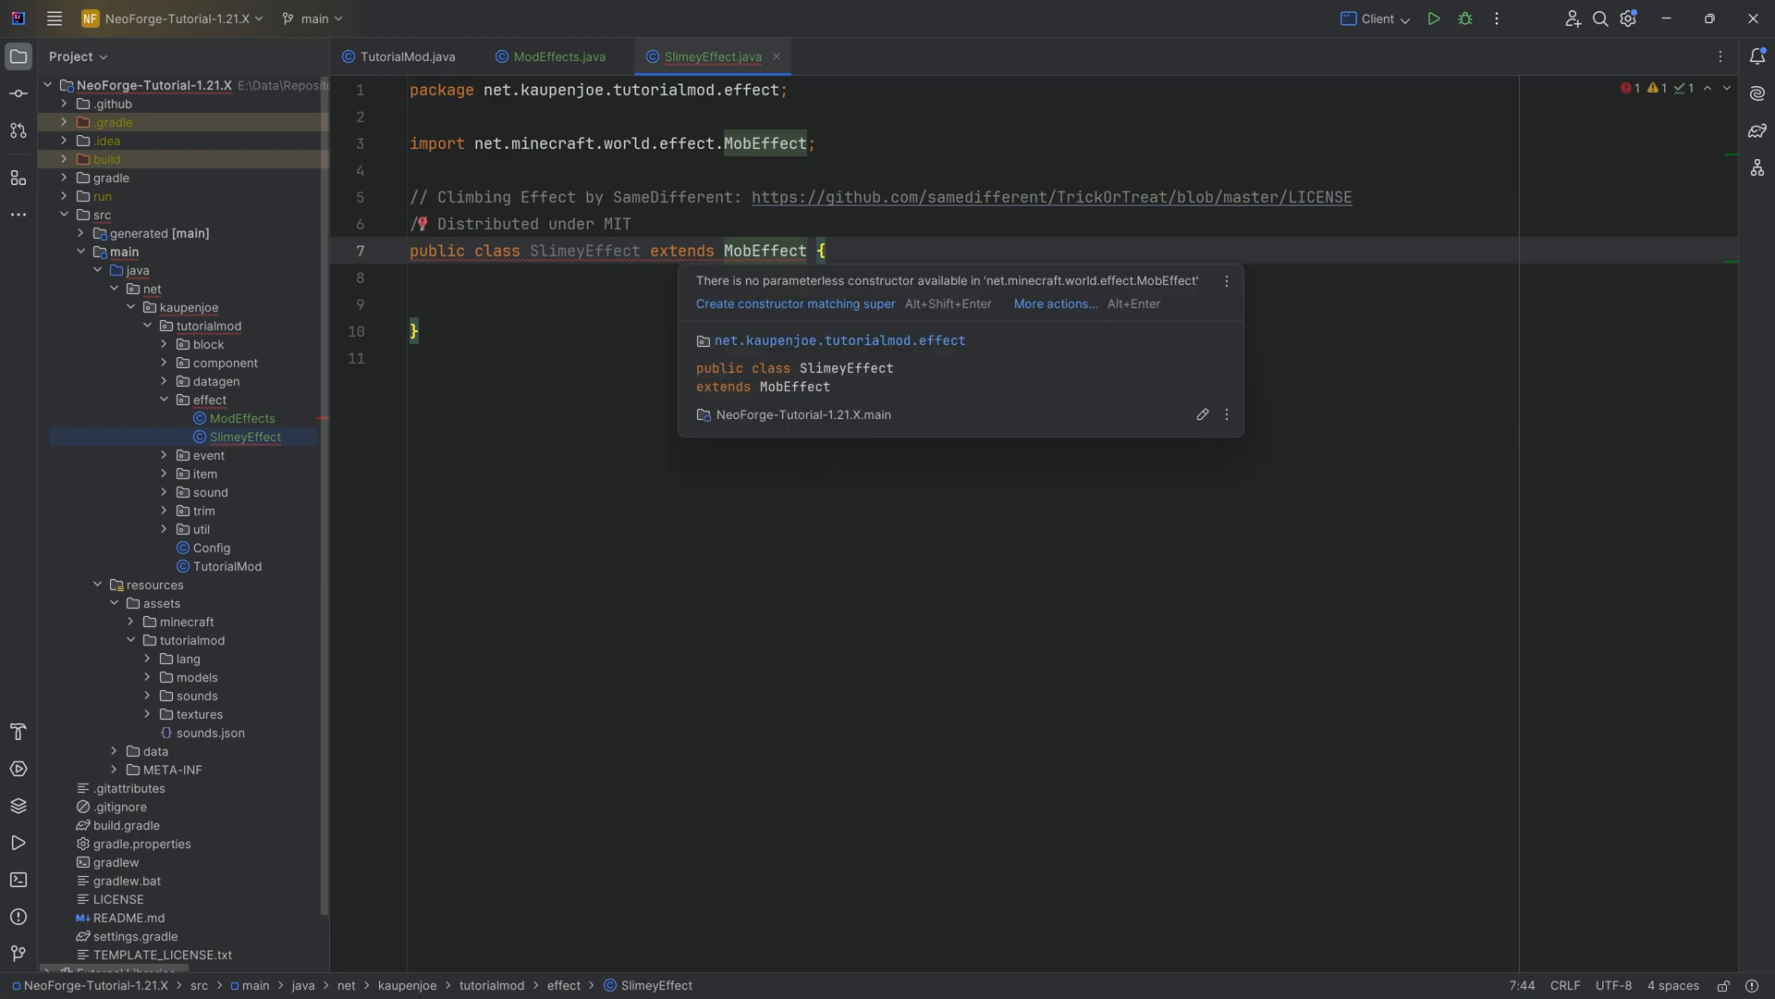
Step: Generate the super constructor taking category and color, and make it public
click(795, 304)
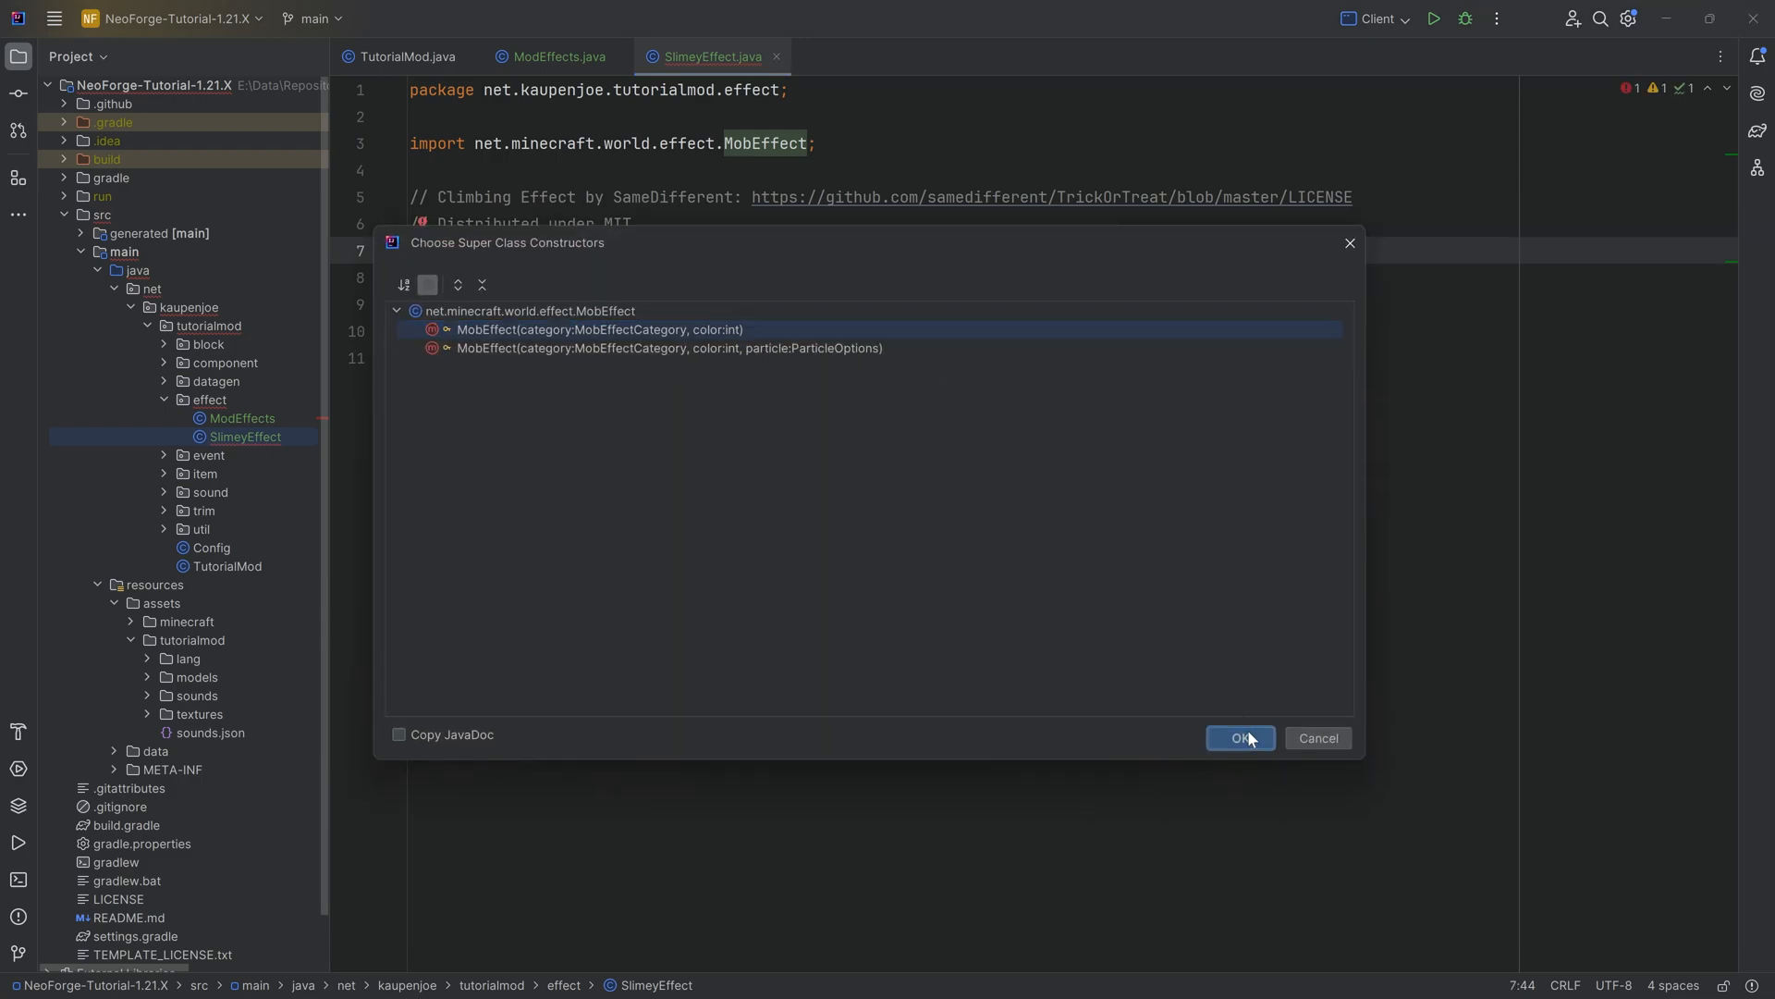
click(1239, 738)
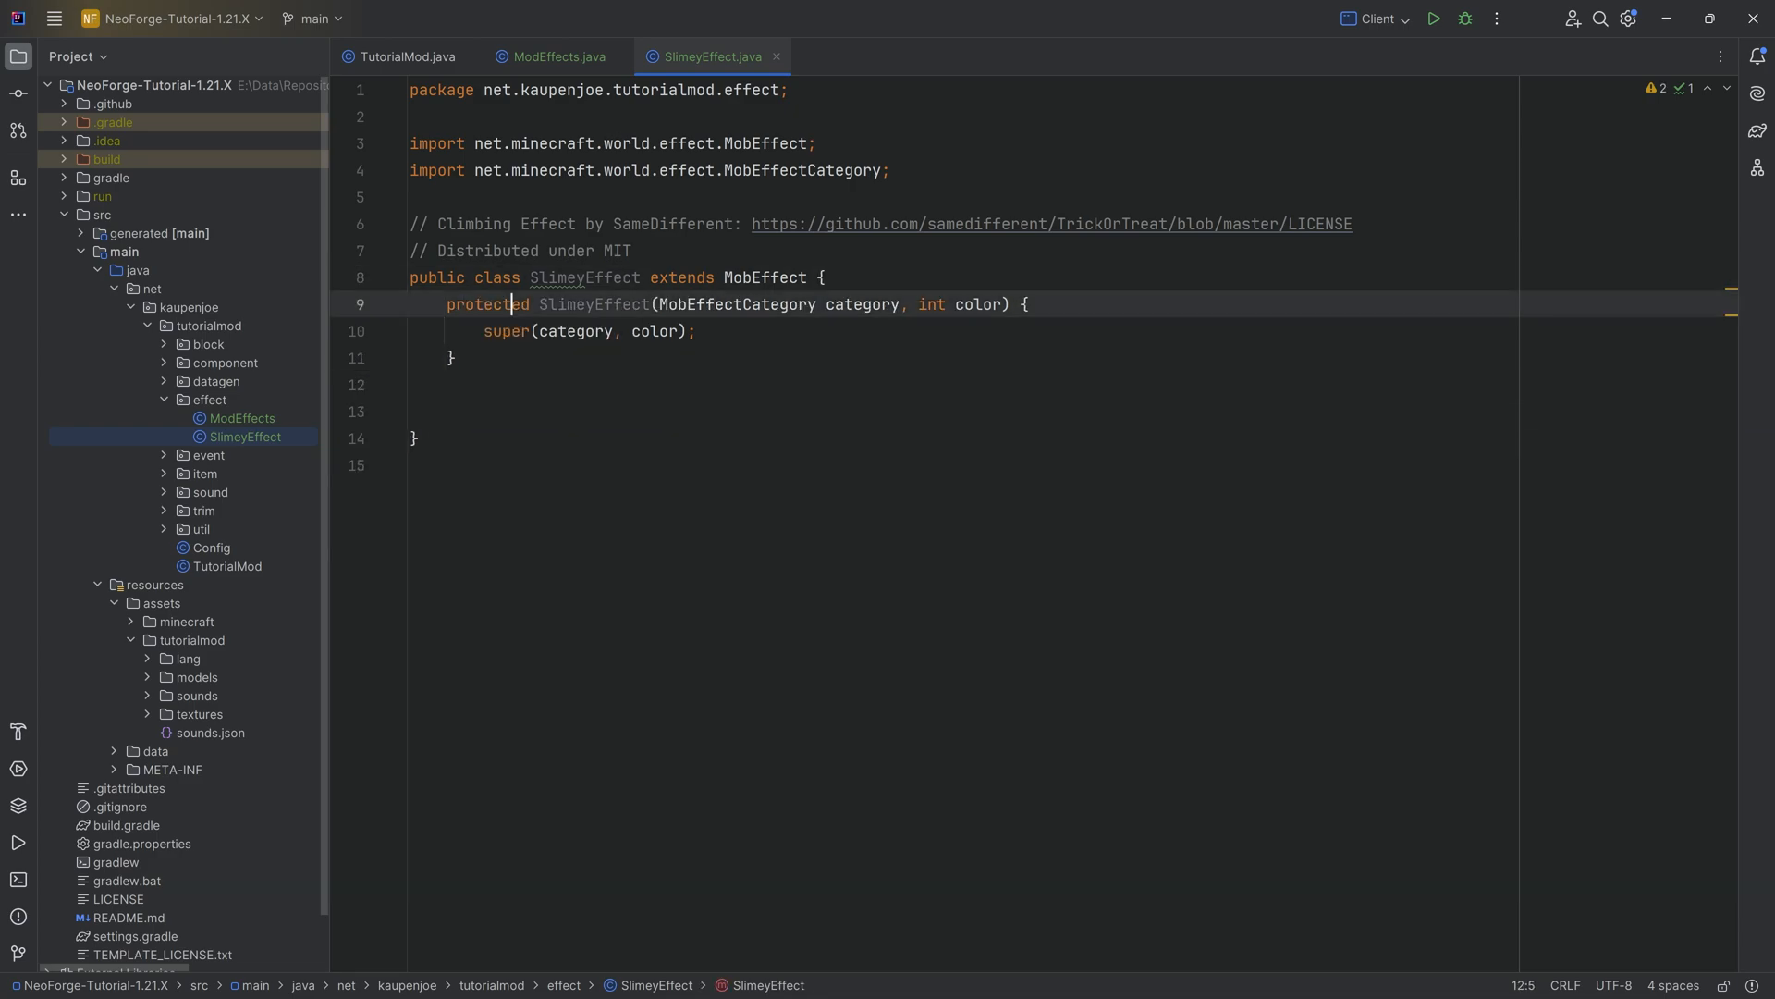
text(public)
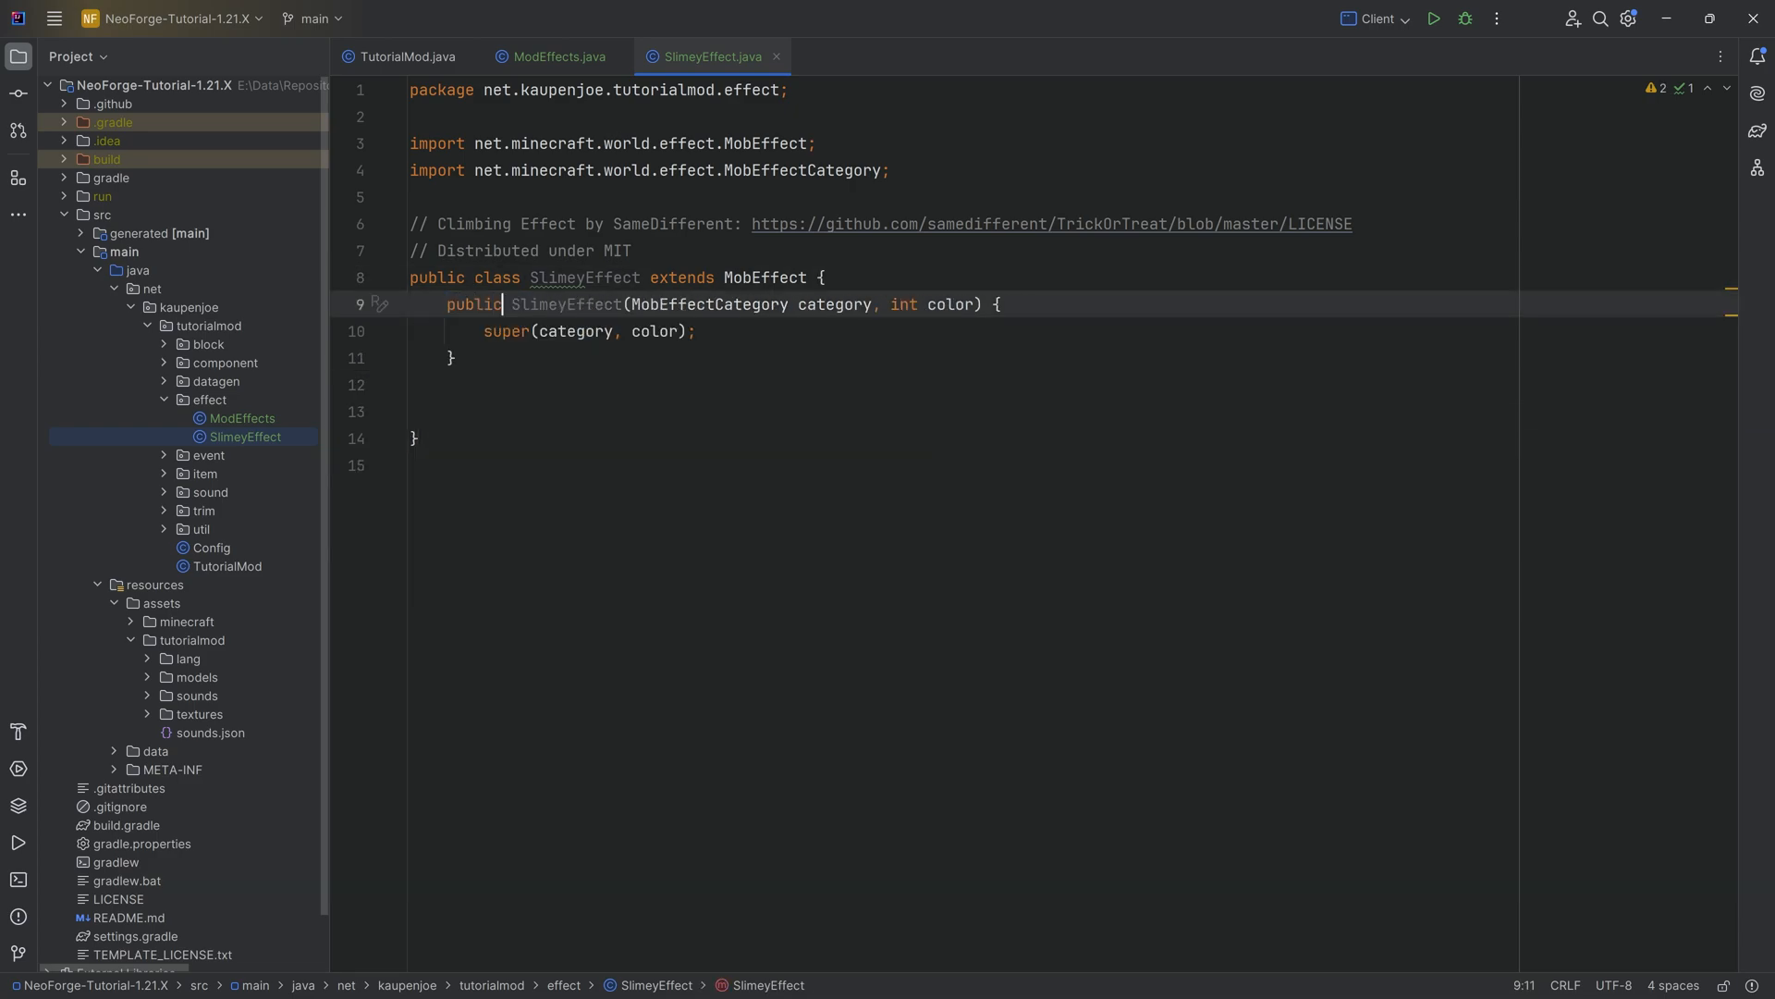
Step: Override applyEffectTick (calling super) and shouldApplyEffectTickThisTick returning true
click(448, 410)
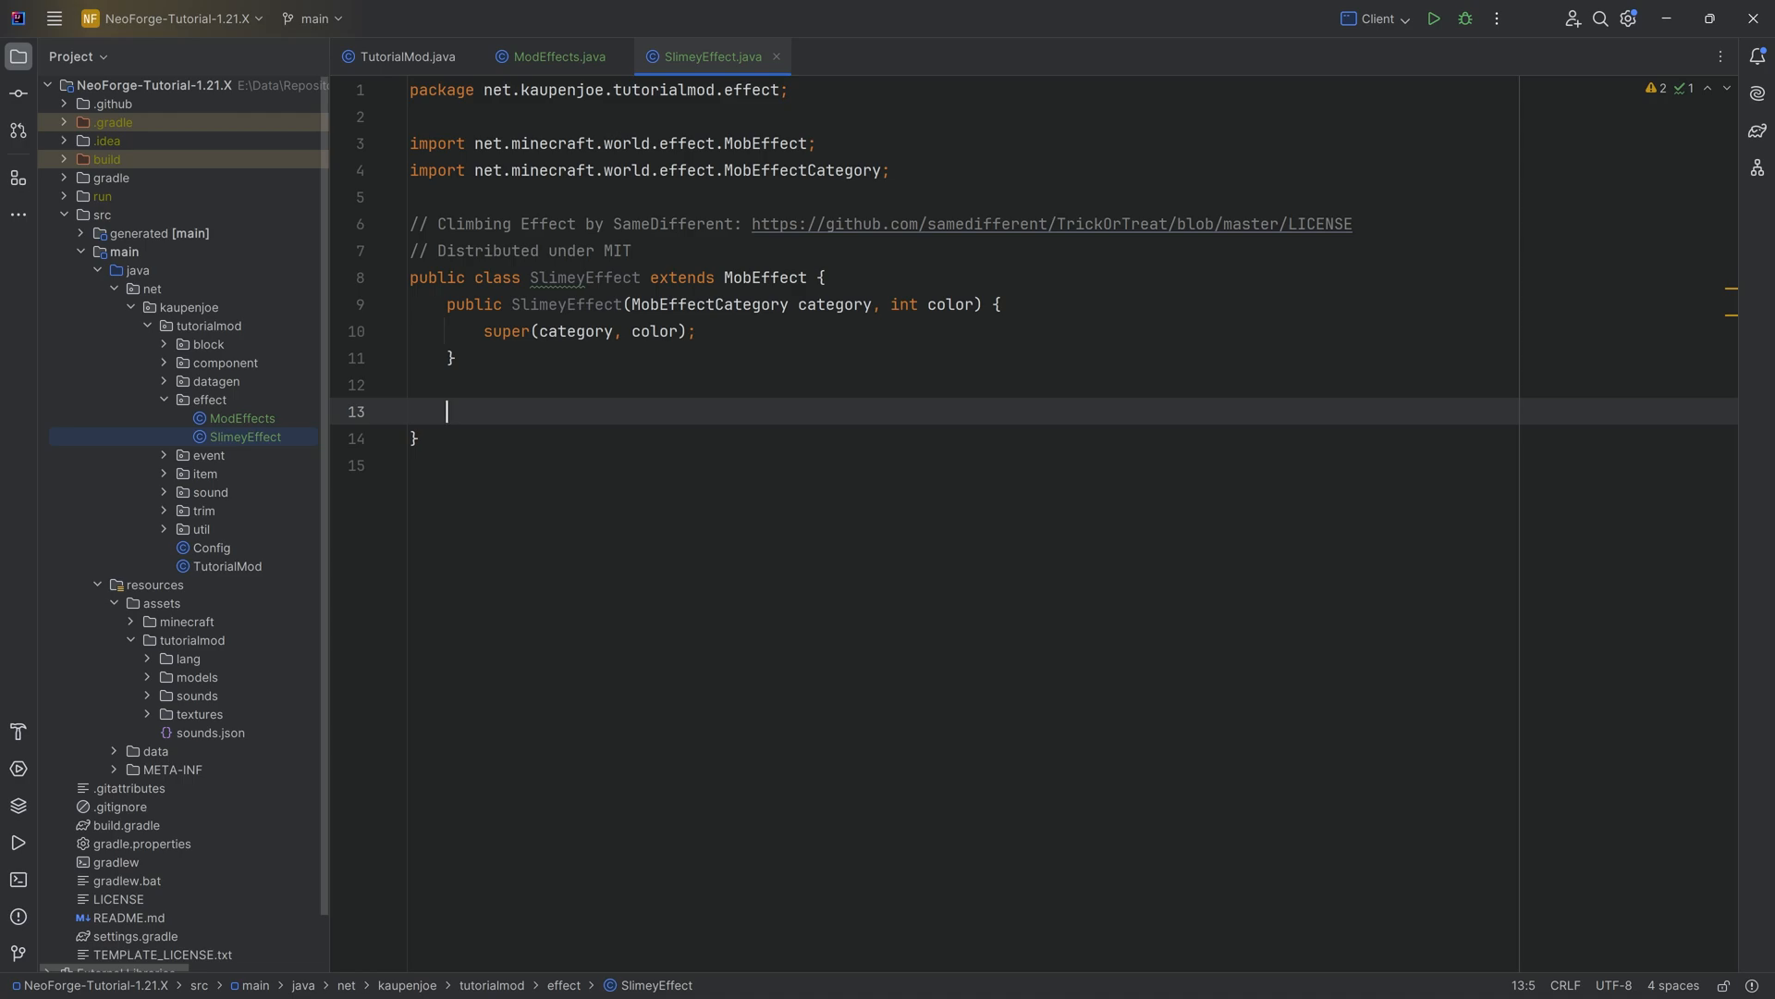
text(applyEffectTick(LivingEntity livingEntity, int amplifier) {)
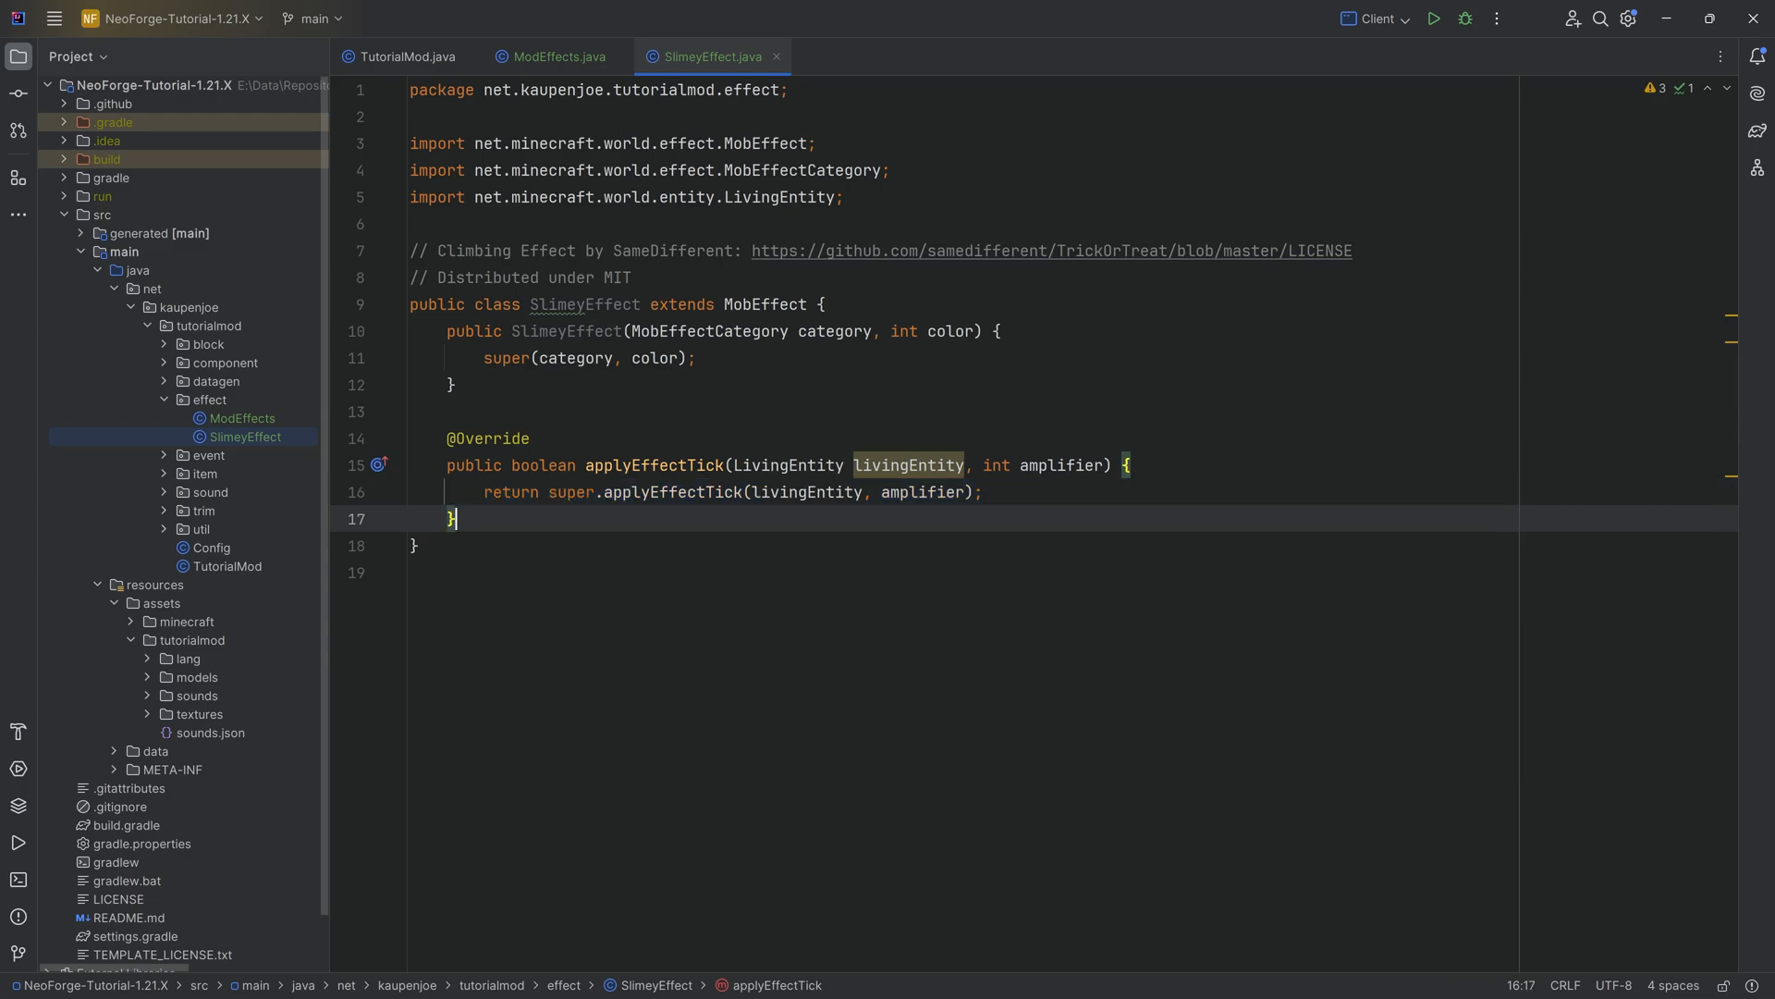
text(shouldApplyEffectTickThisTick(int duration, int amplifier) {)
text(return requiredFeatures();)
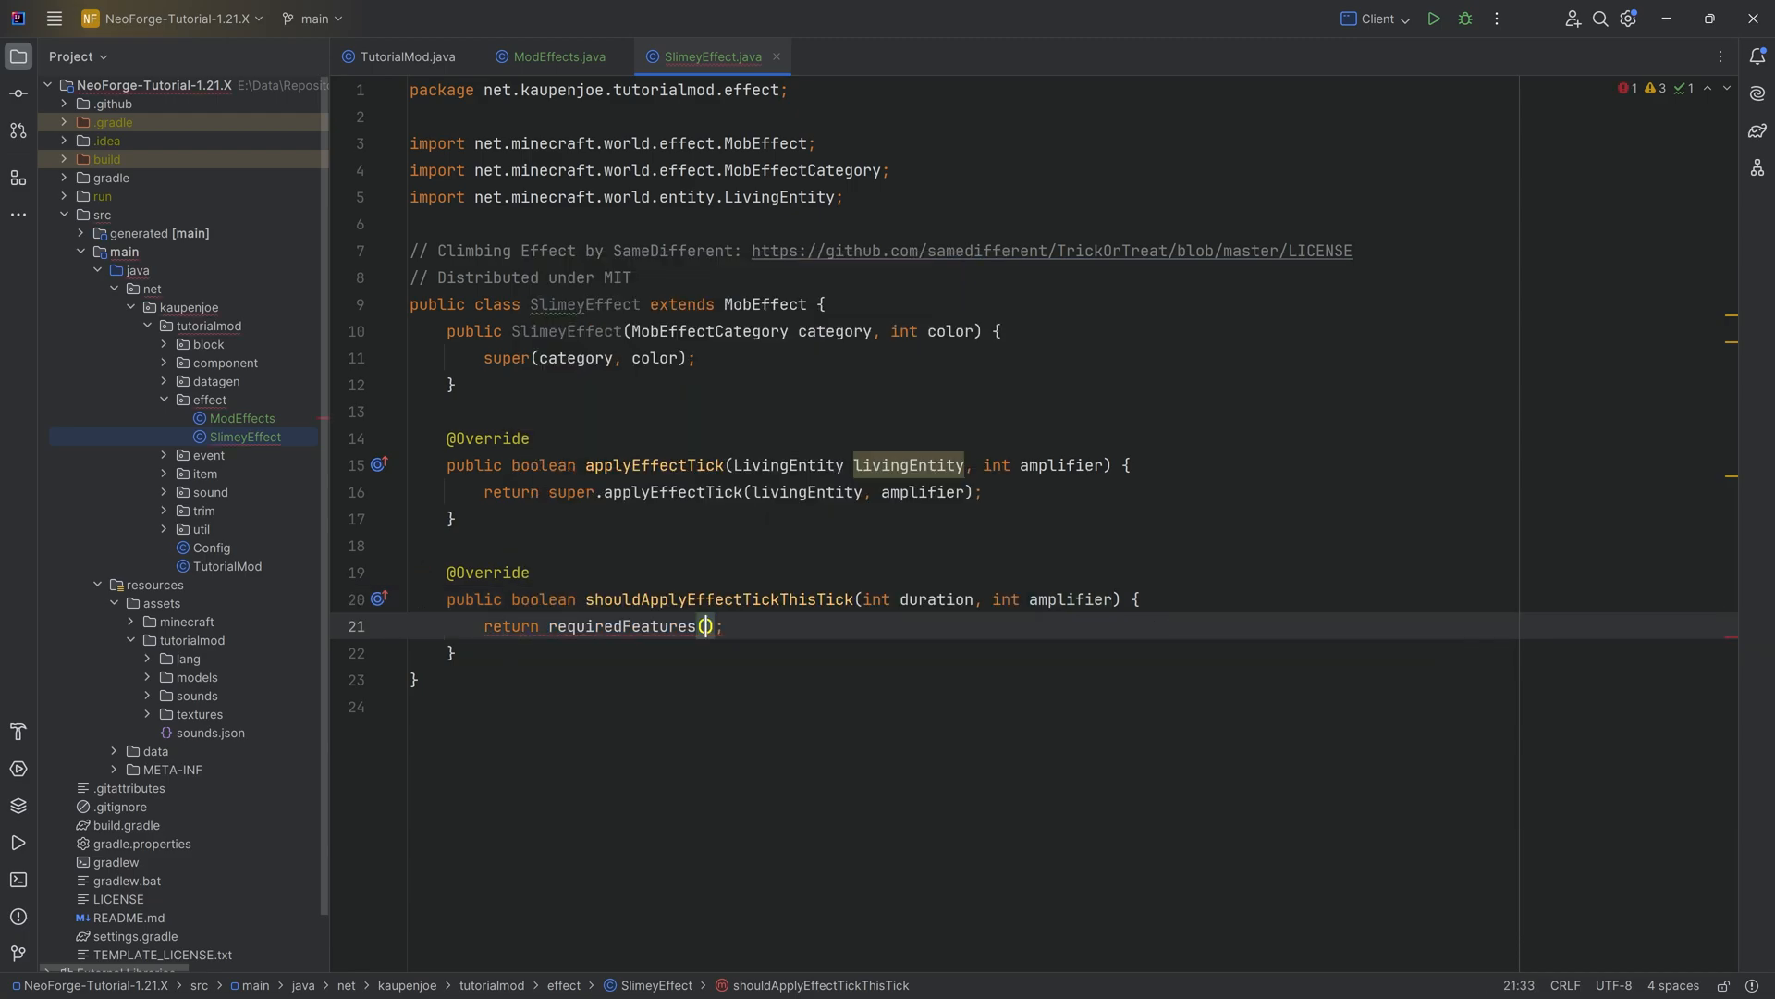
text(true;)
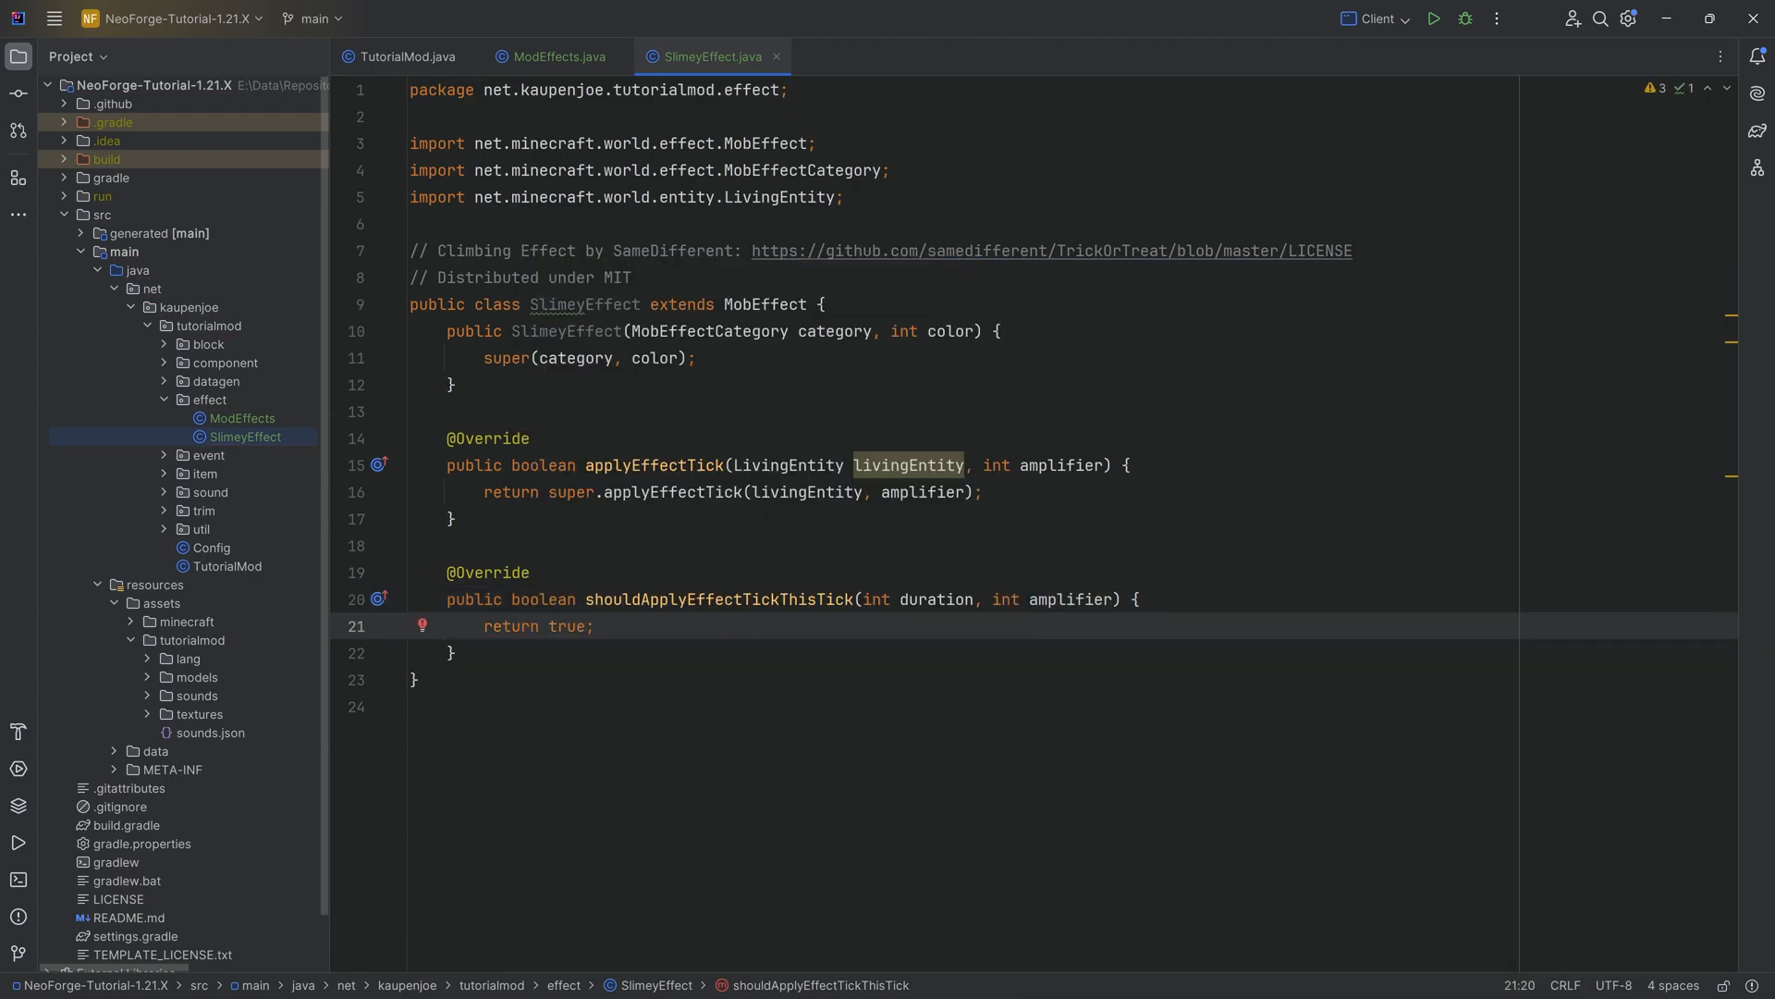
click(644, 466)
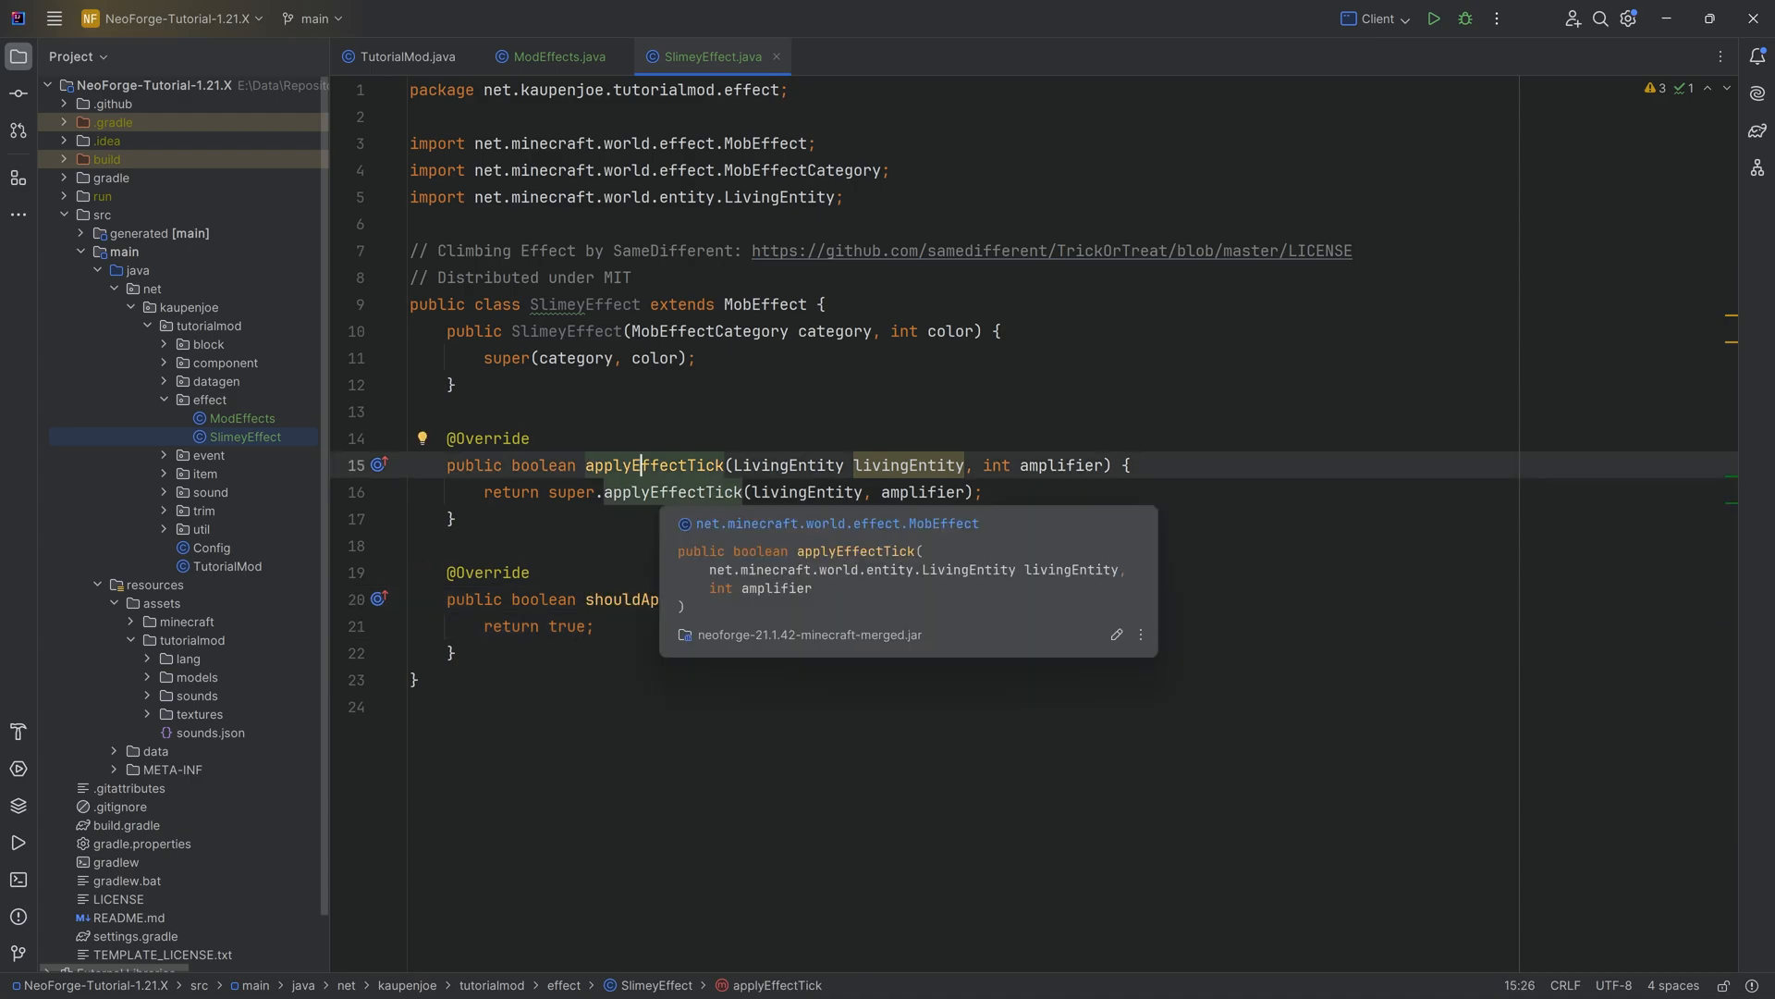
key(Enter)
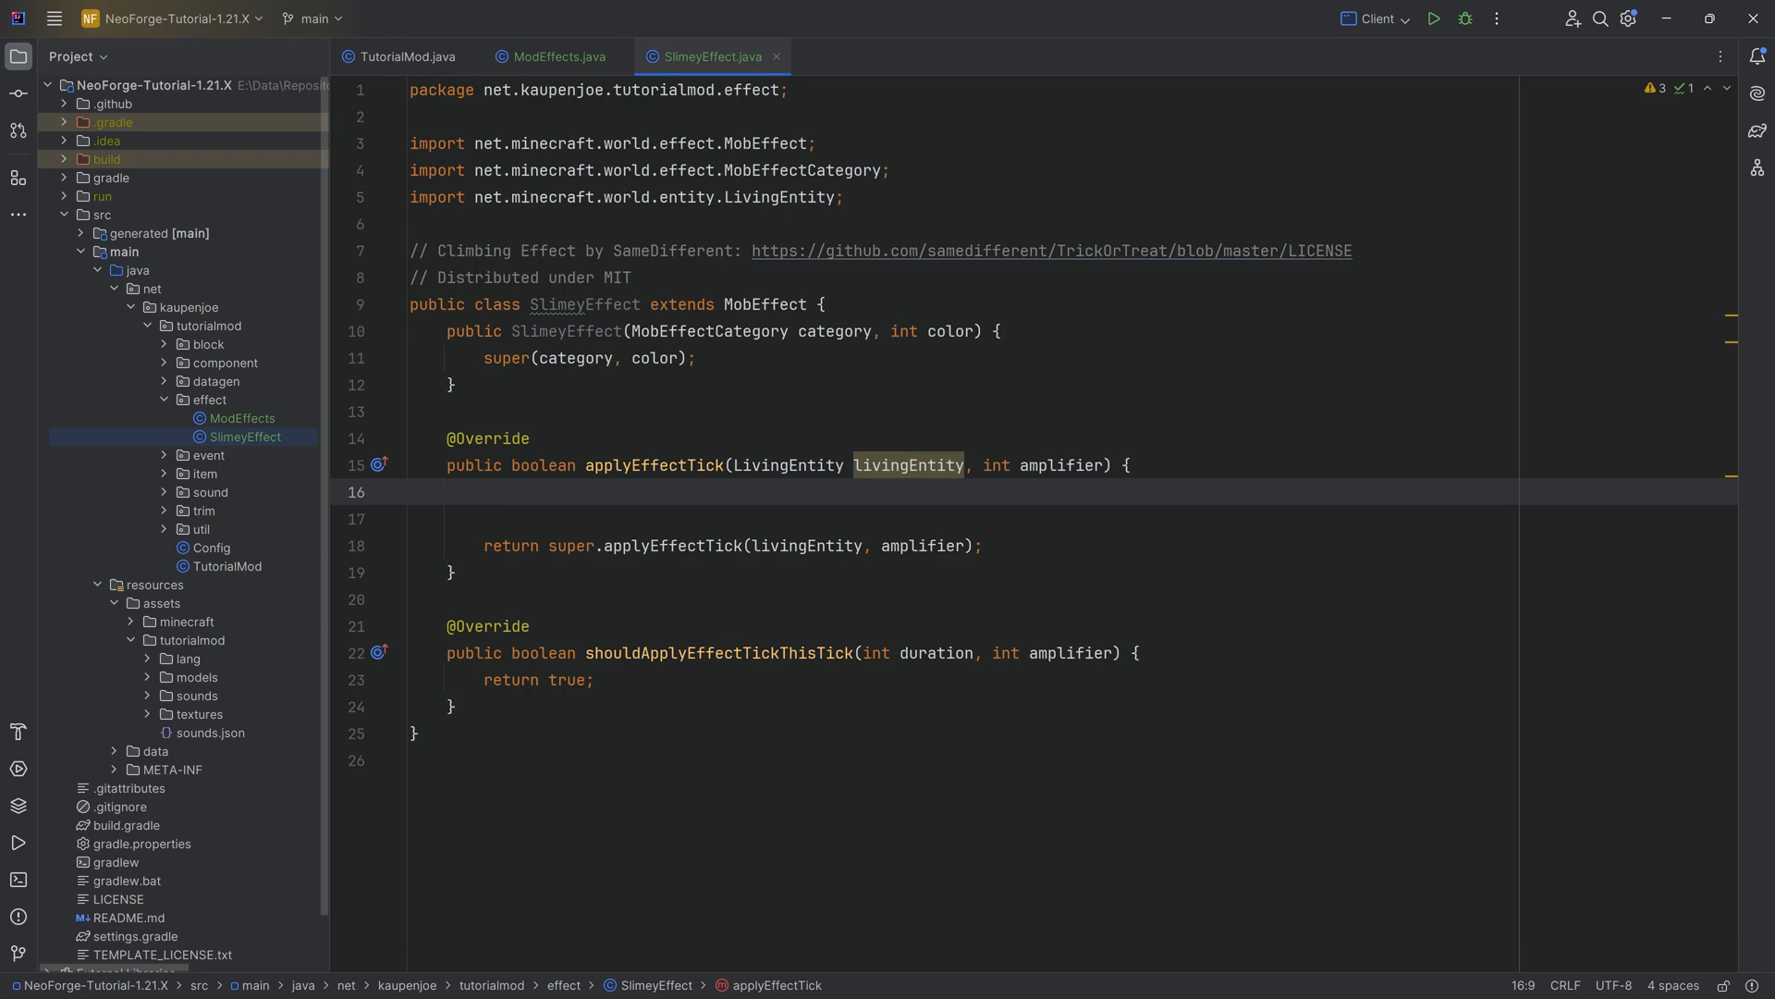
Step: On livingEntity.horizontalCollision, build climbVec as new Vec3(initialVec.x, 0.2D, ...) from the entity's delta movement
text(if(livingEntity))
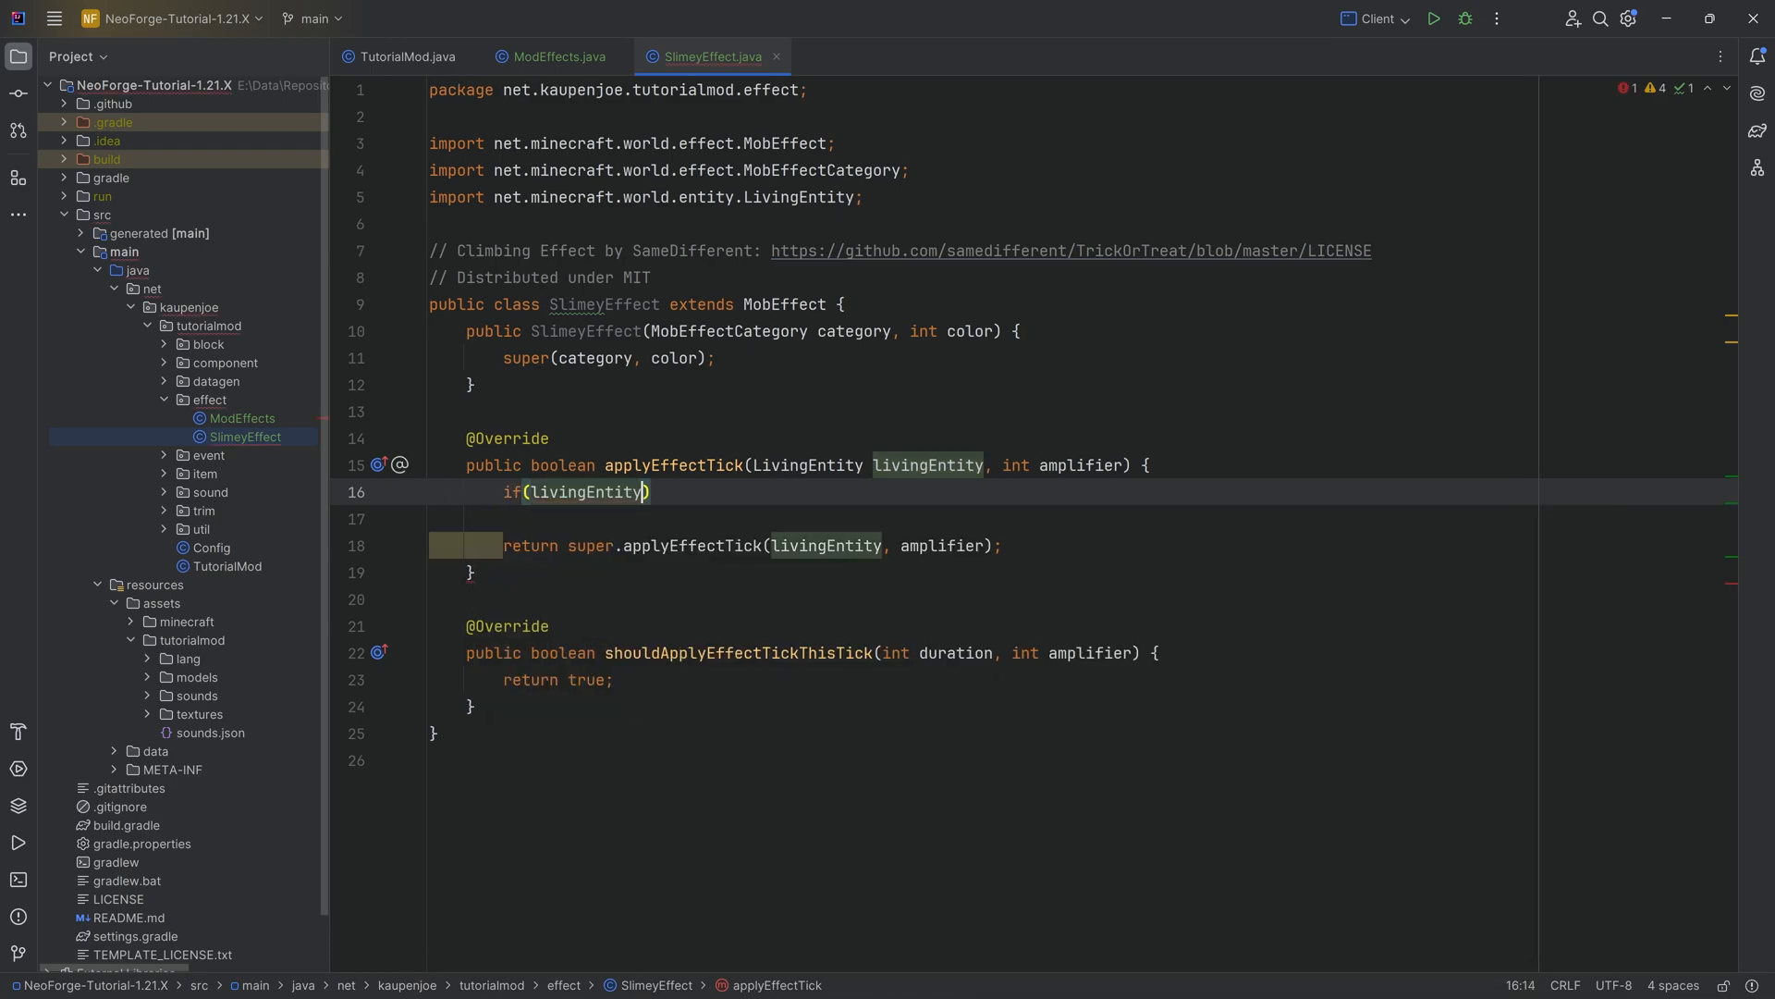
text(.horizontalCollision)
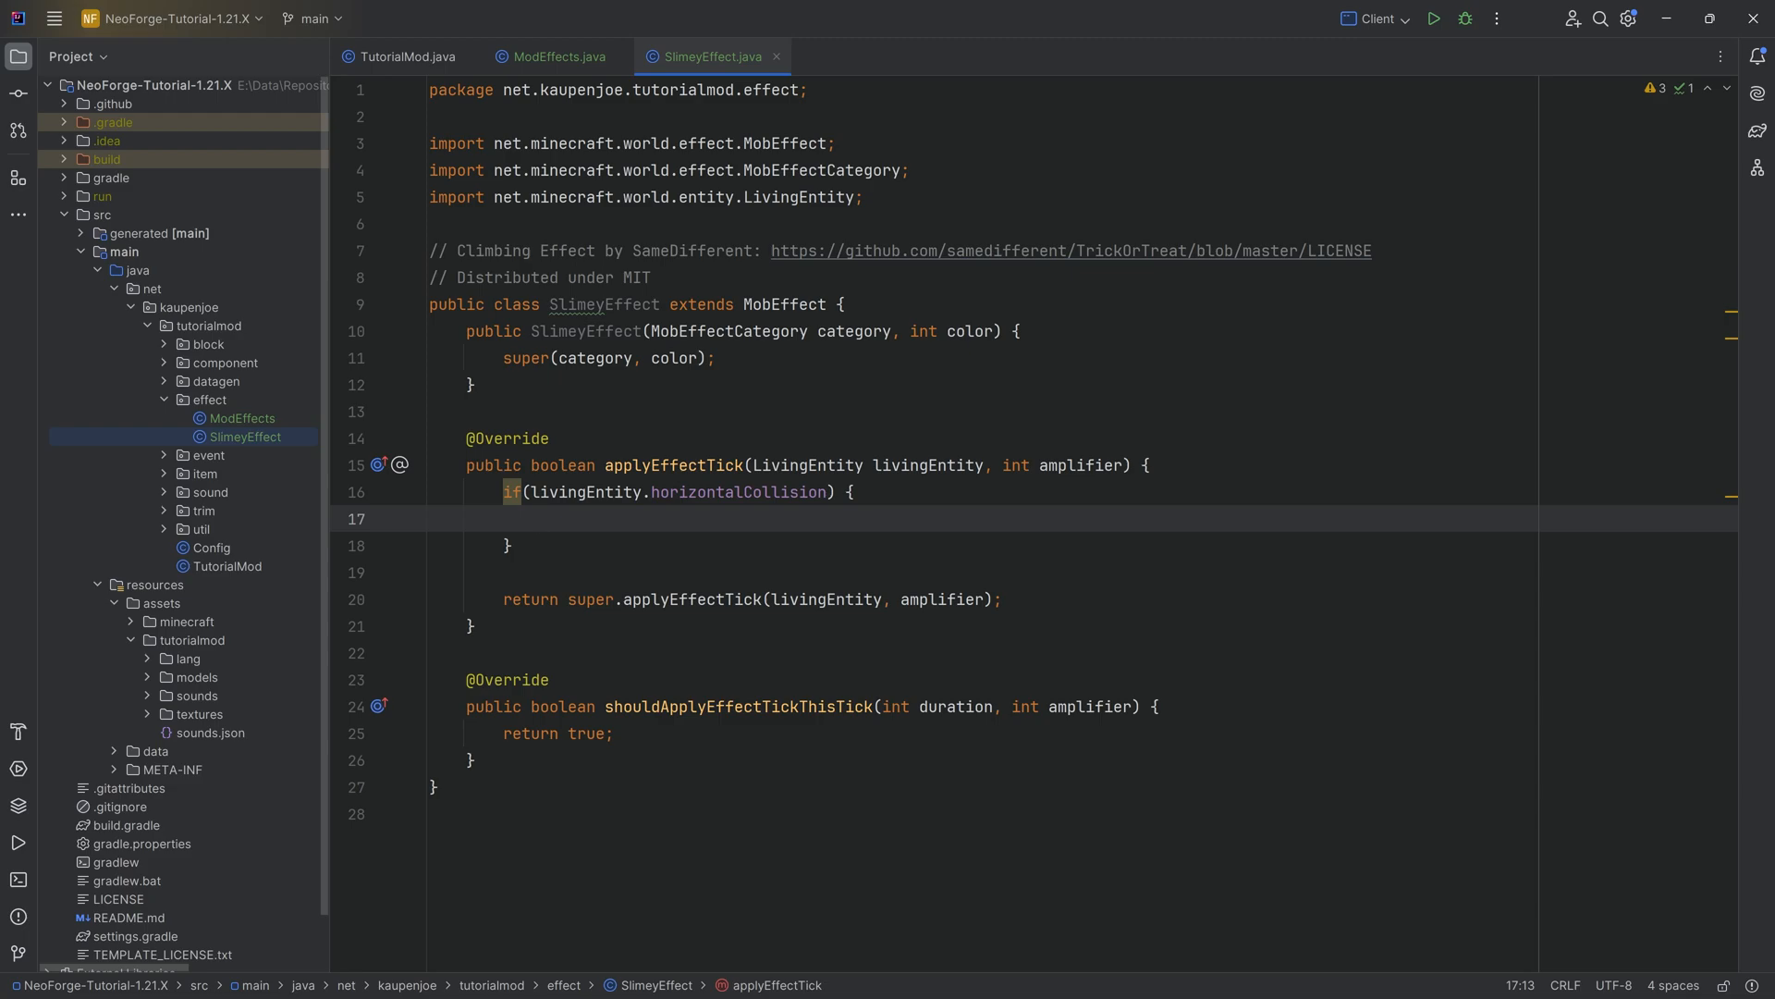
text(Vec3)
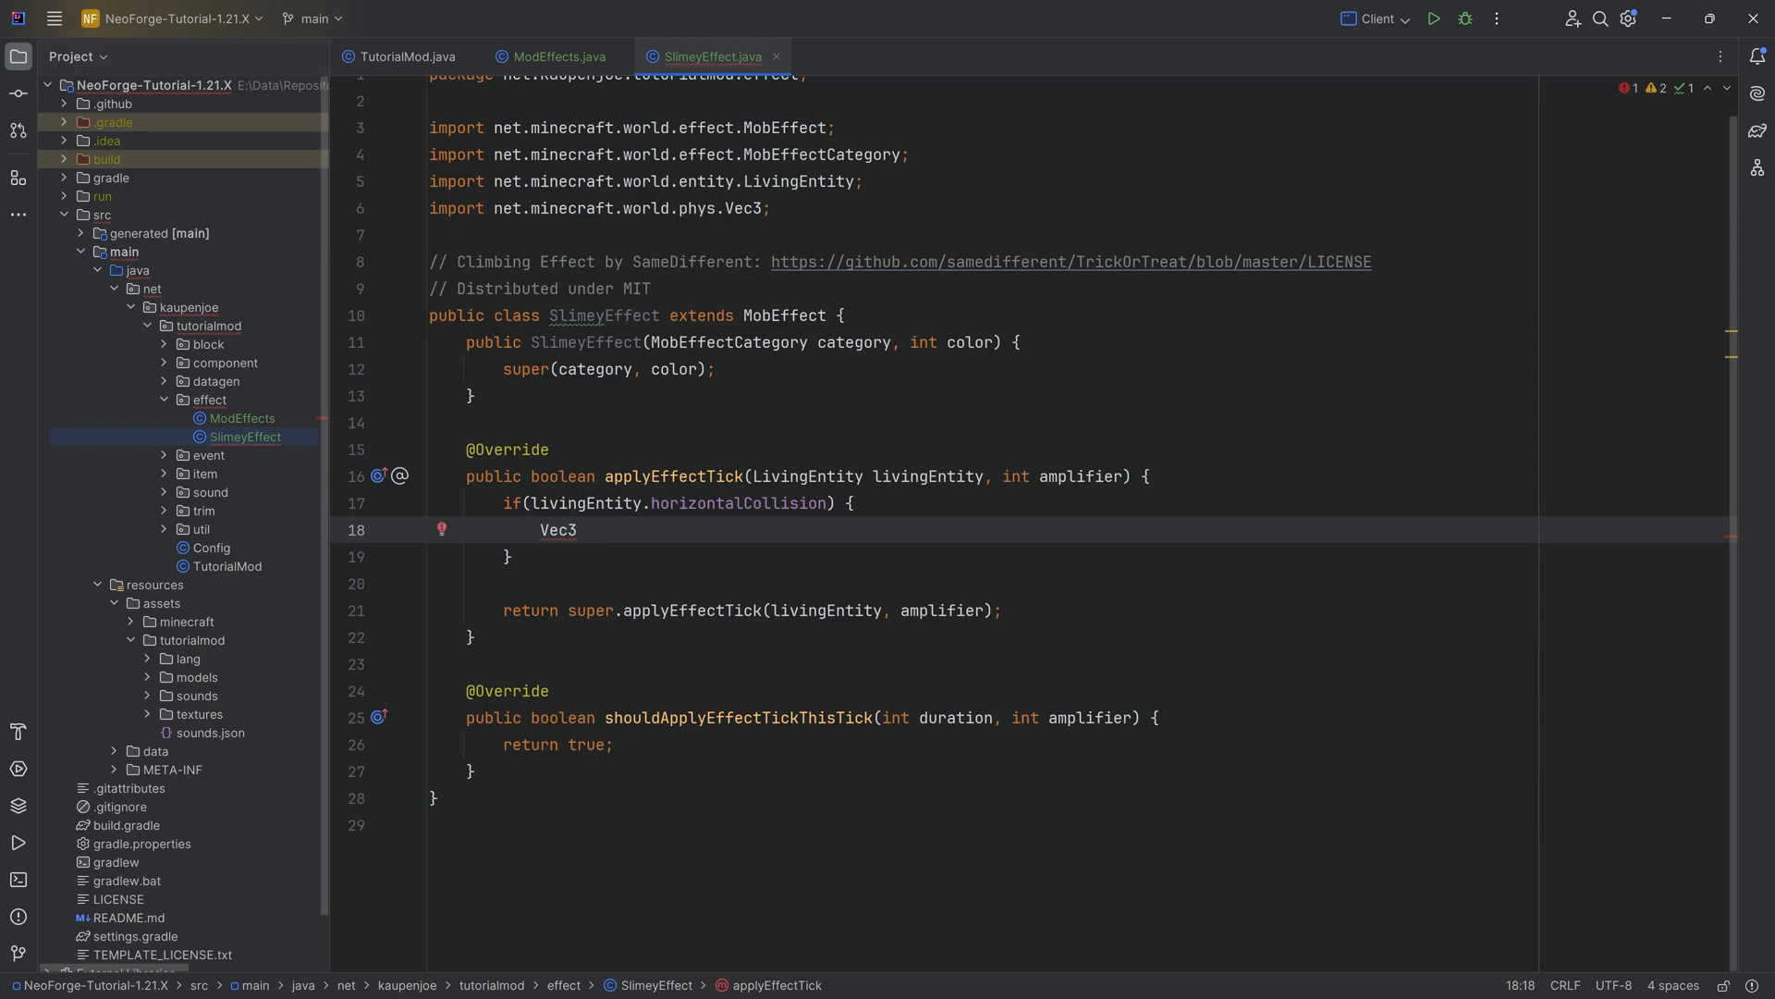
text(initialVec = p)
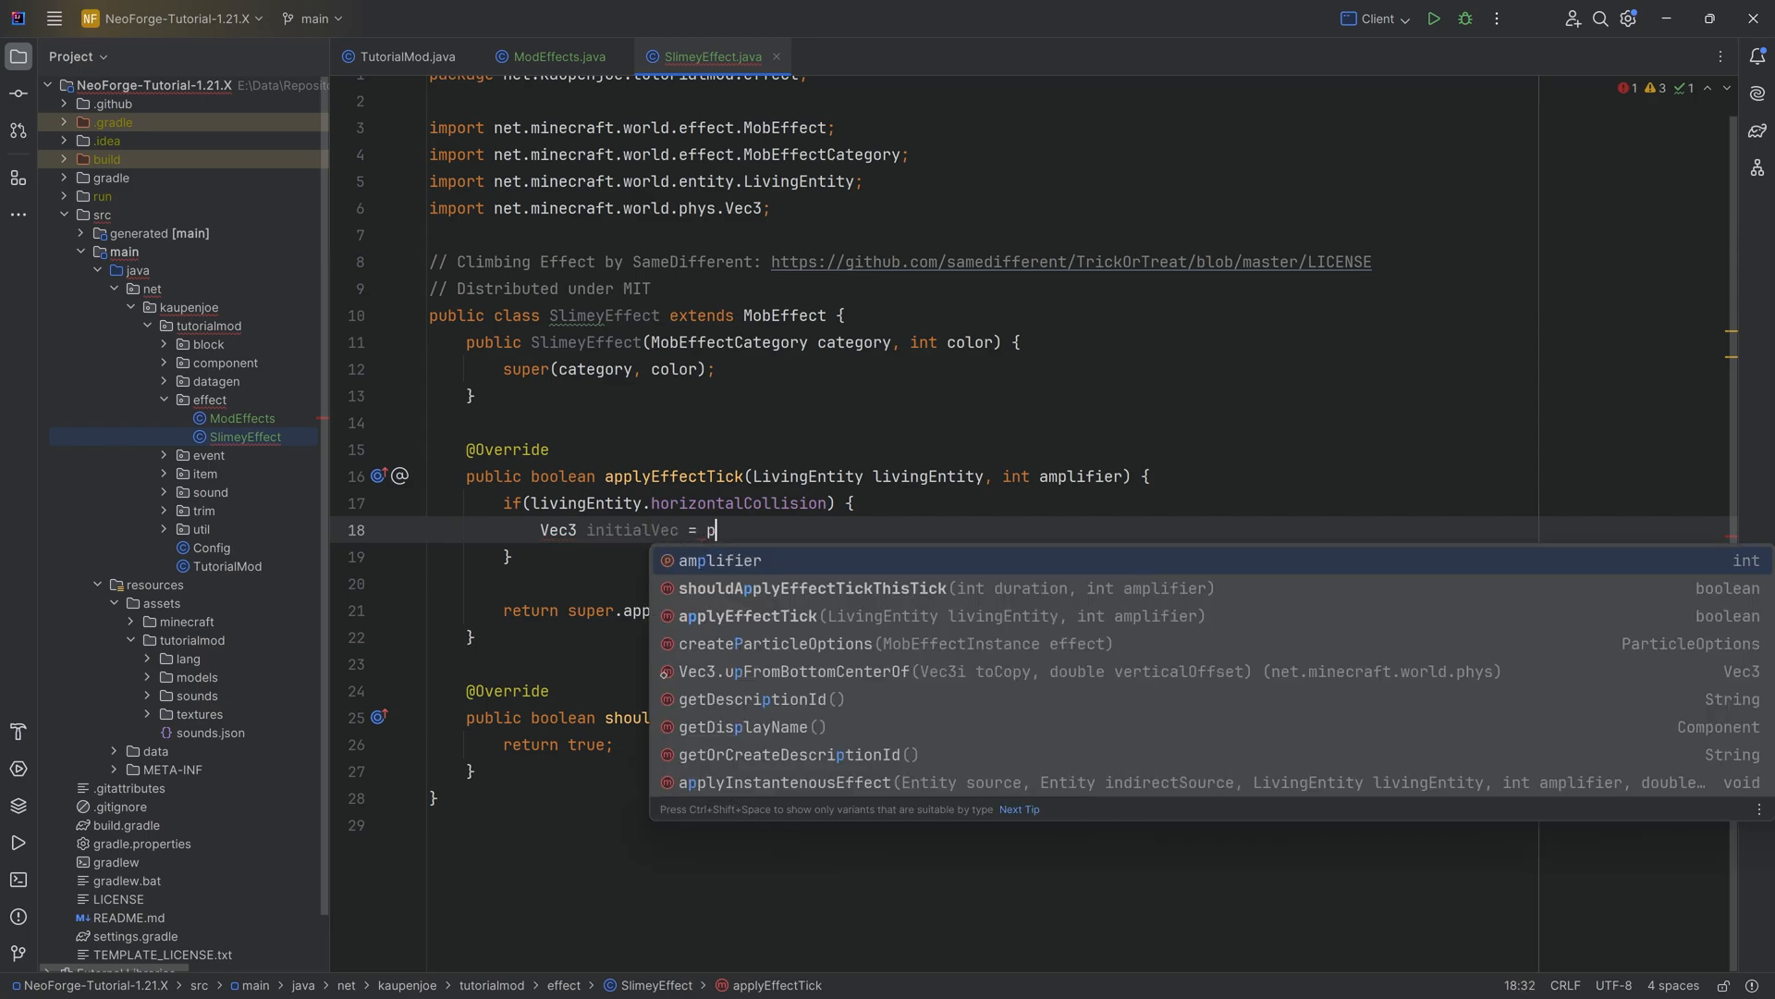
text(livingEntity.getDeltaMovement();)
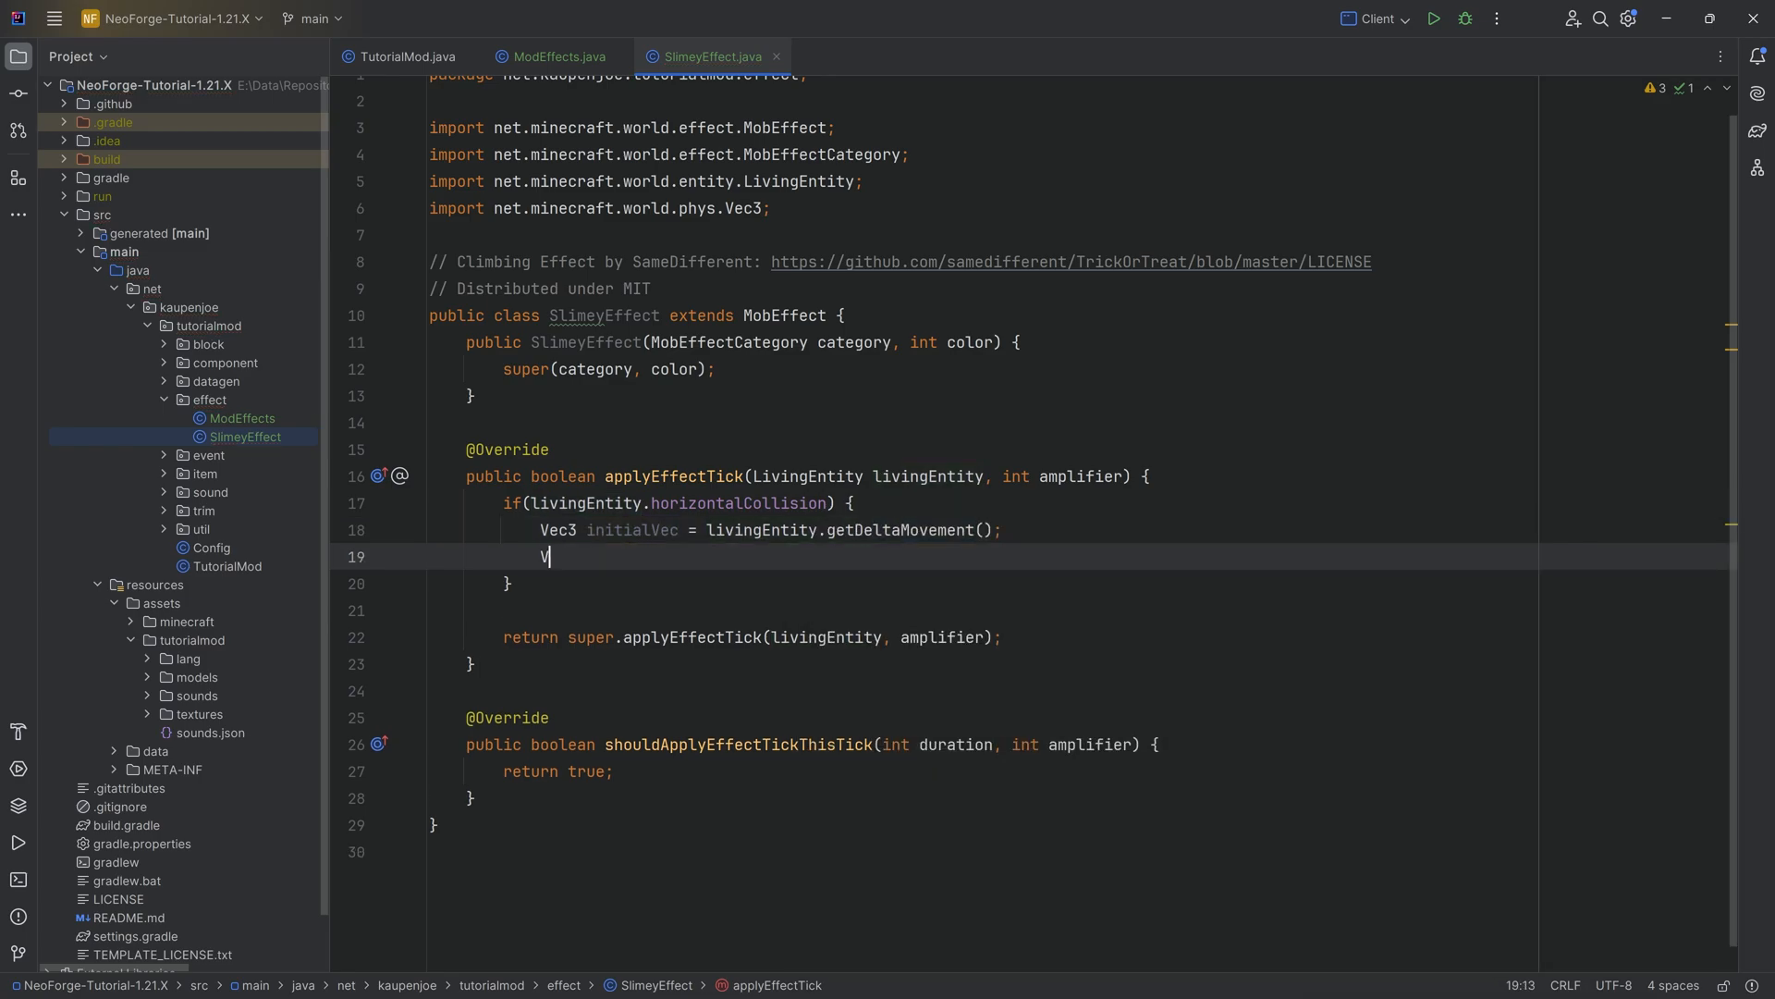
text(ec3 climb)
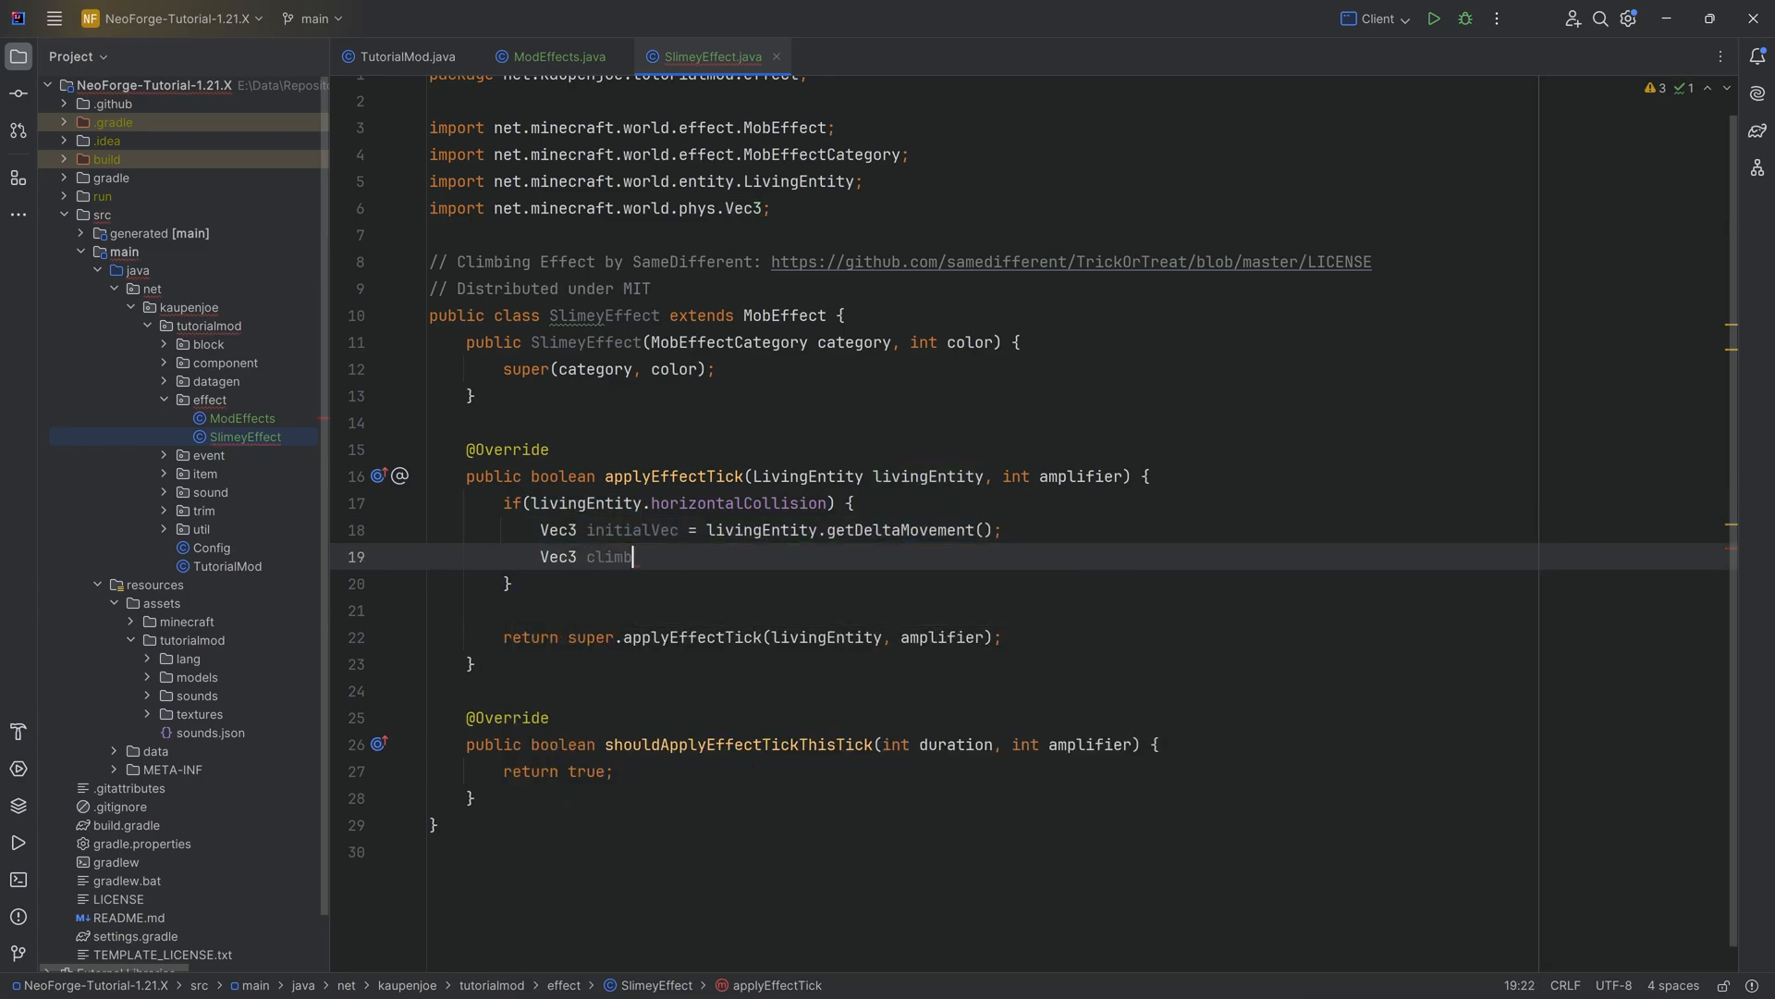
text(Vec =)
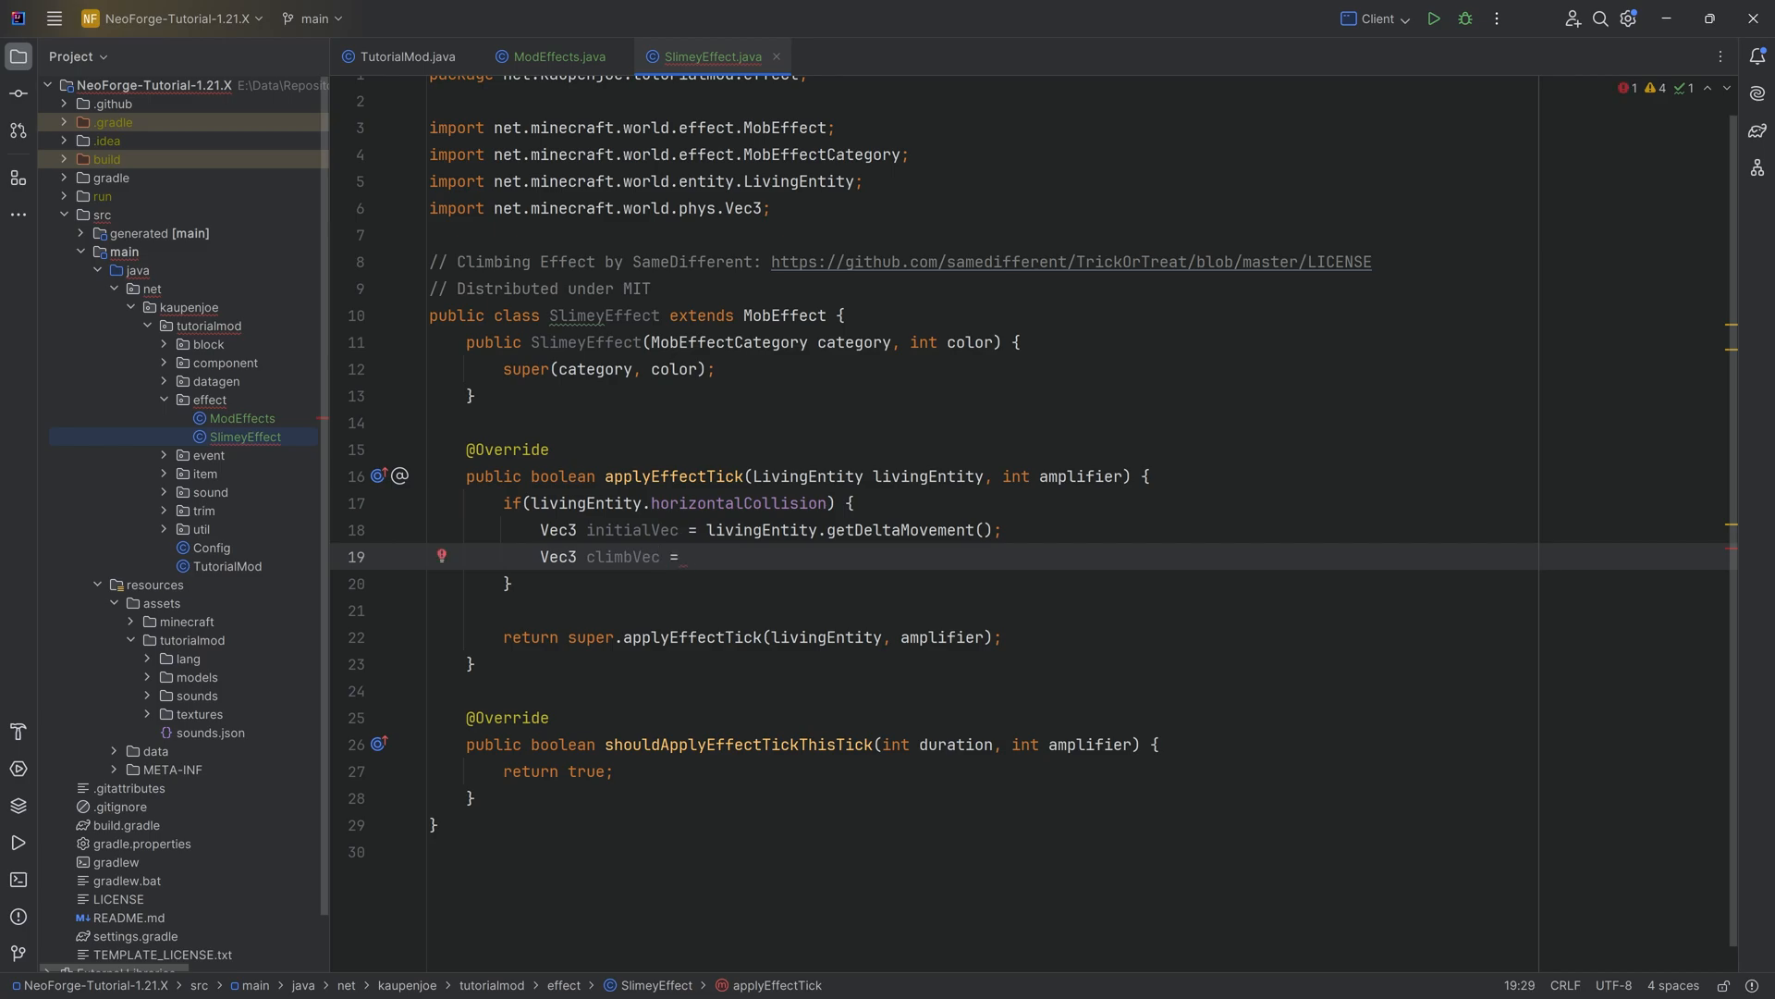
text(new)
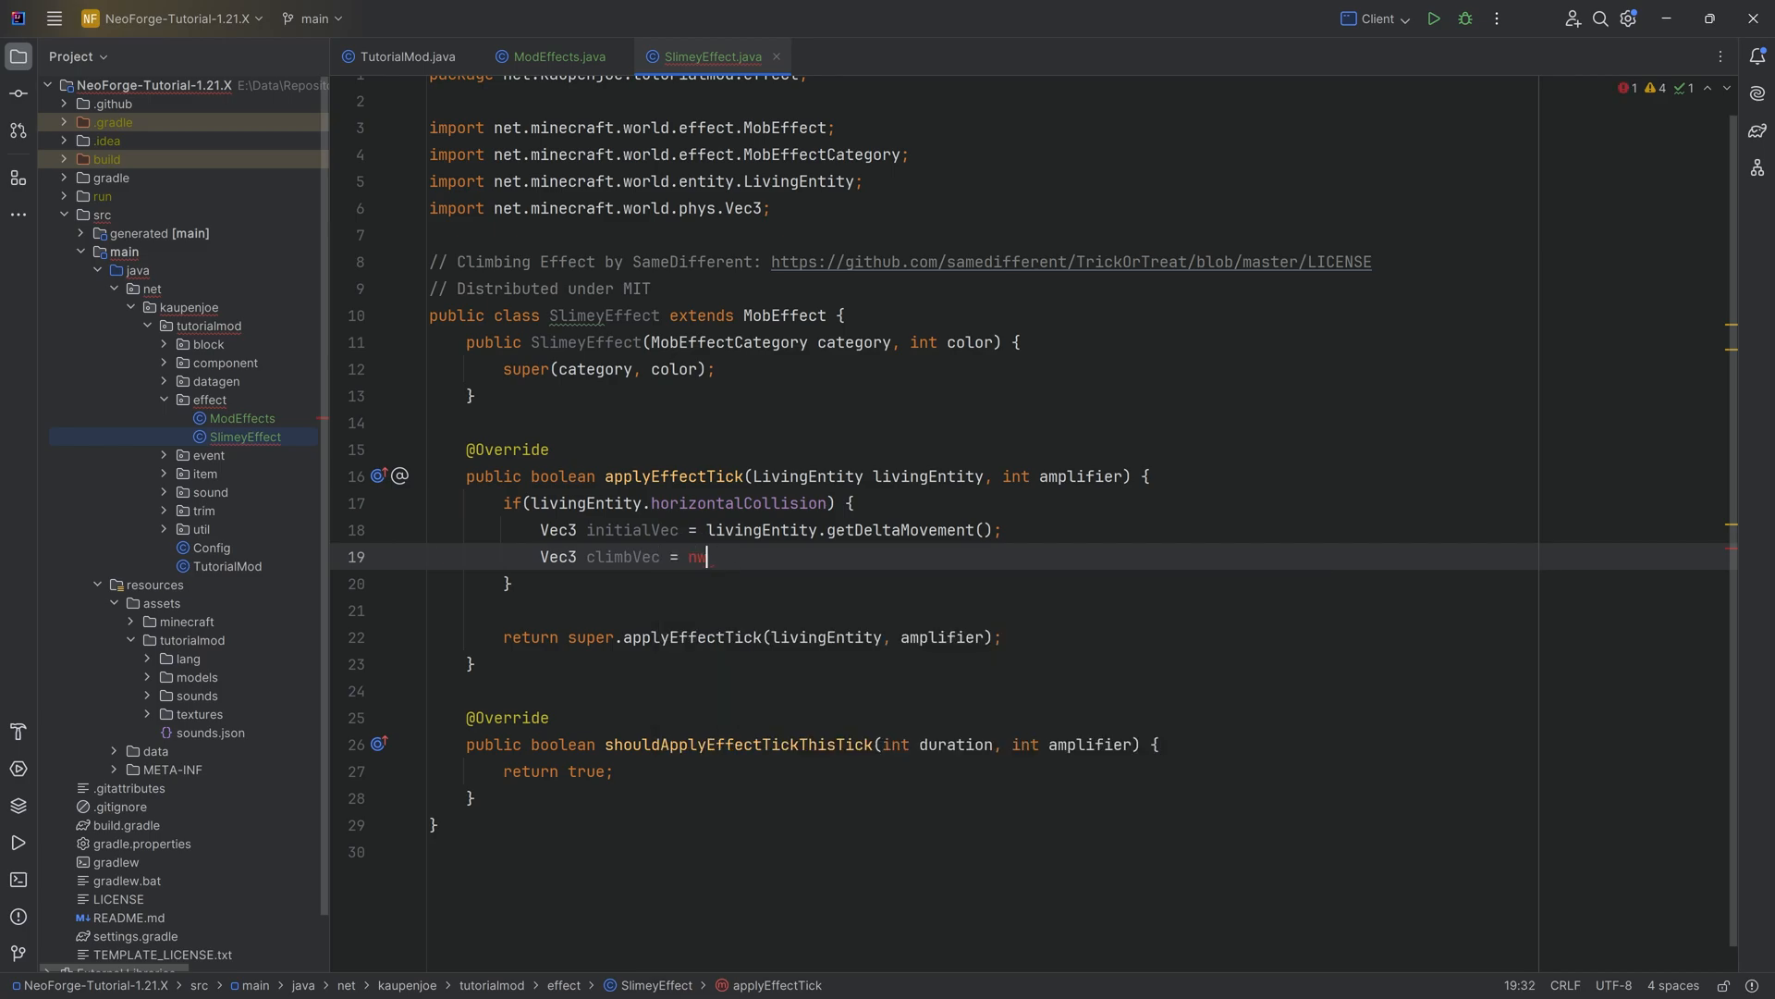
text(new Vec3(in)
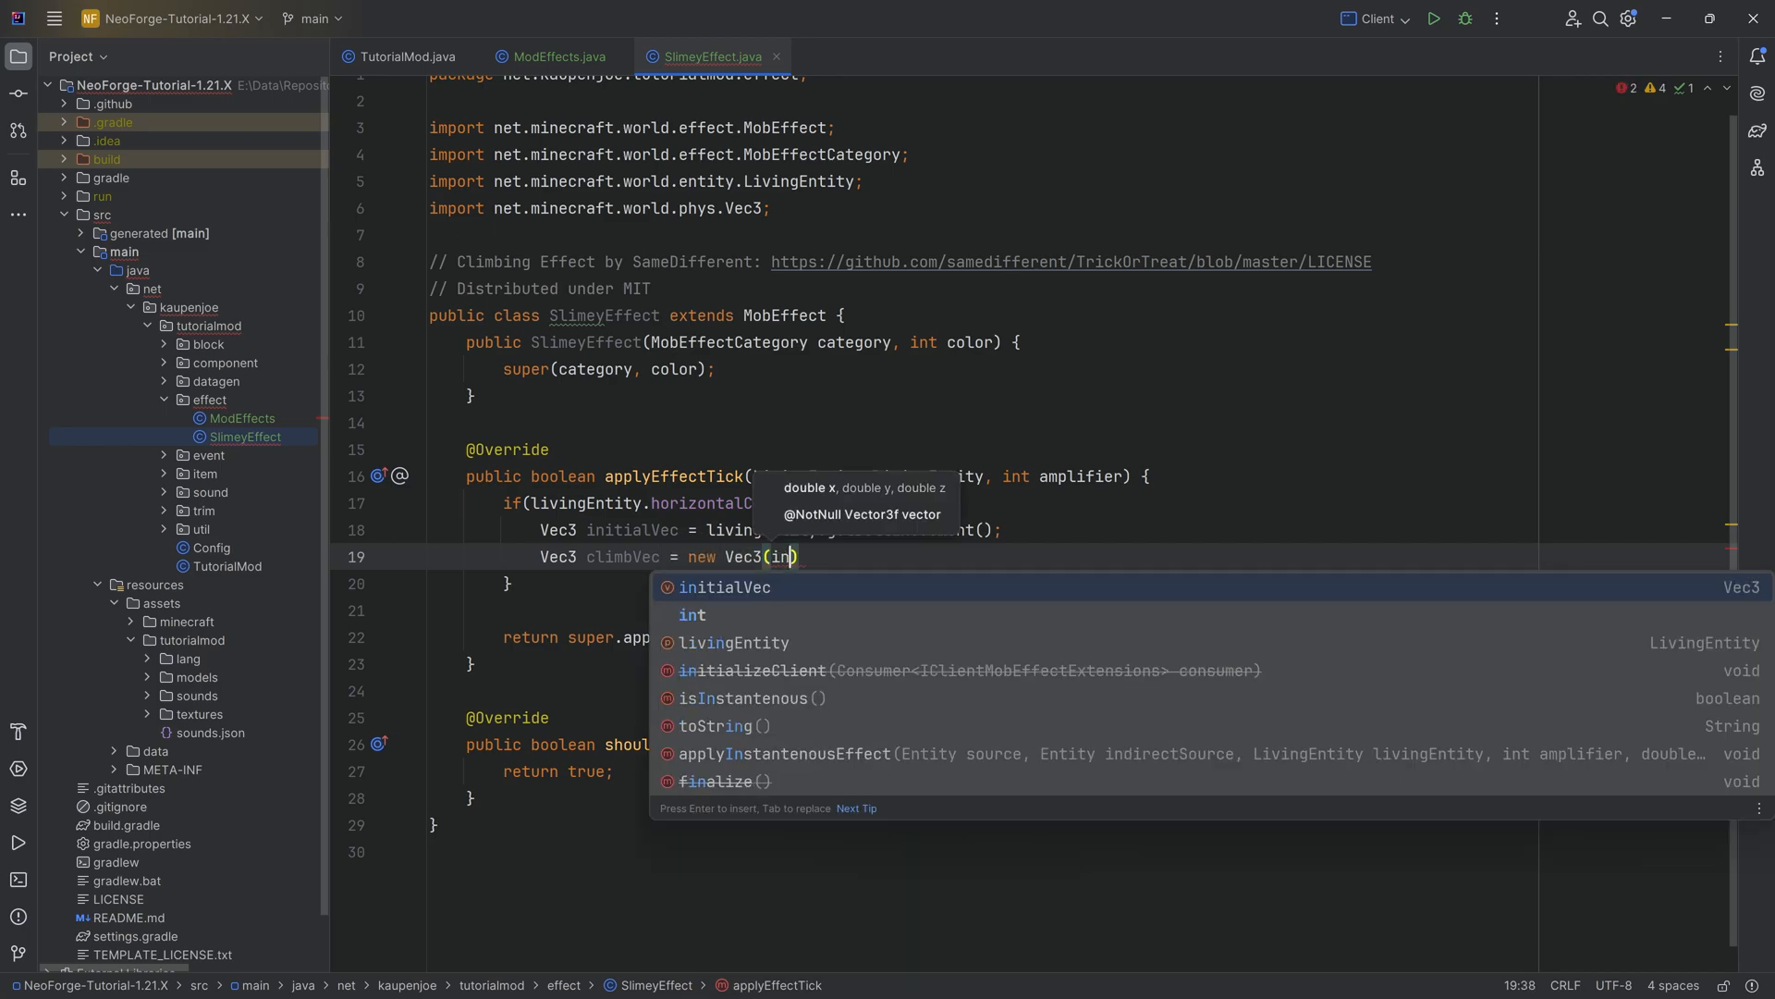
text(initialVec.x,)
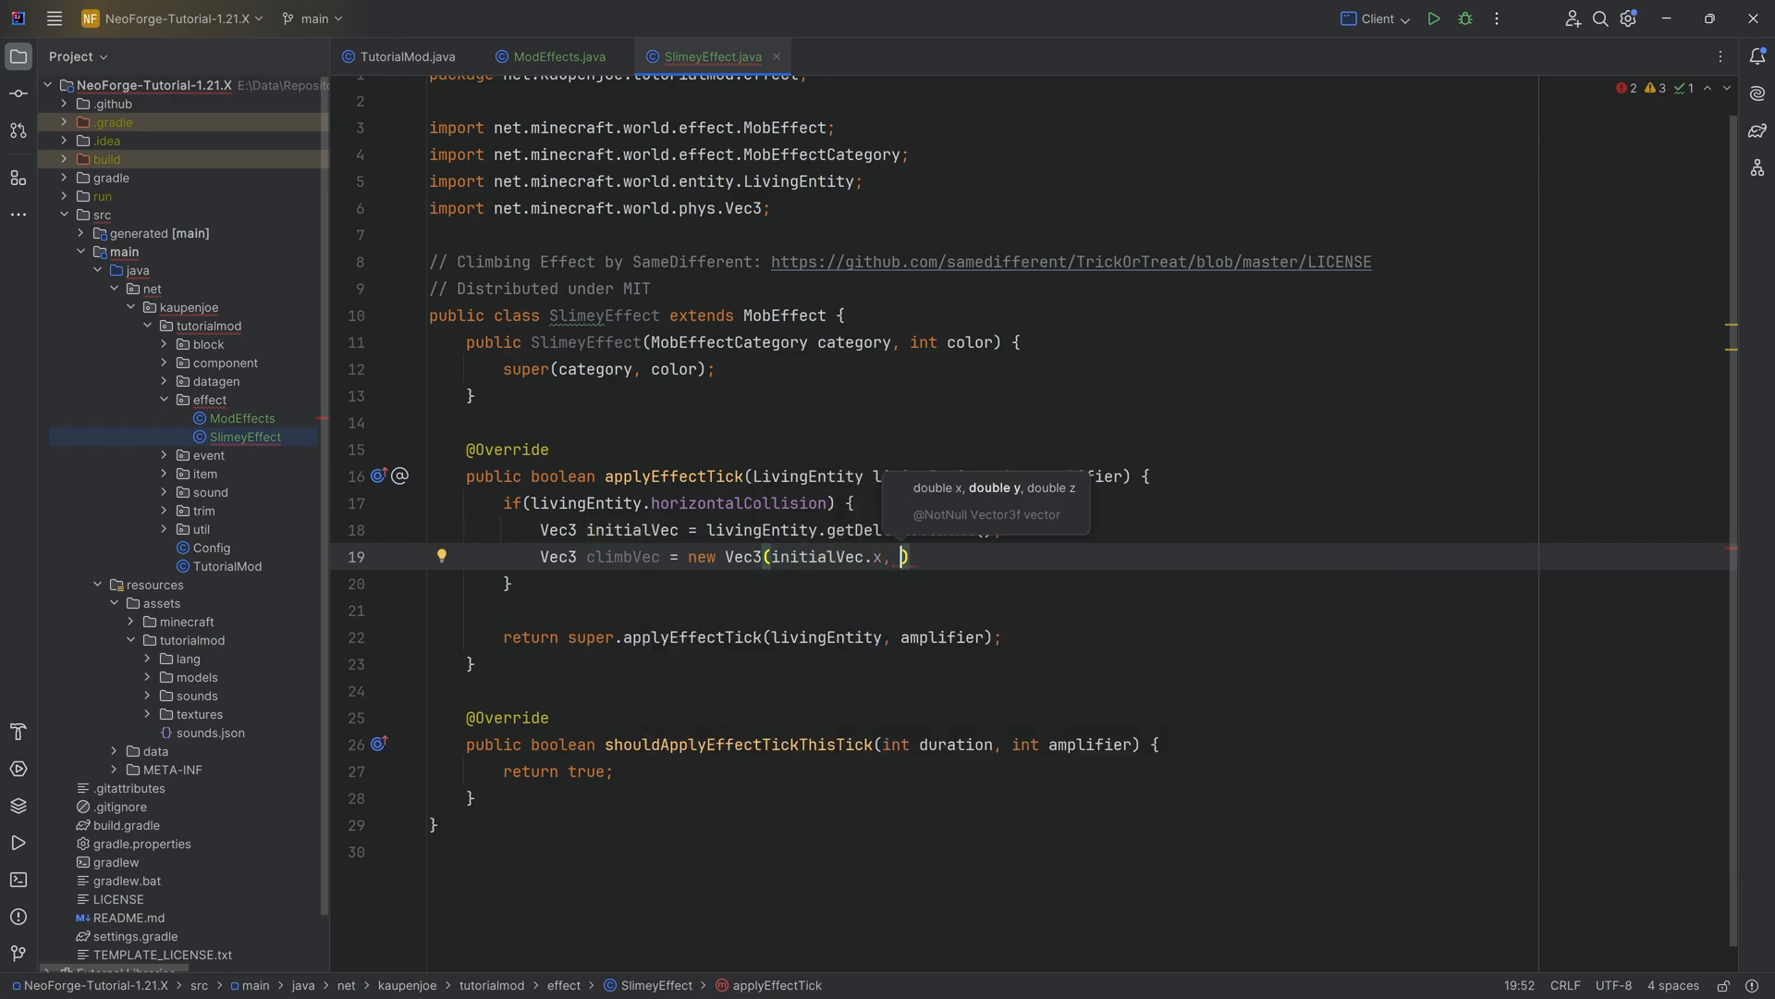
text(0.2D, initialVec.z)
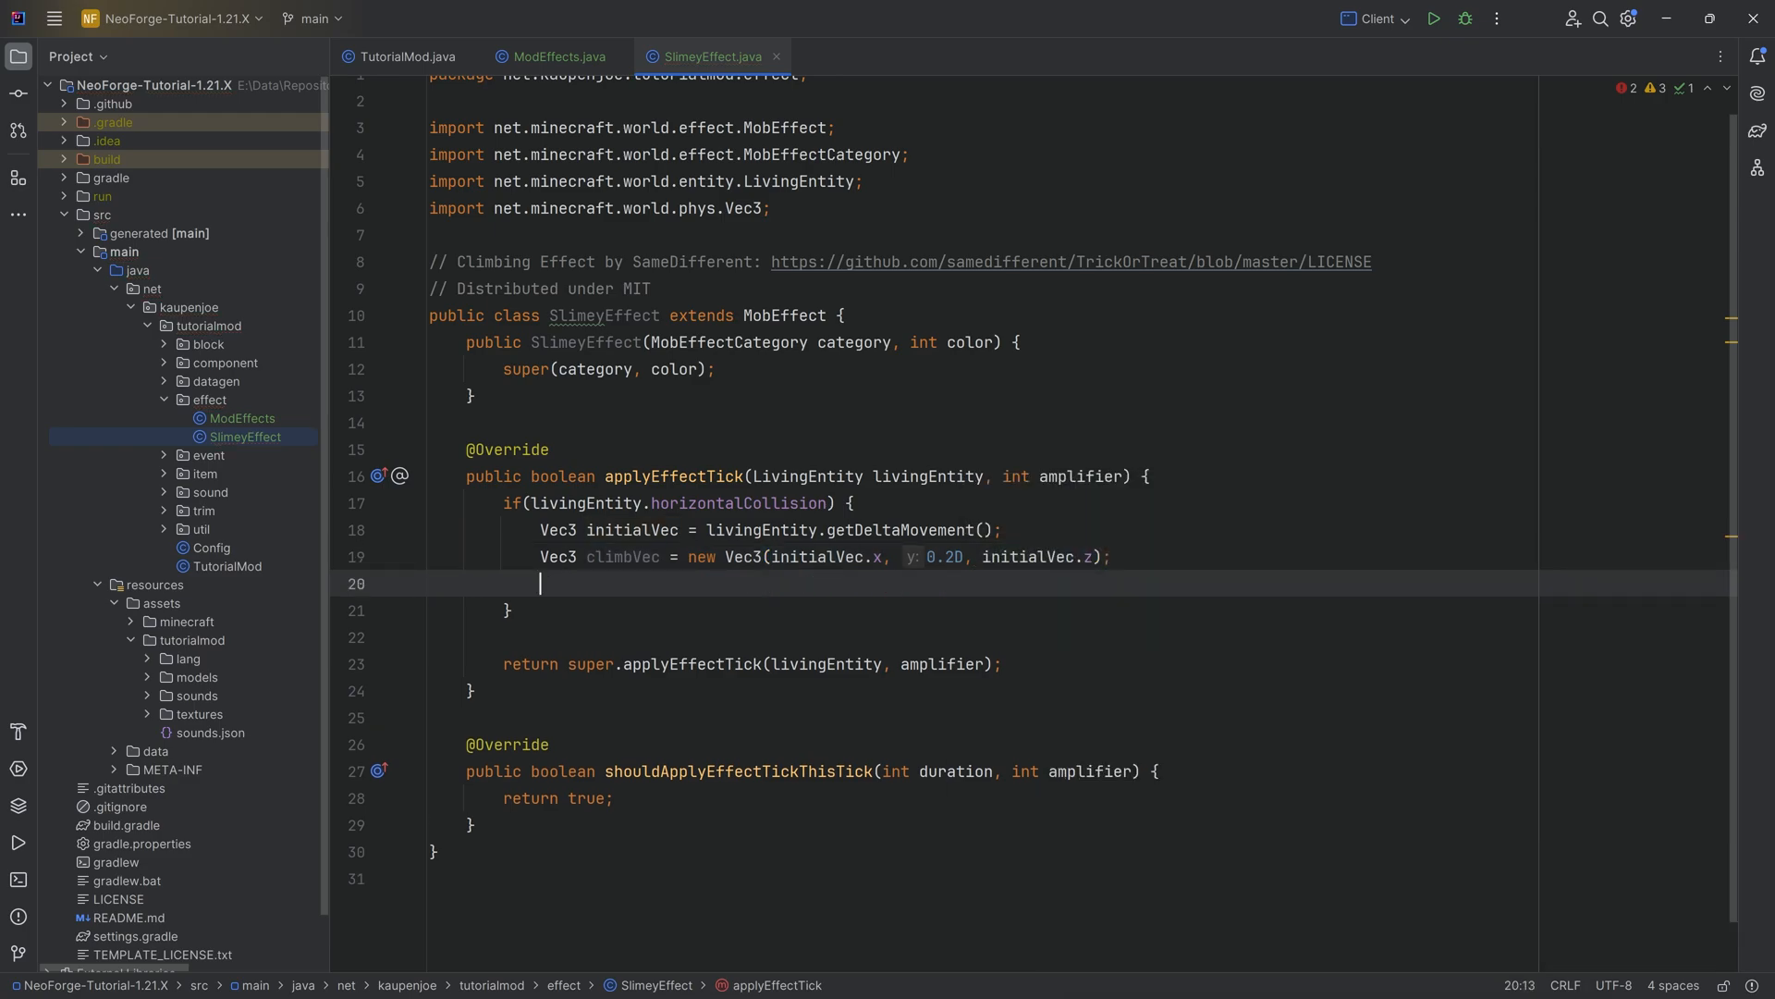
Step: Set the entity's delta movement to climbVec.scale(0.96D) and return true, then view MobEffect's source
text(livingEntity.setDeltaMovement();)
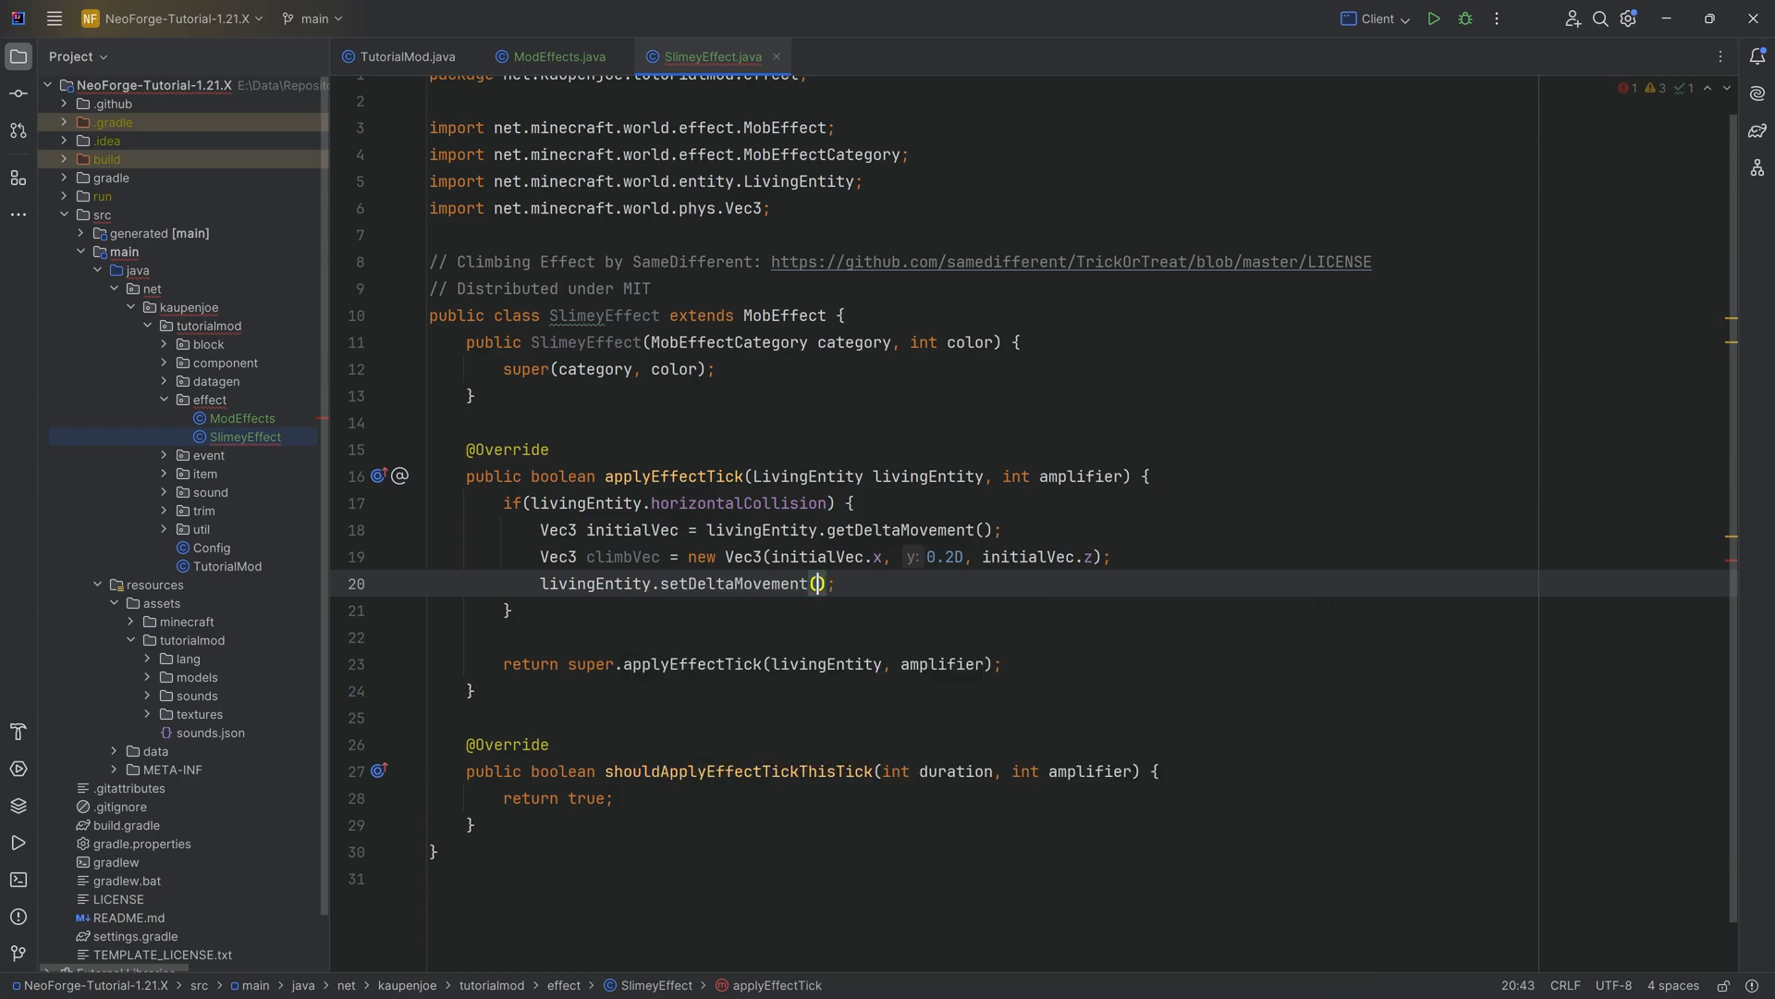
text(climbVec.scale(0.6)
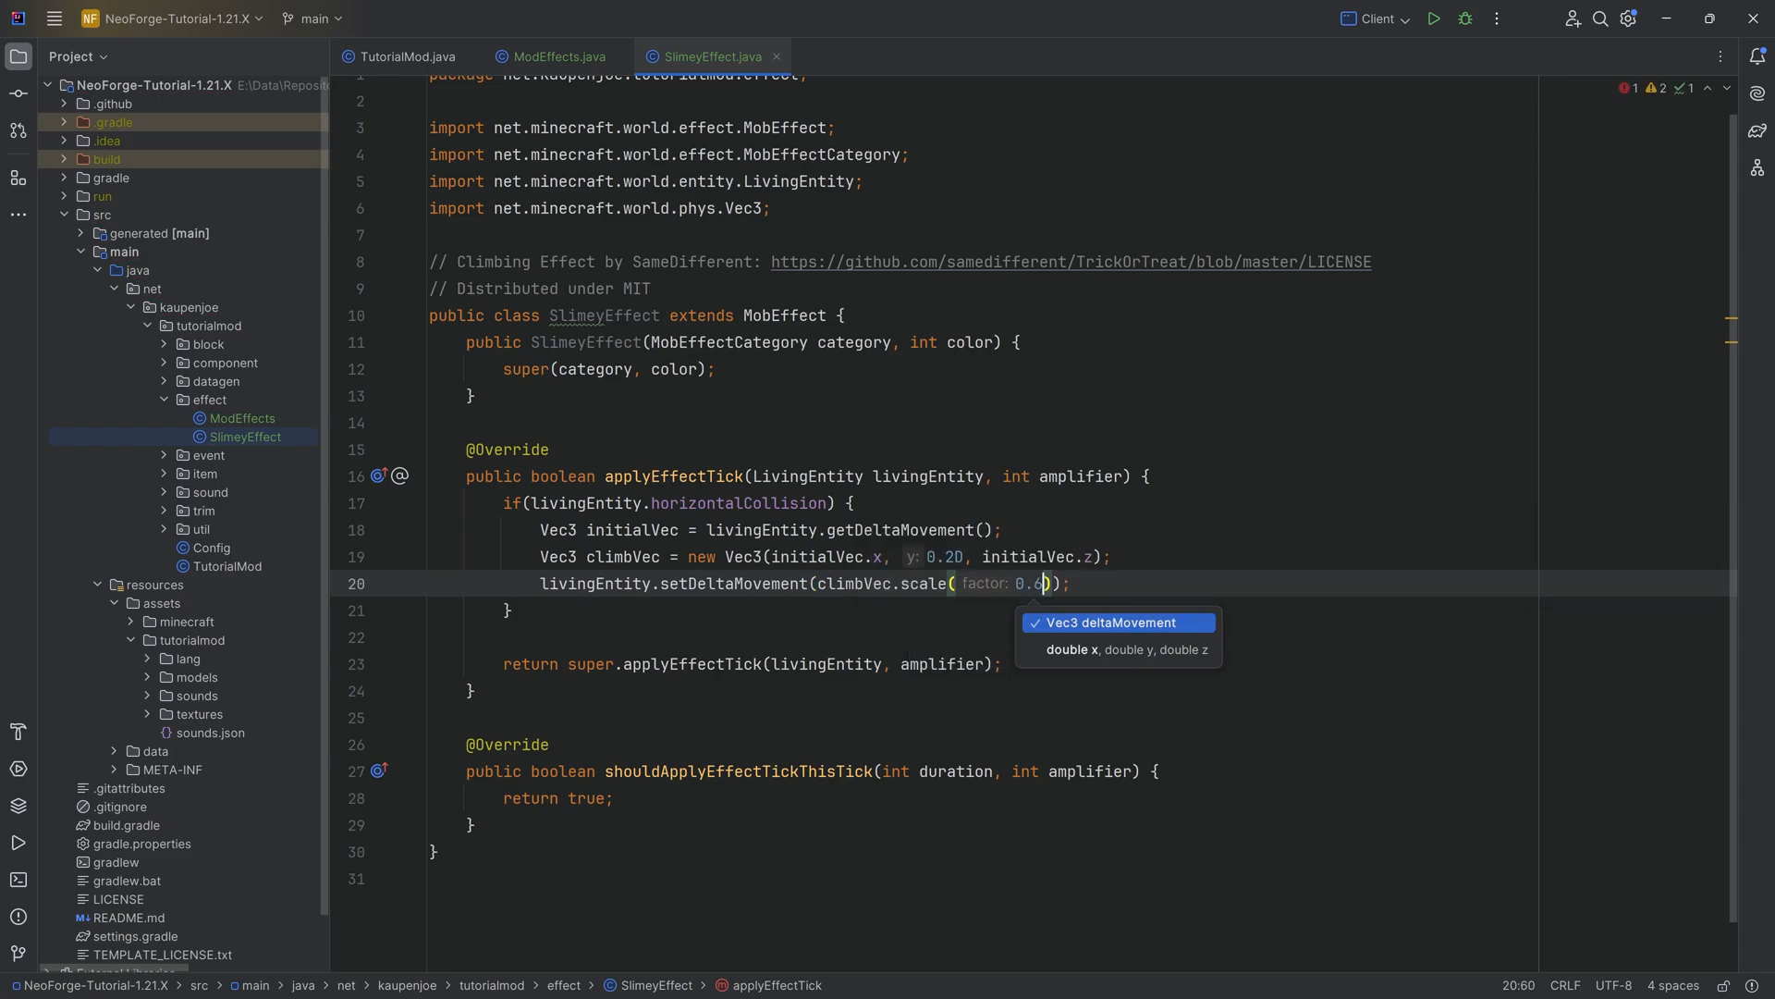
text(96D)
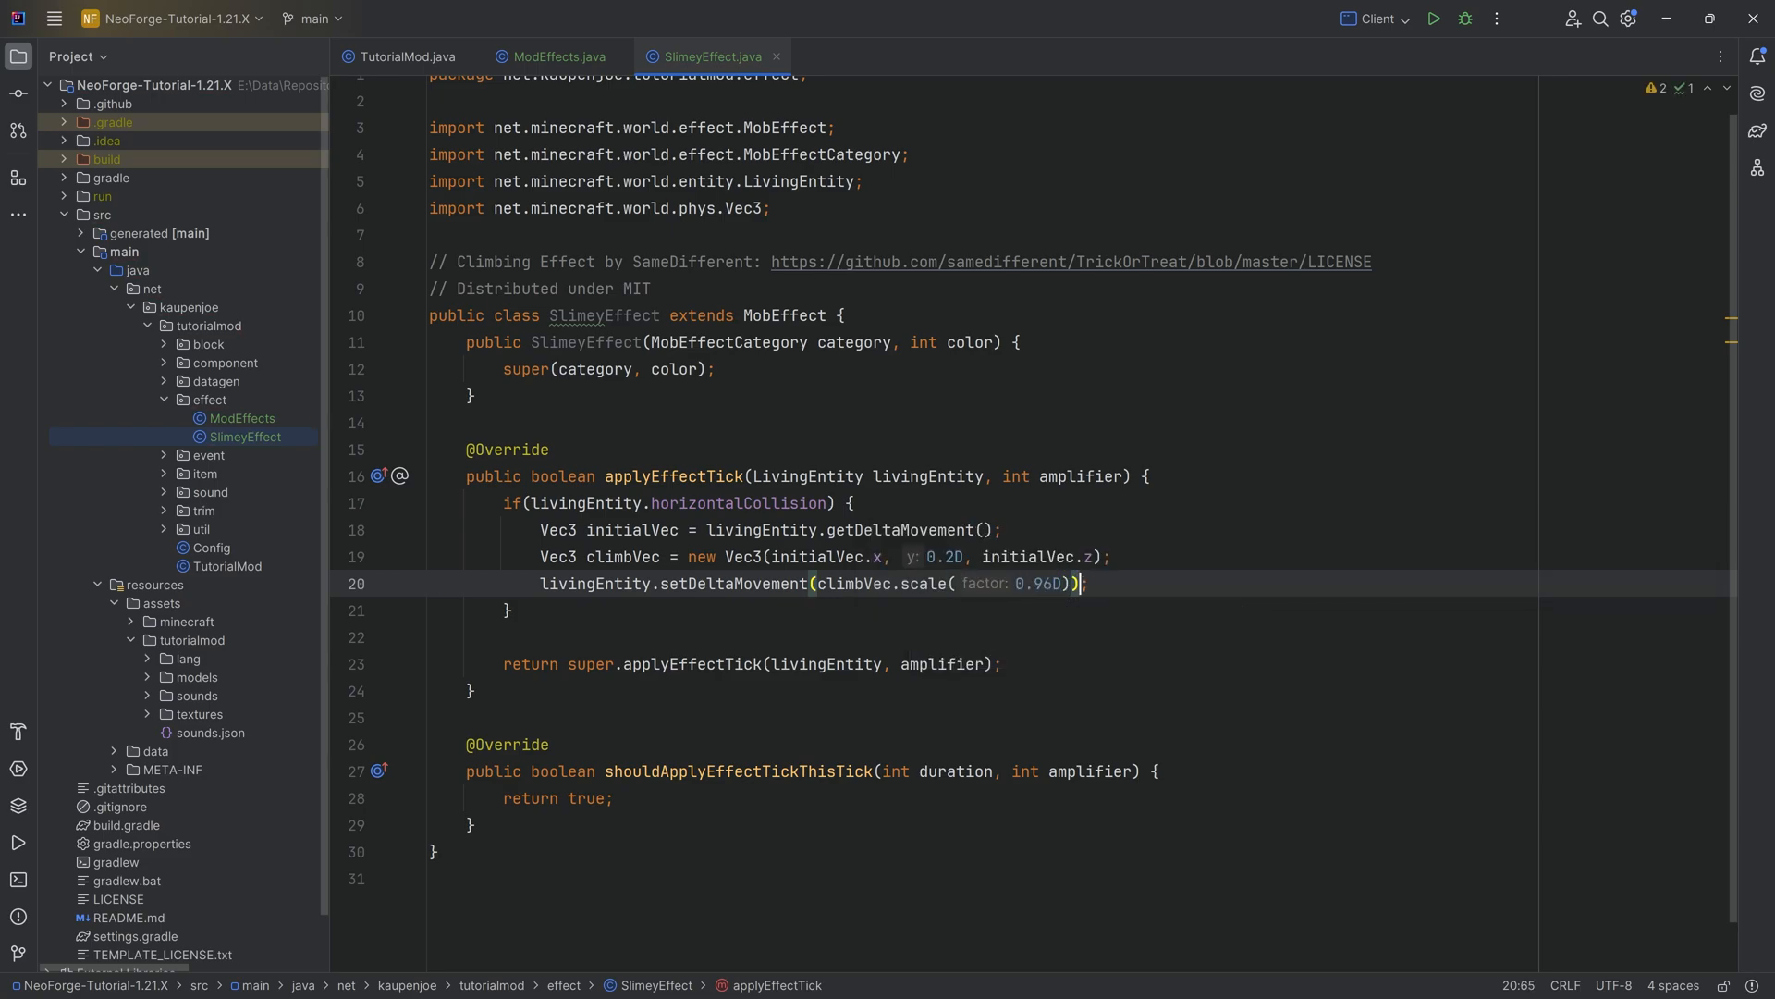
text(return true;)
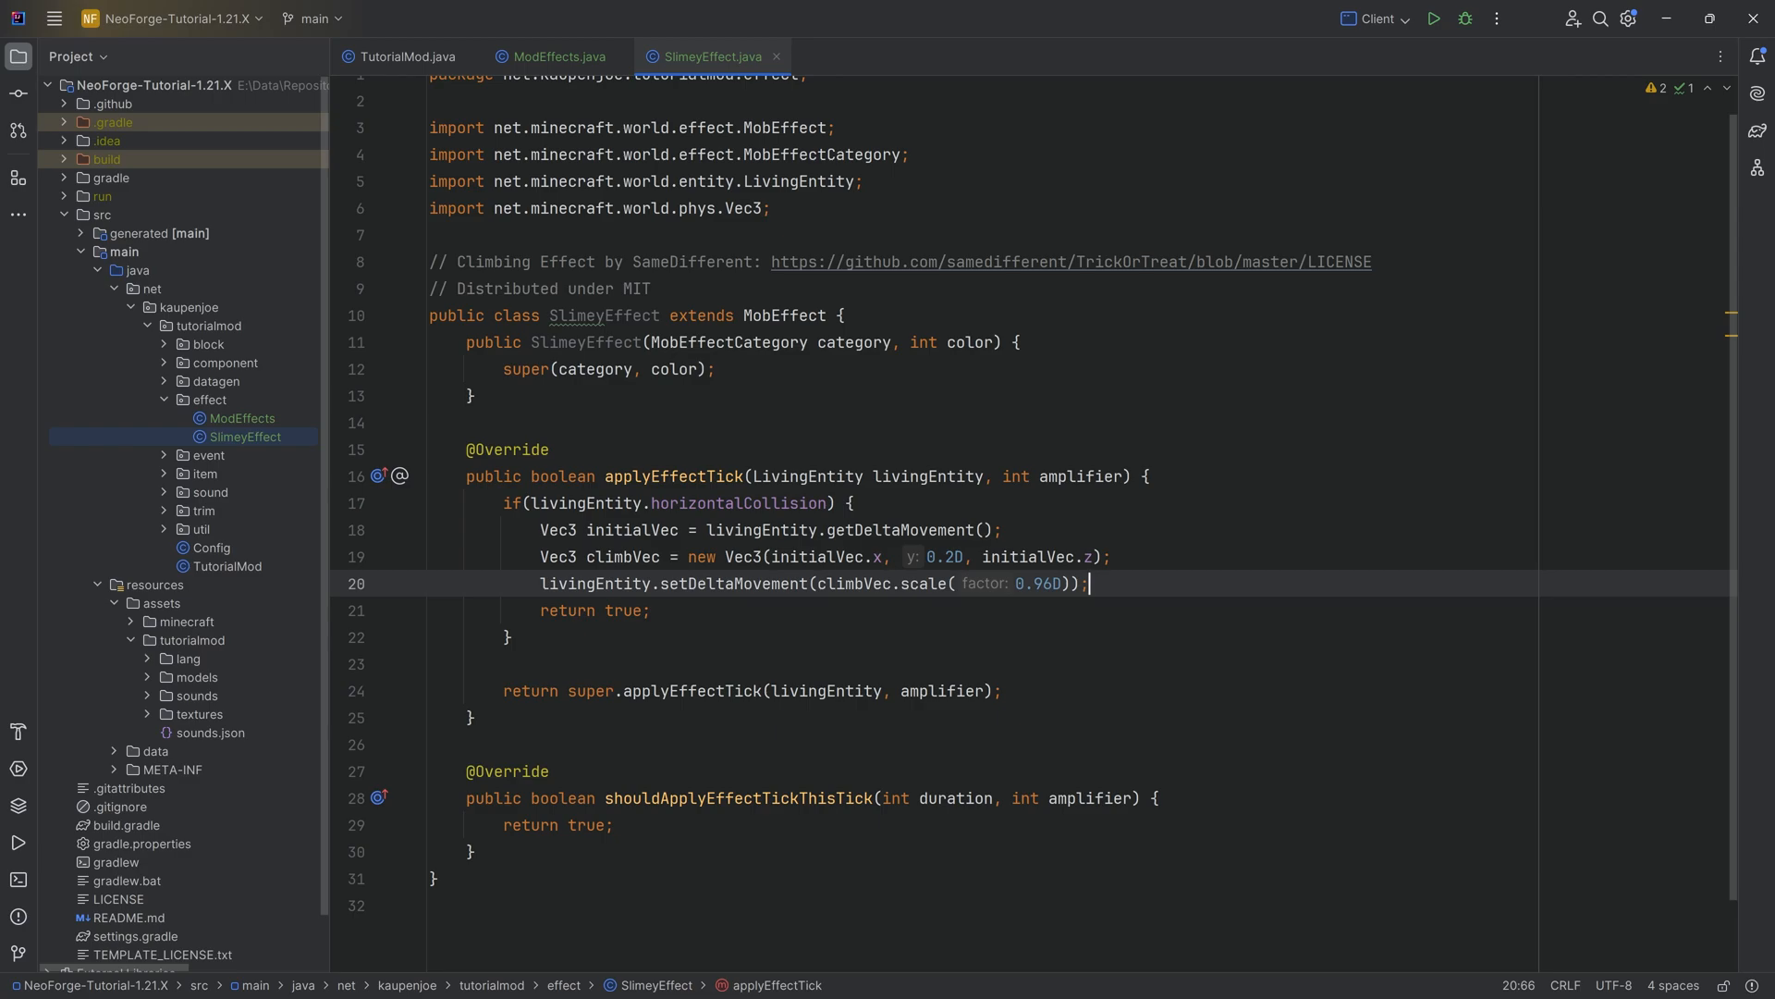
click(782, 315)
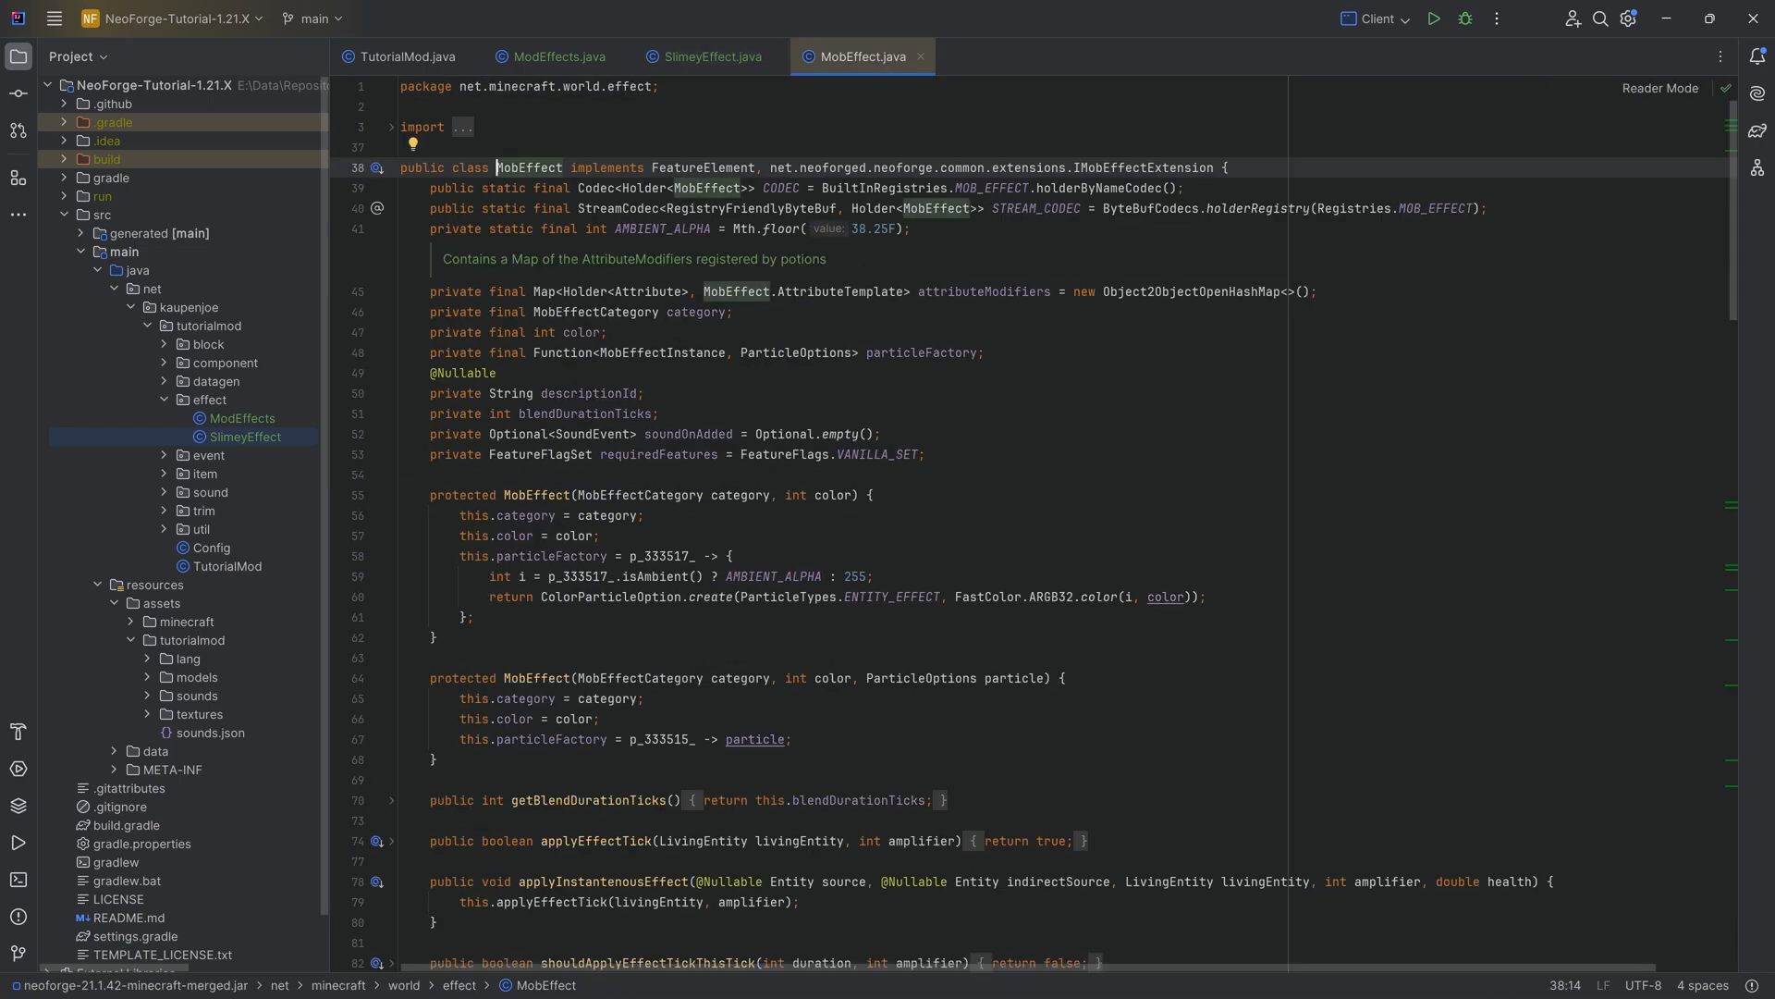
scroll(down, 3)
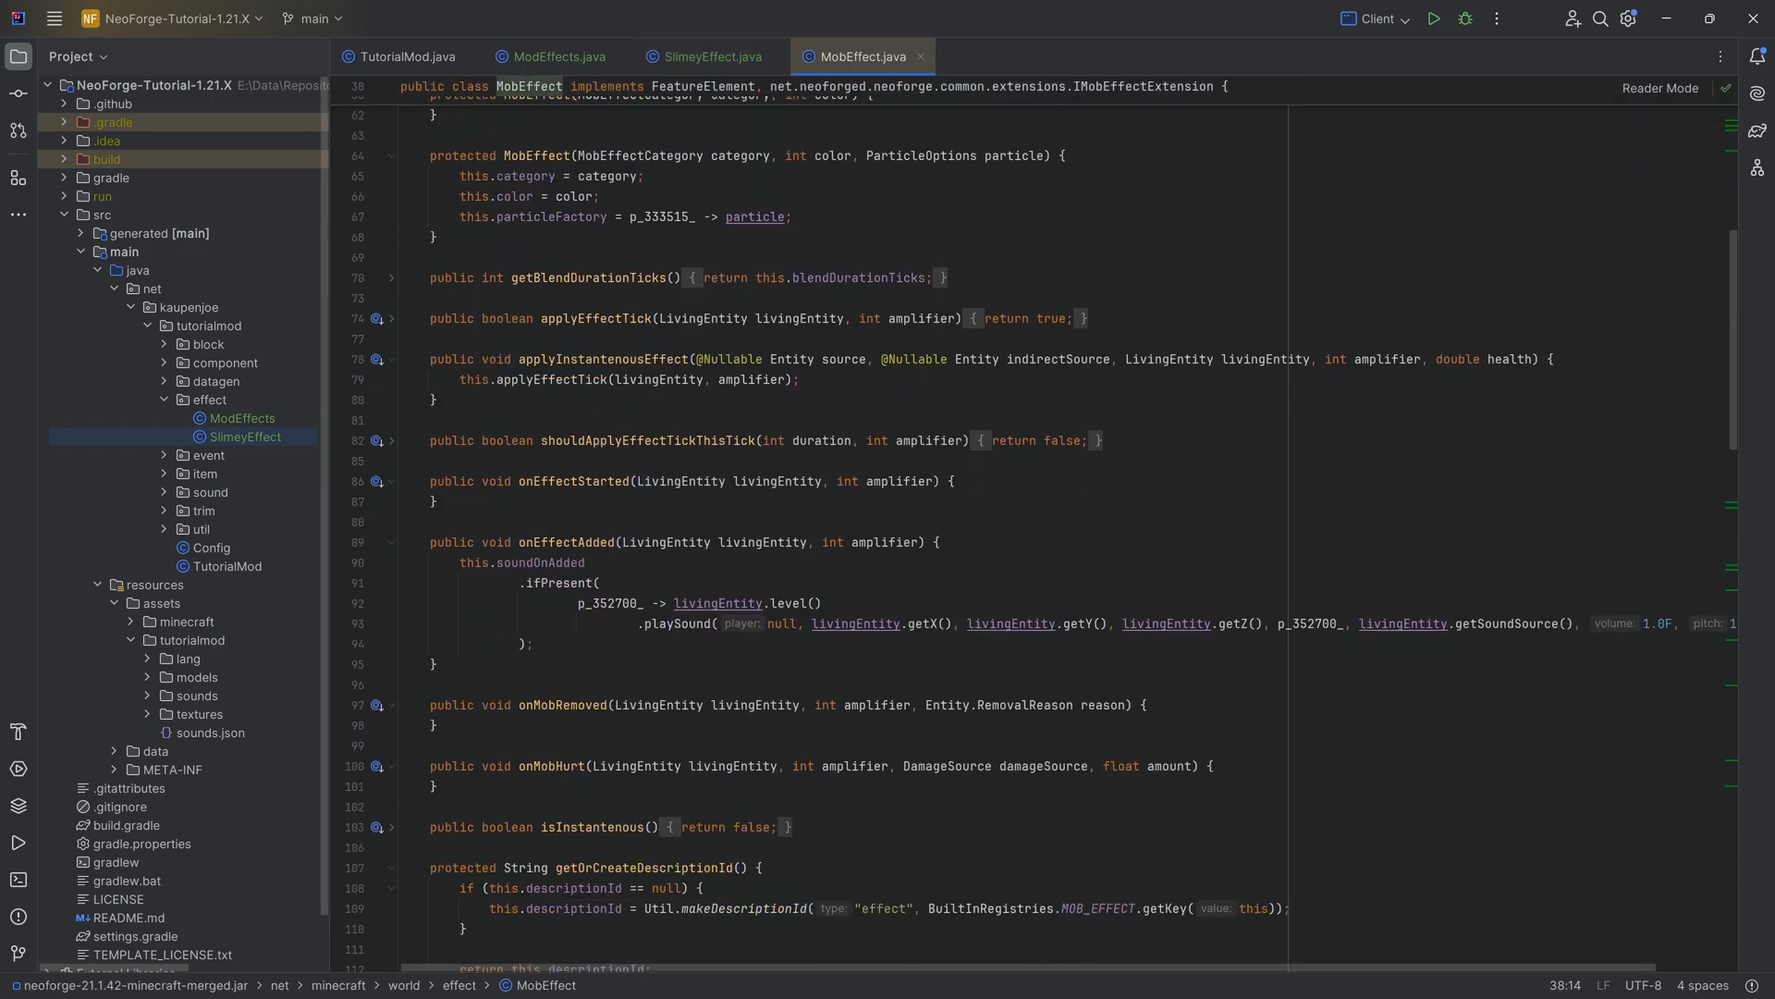
scroll(down, 3)
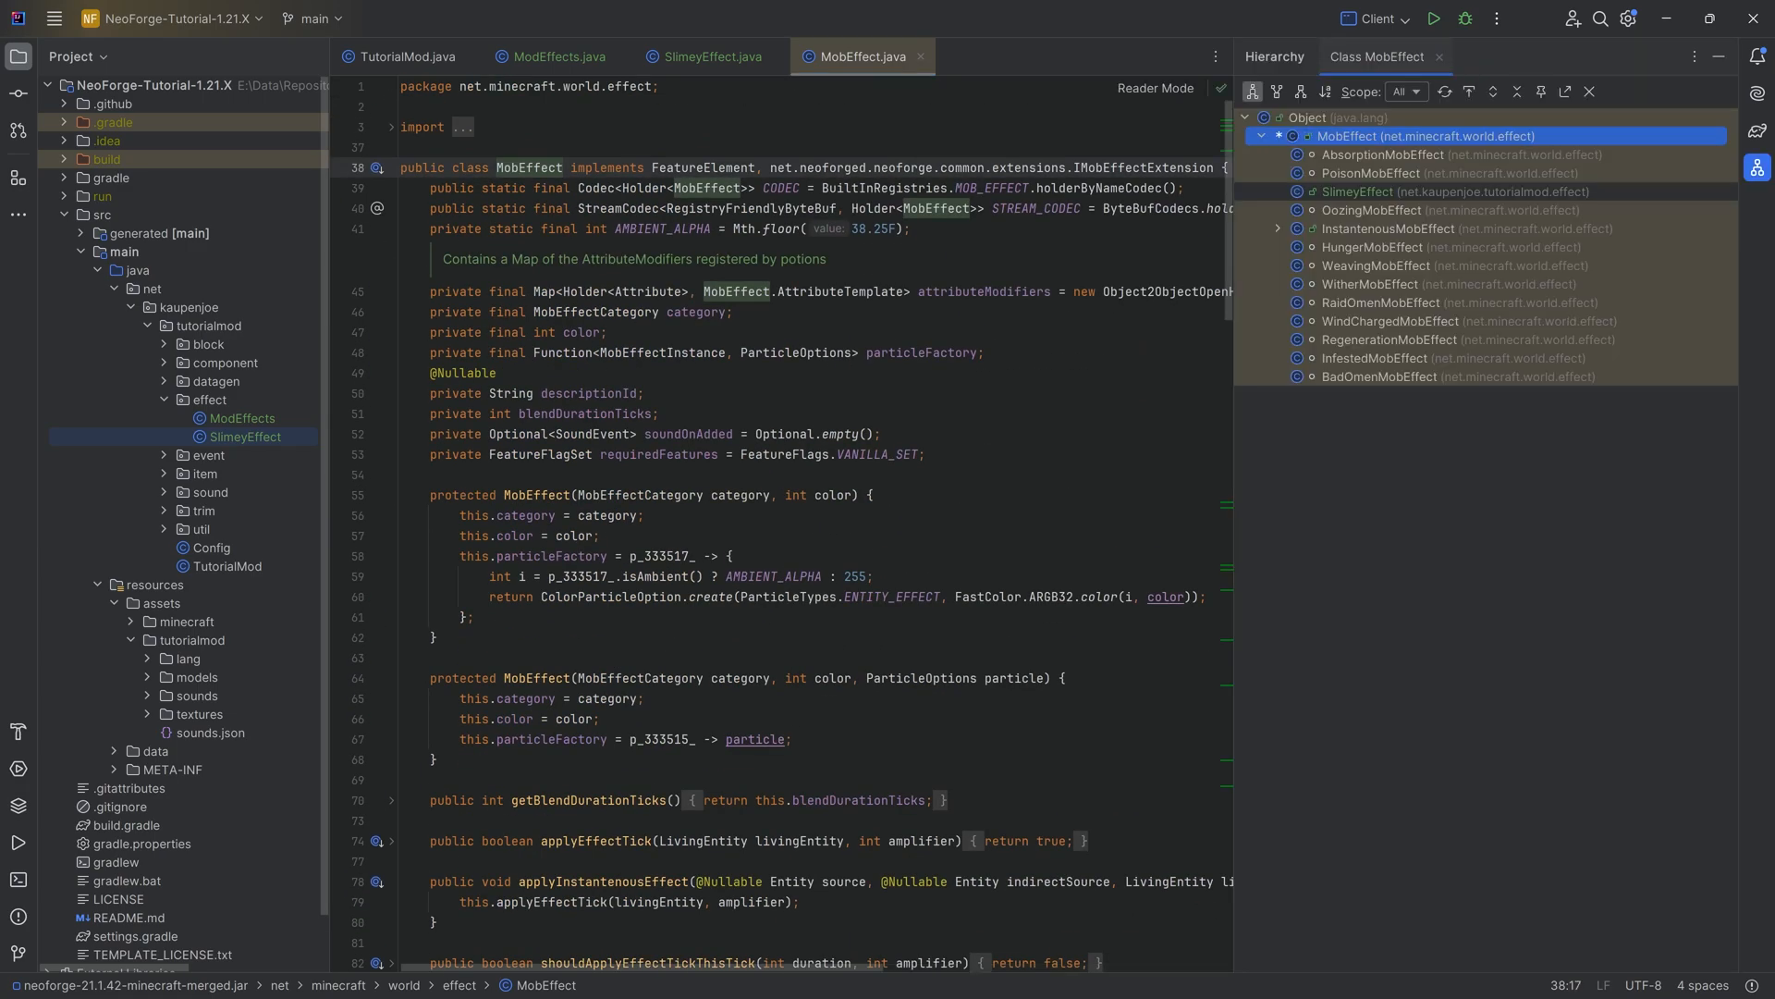
click(1373, 209)
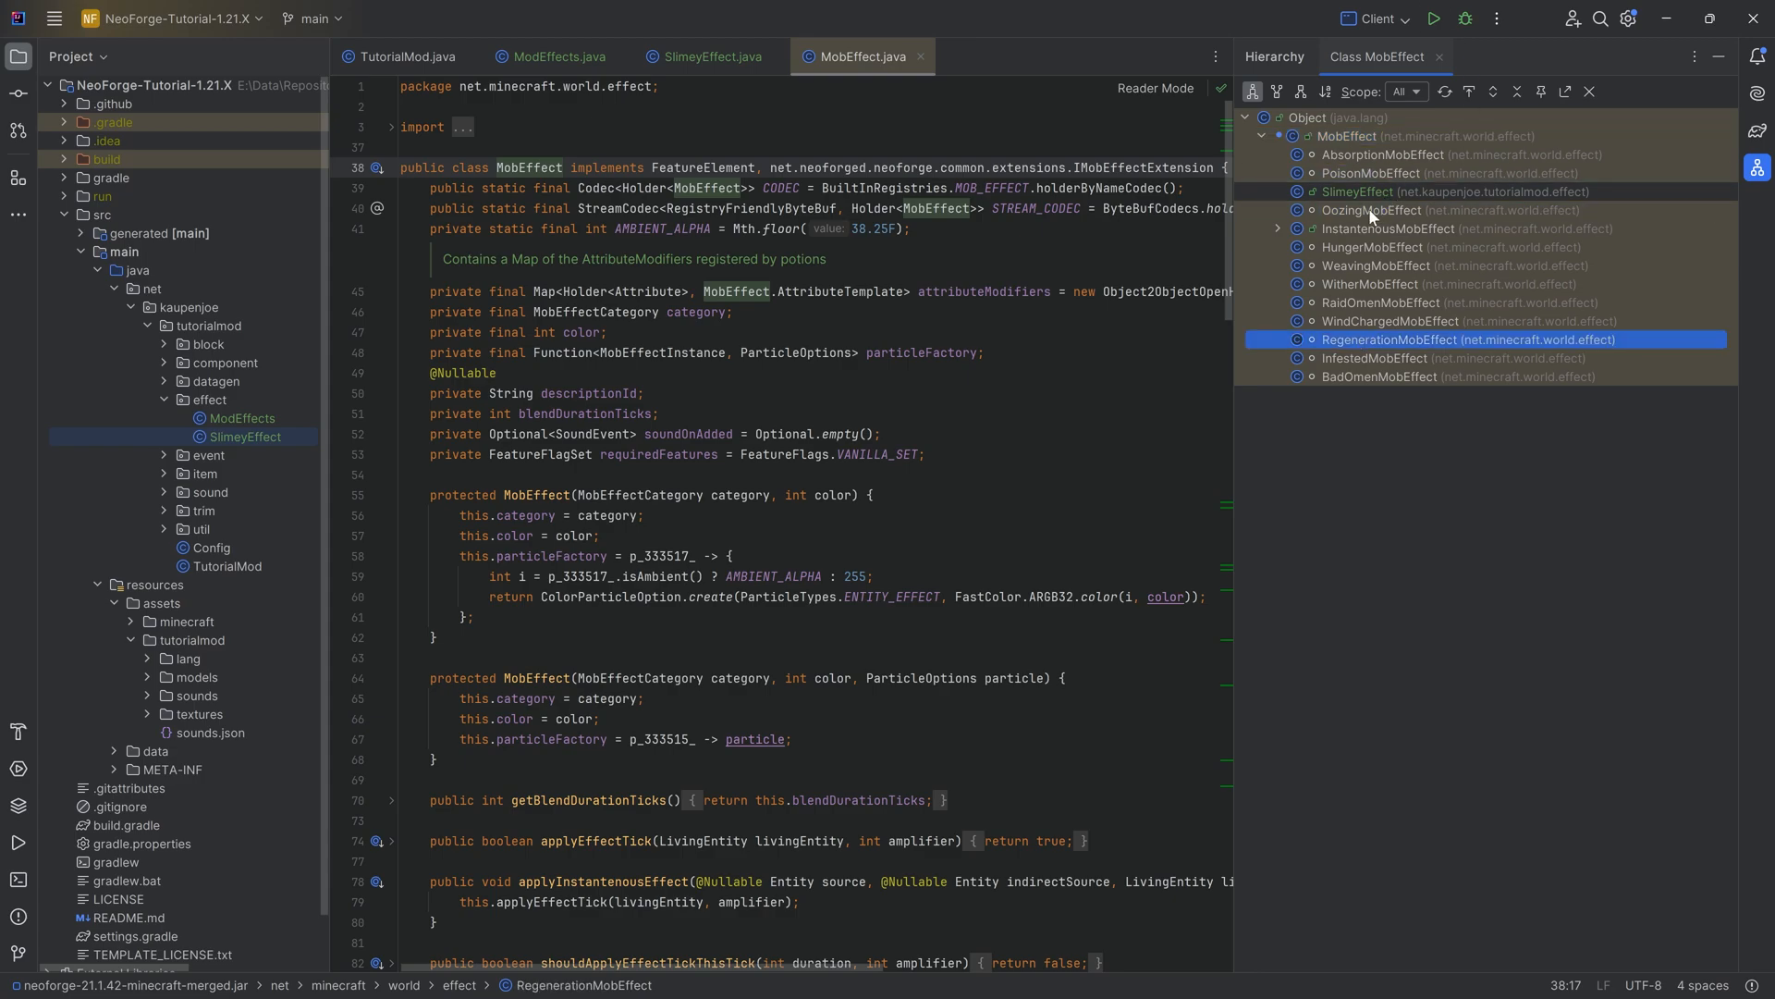
click(710, 56)
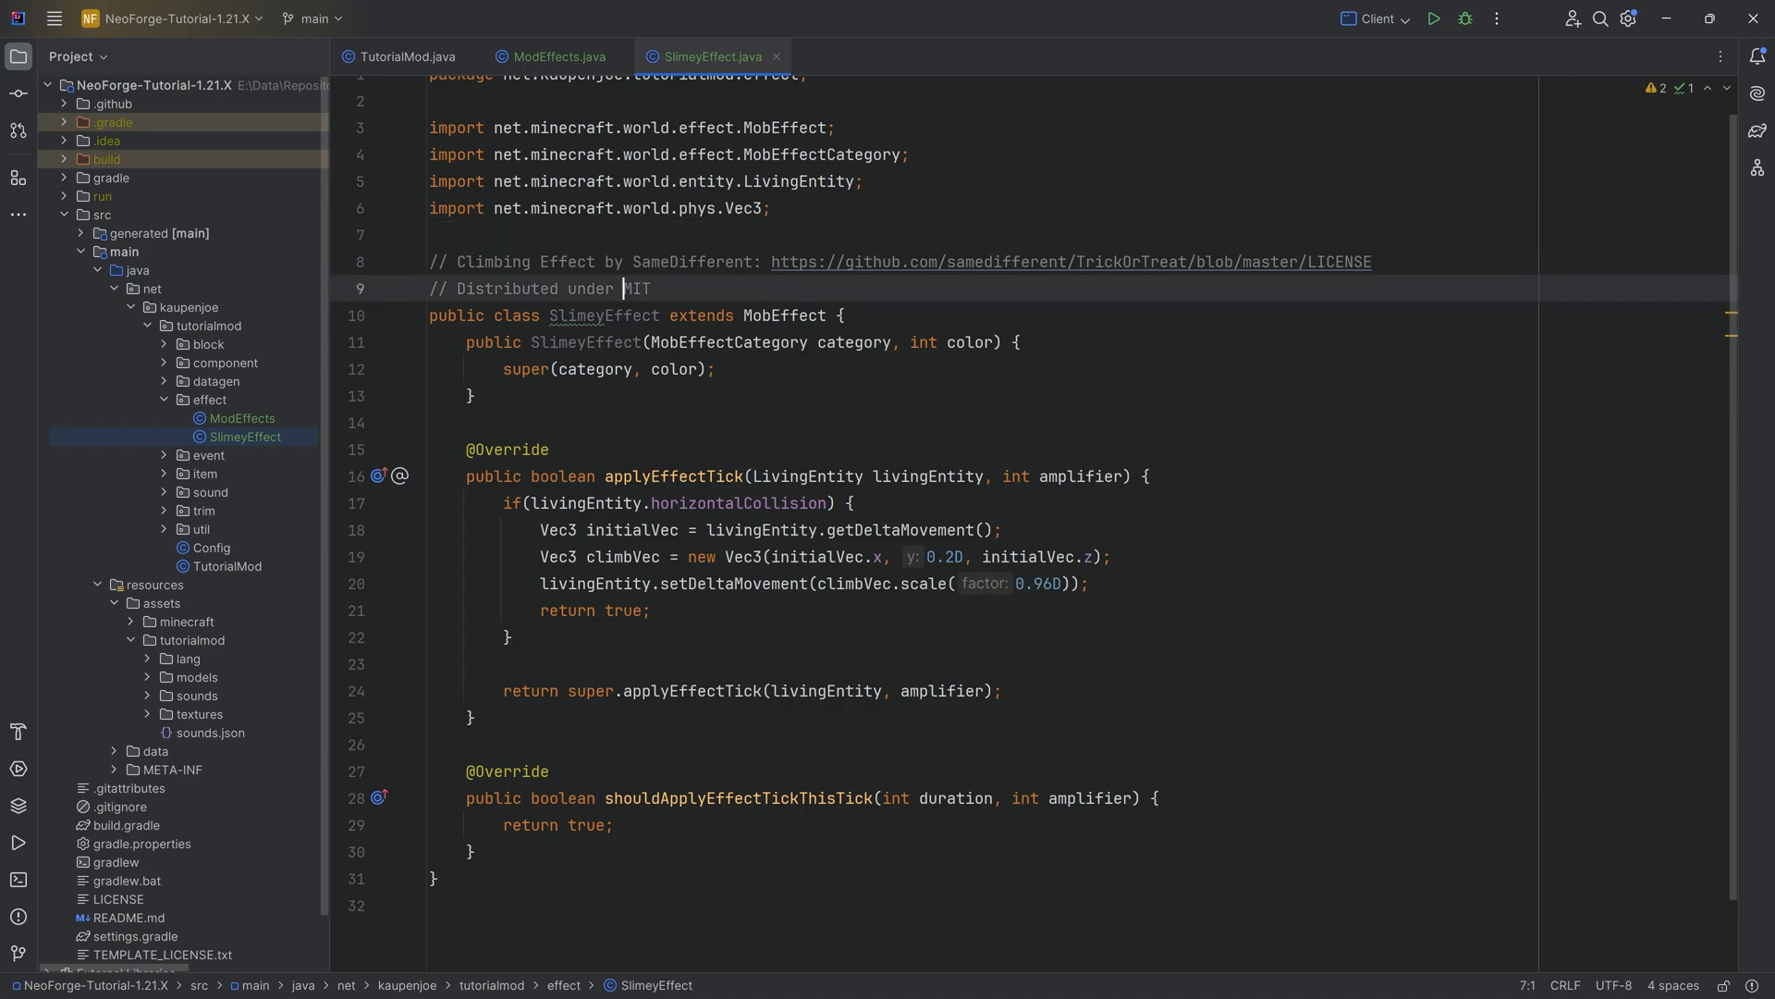
Step: Declare MOB_EFFECTS as DeferredRegister.create(BuiltInRegistries.MOB_EFFECT, TutorialMod.MOD_ID) in ModEffects
click(566, 55)
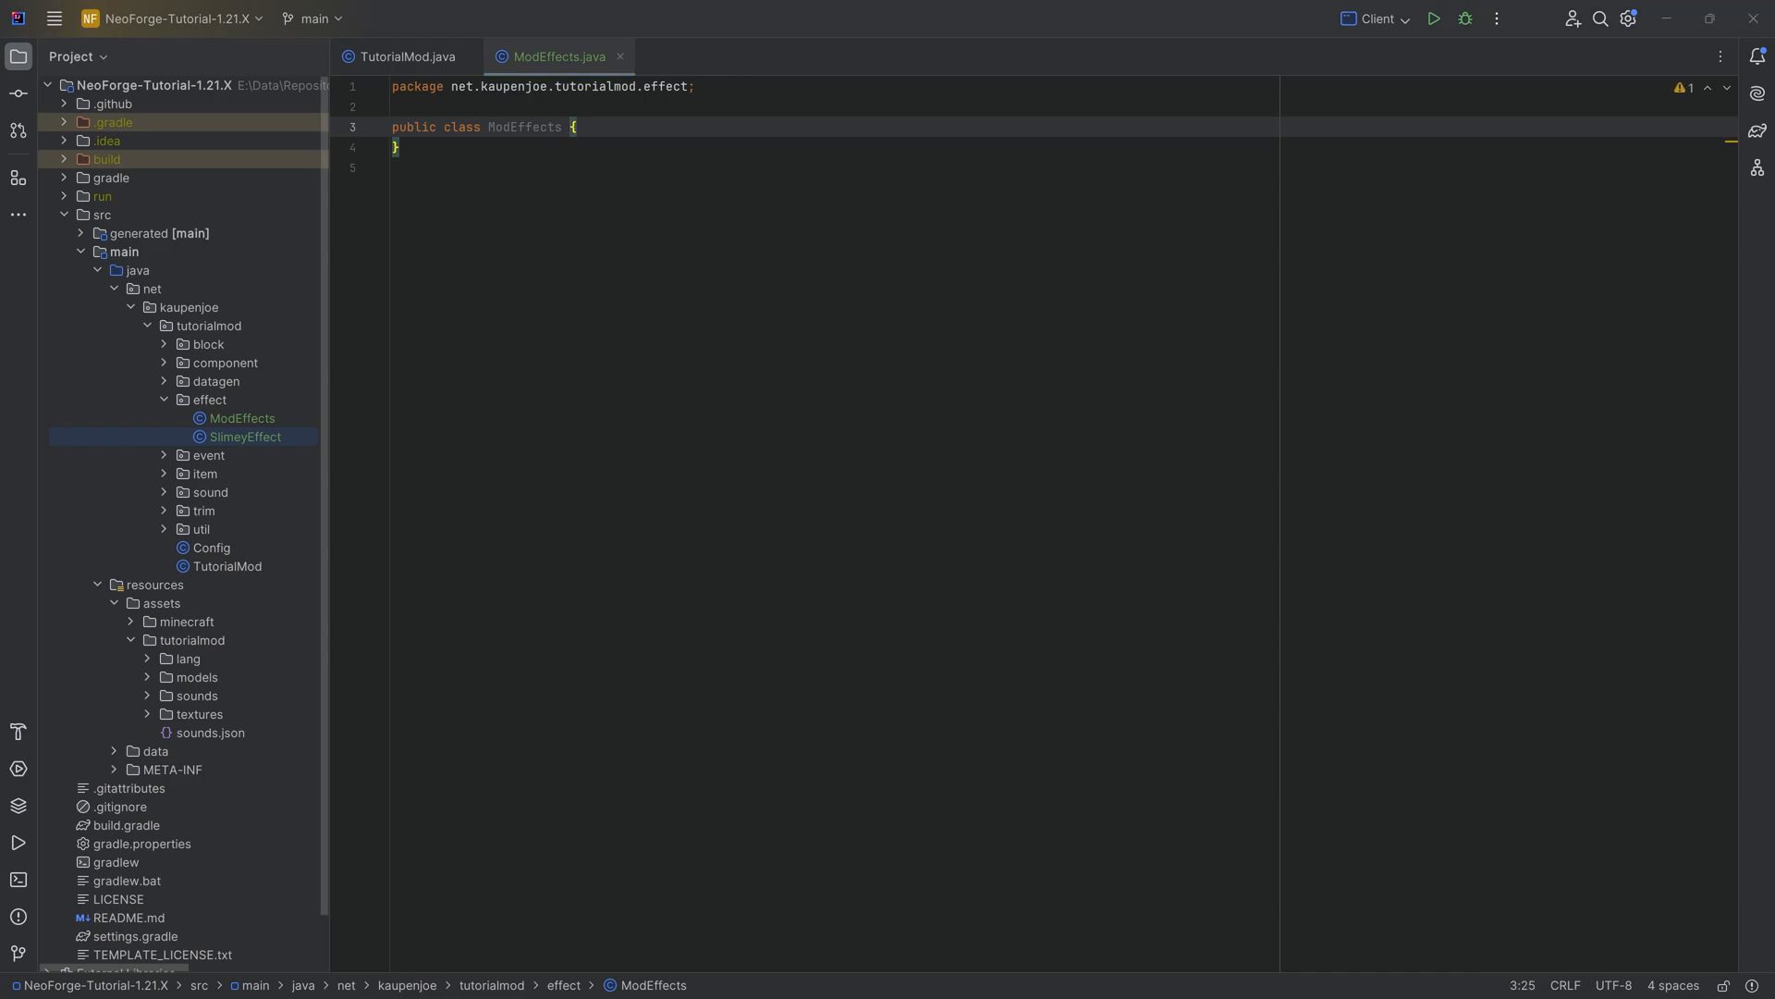
key(Enter)
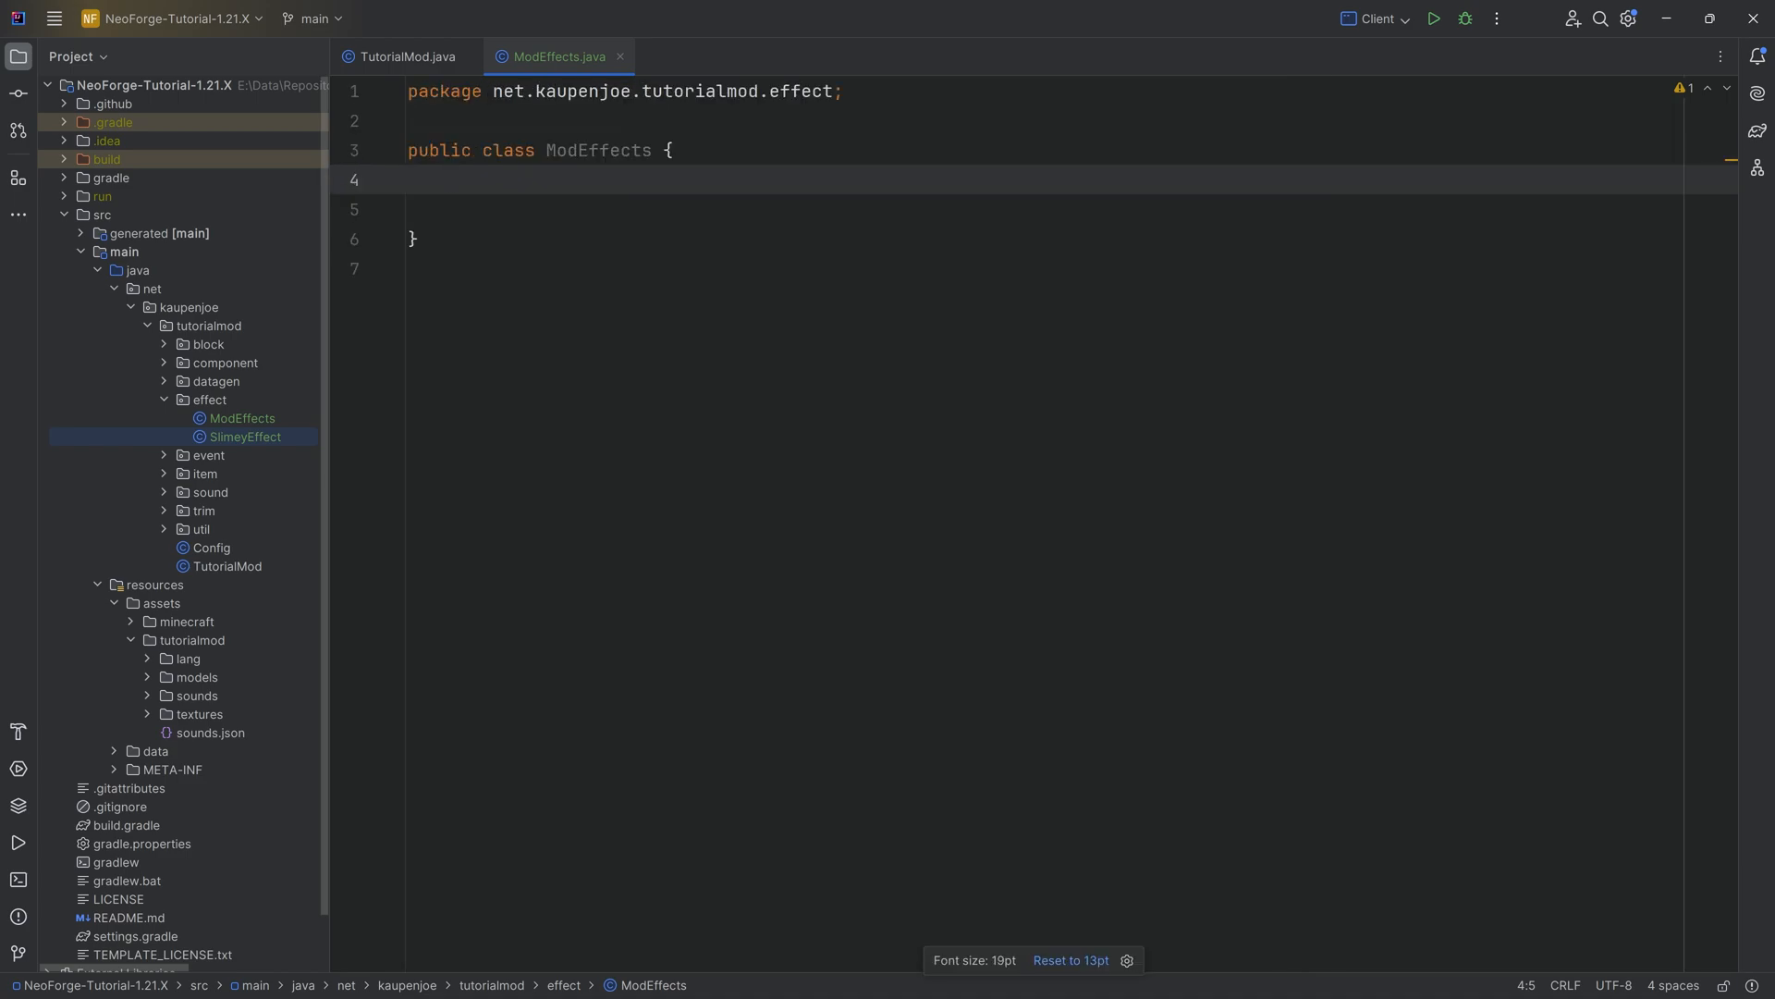
text(public)
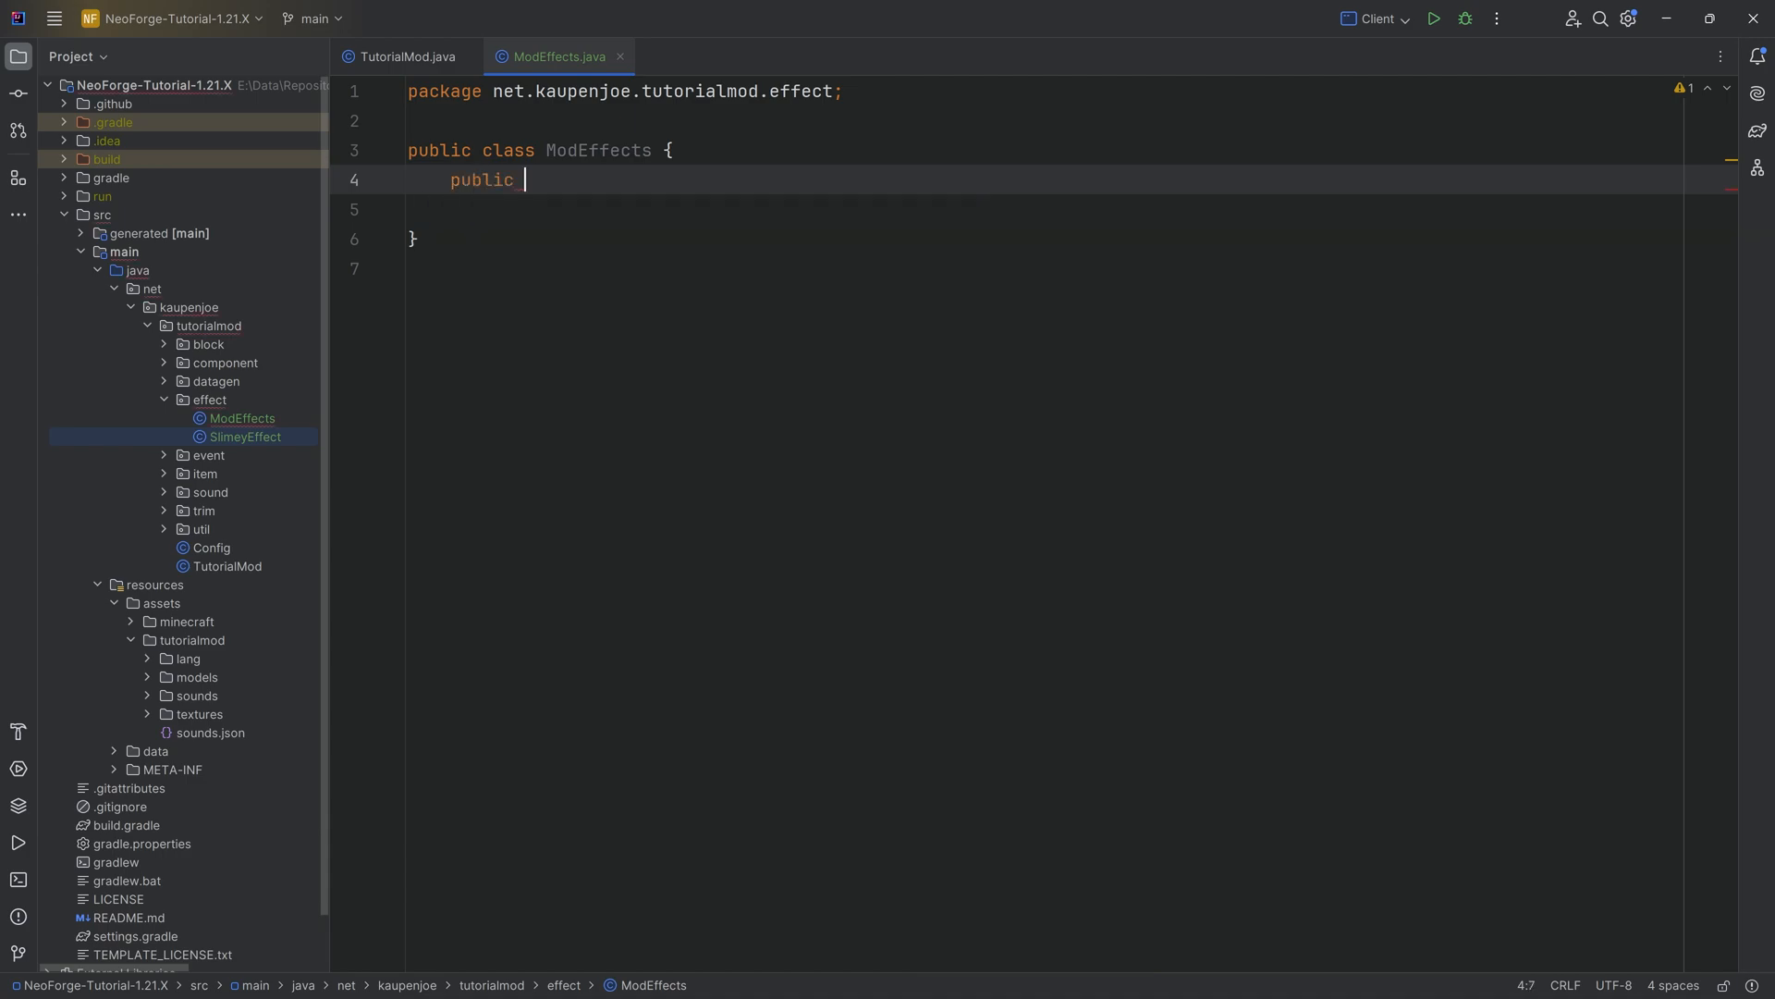
text(static final DeferredRegister<MobEffect>)
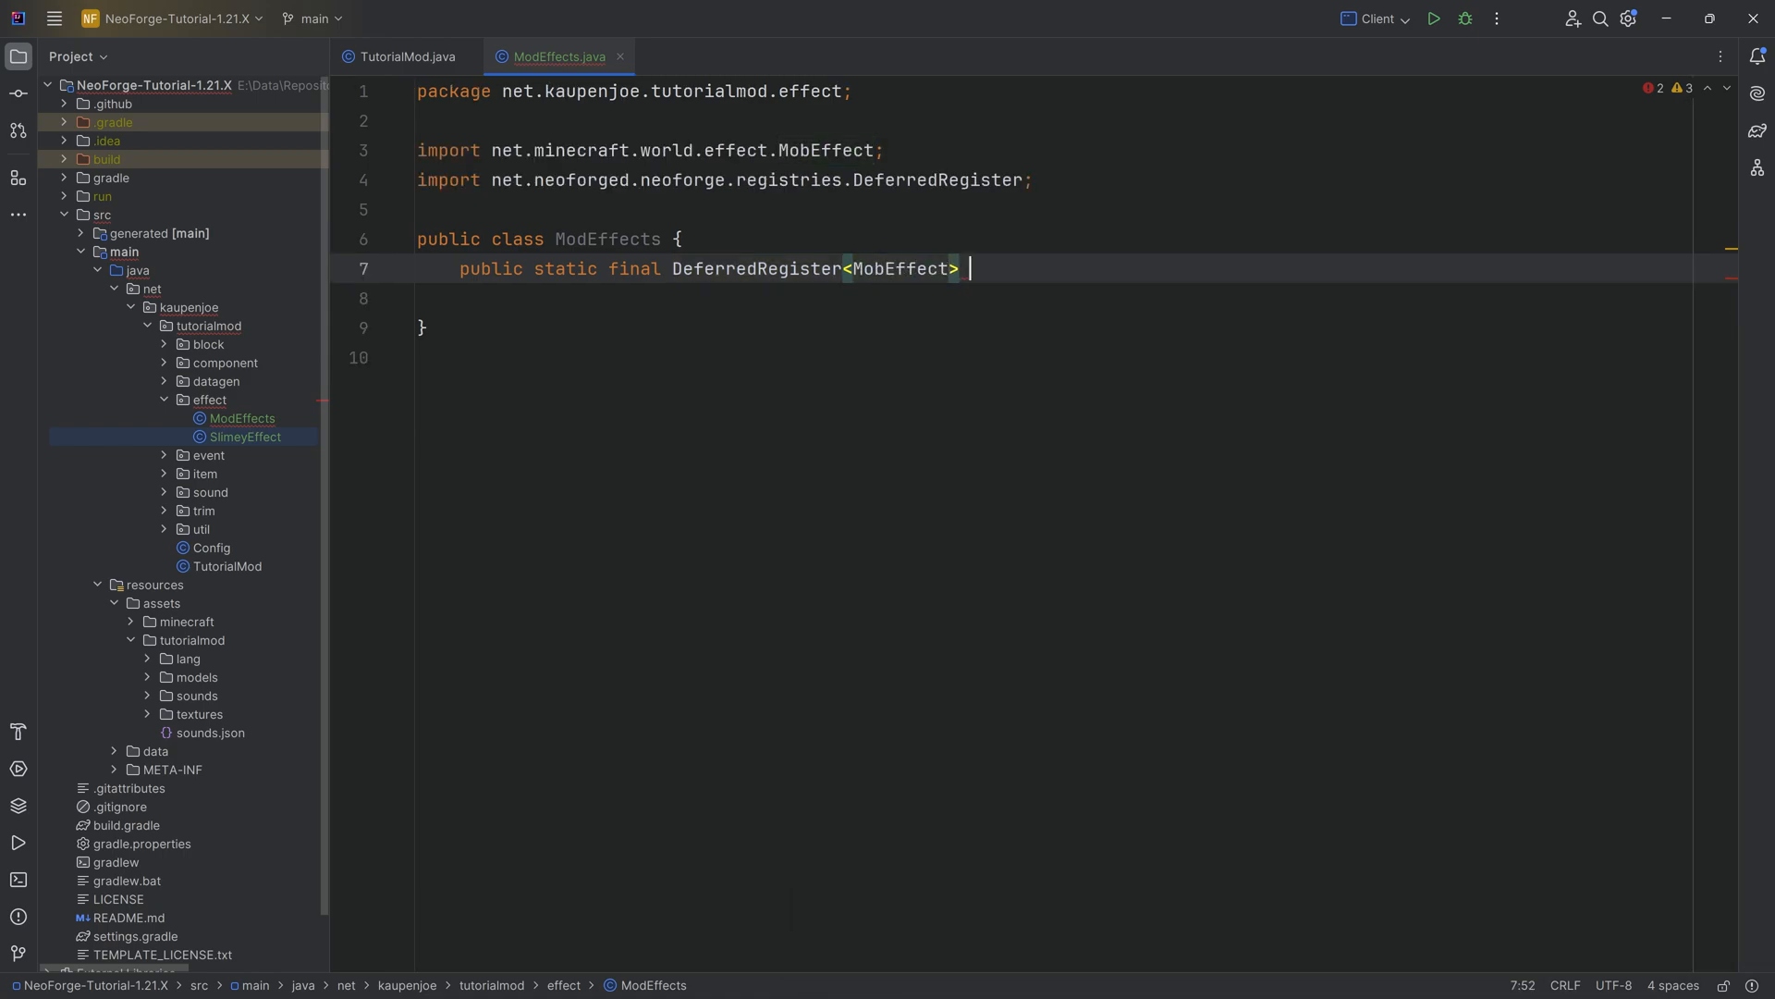
text(MOB_EFFECTS =)
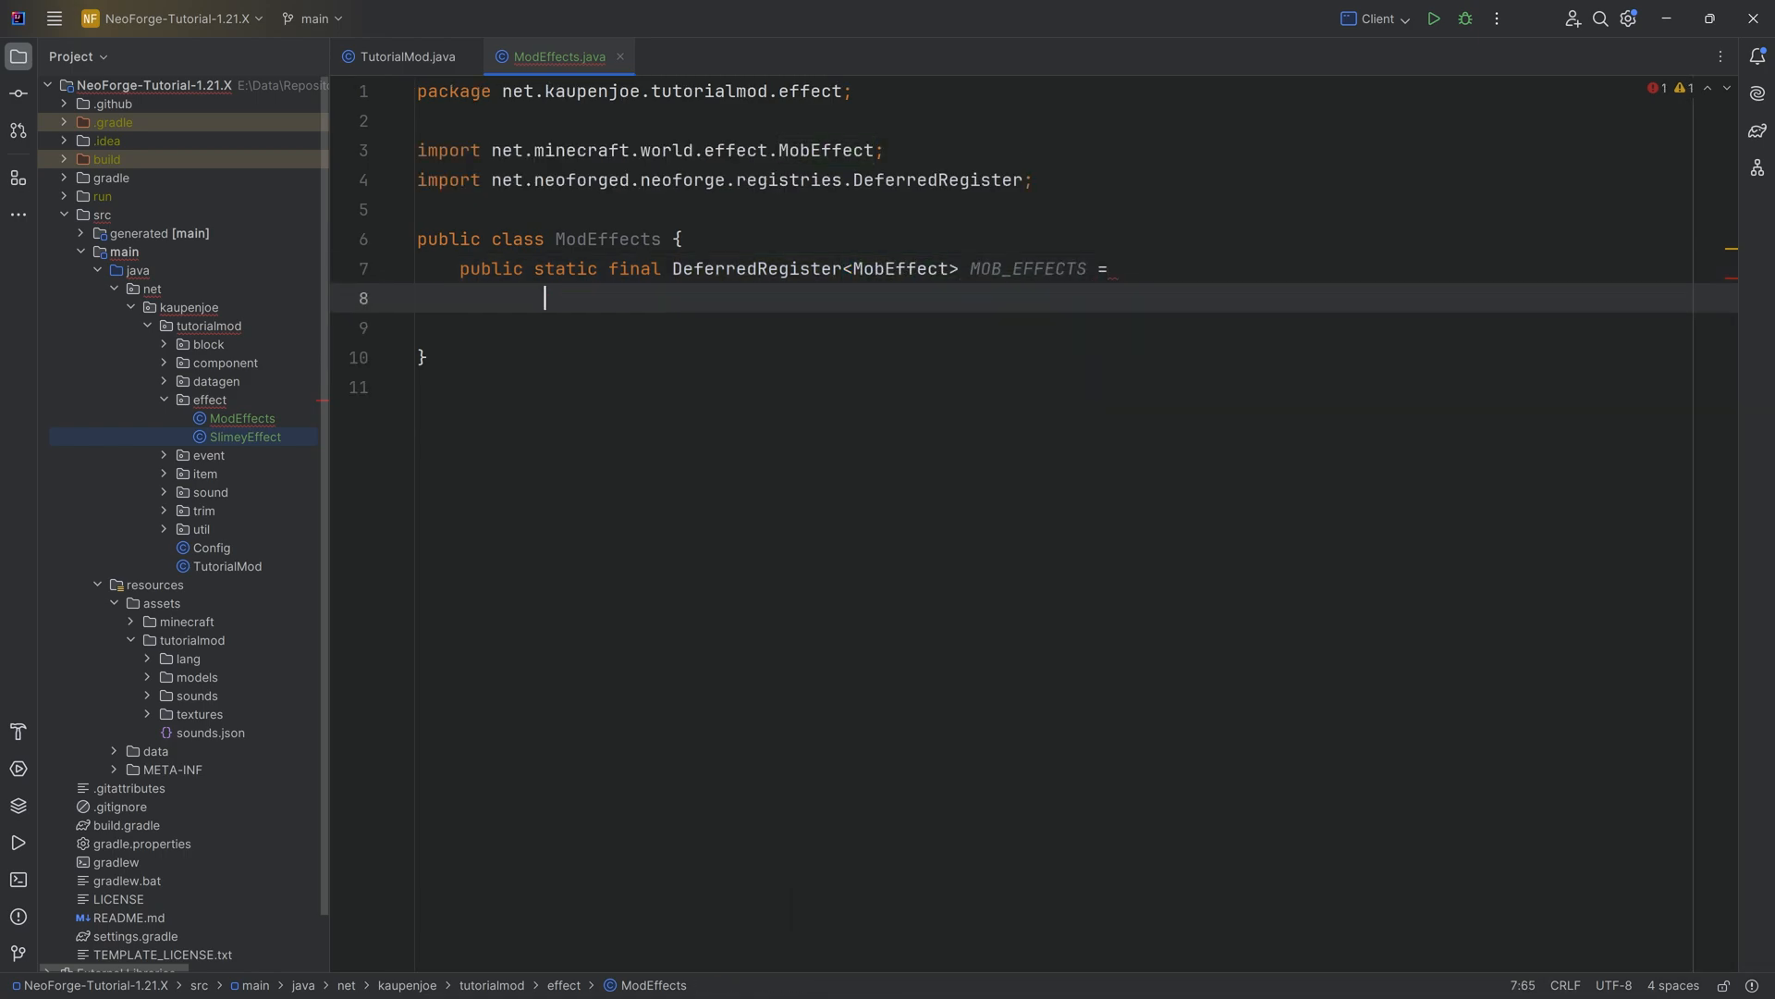
text(DeferredRegister.create()
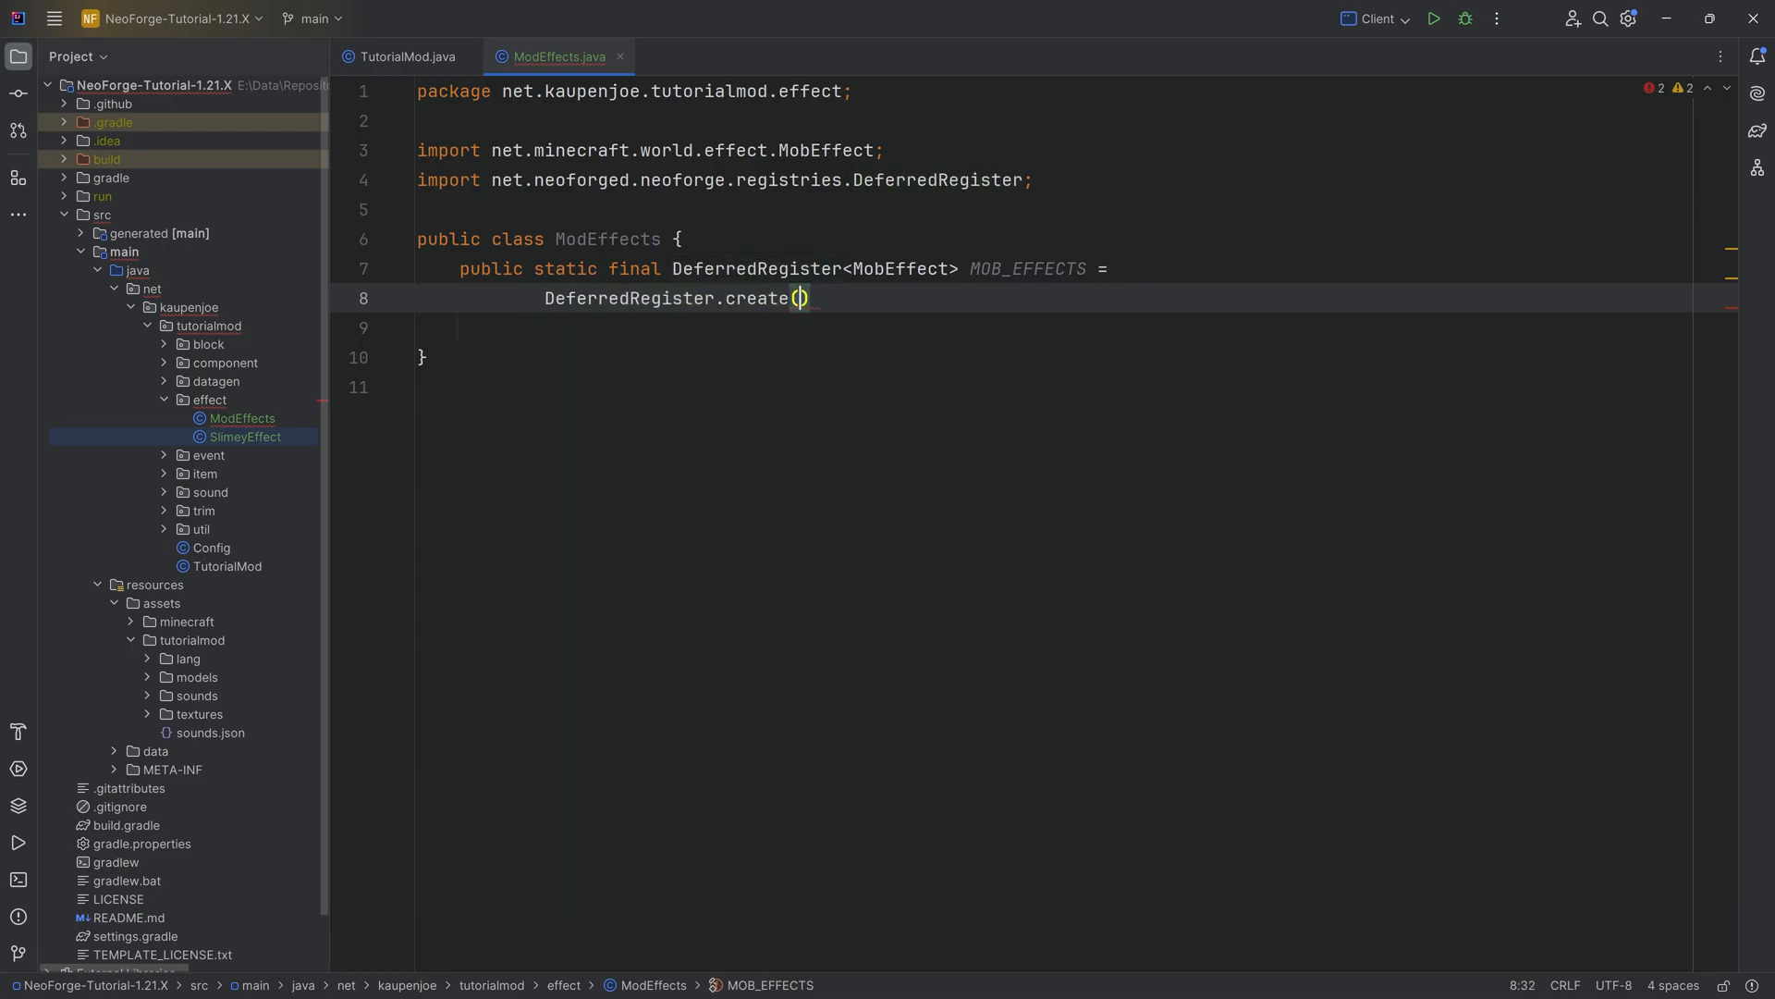
text(Buil)
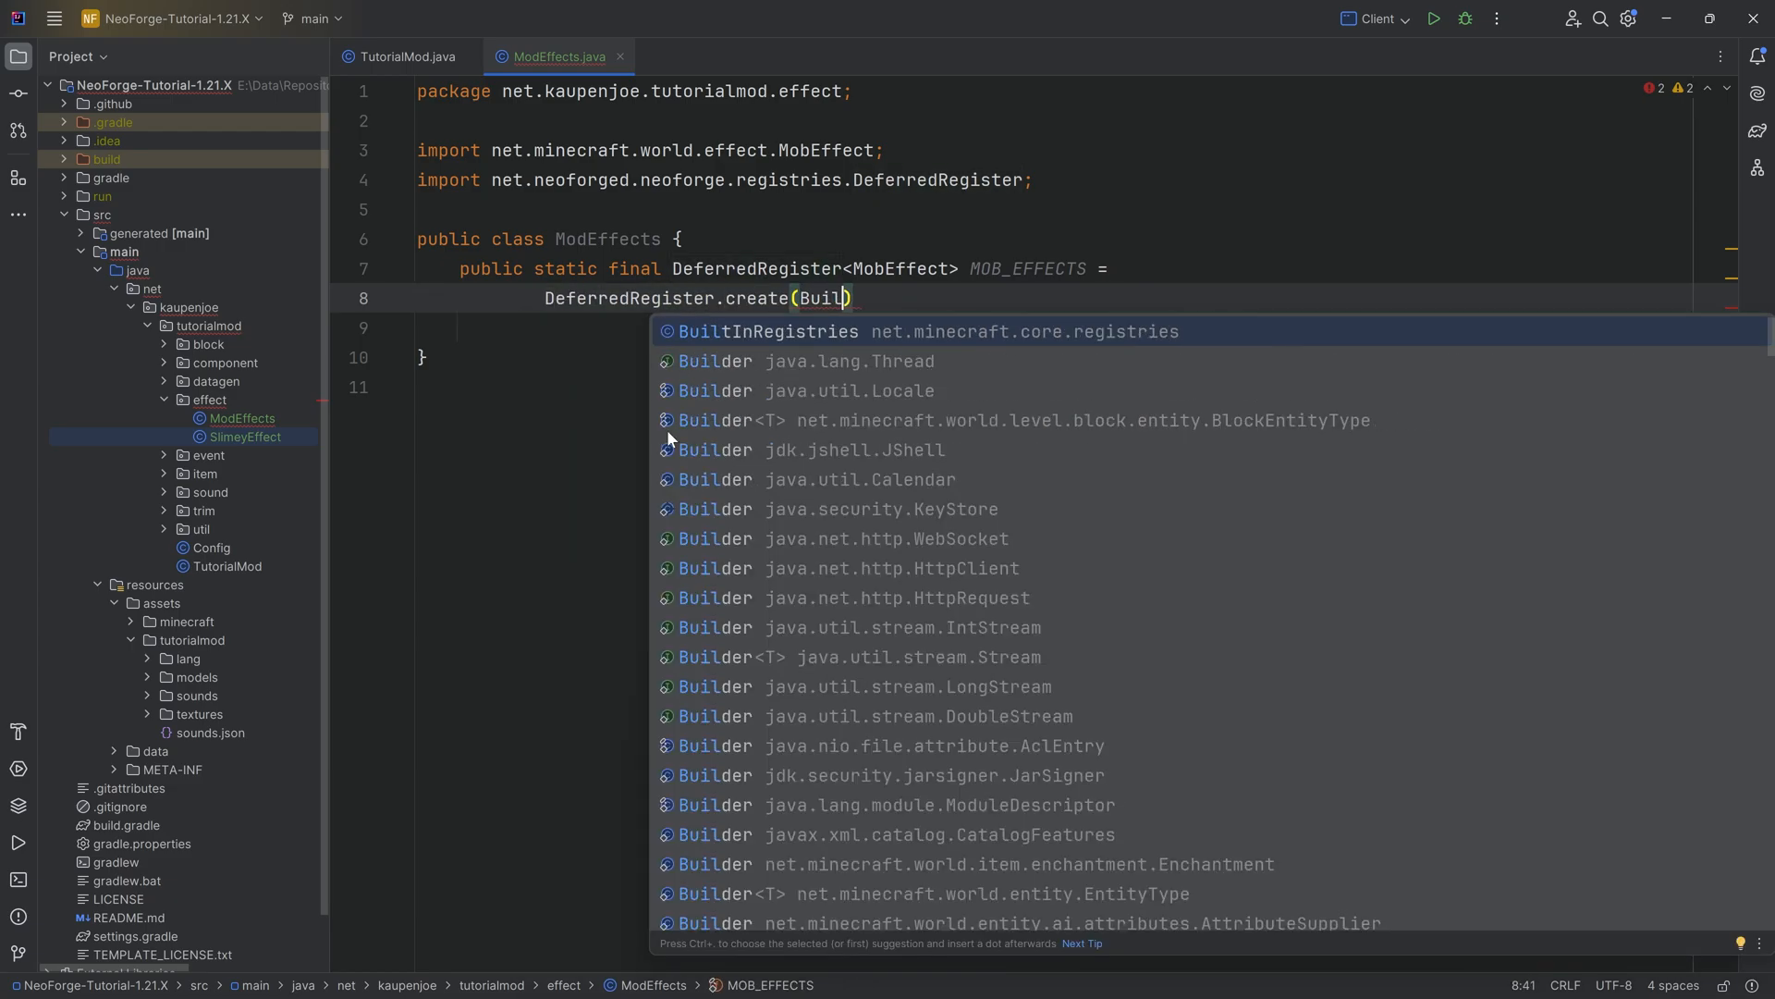
click(766, 331)
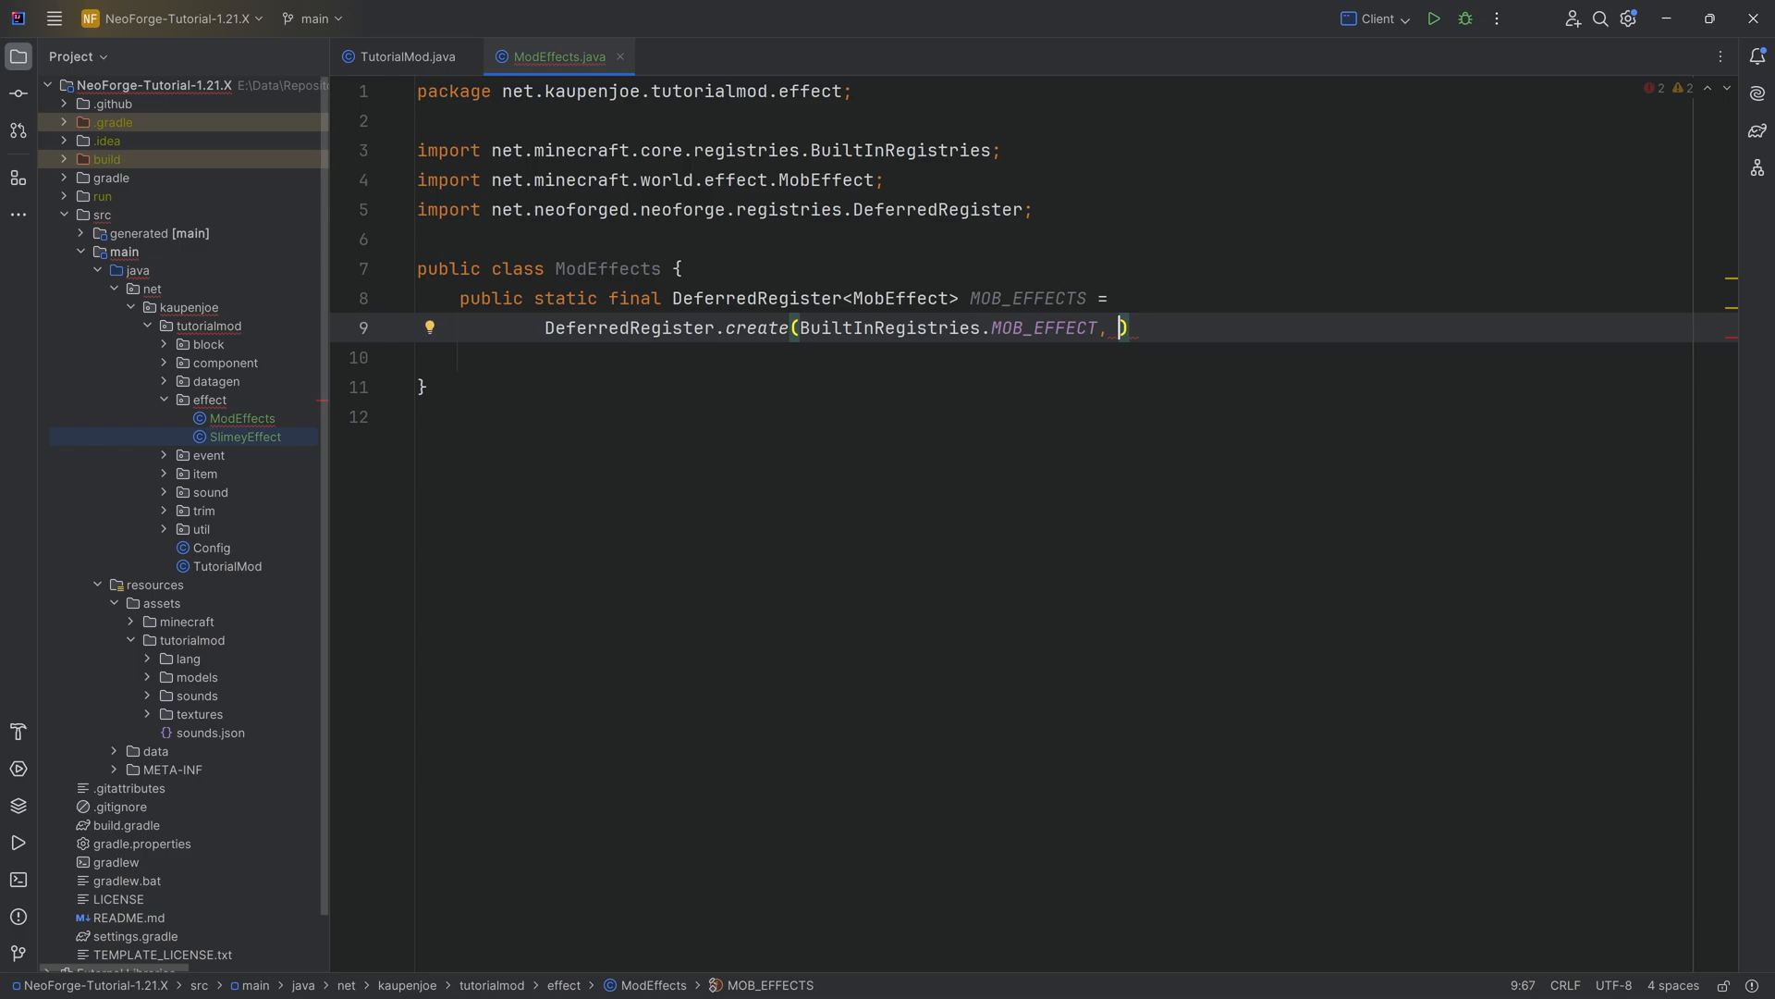
text(TutorialMod.MOD_ID);)
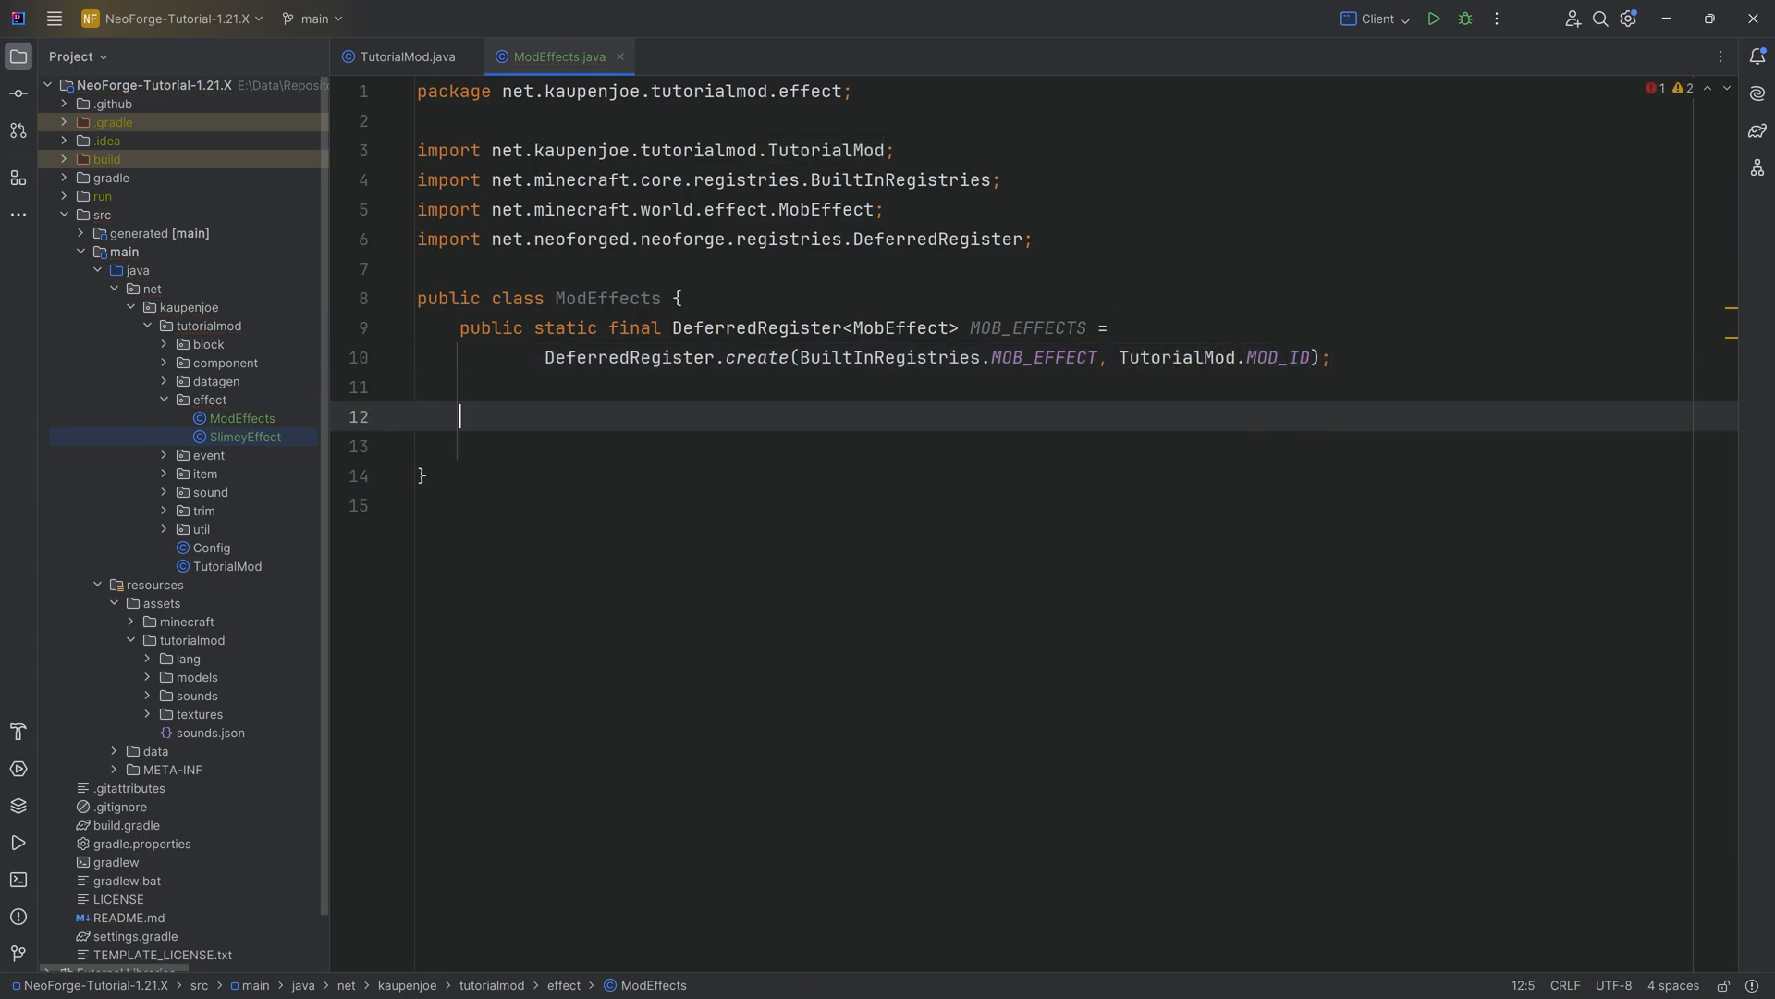
Step: Add a static register(IEventBus eventBus) method that registers MOB_EFFECTS on the bus
text(public static v)
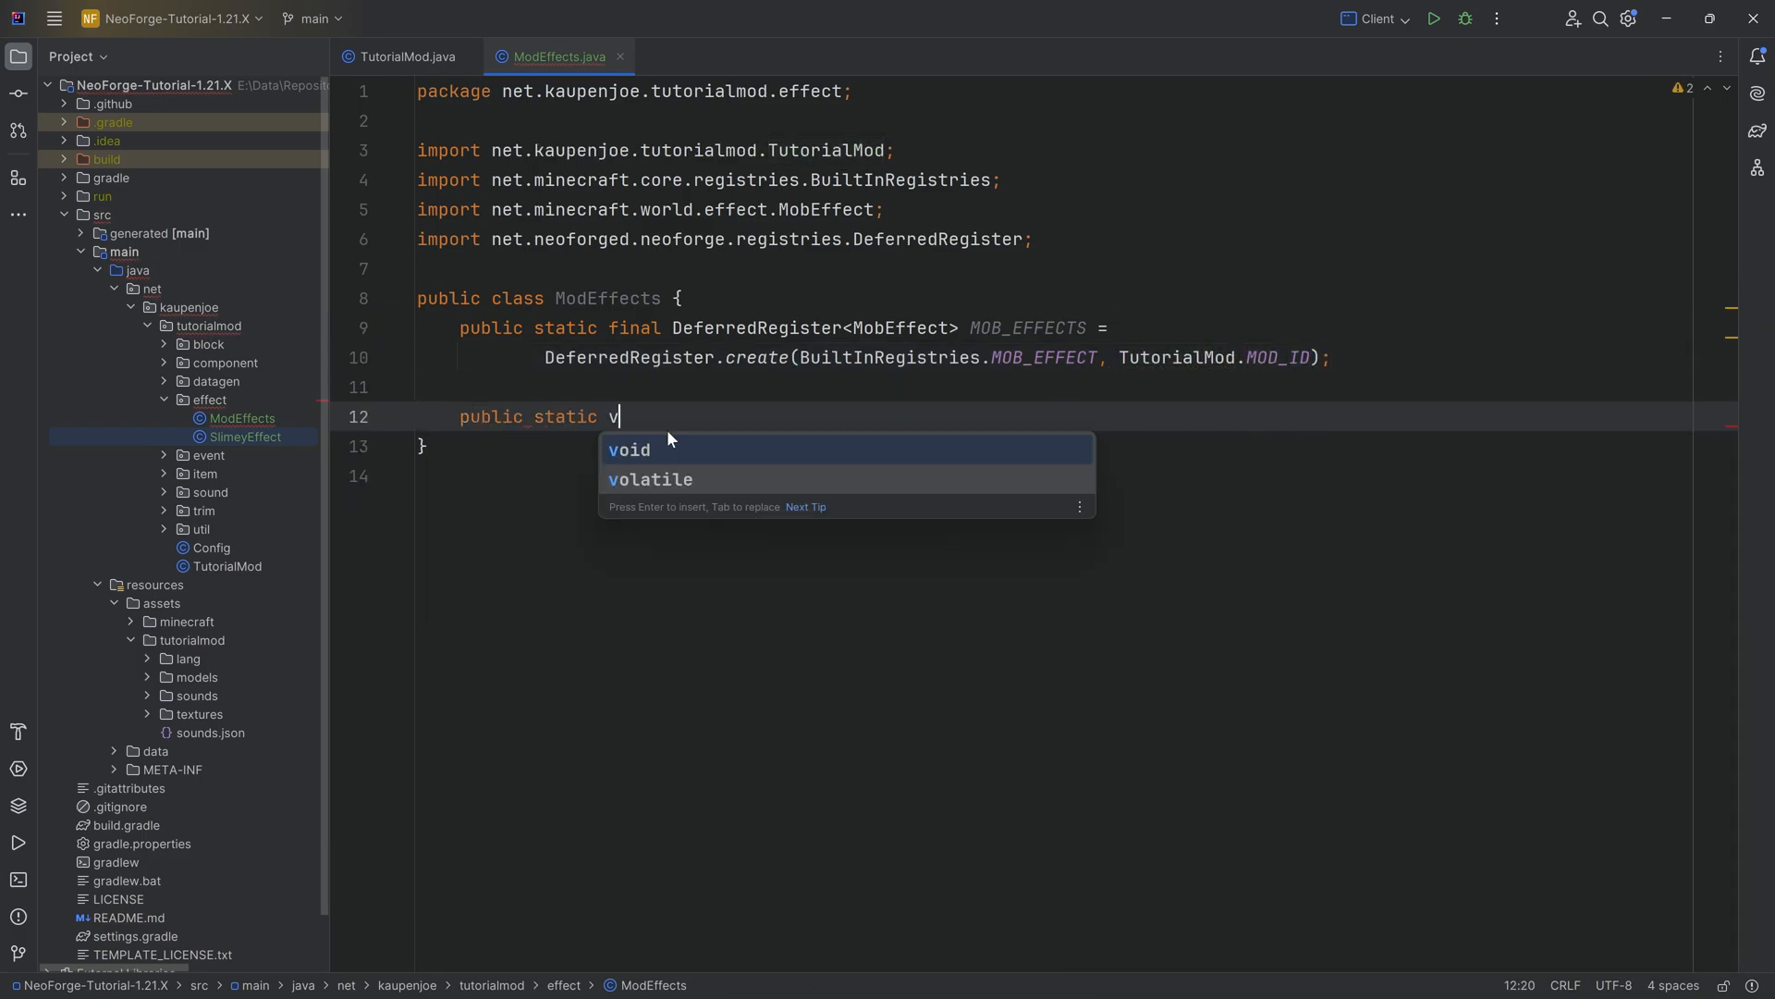
text(oid r)
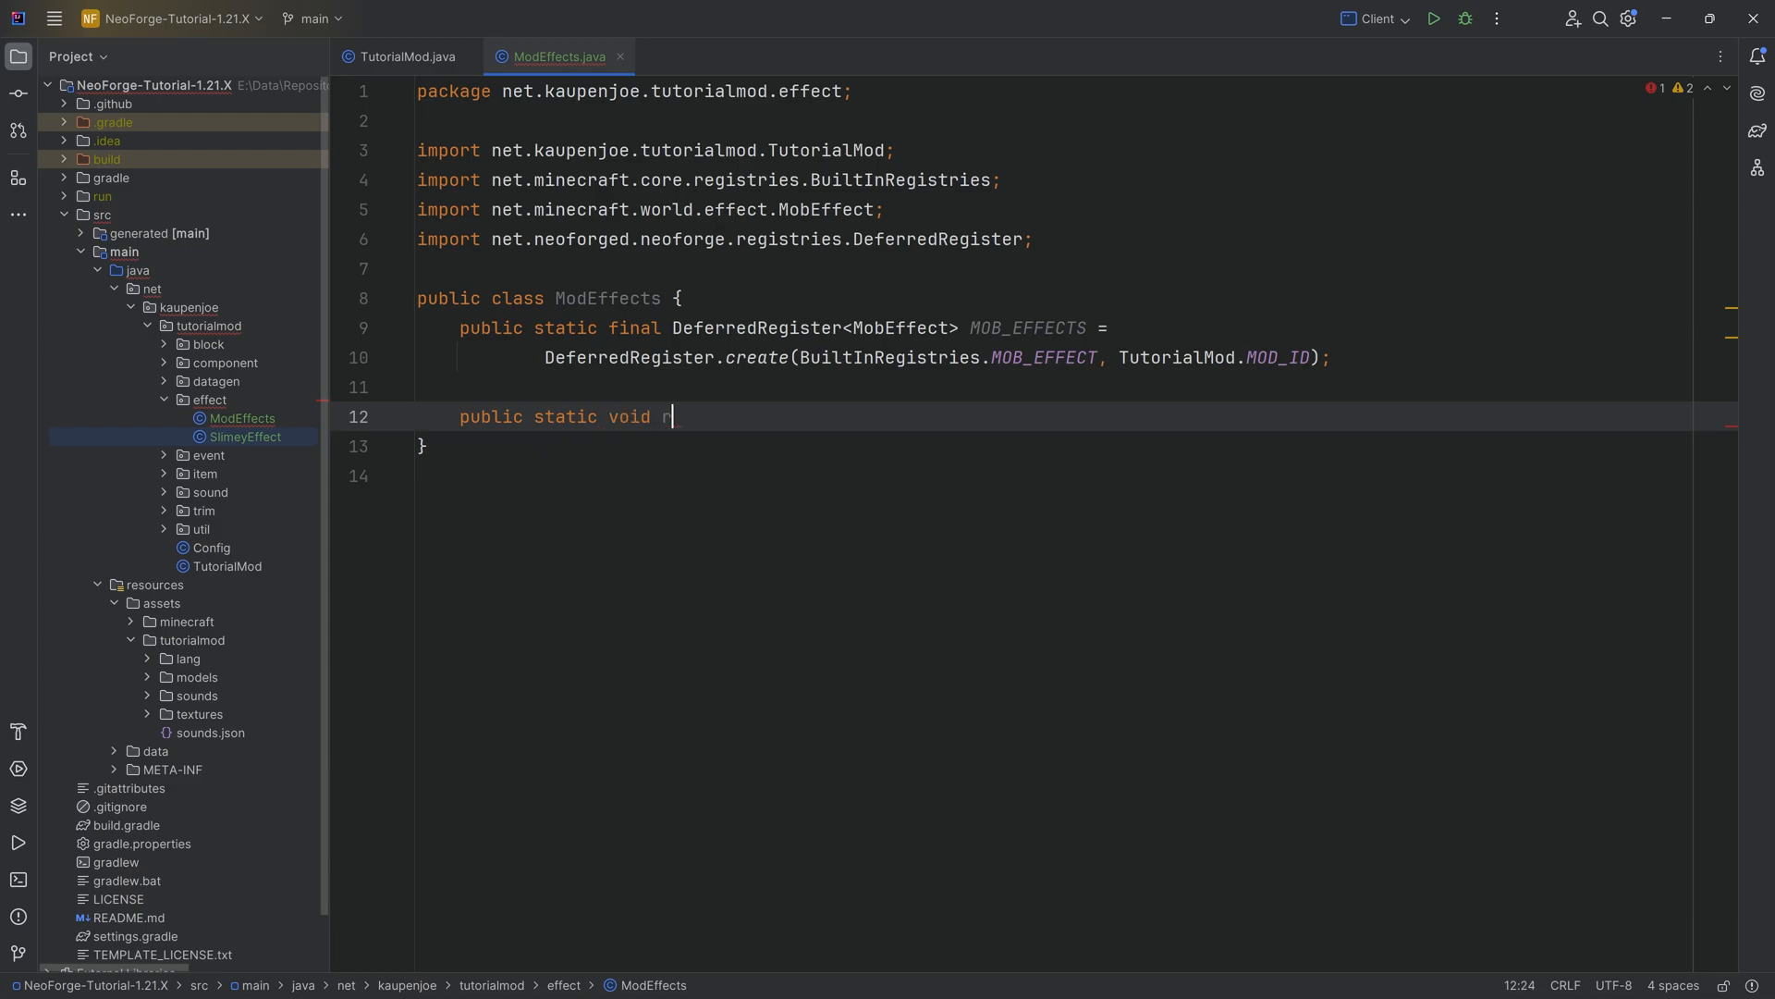
text(register(IEventBus eventBus) {)
text(MOB_EFFECTS.register()
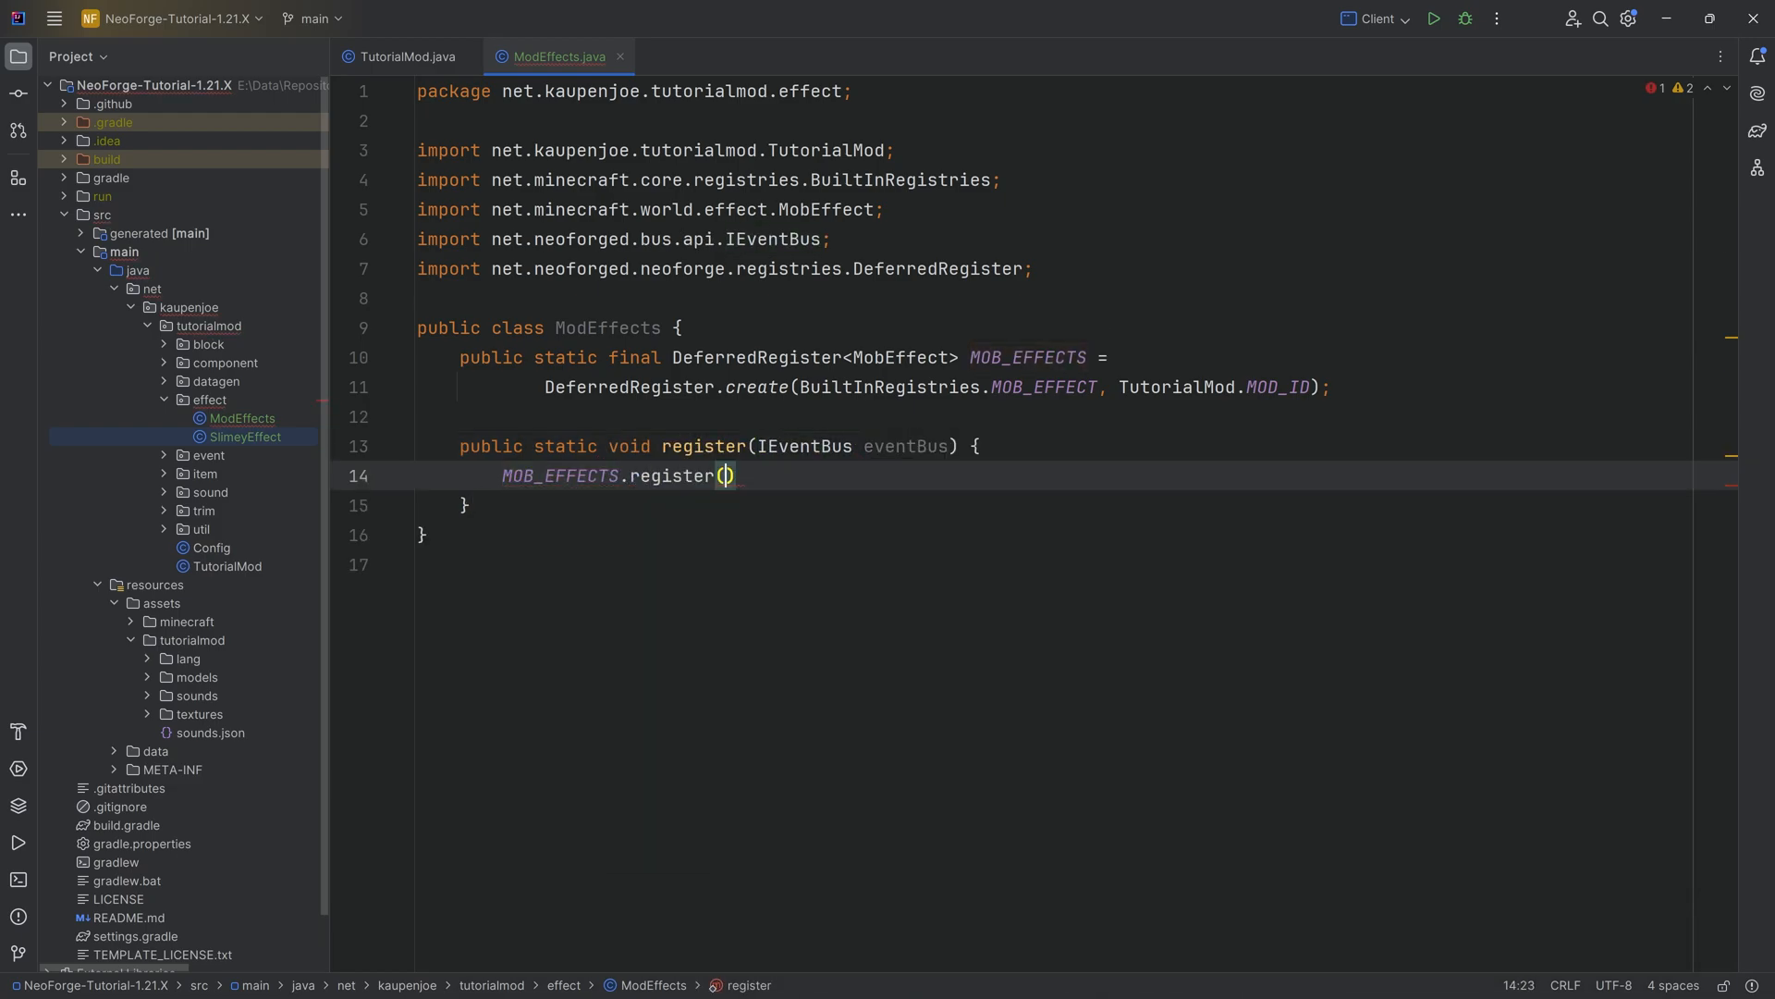
text(eventBus);s)
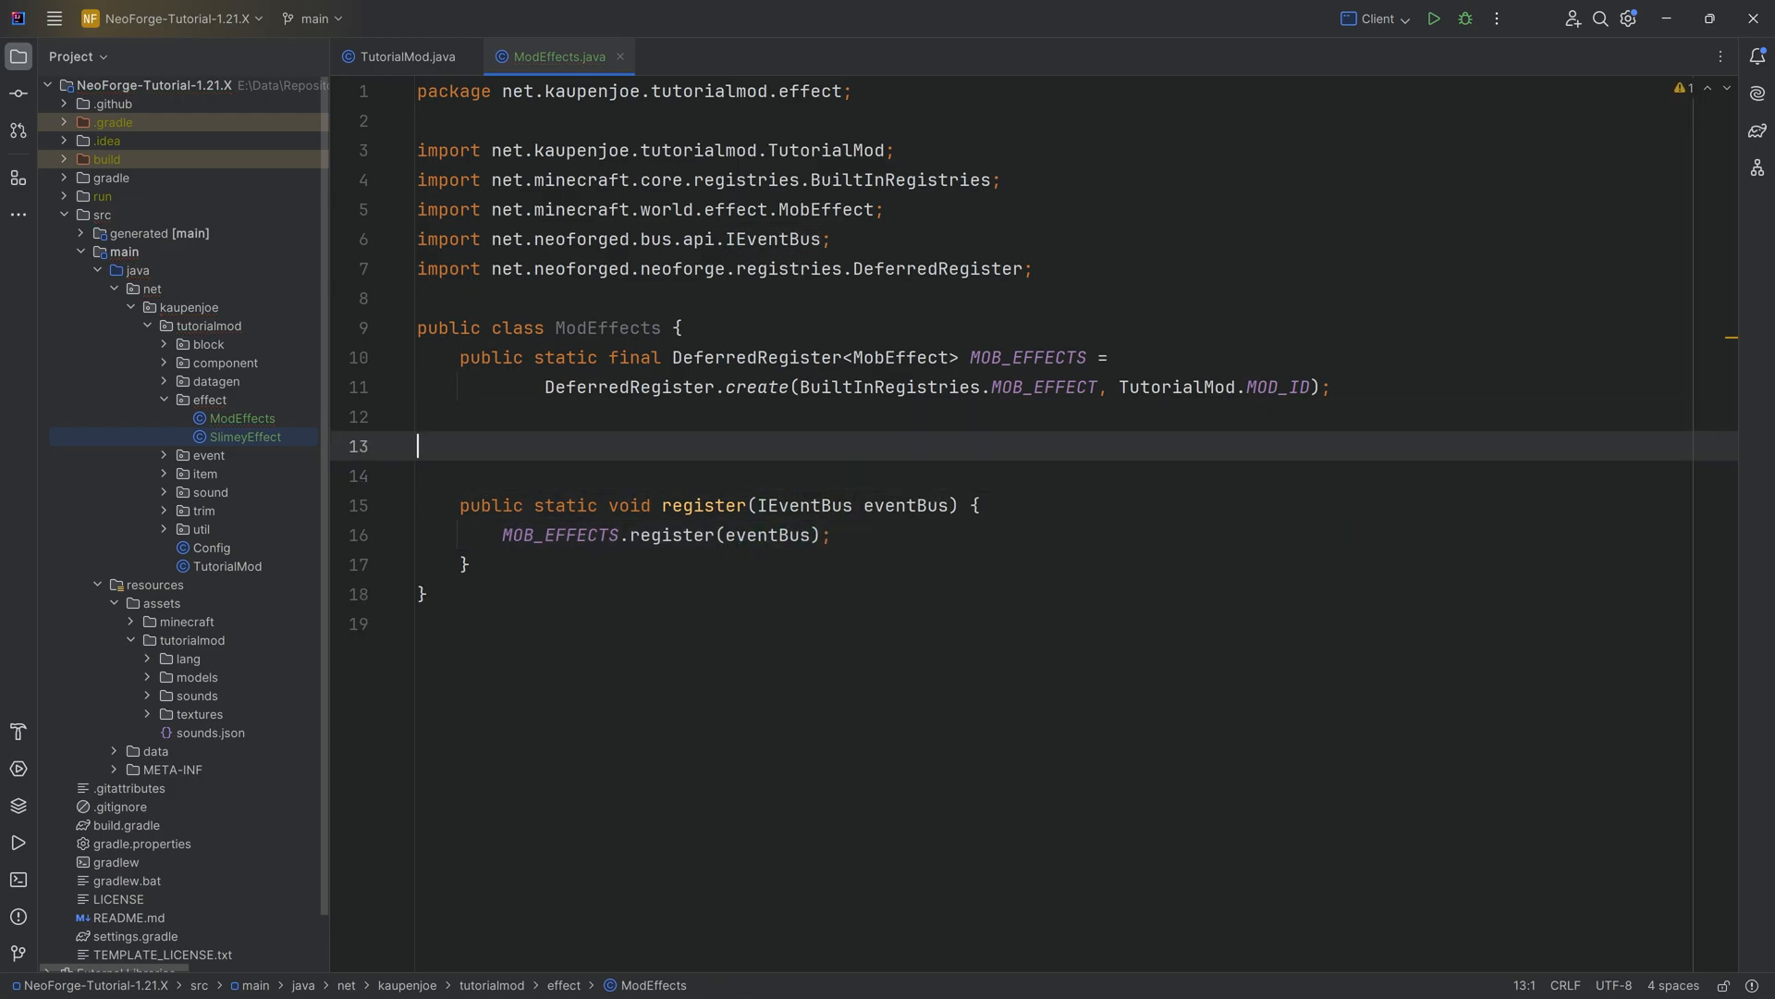
Step: Call ModEffects.register(modEventBus) in the TutorialMod constructor
click(406, 56)
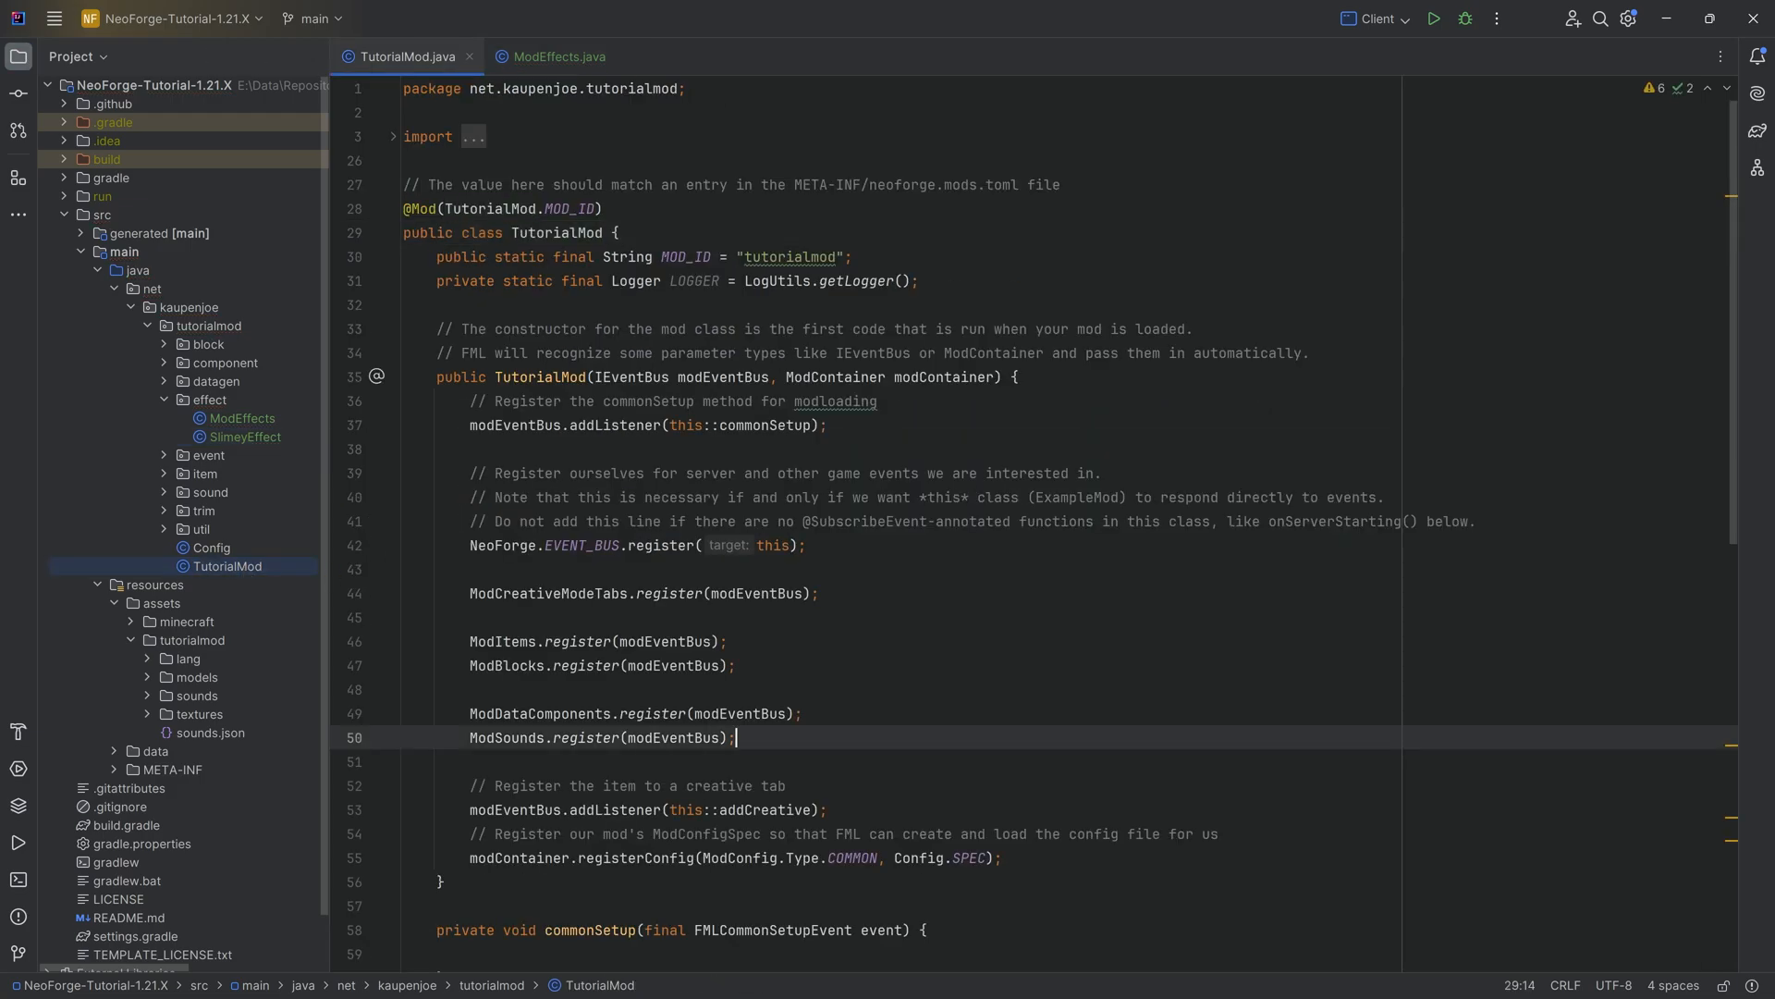
text(mOD)
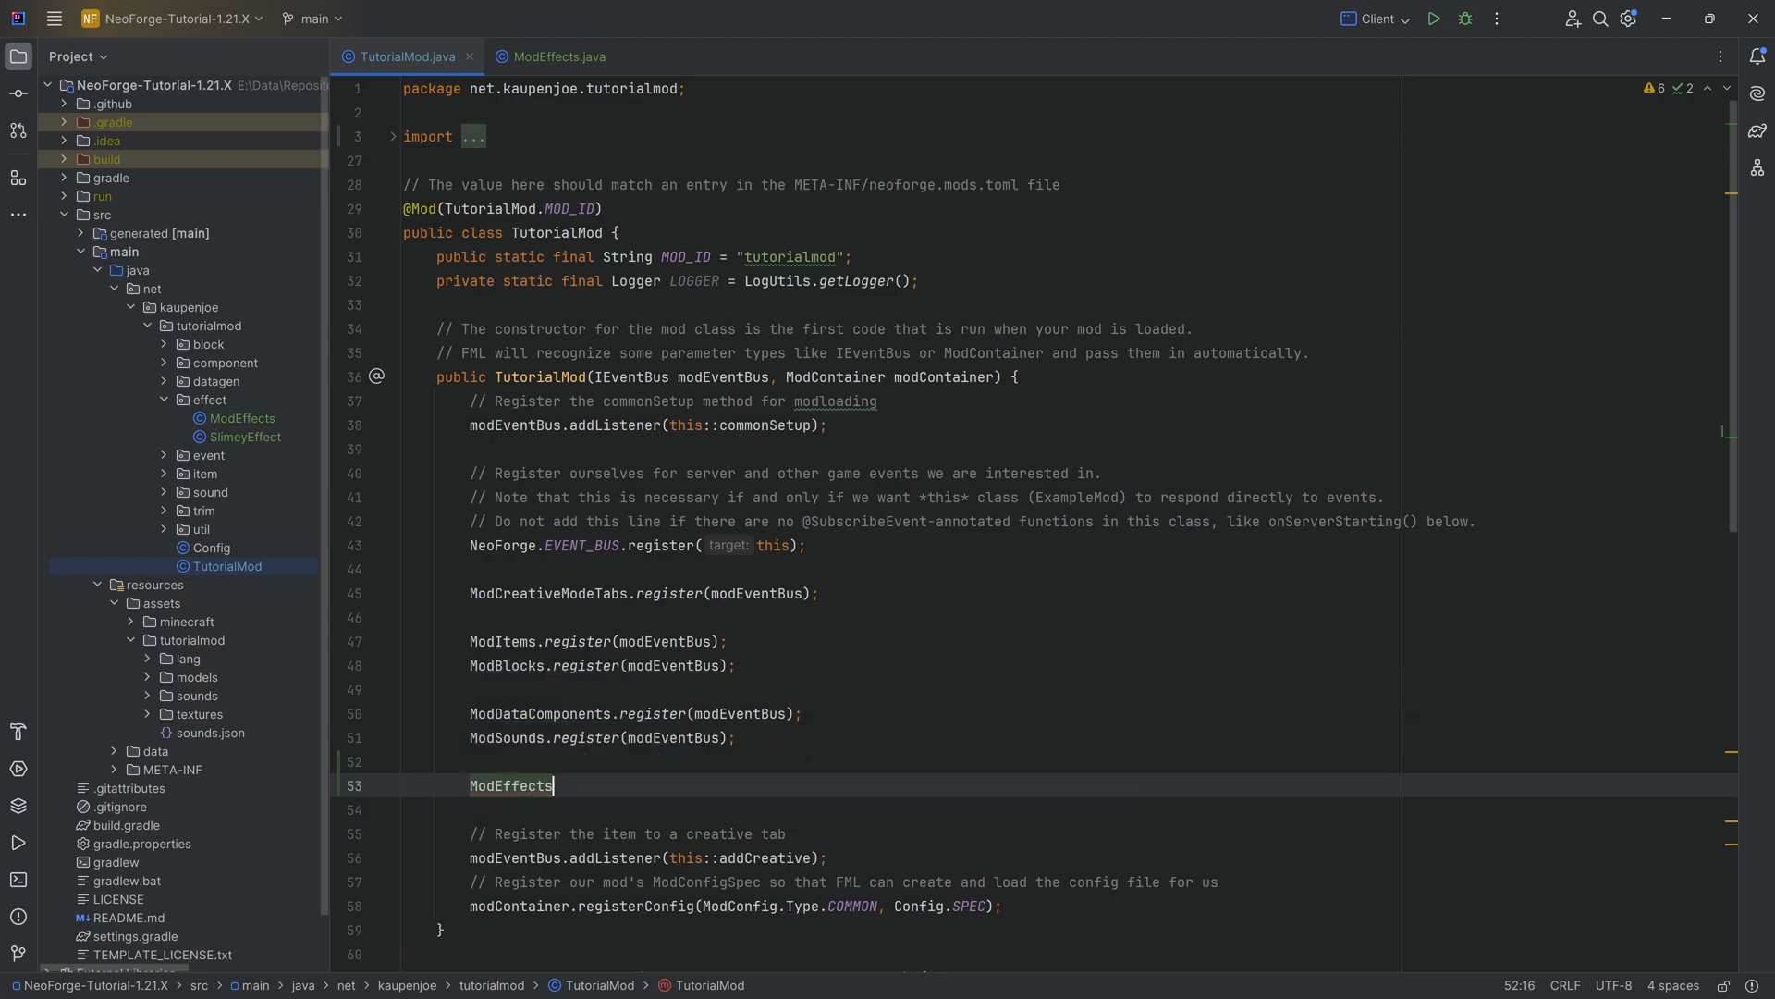
text(.register(modEventBus);)
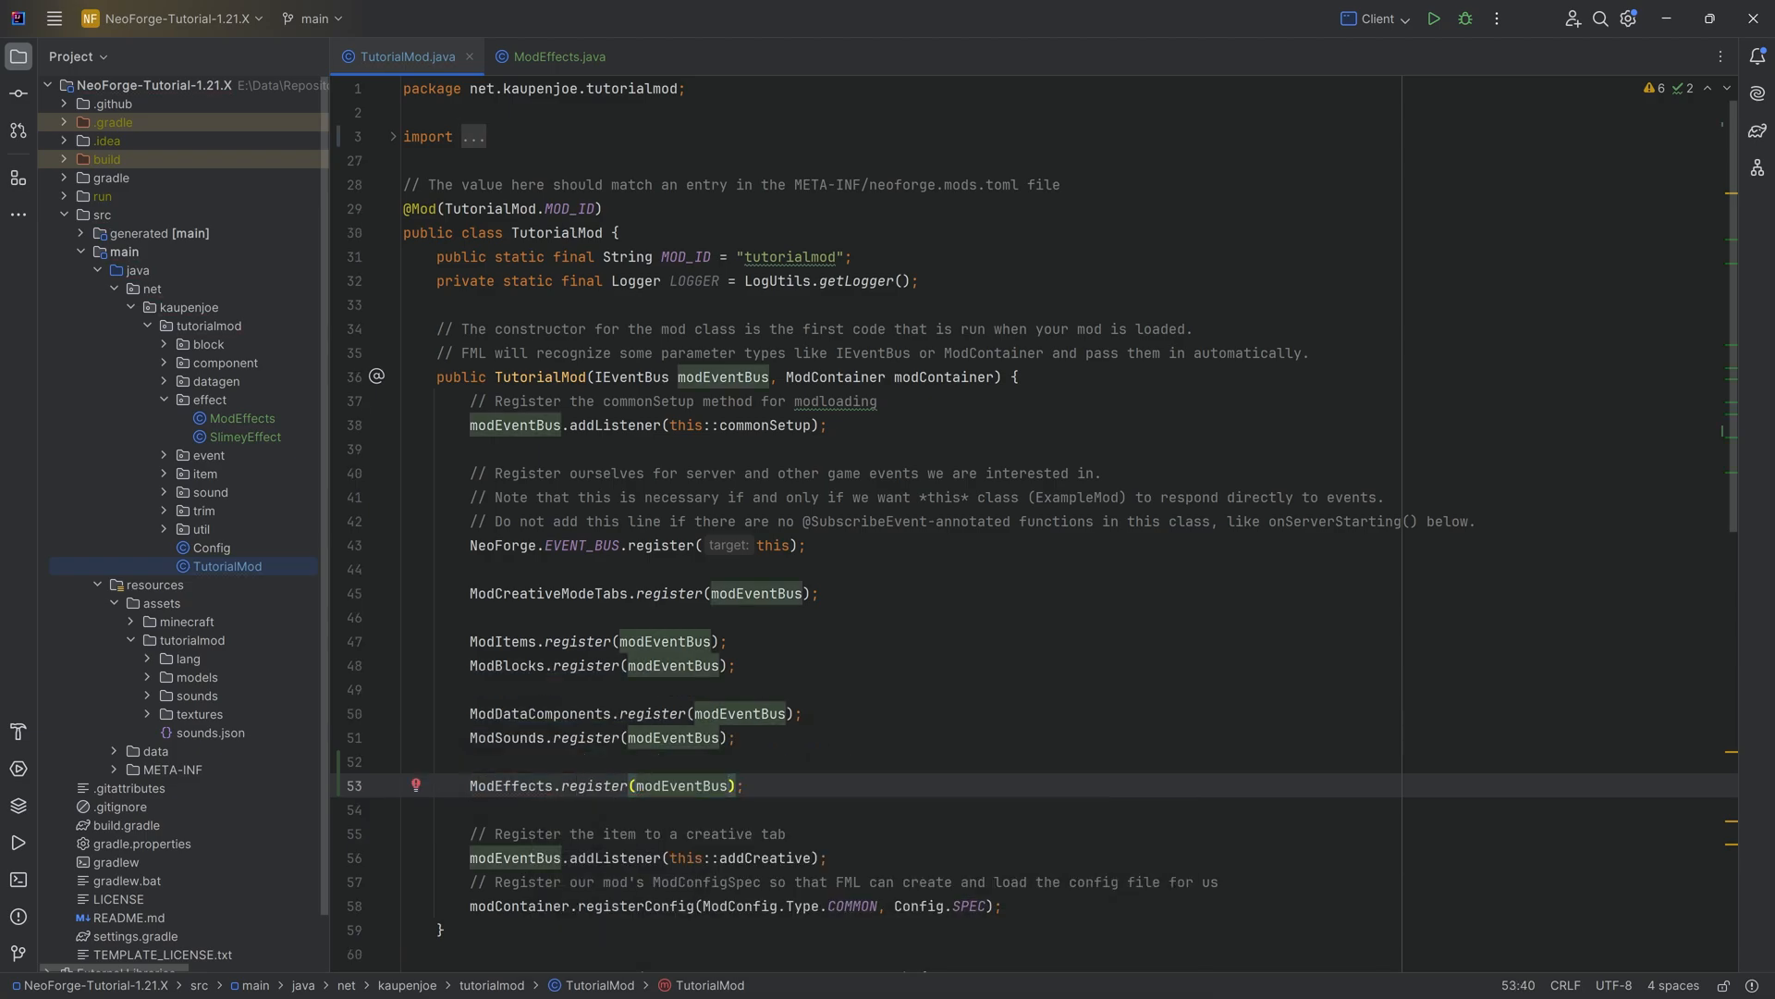
click(555, 56)
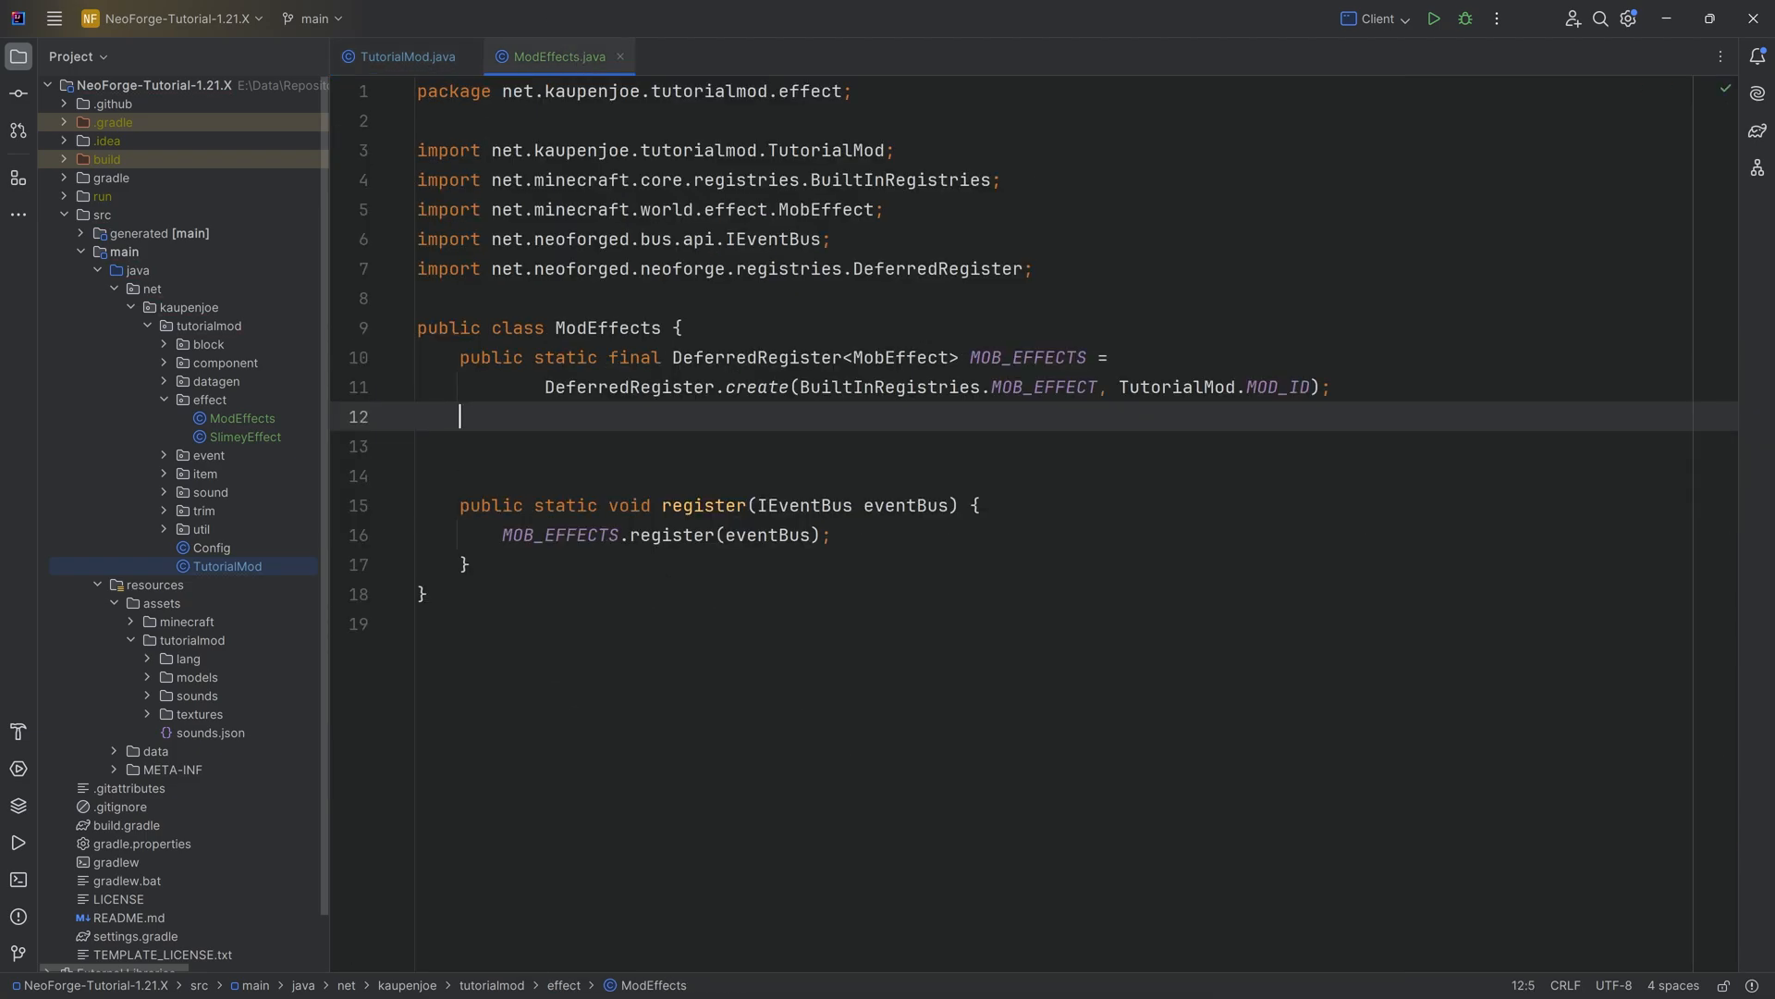
Step: Declare SLIMEY_EFFECT registering 'slimey' as a NEUTRAL SlimeyEffect with color 0x36ebab
key(Enter)
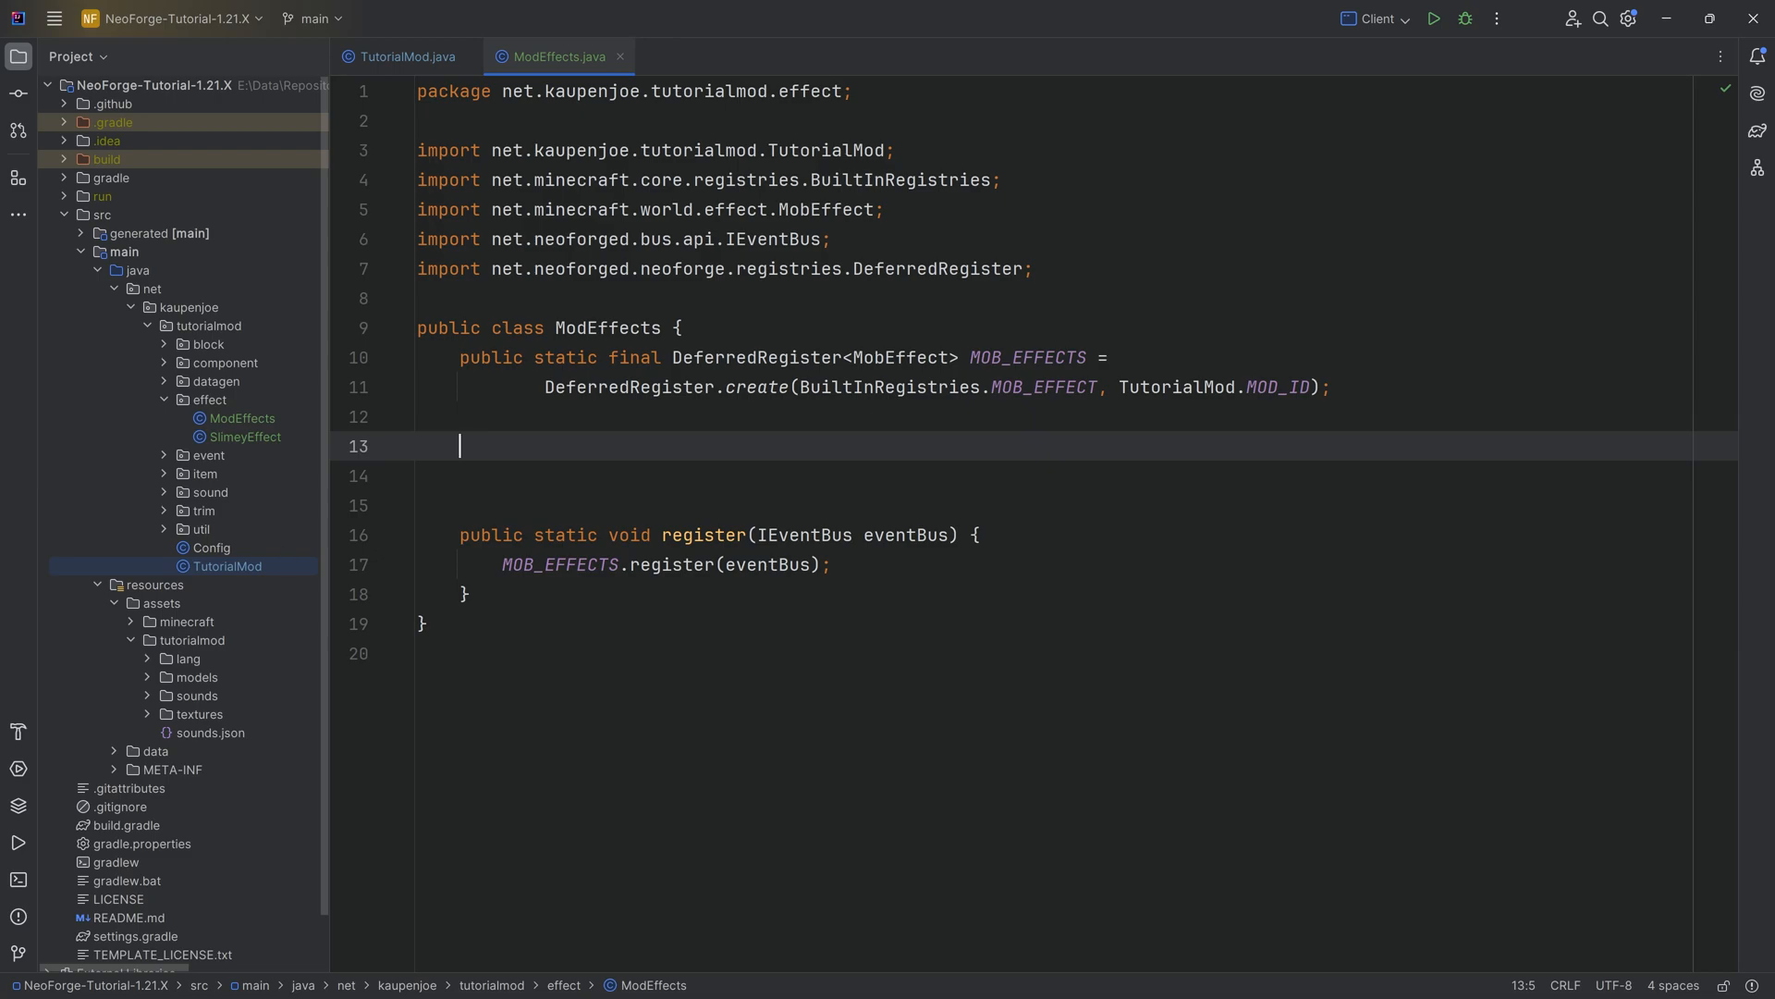
text(public)
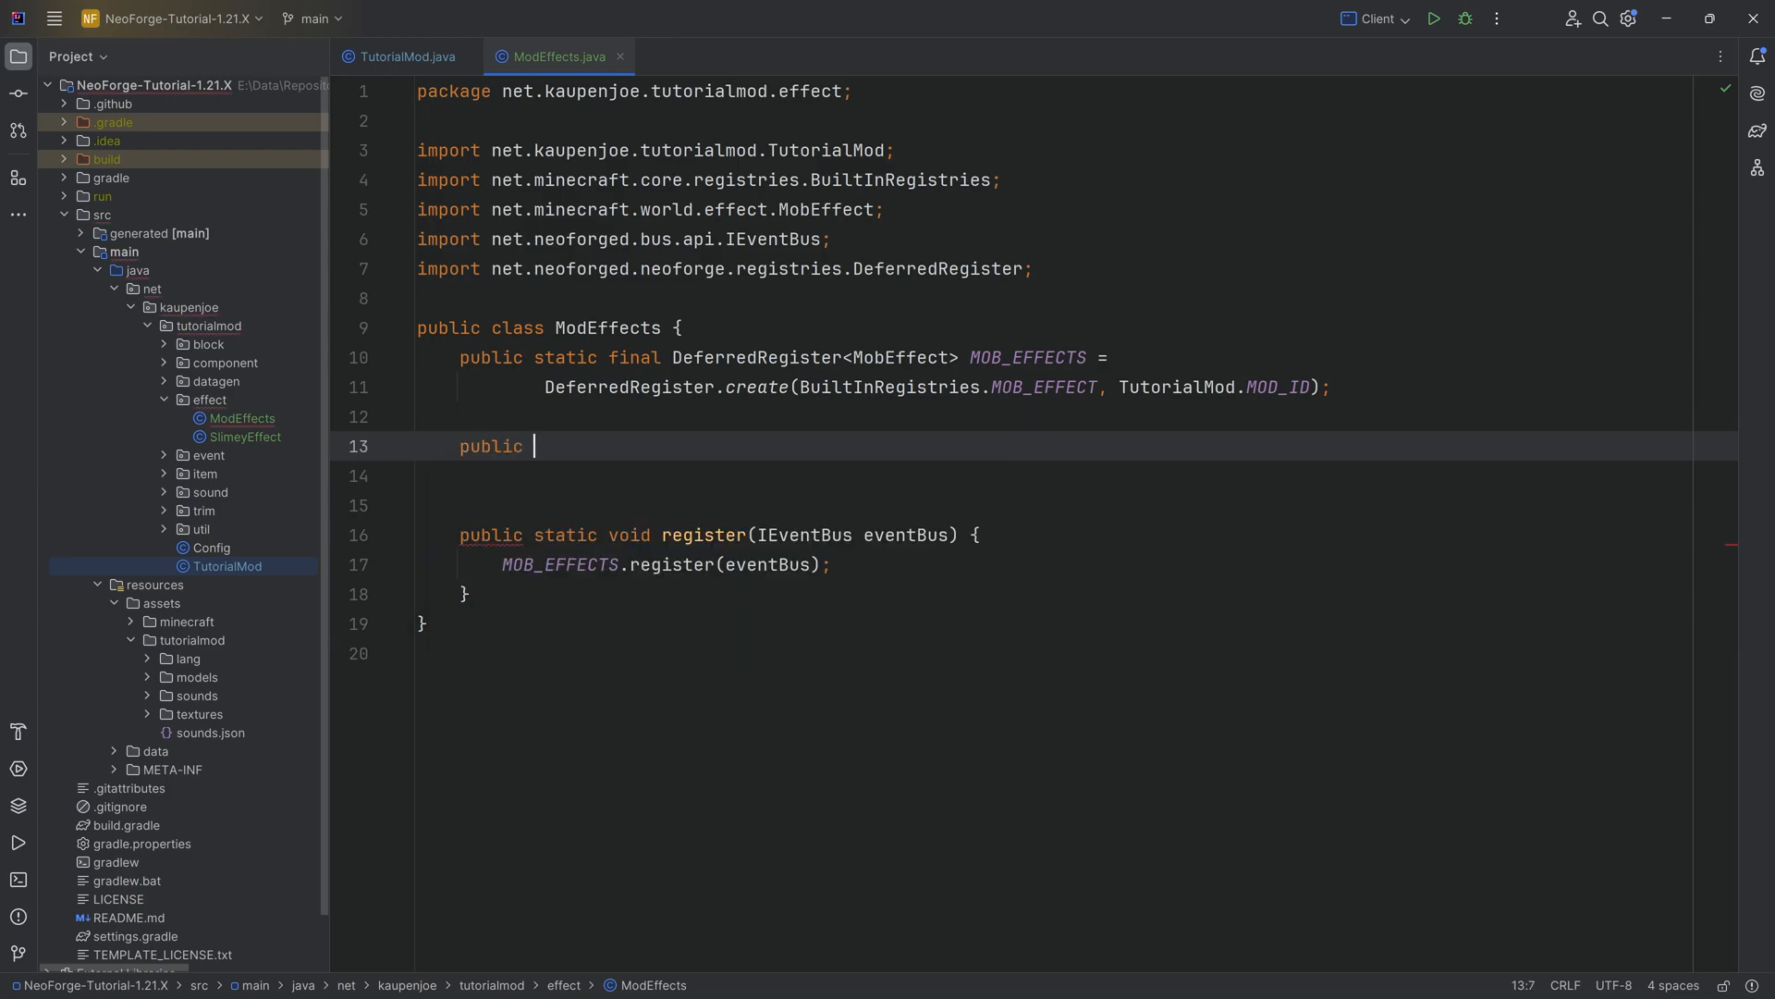
text(static final Holder<MobEffect>)
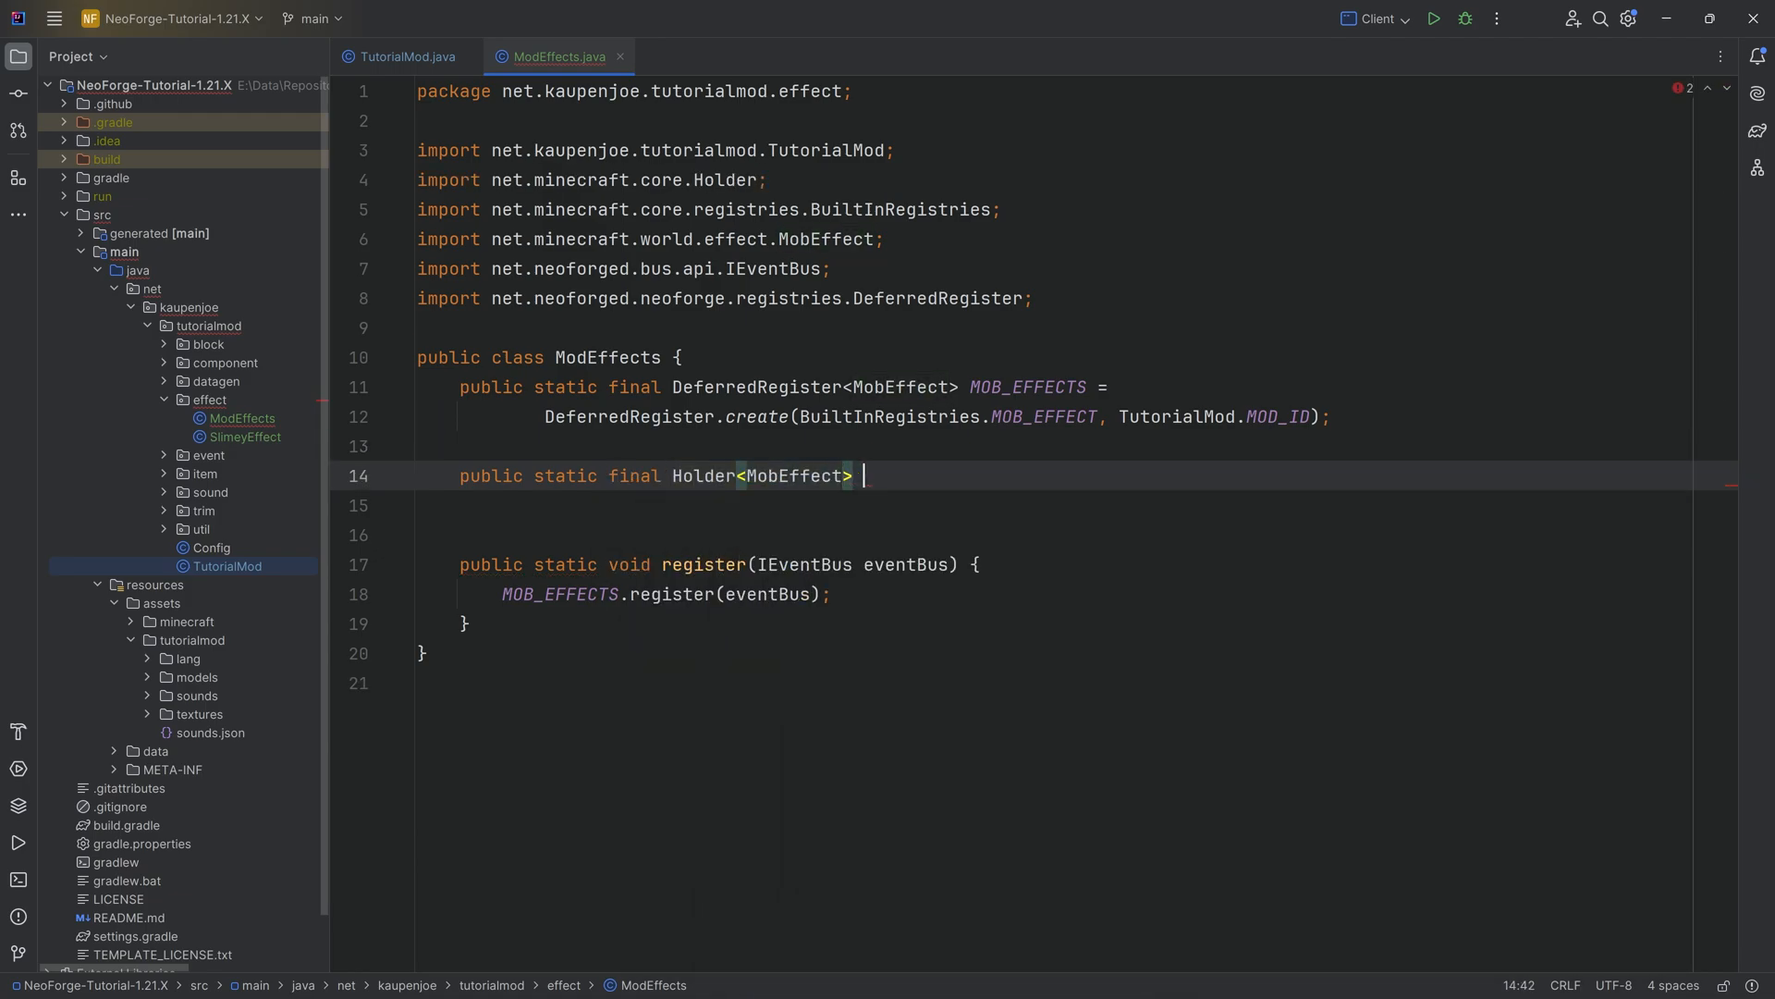
text(SLIMEY_EFFECT = MOB_EFFECTS.register("slimey",)
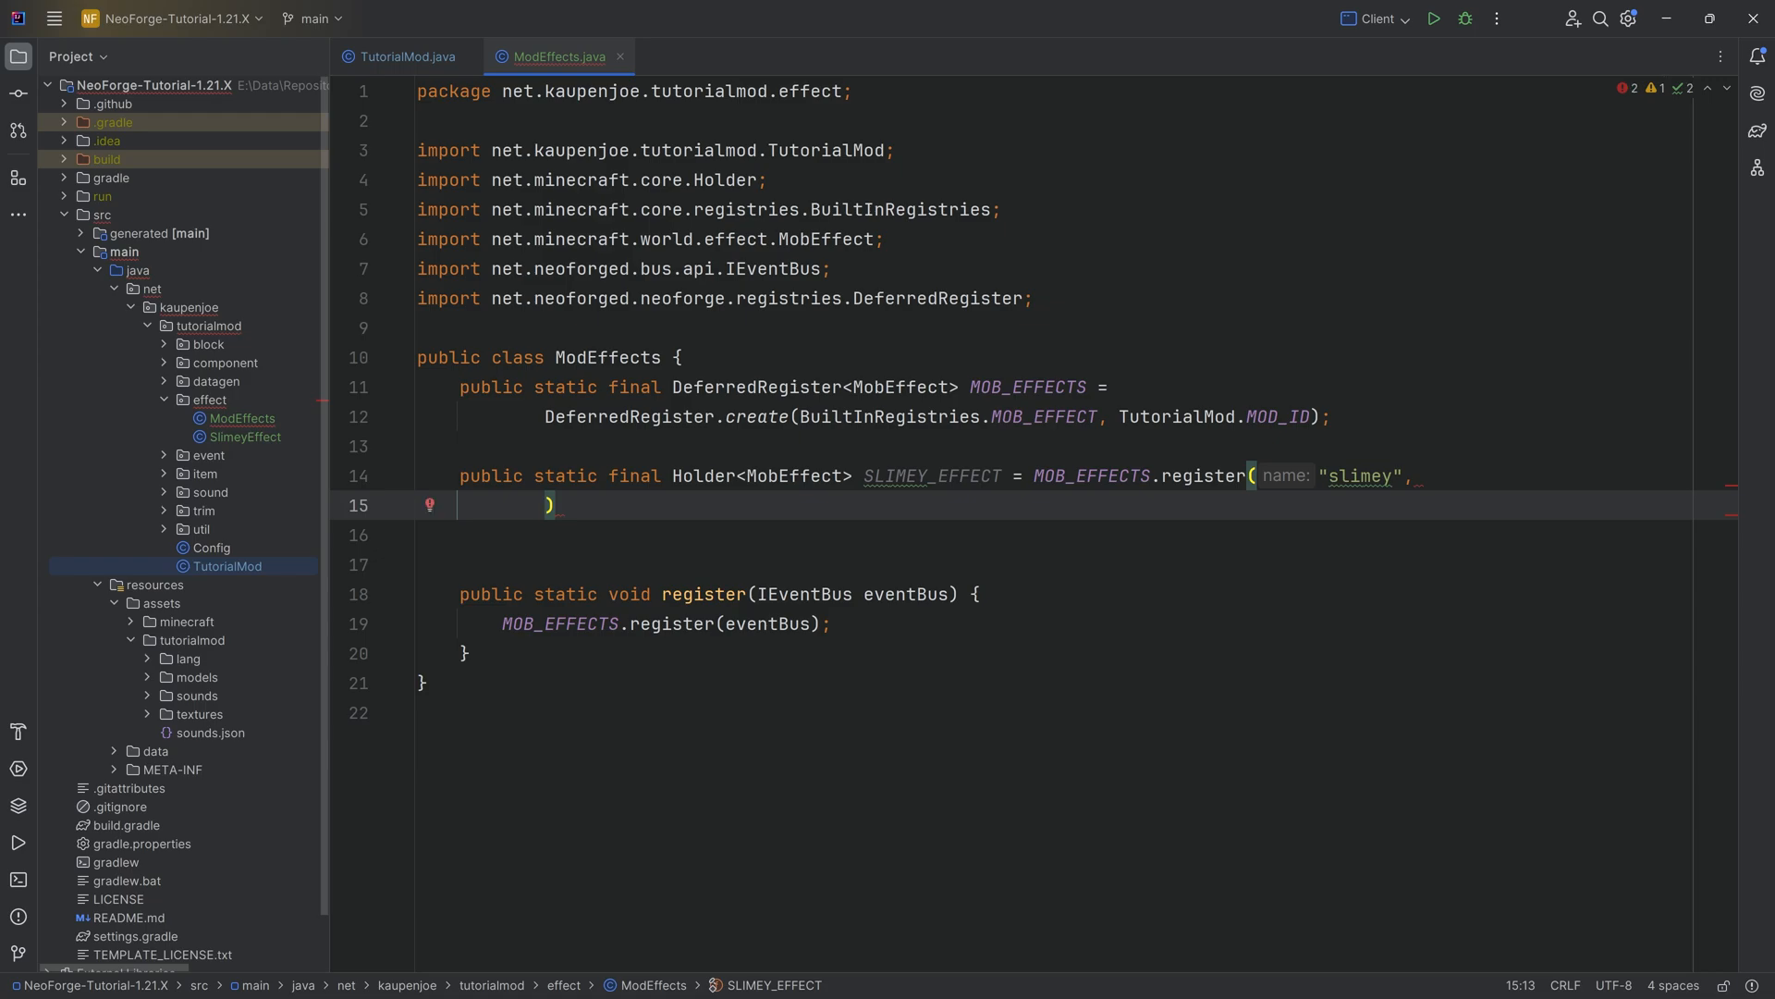
text(() -> n))
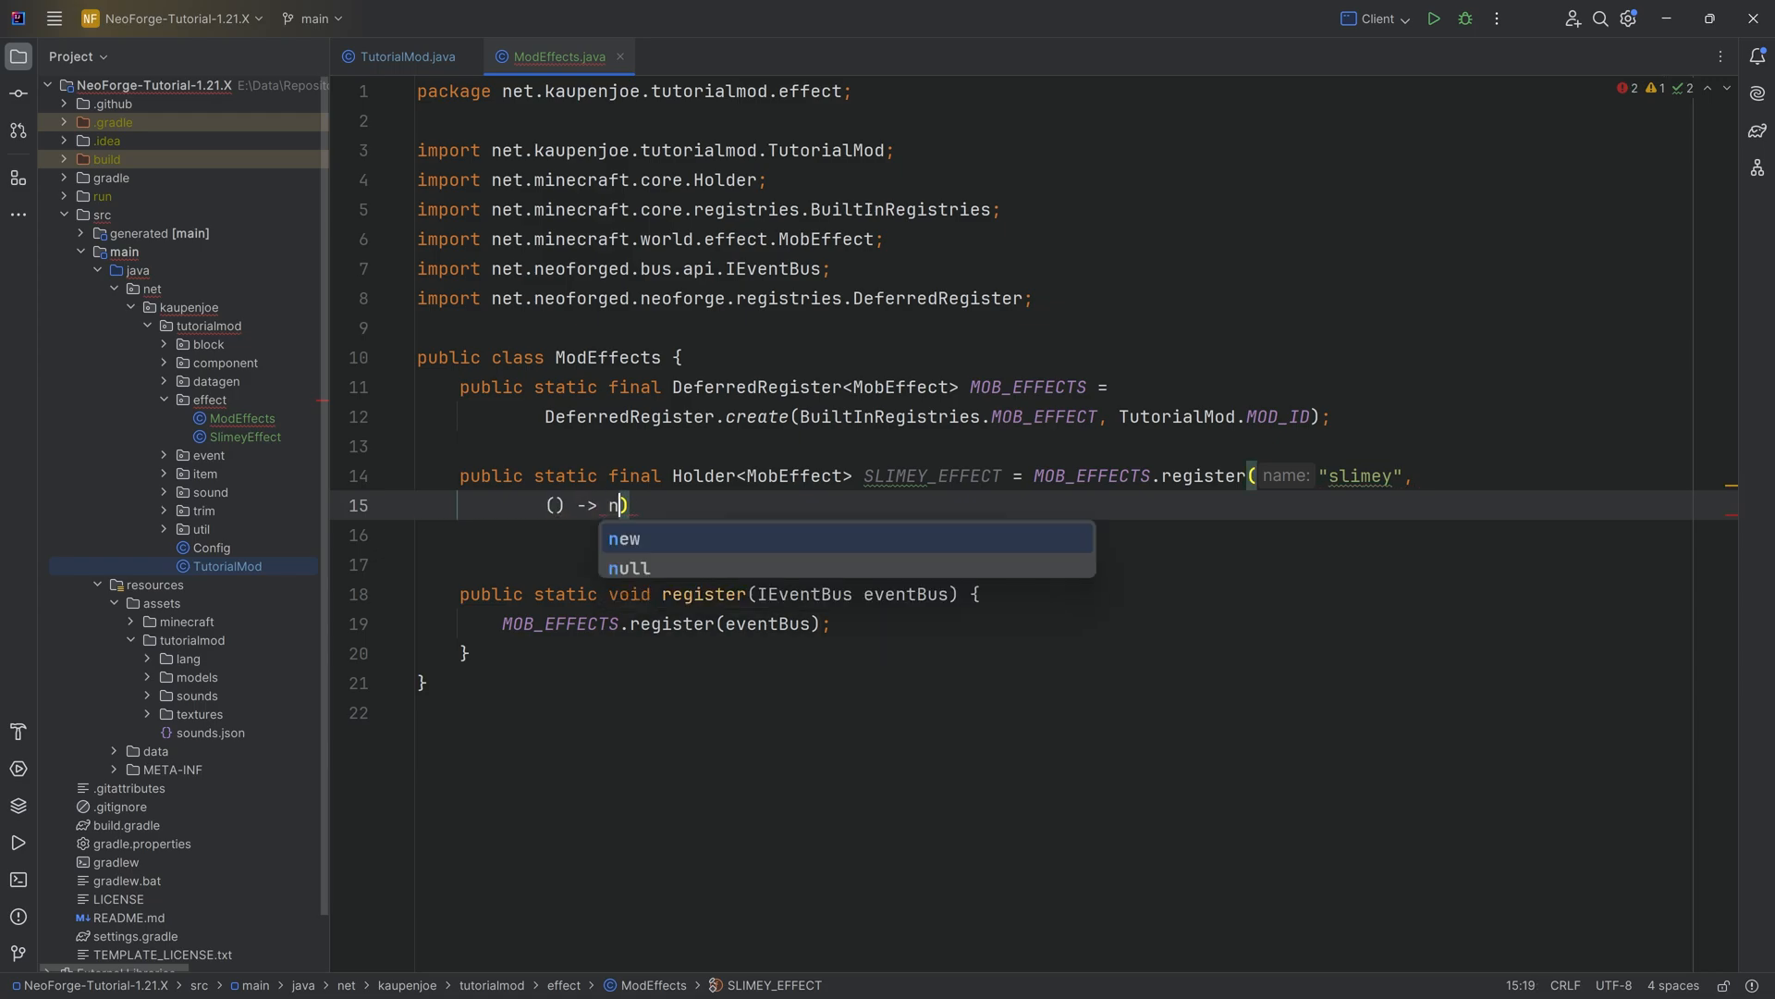
text(ew SlimeyEffect())
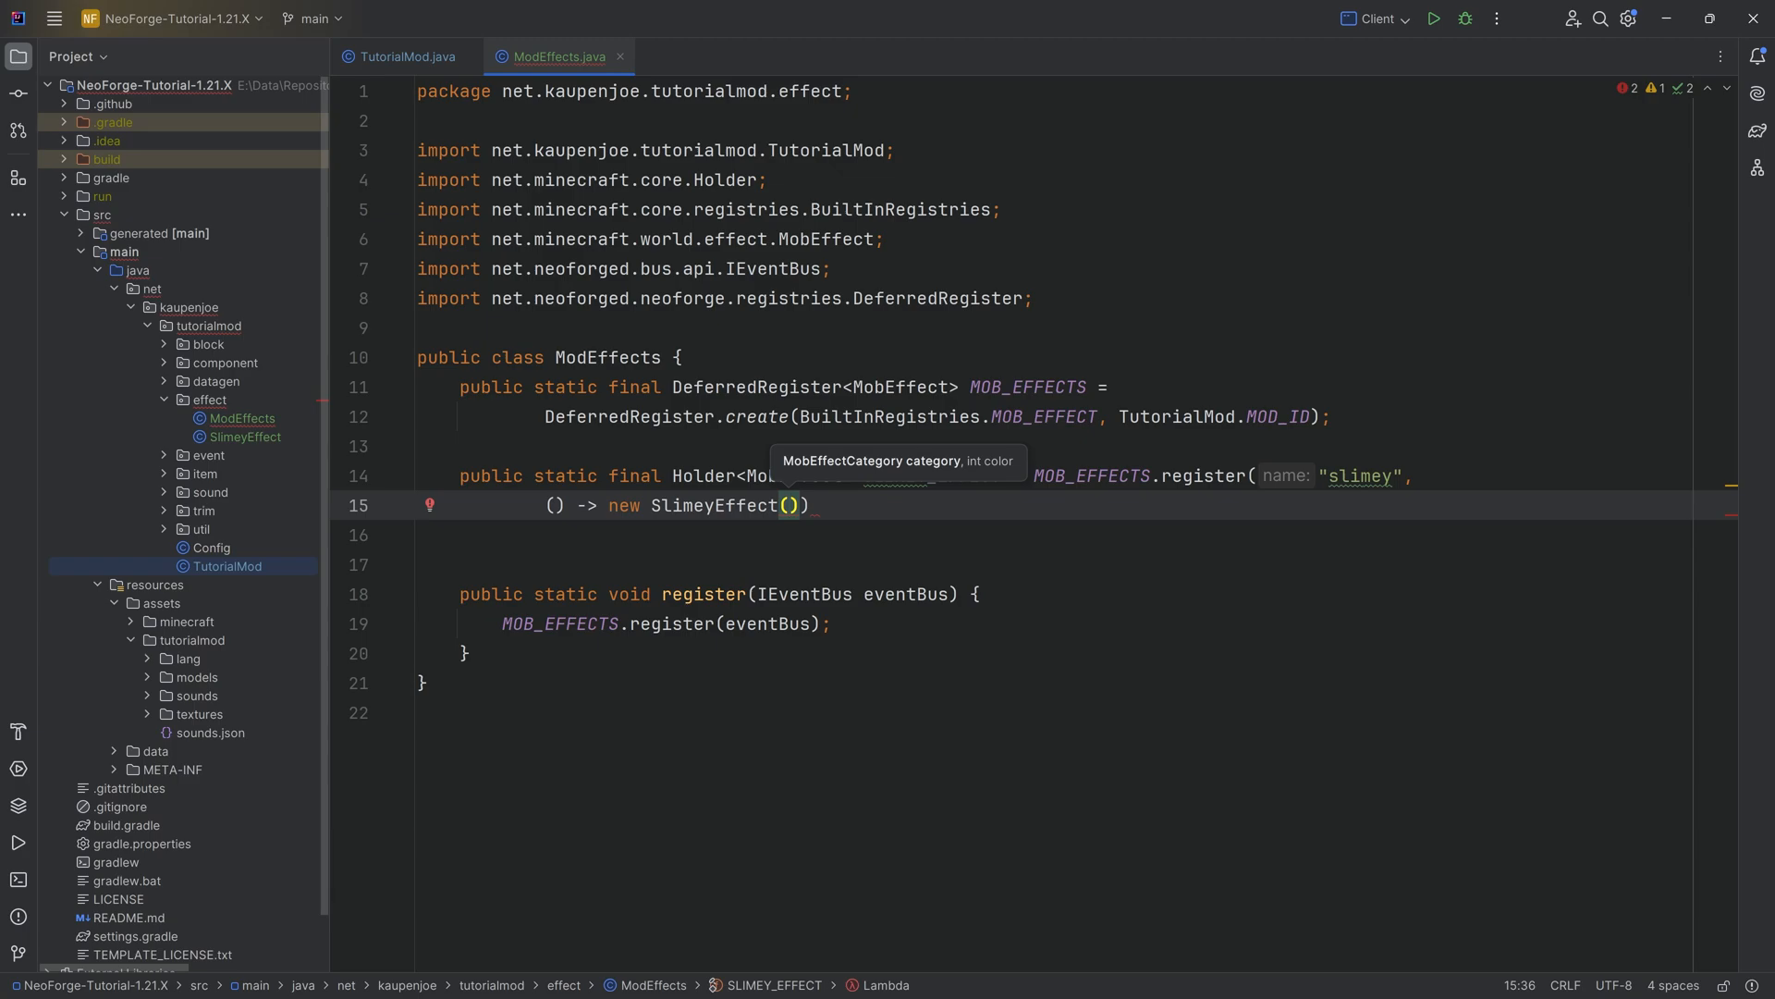
text(NEUTRAL)
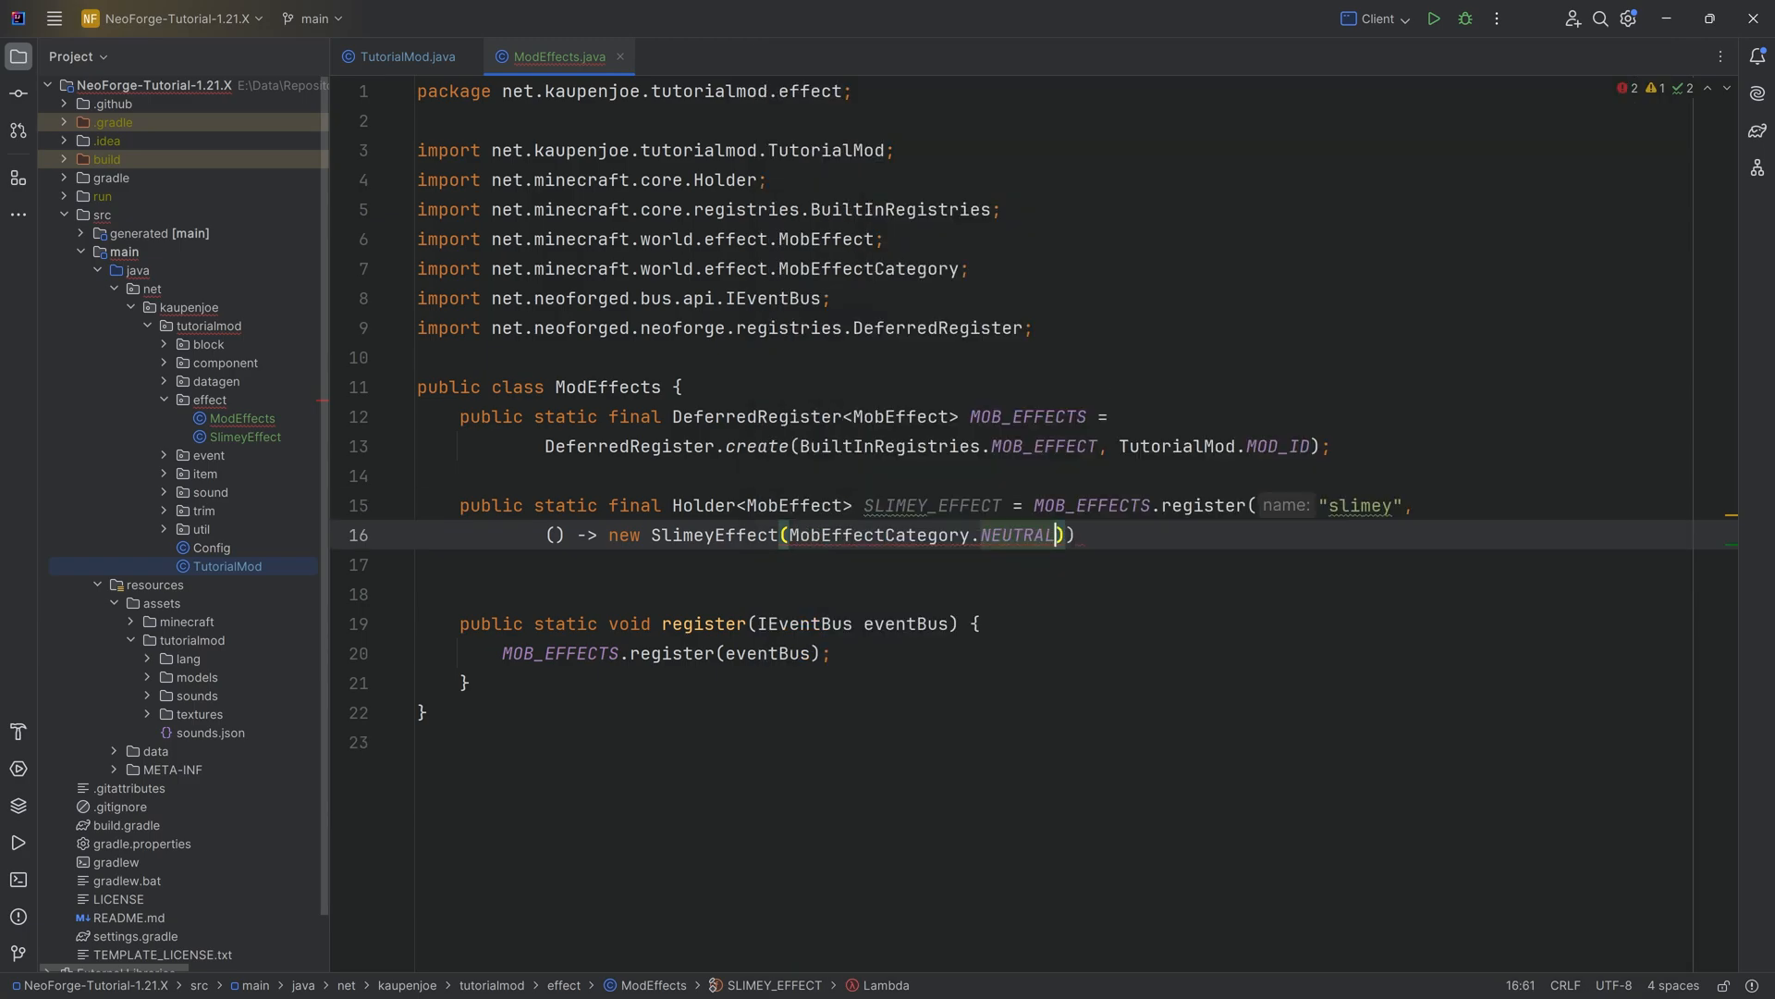
text(, color: 0x)
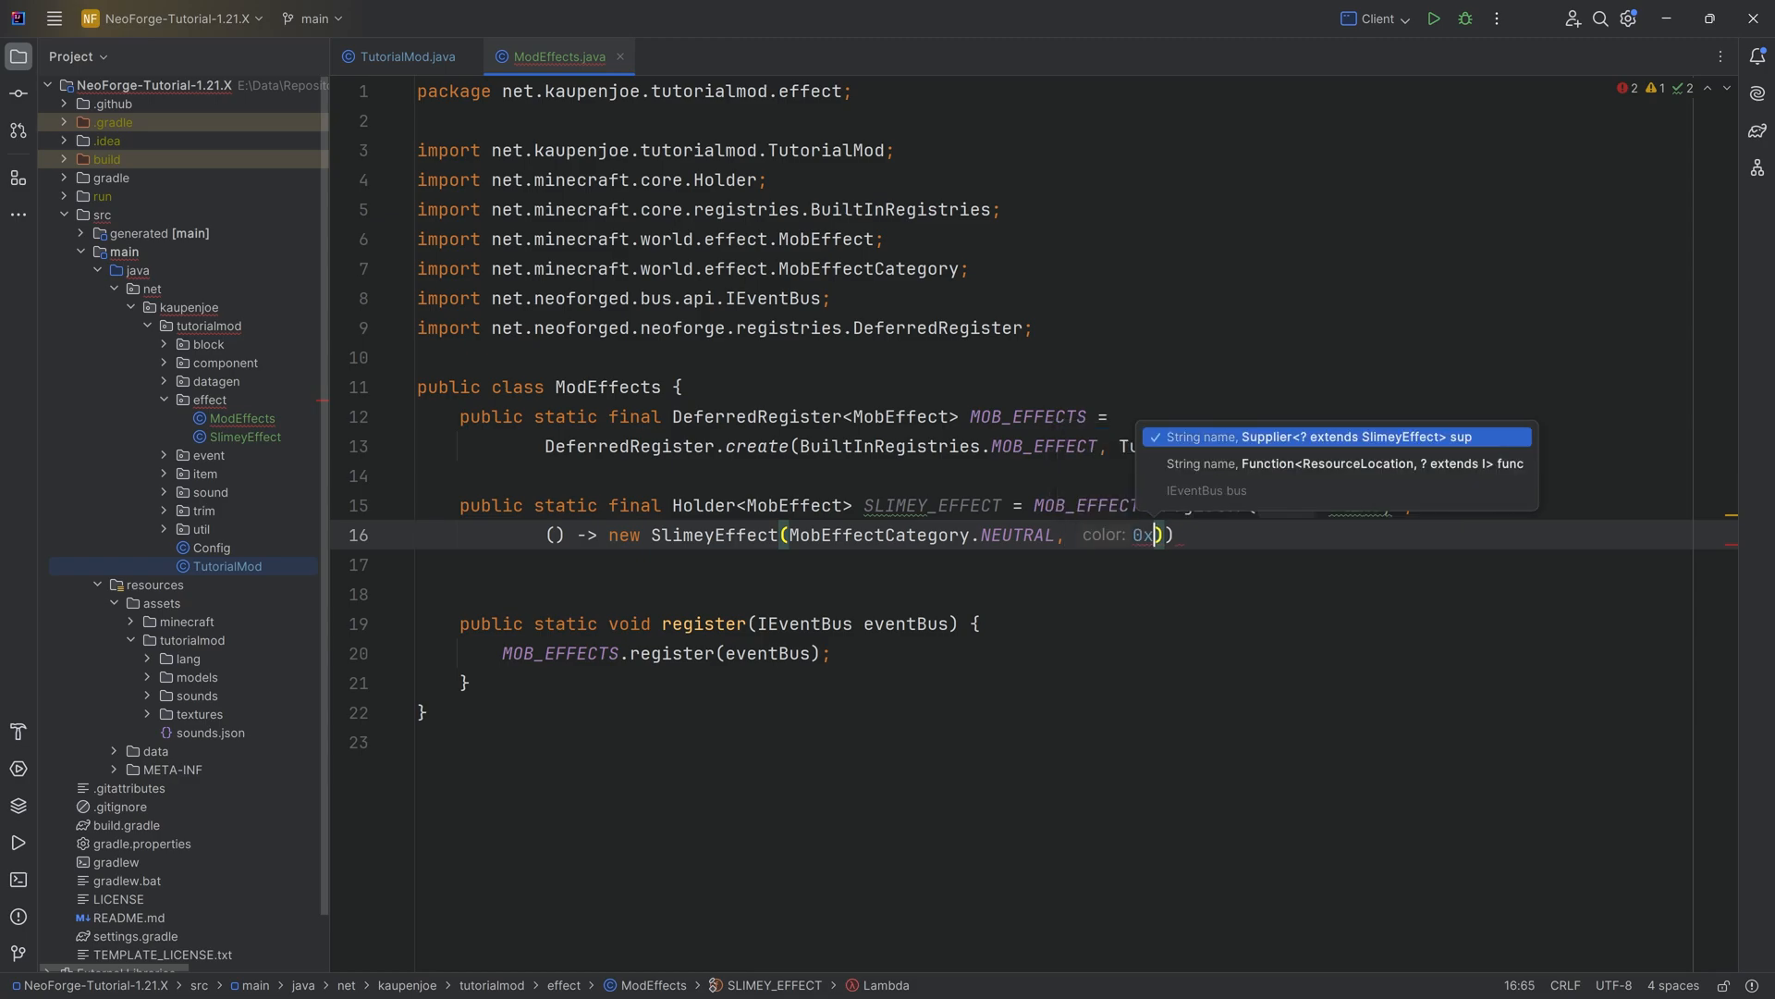
text(36ebab)
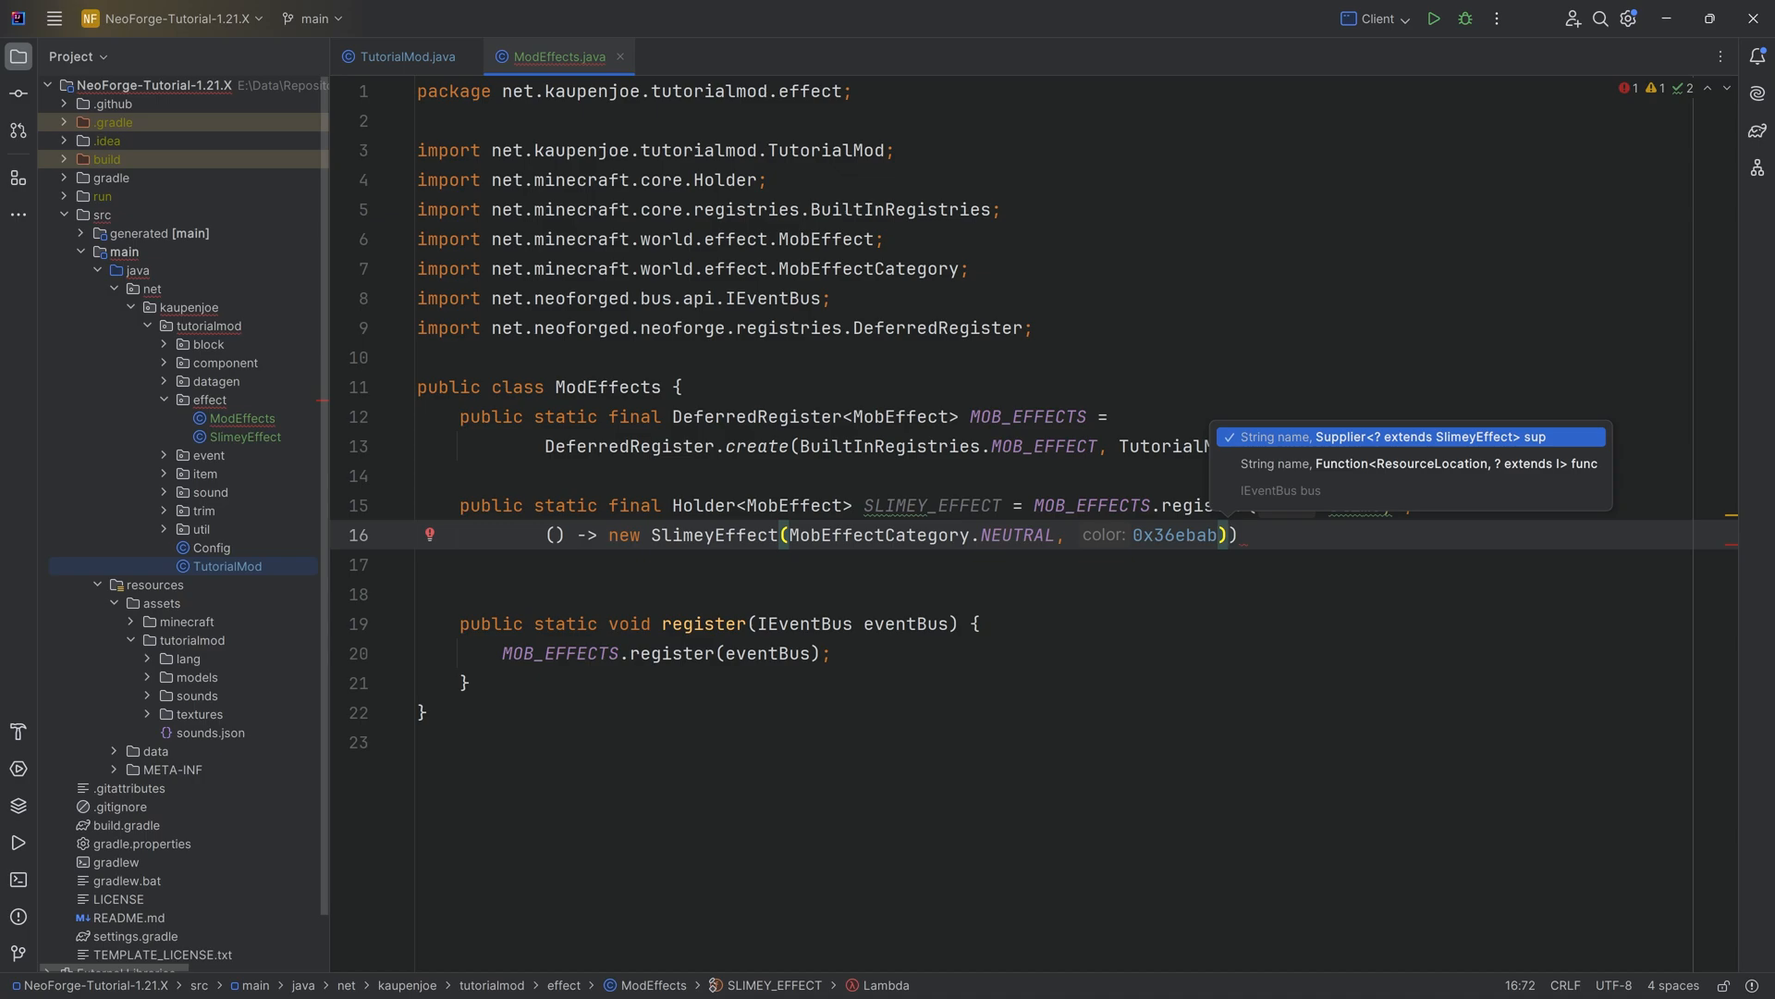
text(.add)
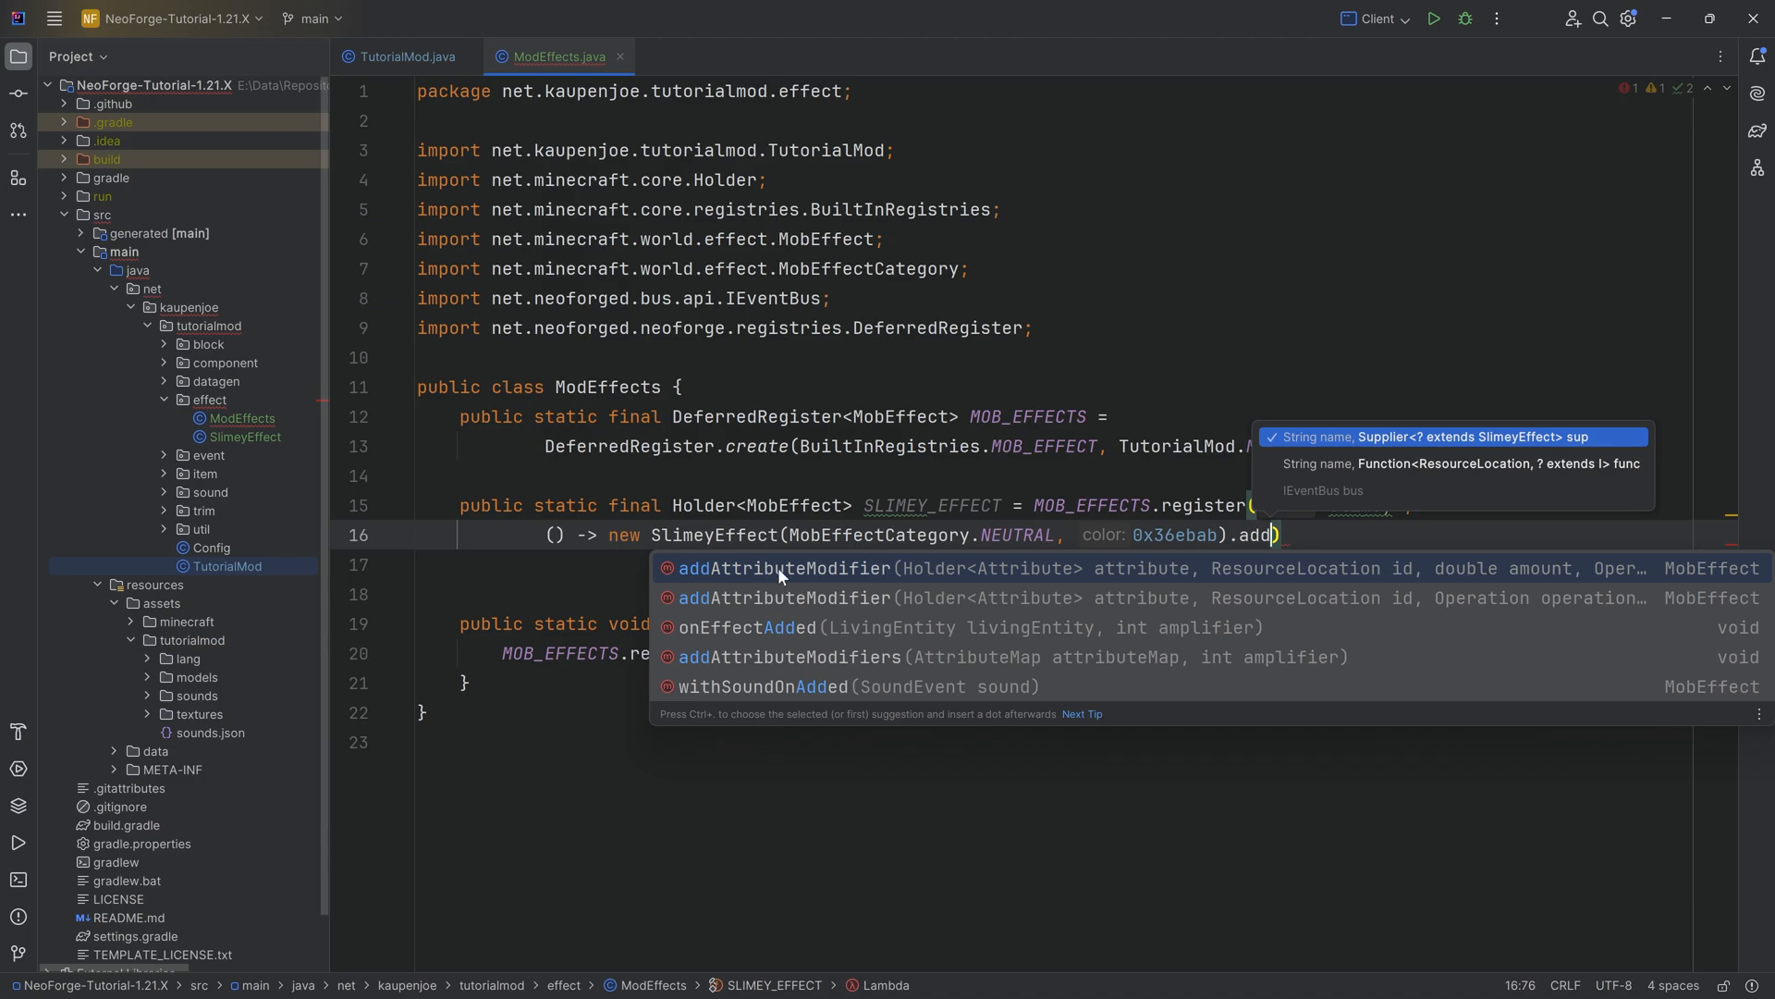
Step: Chain addAttributeModifier for Attributes.MOVEMENT_SPEED with ResourceLocation (TutorialMod.MOD_ID, 'slimey')
click(782, 568)
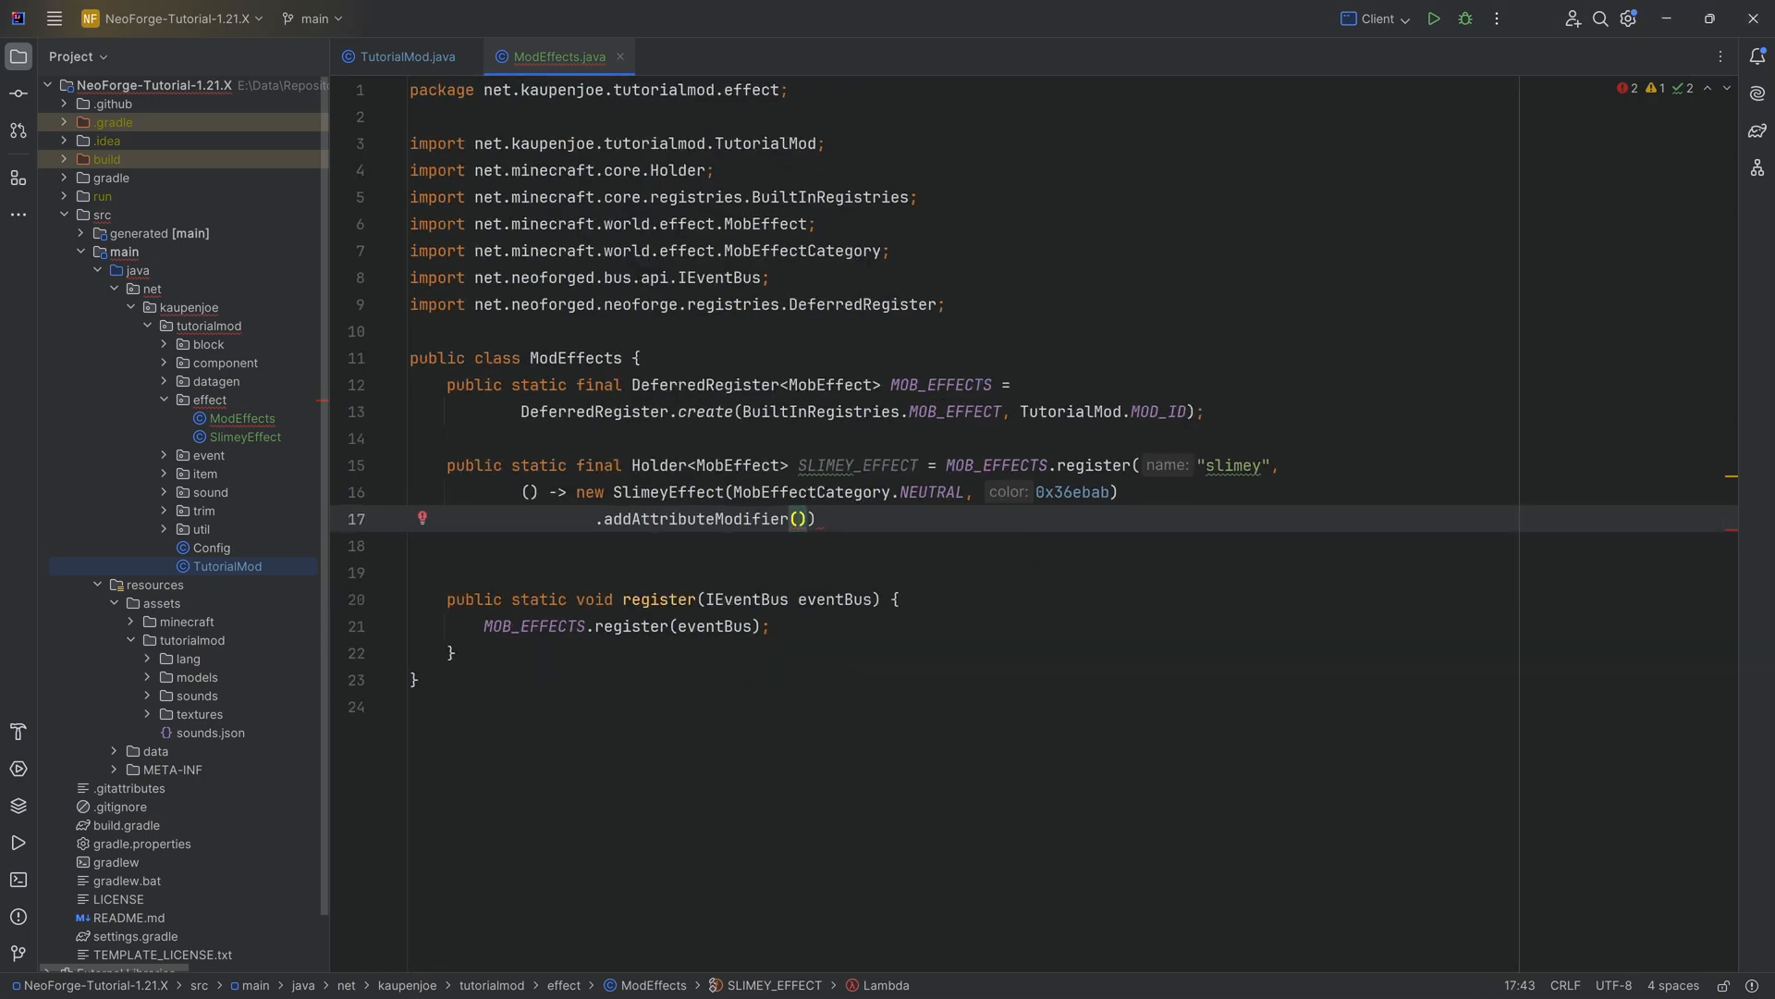
text(Attribute)
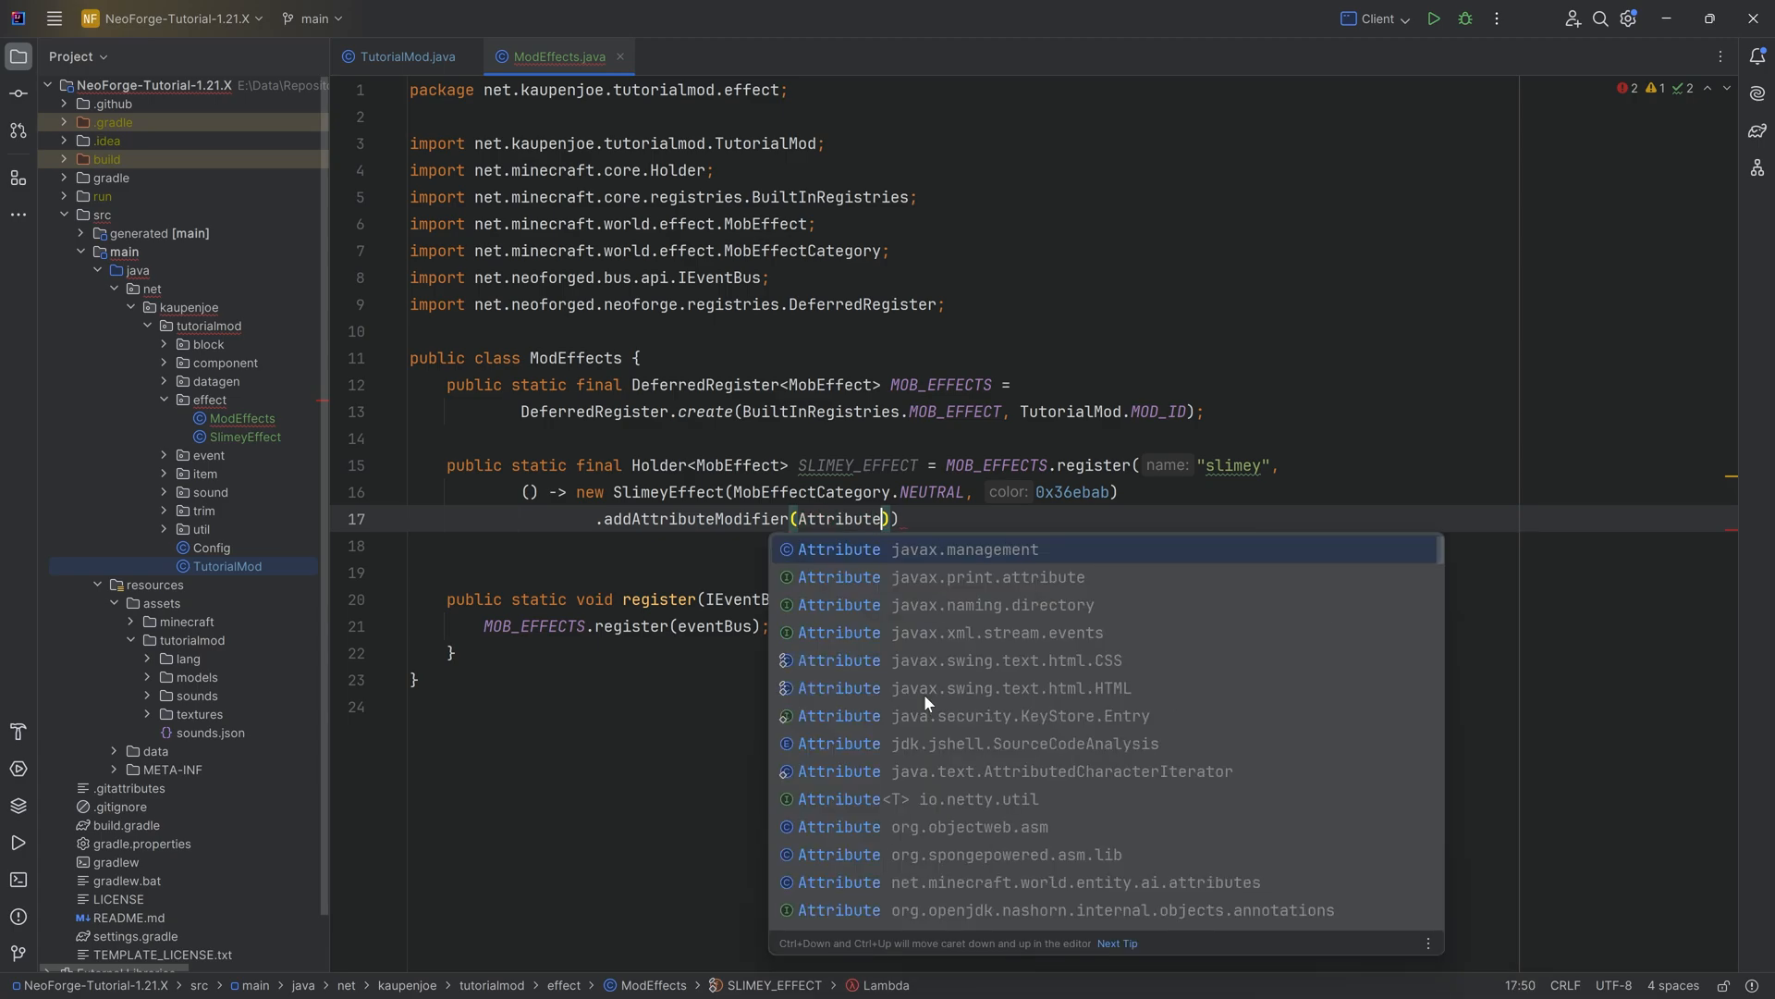
text(s.MO)
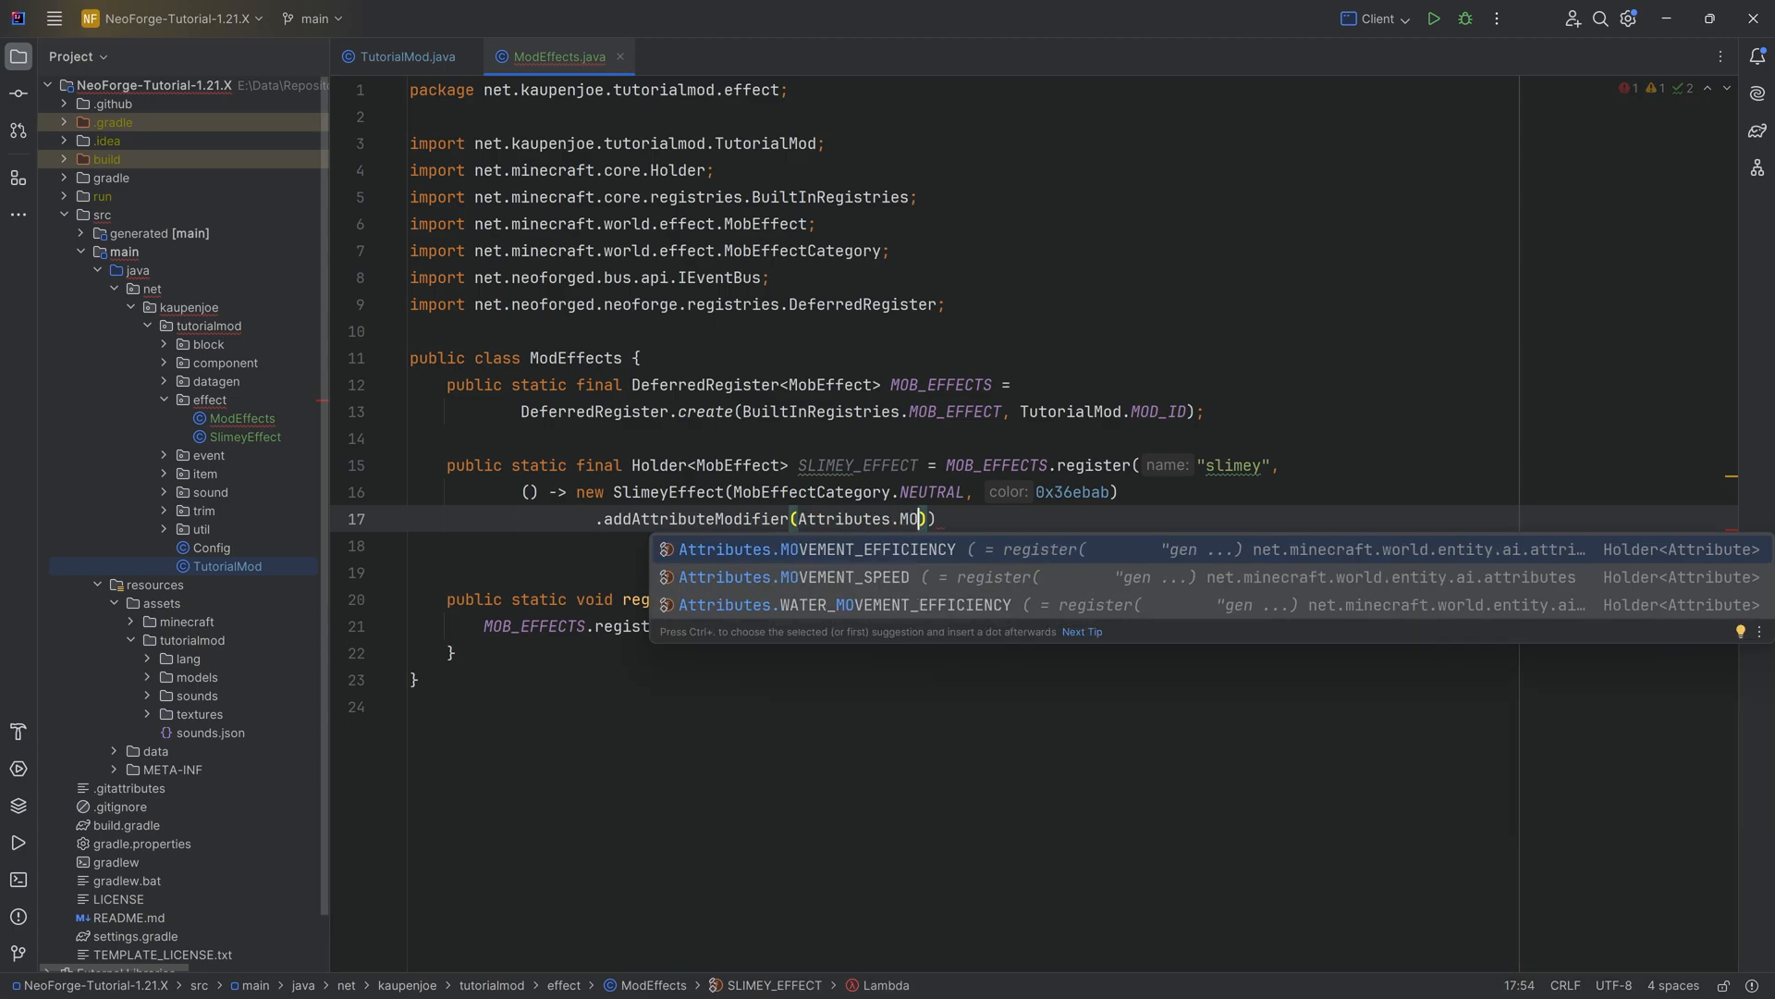
click(835, 577)
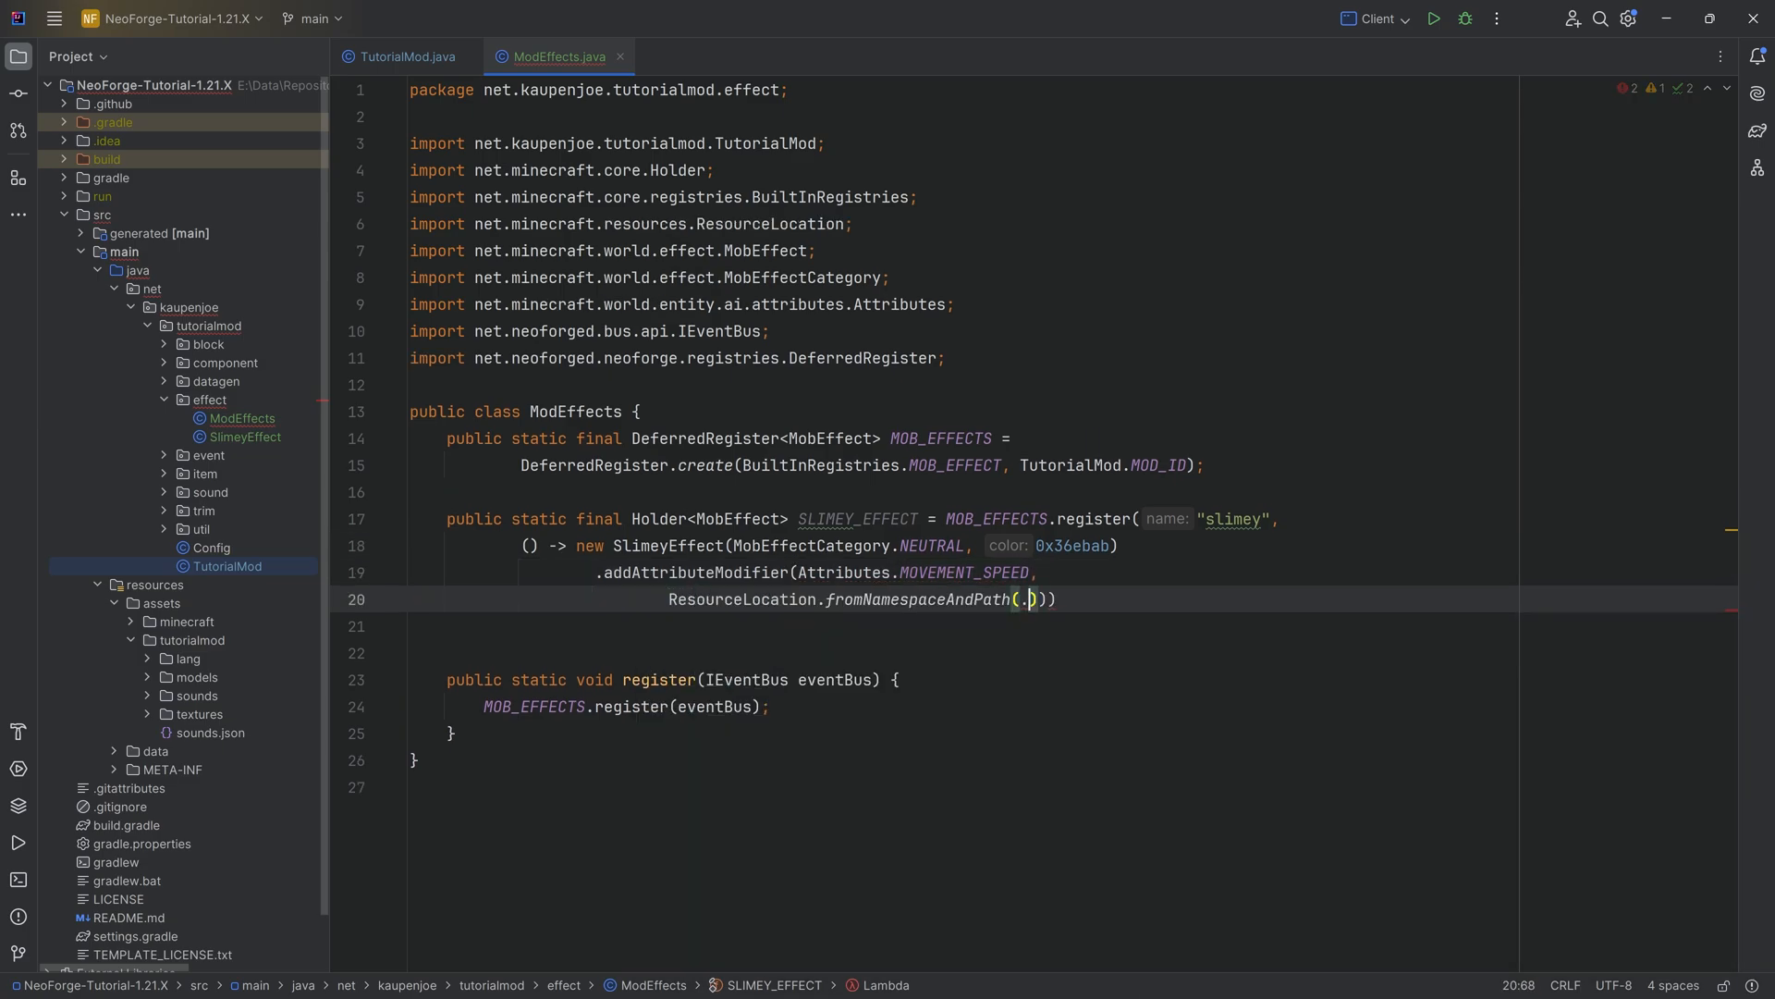
text(TutorialMod.MOD_ID, ")
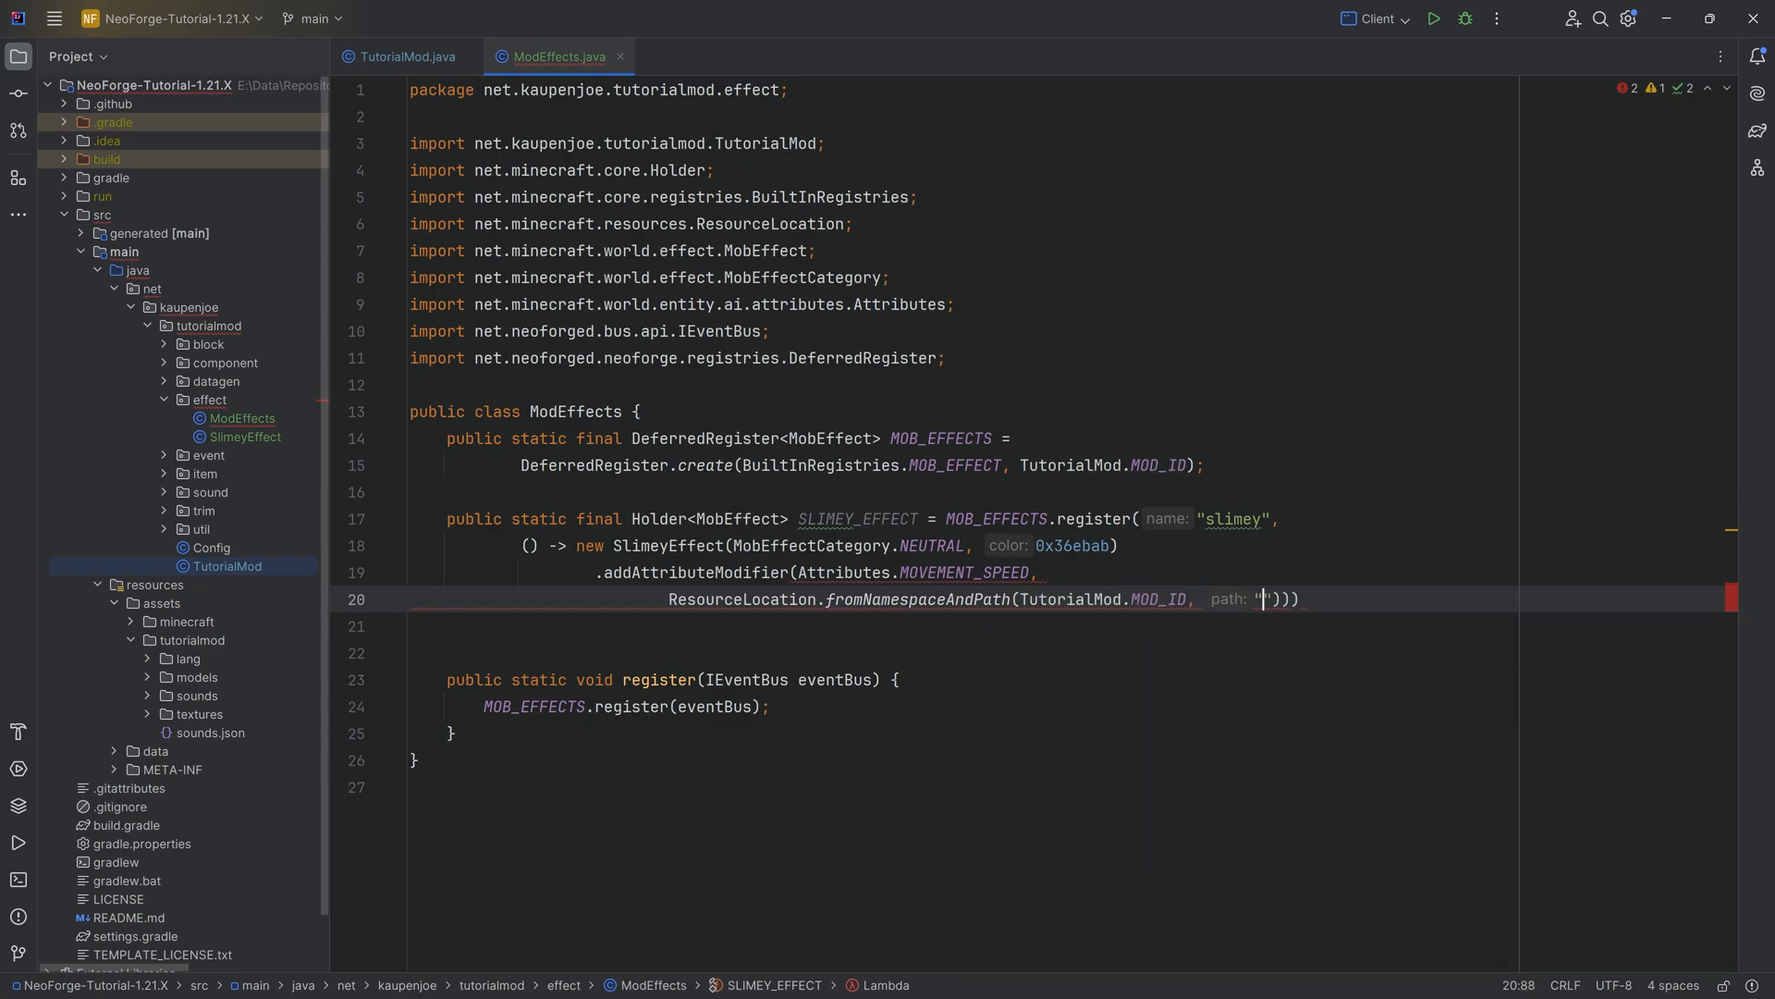
text(slimey)
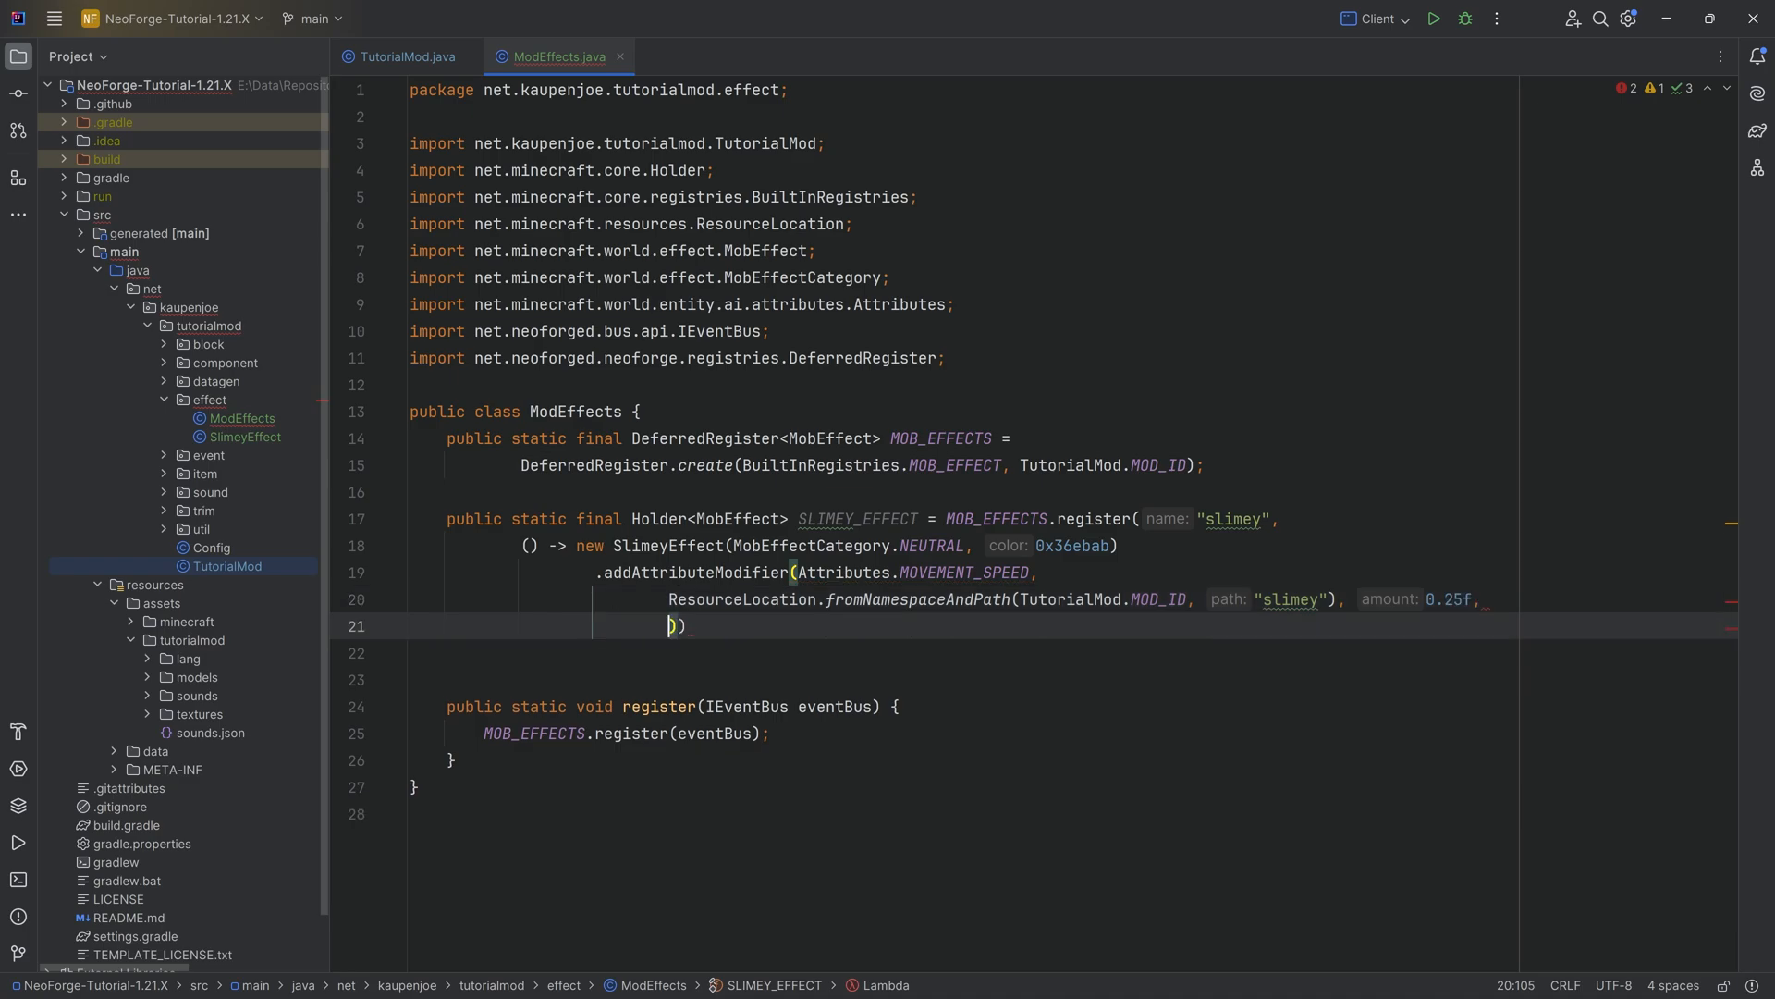
Step: Finish the modifier with -0.25f and AttributeModifier.Operation.ADD_MULTIPLIED_TOTAL, then view SlimeyEffect
text(AD)
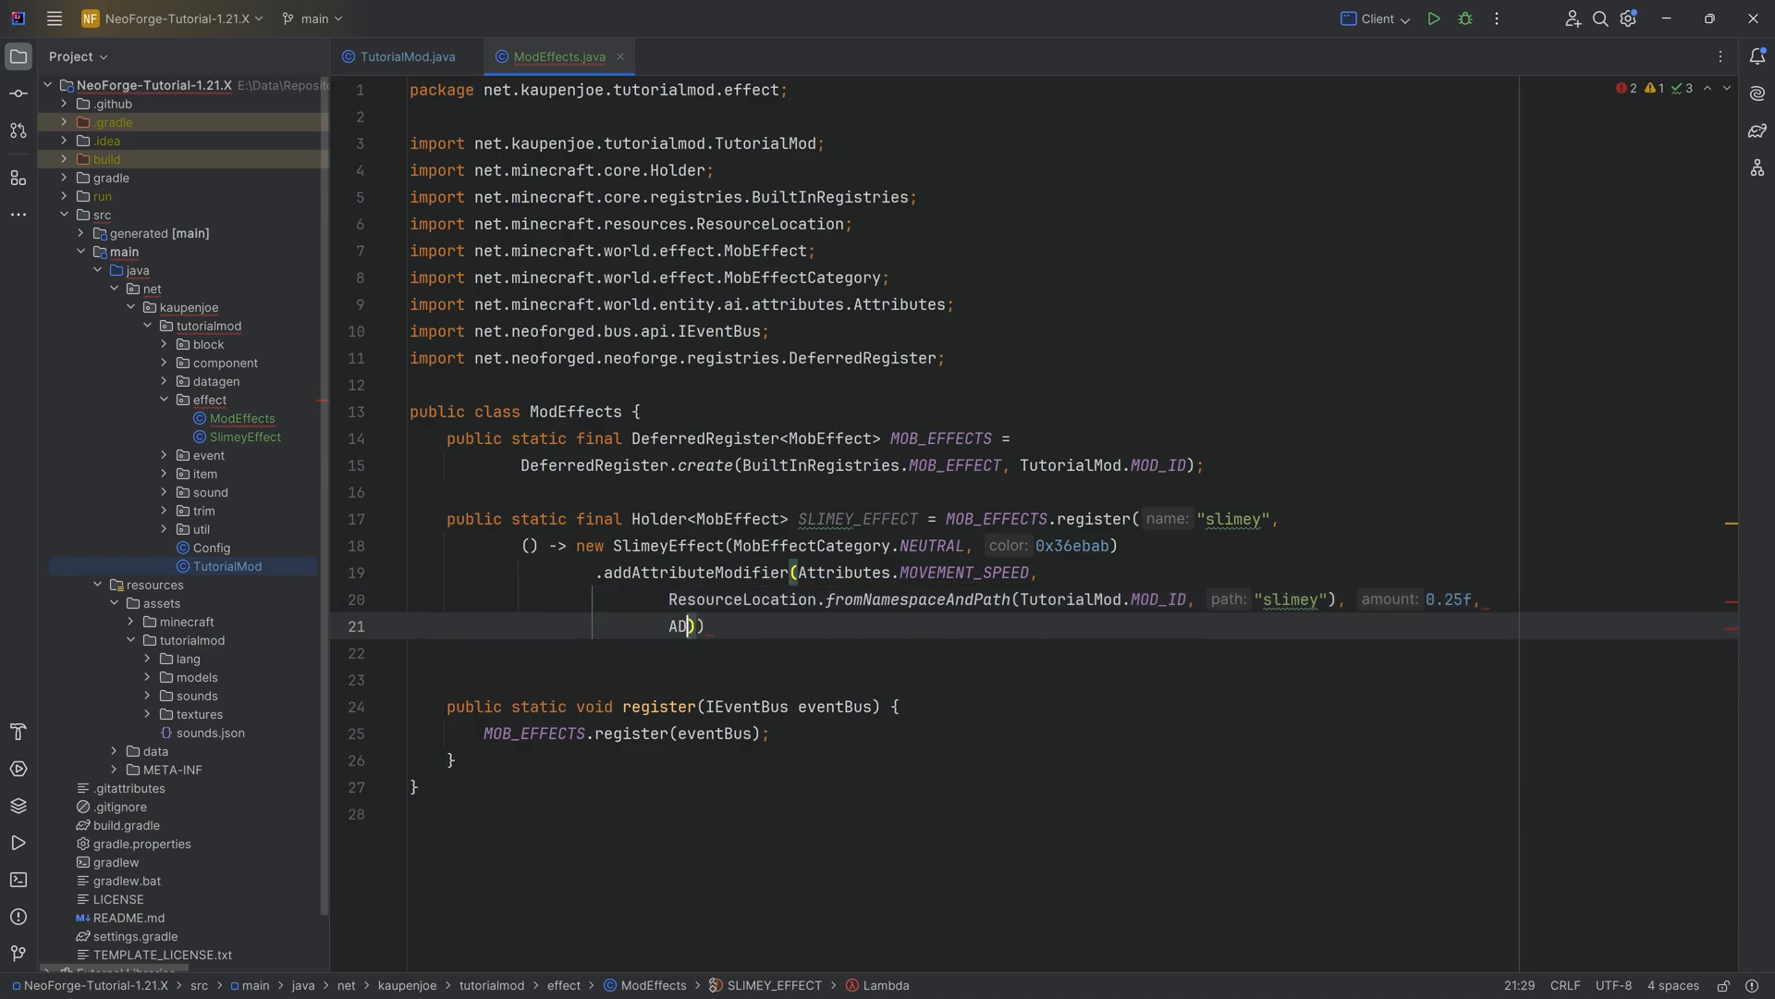
text(ttributeModifier.Operation.ADD_MULTIPLIED_TOTAL)
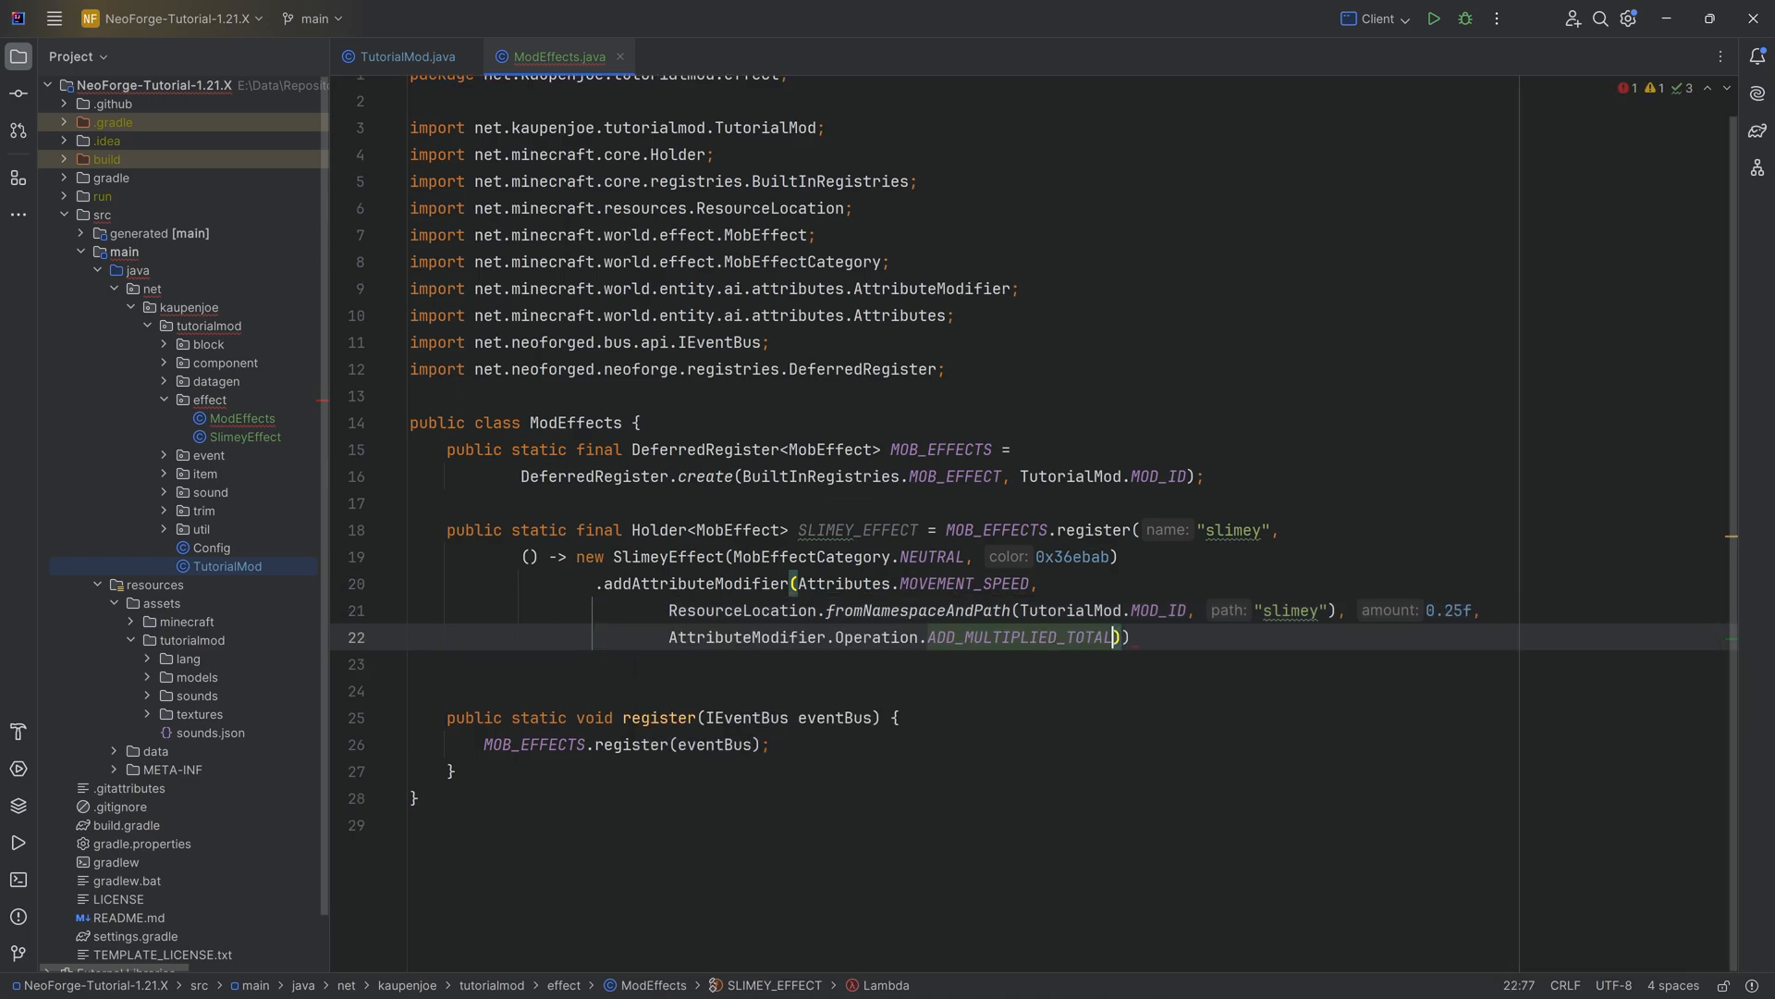
text(;)
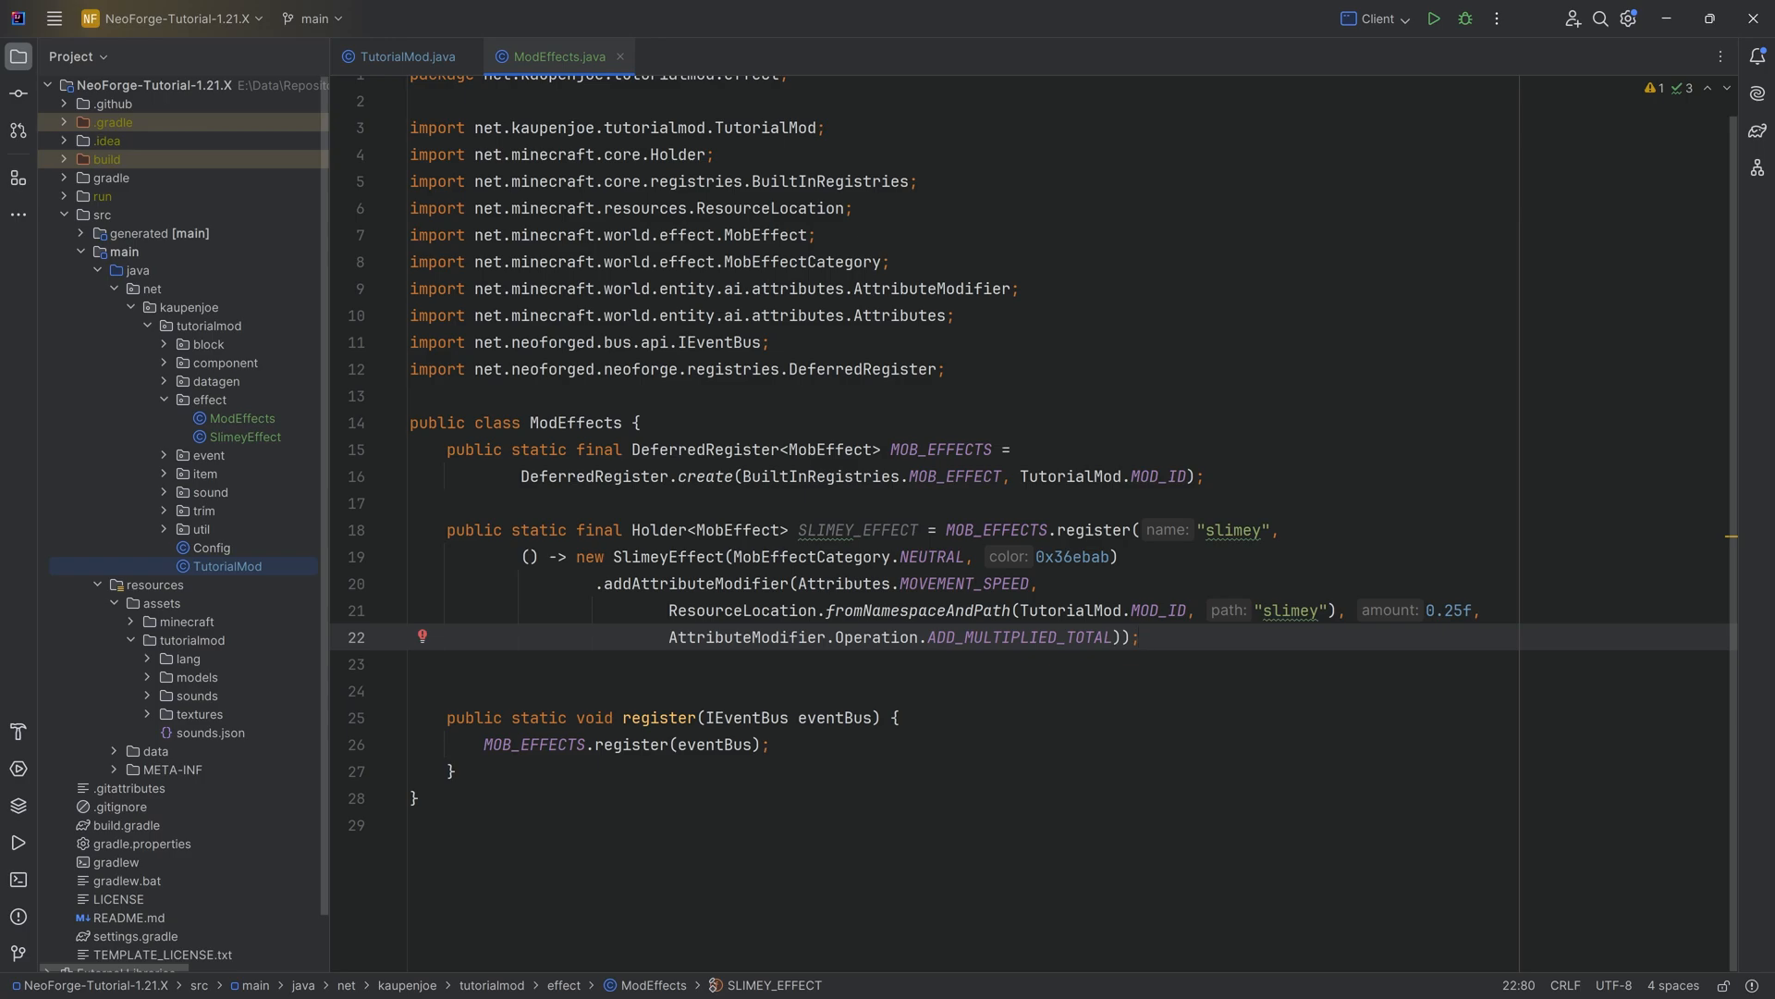
text(-)
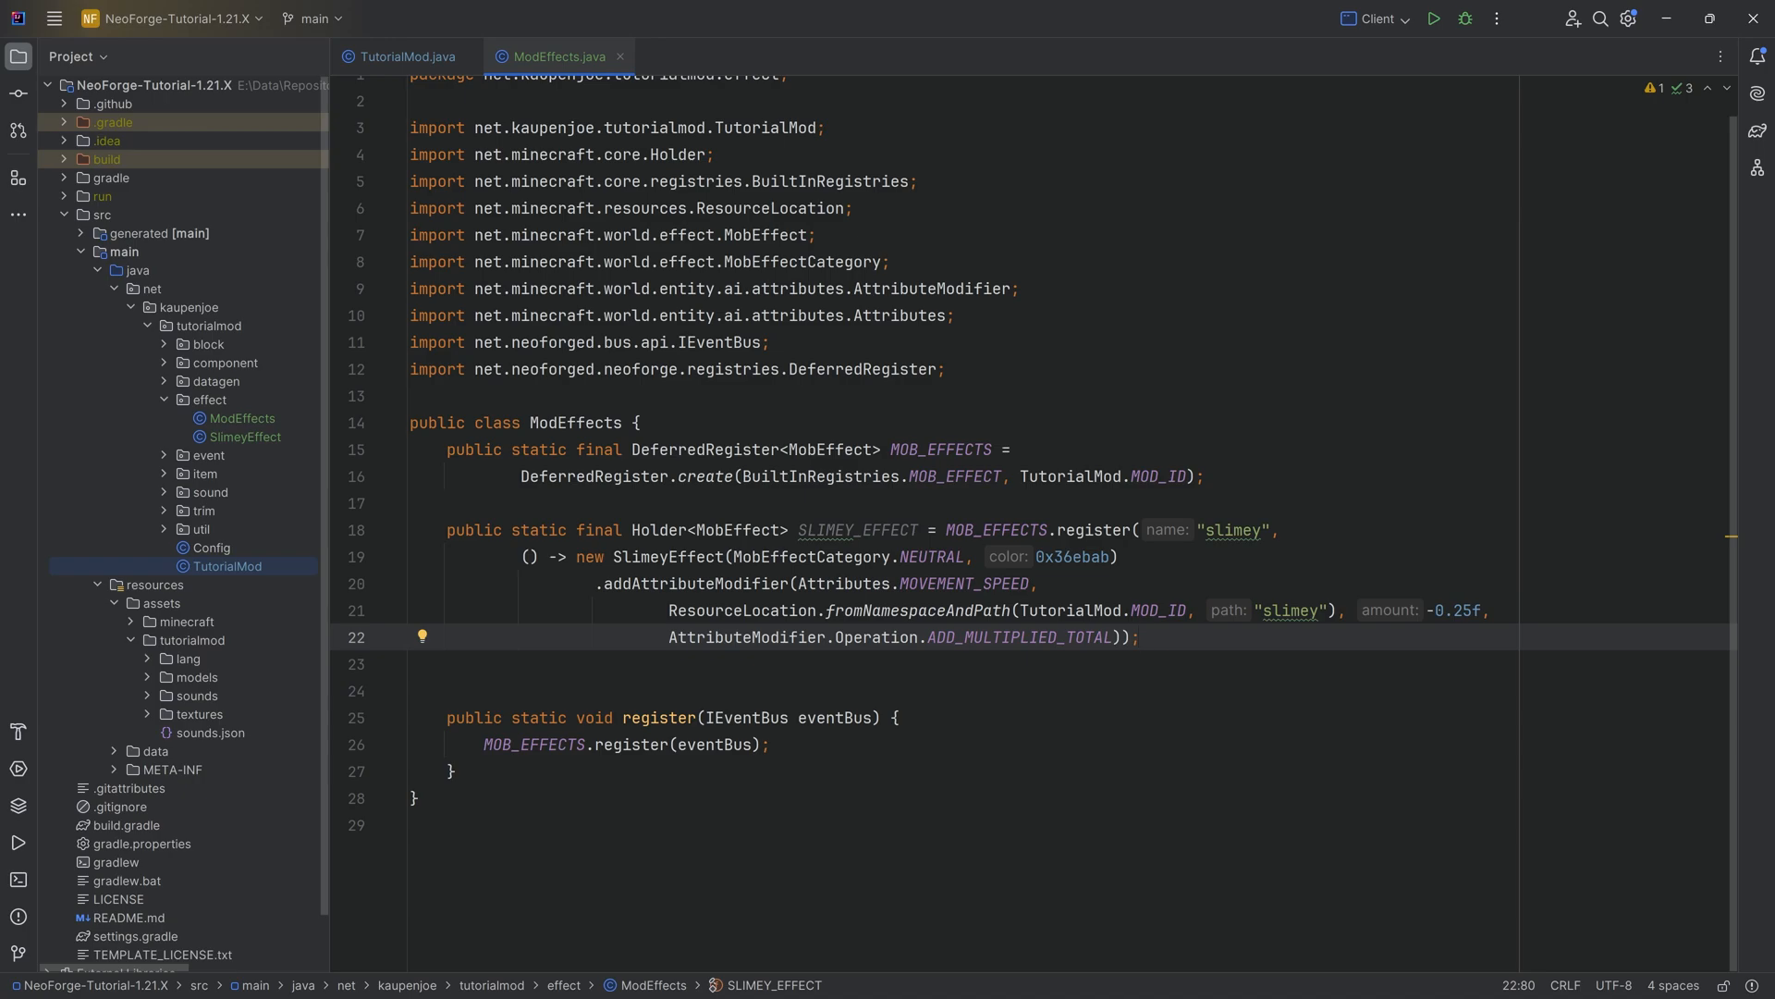
click(1002, 636)
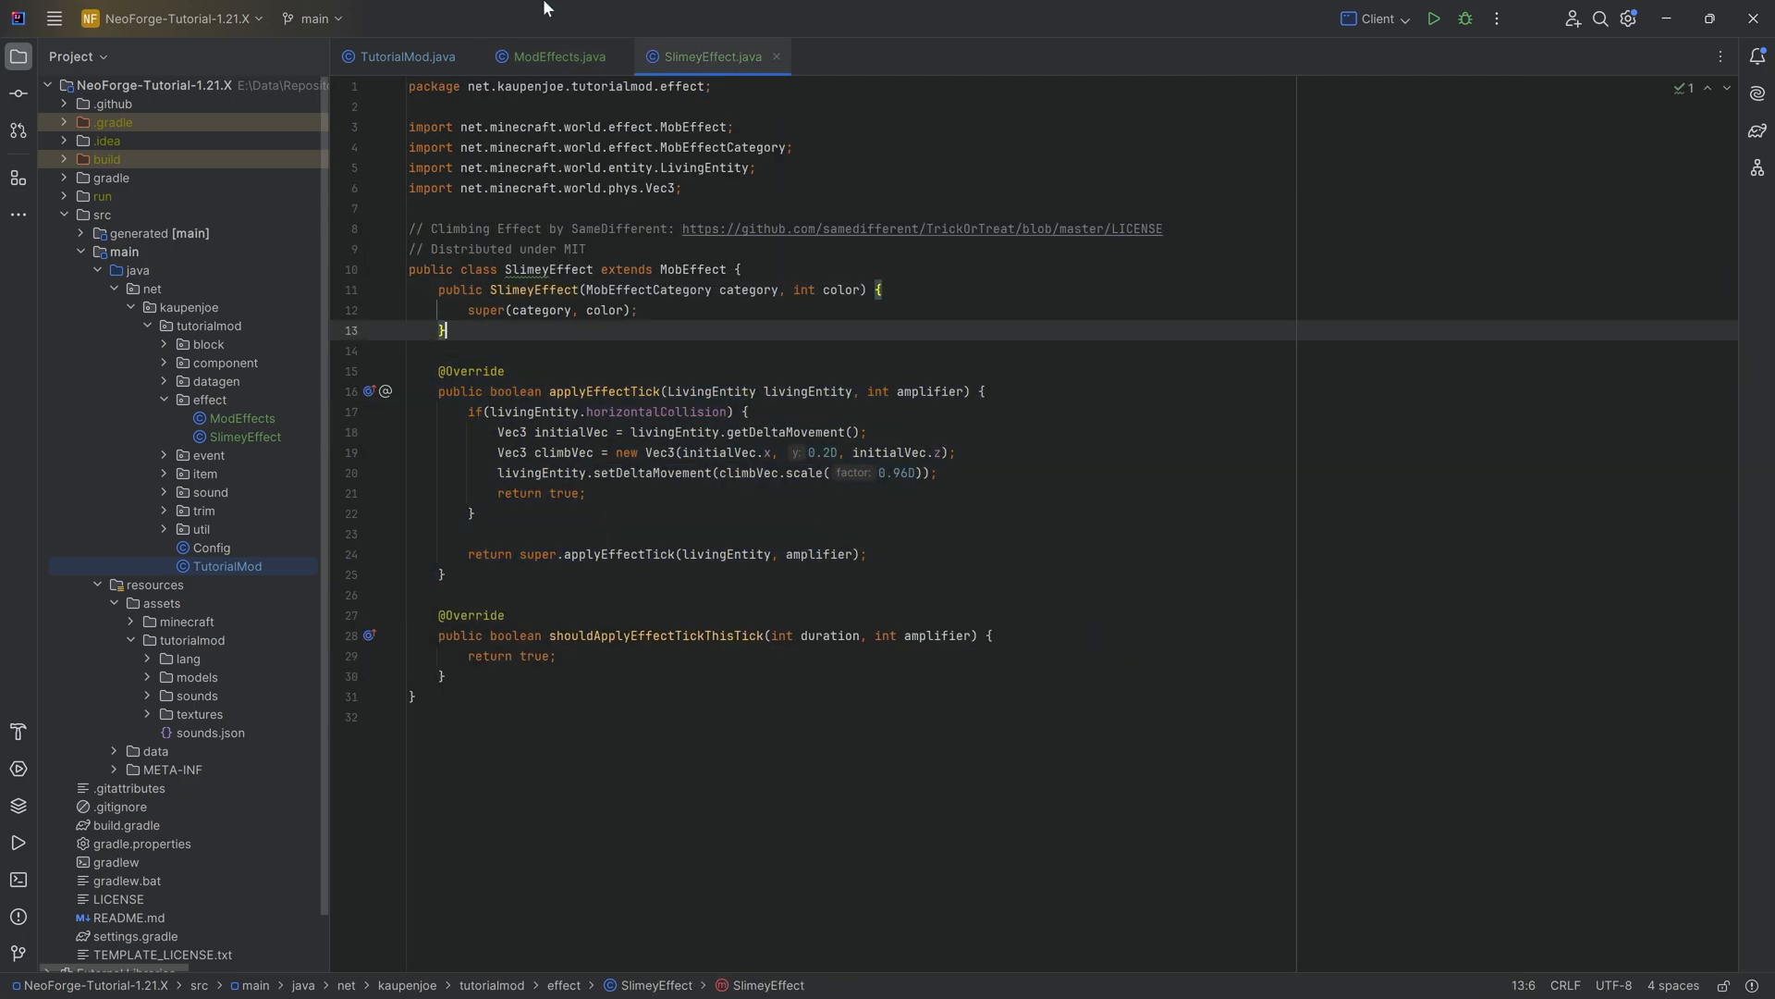
Step: Add "effect.tutorialmod.slimey": "Slimey" to lang/en_us.json
click(555, 55)
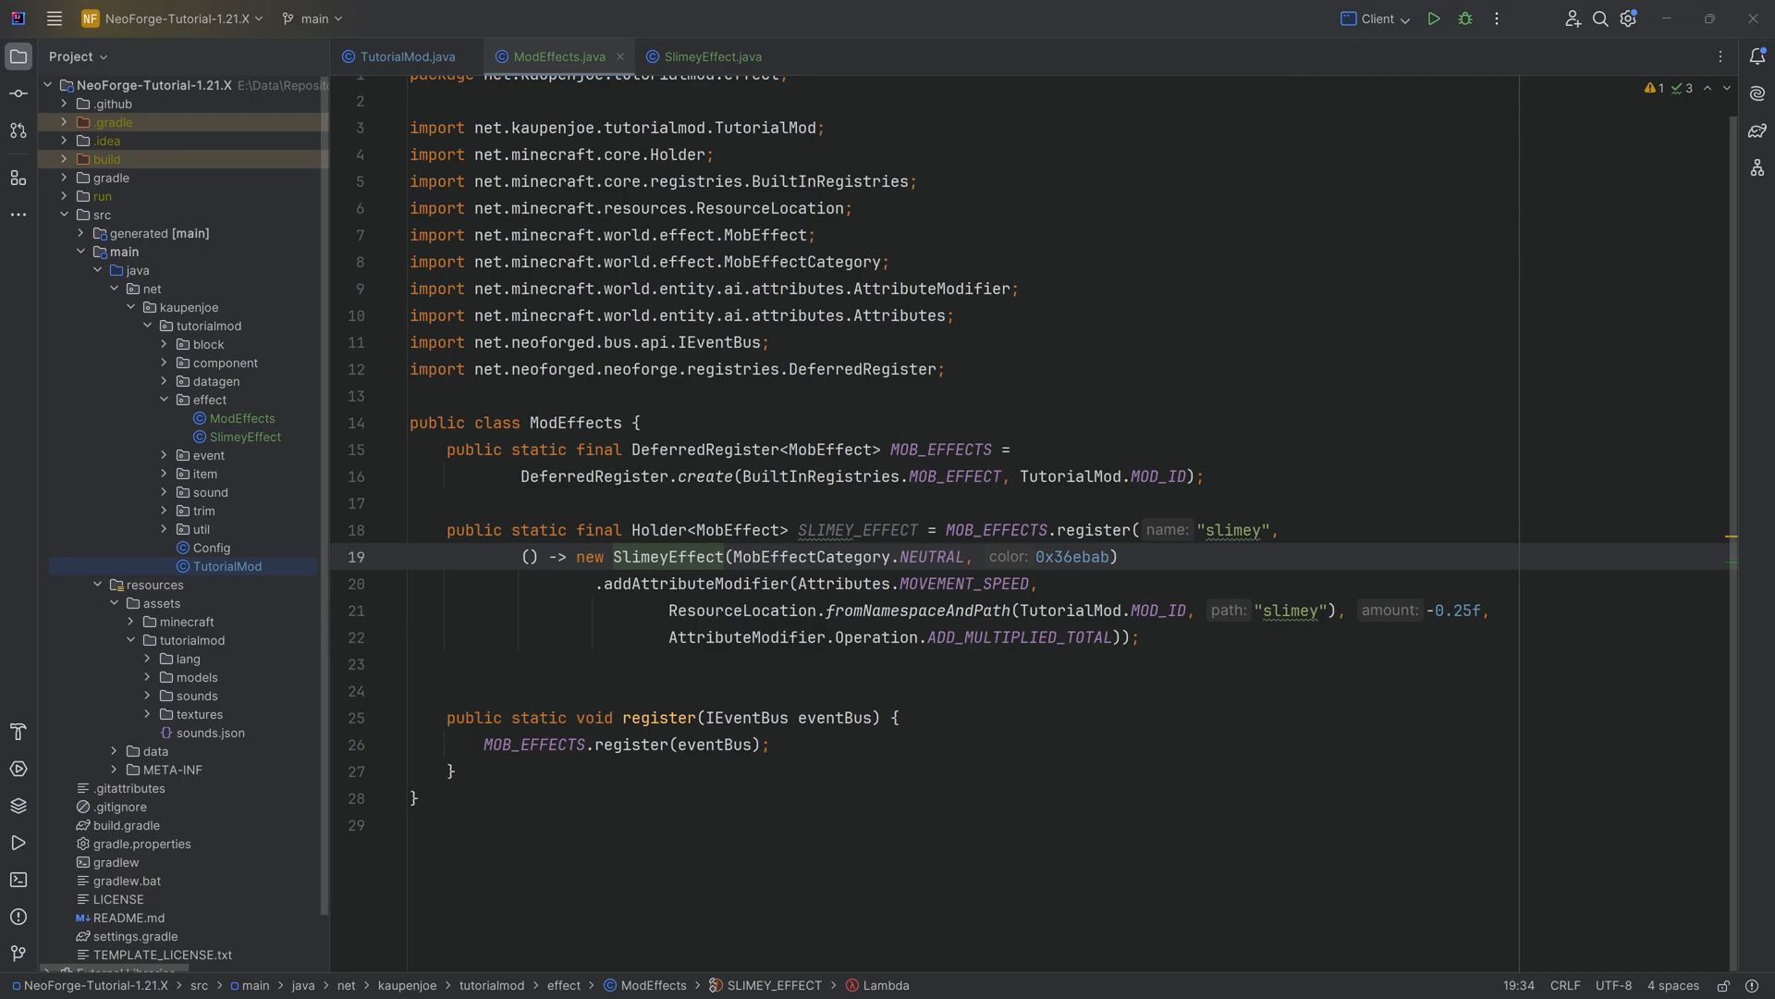
click(186, 622)
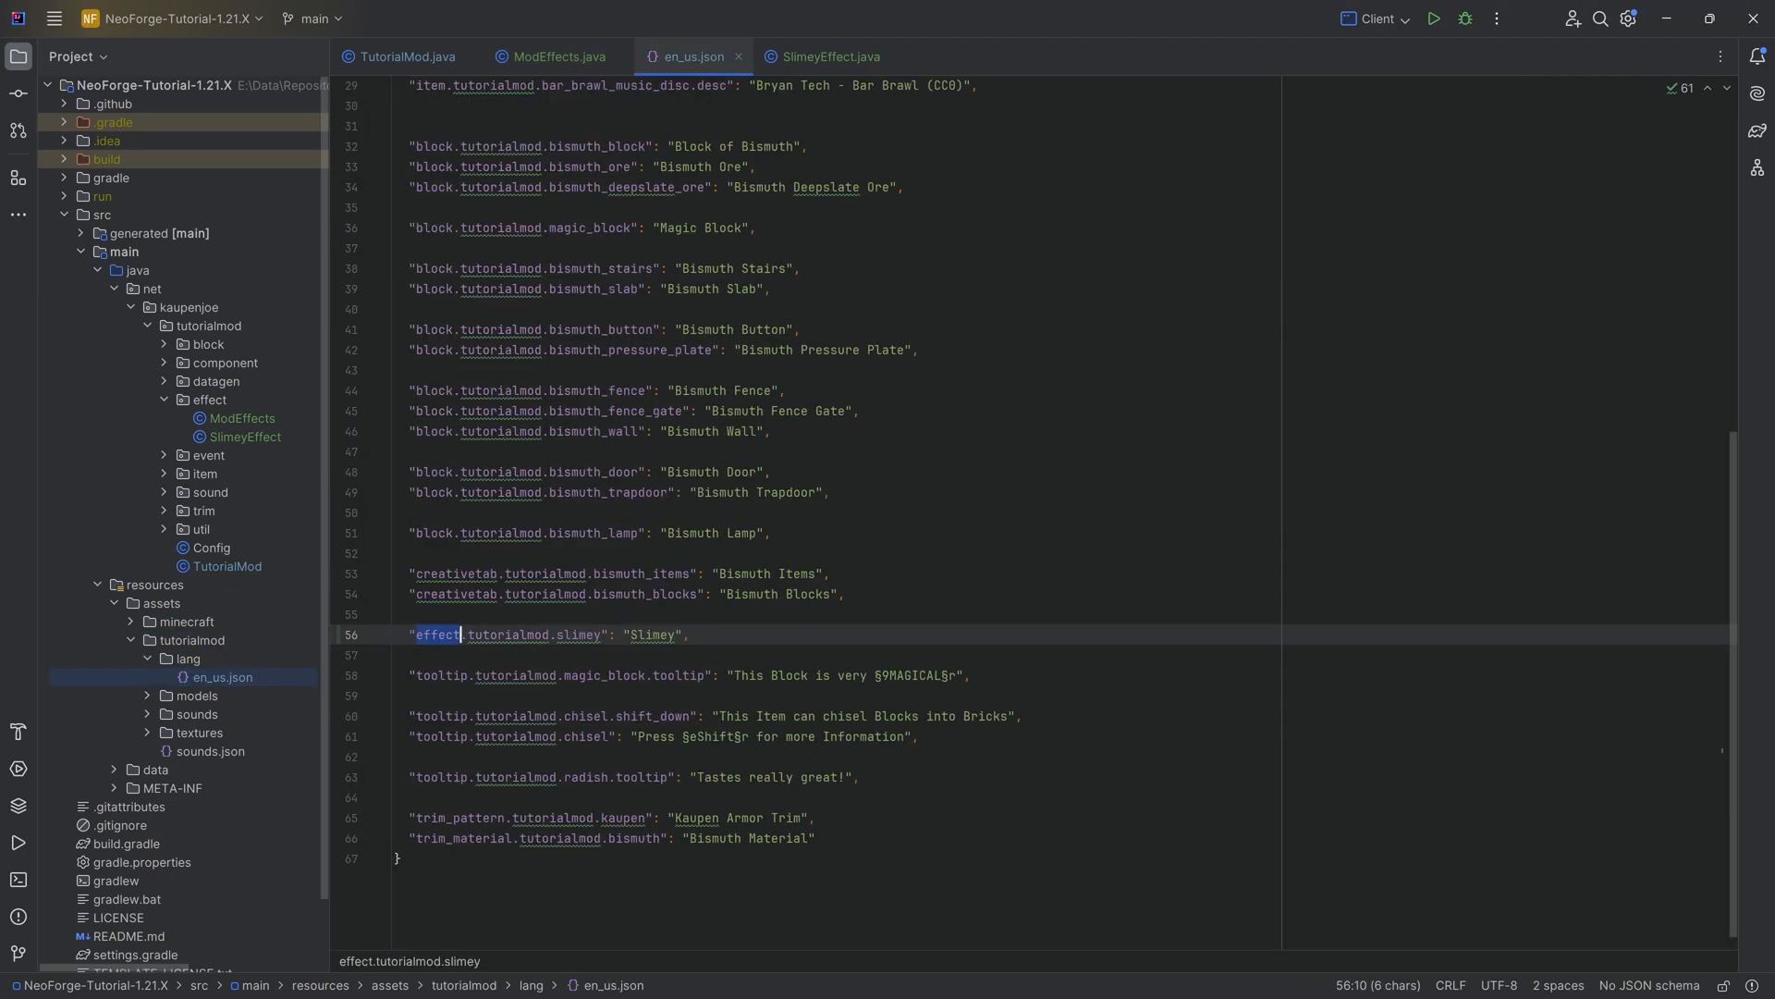
double_click(577, 634)
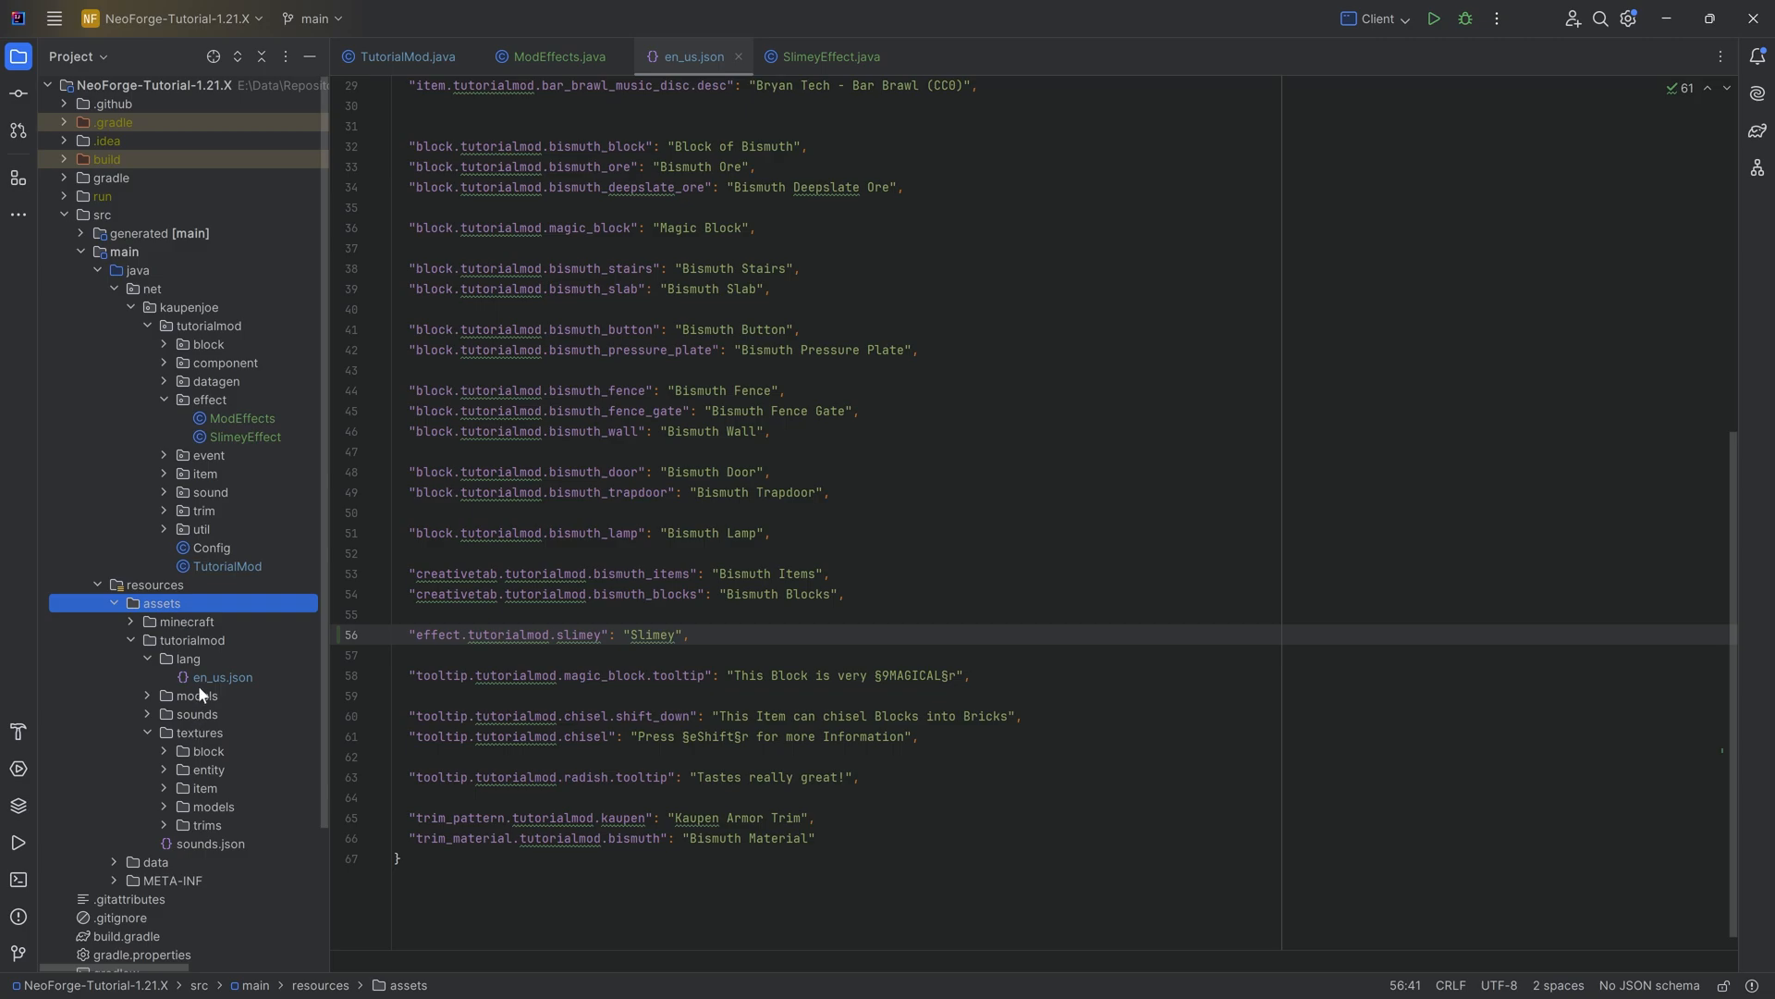
Step: Create a mob_effect directory under textures, paste slimey.png into it and preview the 18x18 icon
right_click(200, 732)
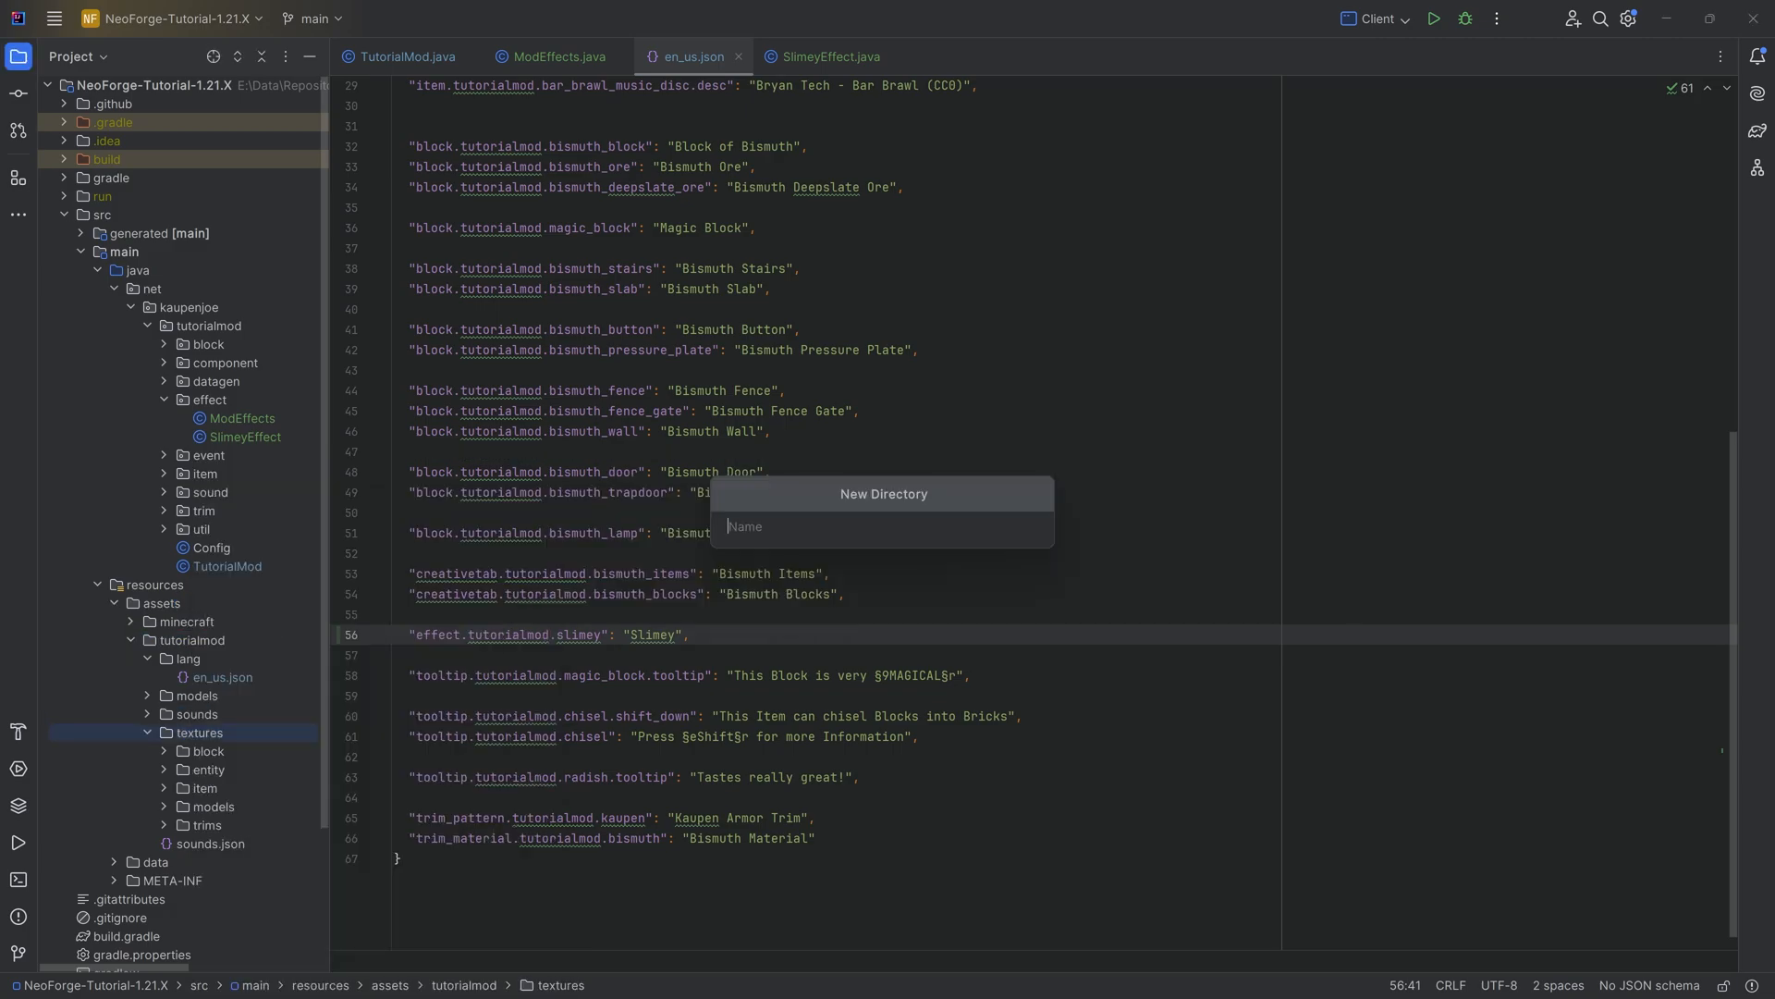
text(mob_effect)
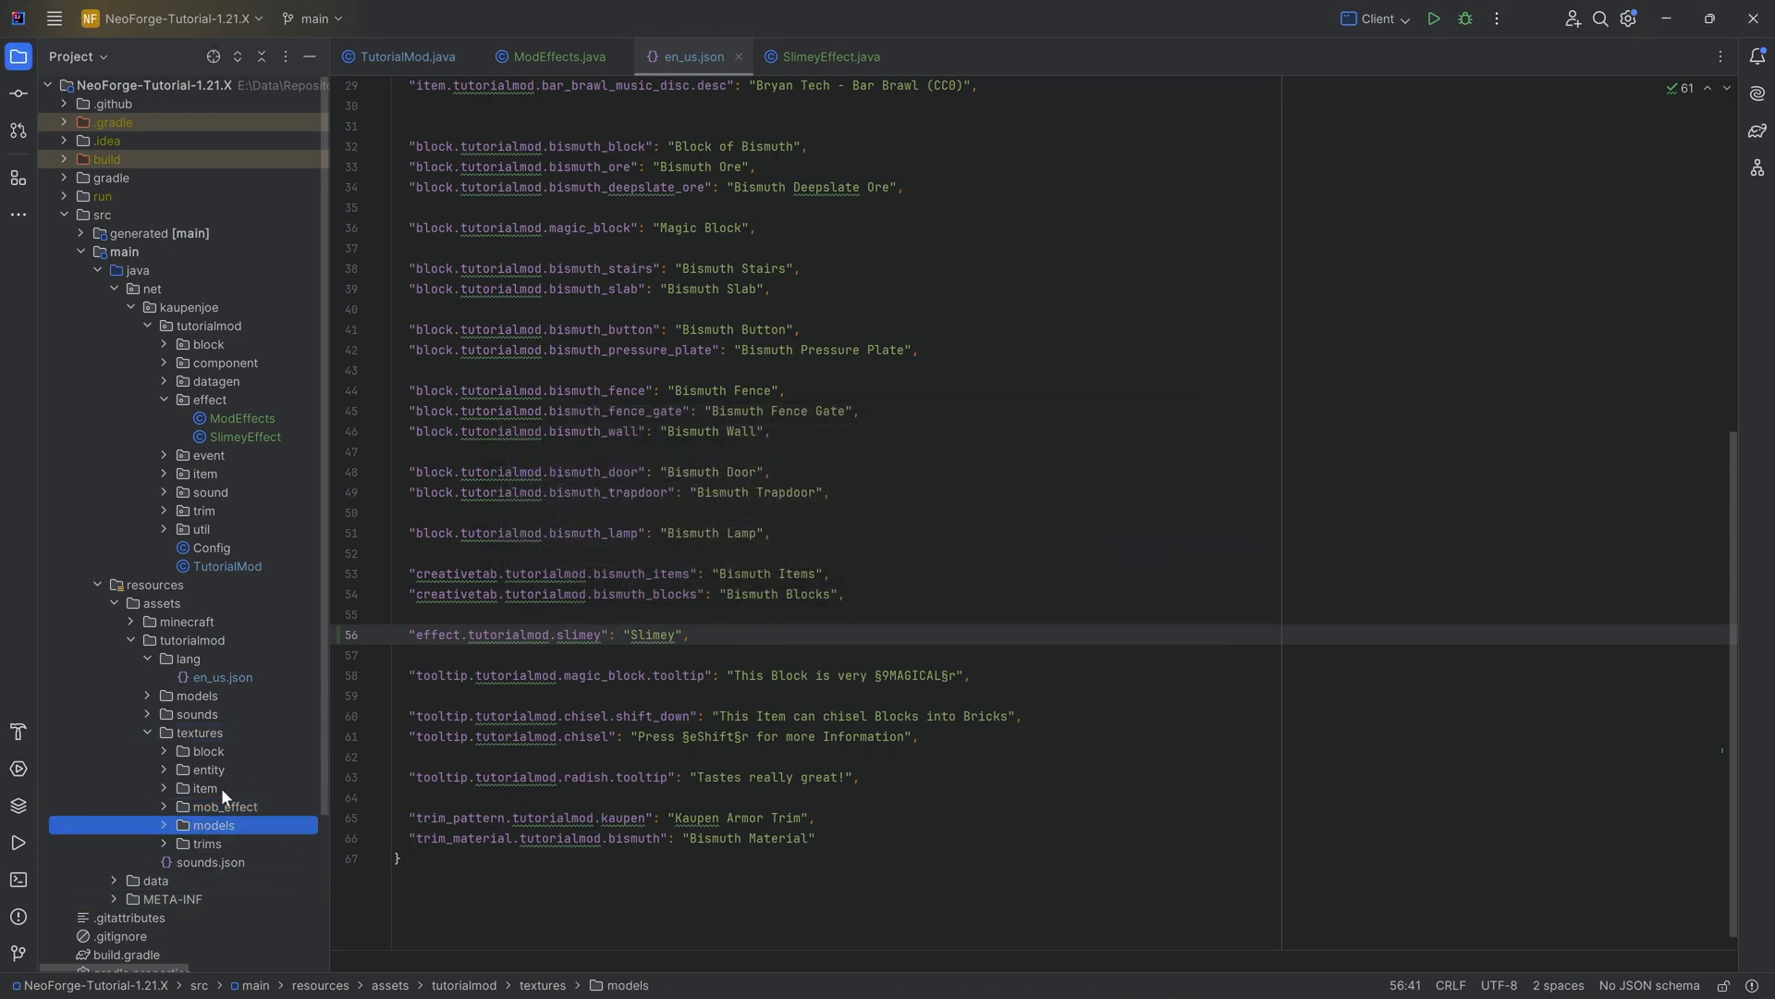
click(222, 806)
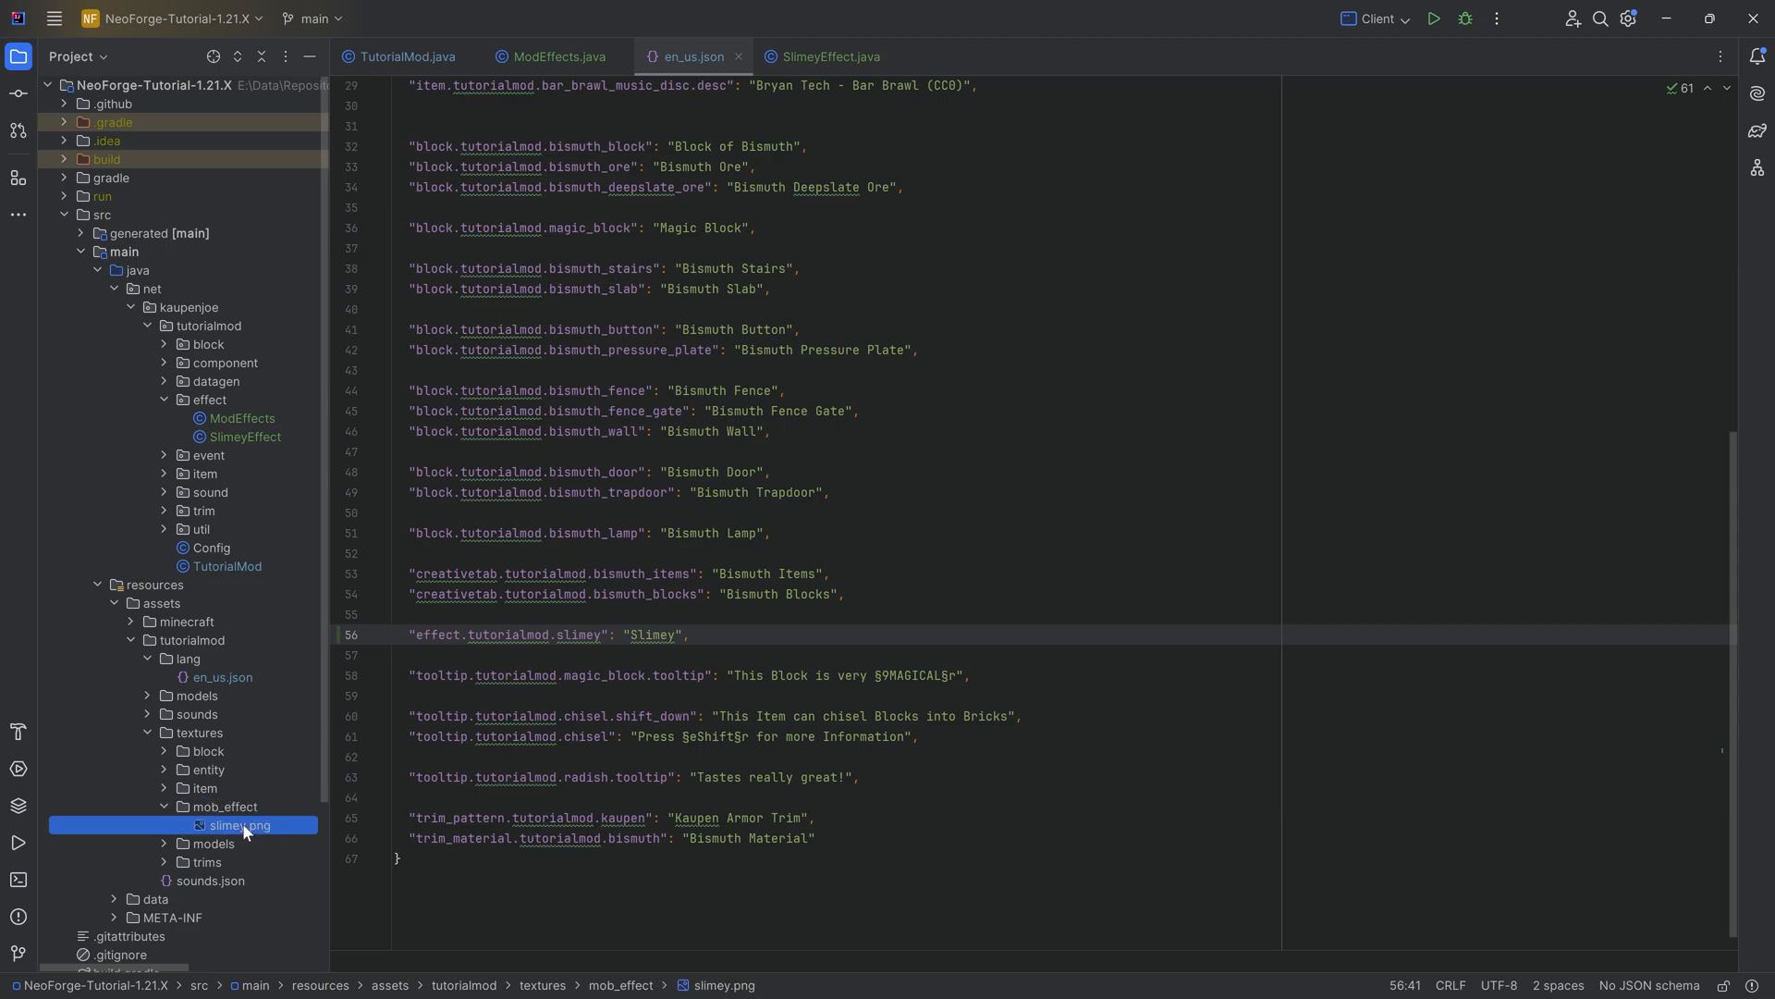
double_click(239, 825)
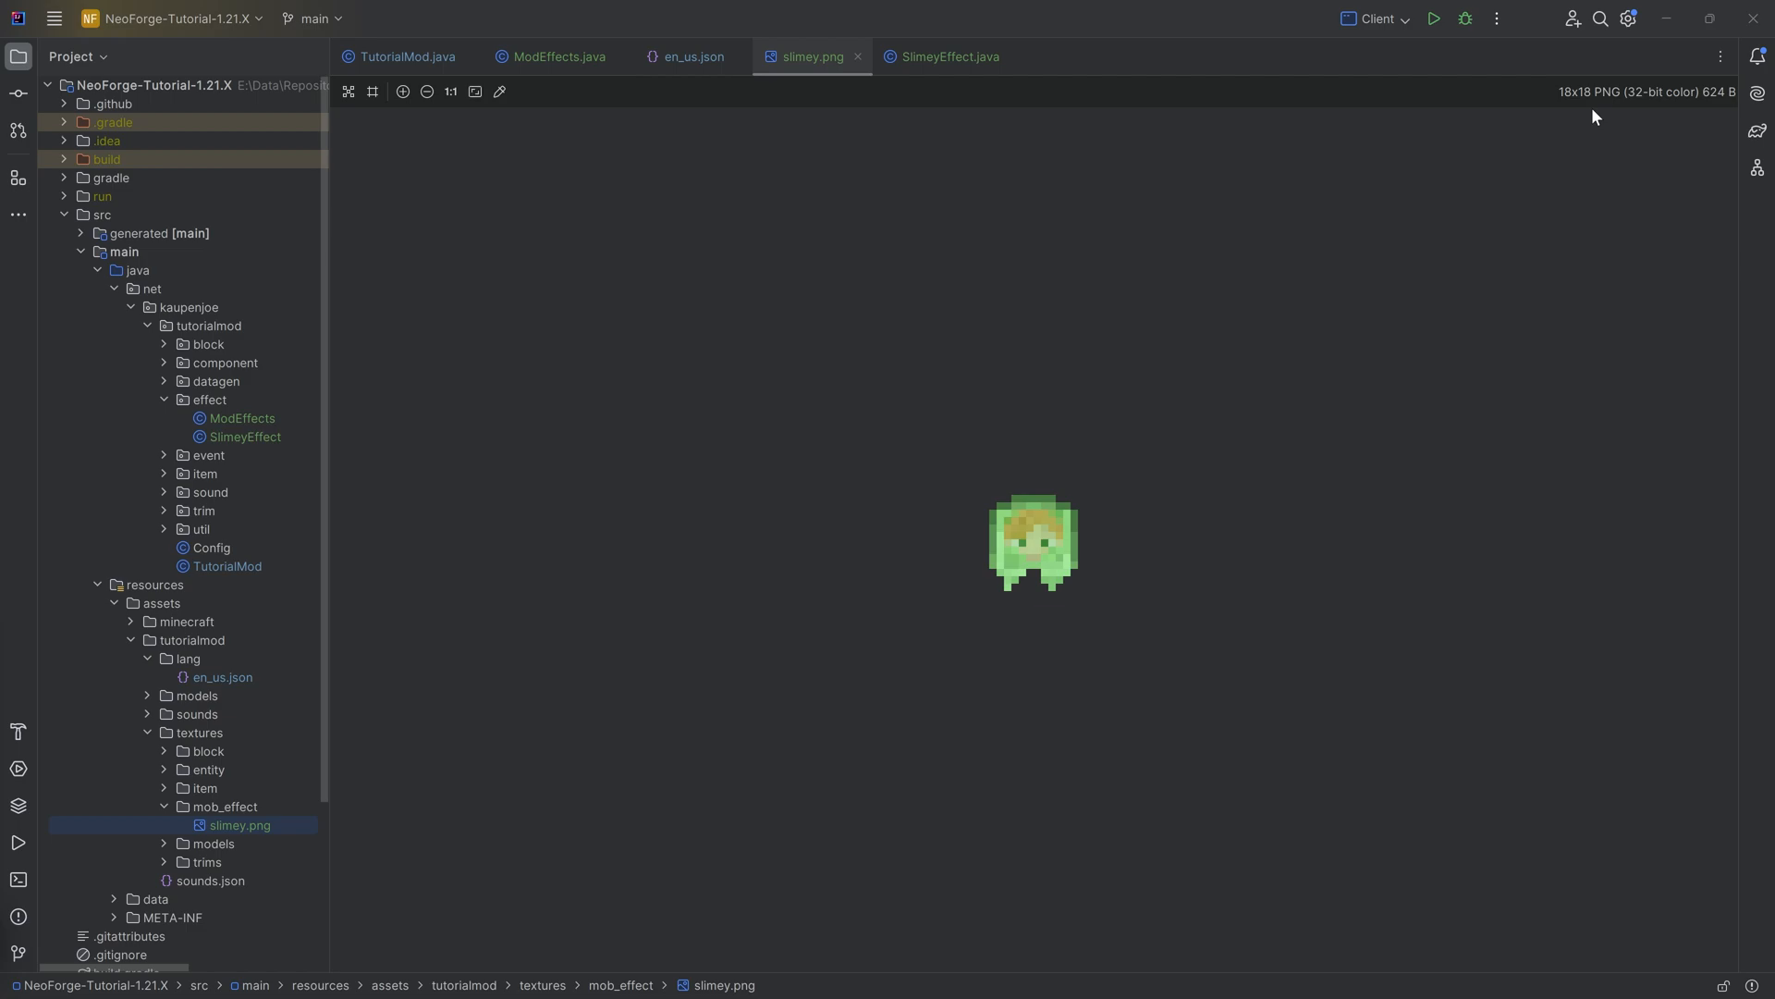
mouse_move(1313, 289)
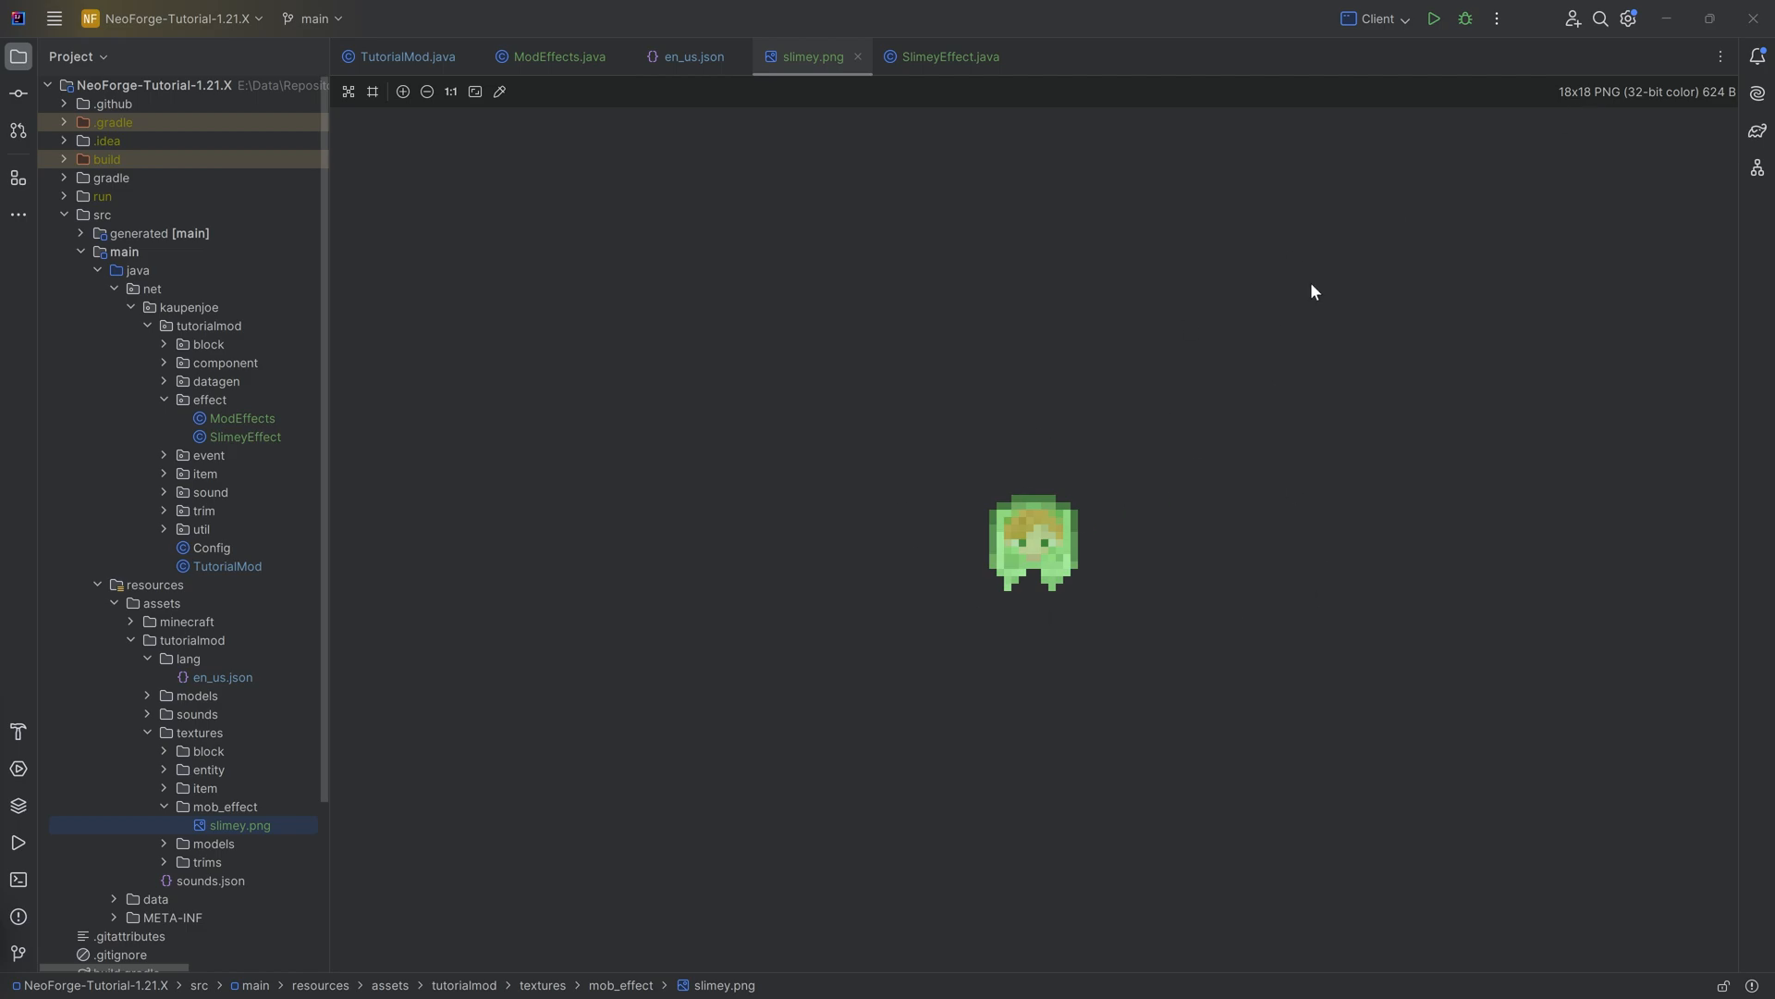
mouse_move(1565, 159)
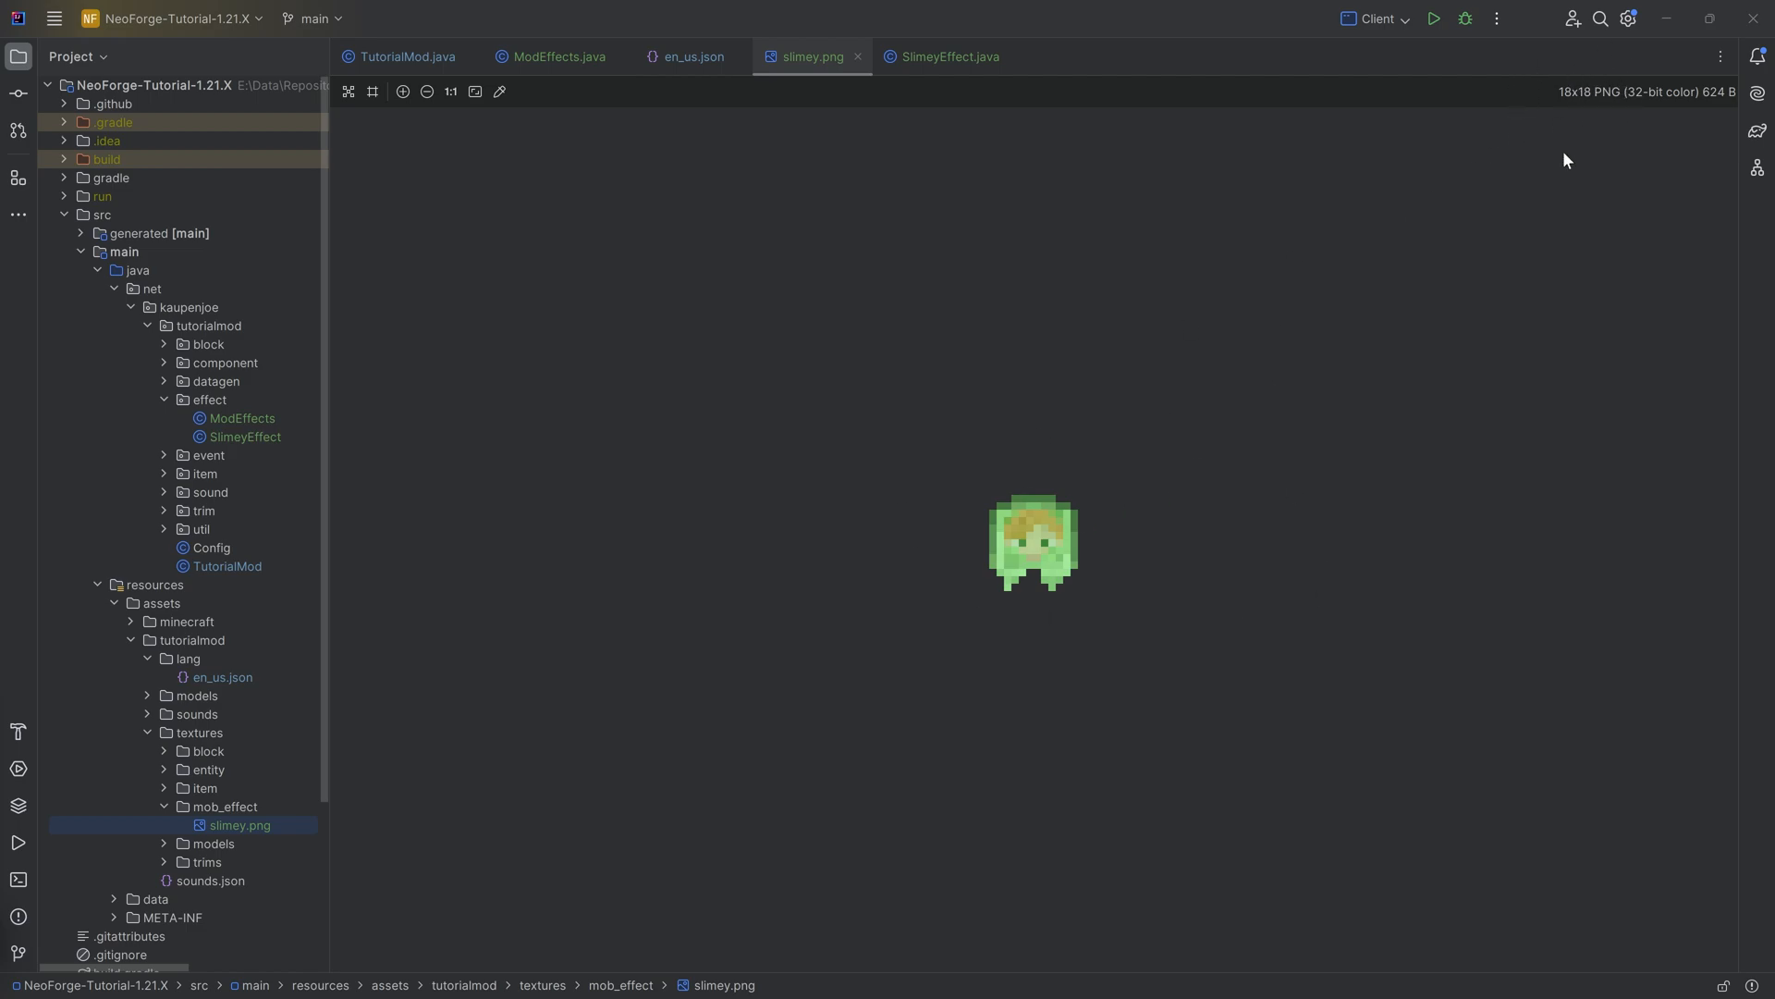
mouse_move(377, 753)
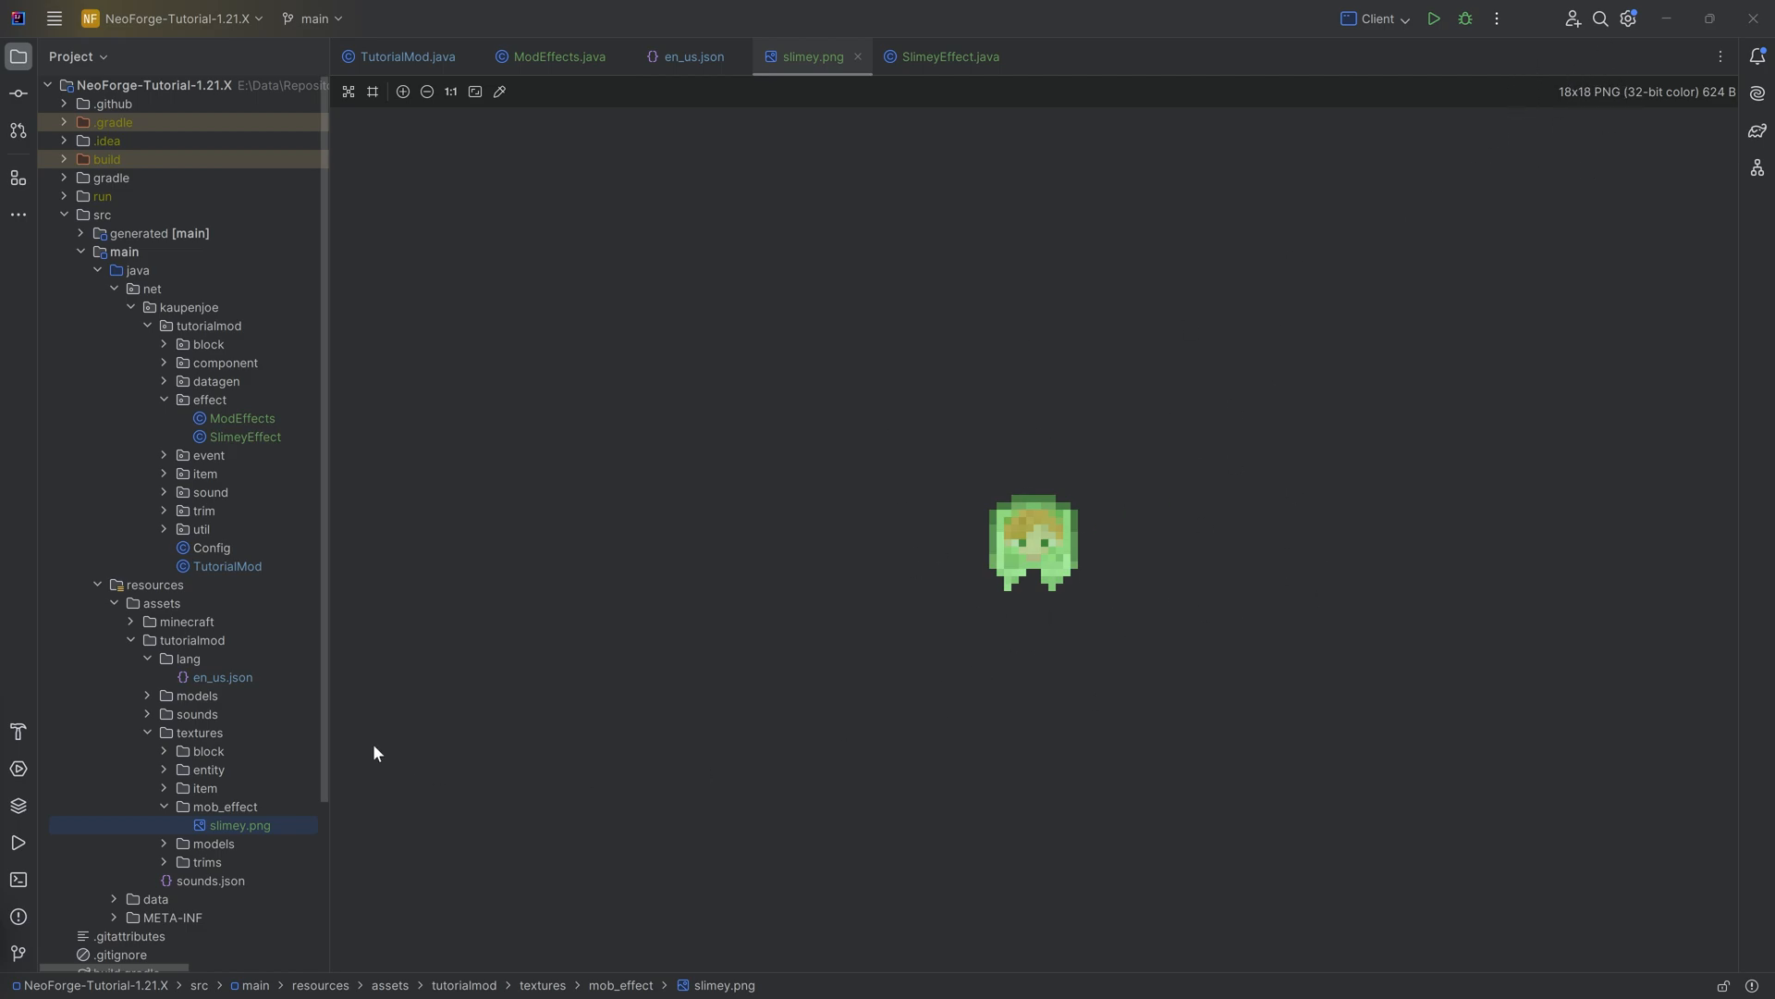
Step: Close the other editor tabs, leaving only TutorialMod open
click(222, 806)
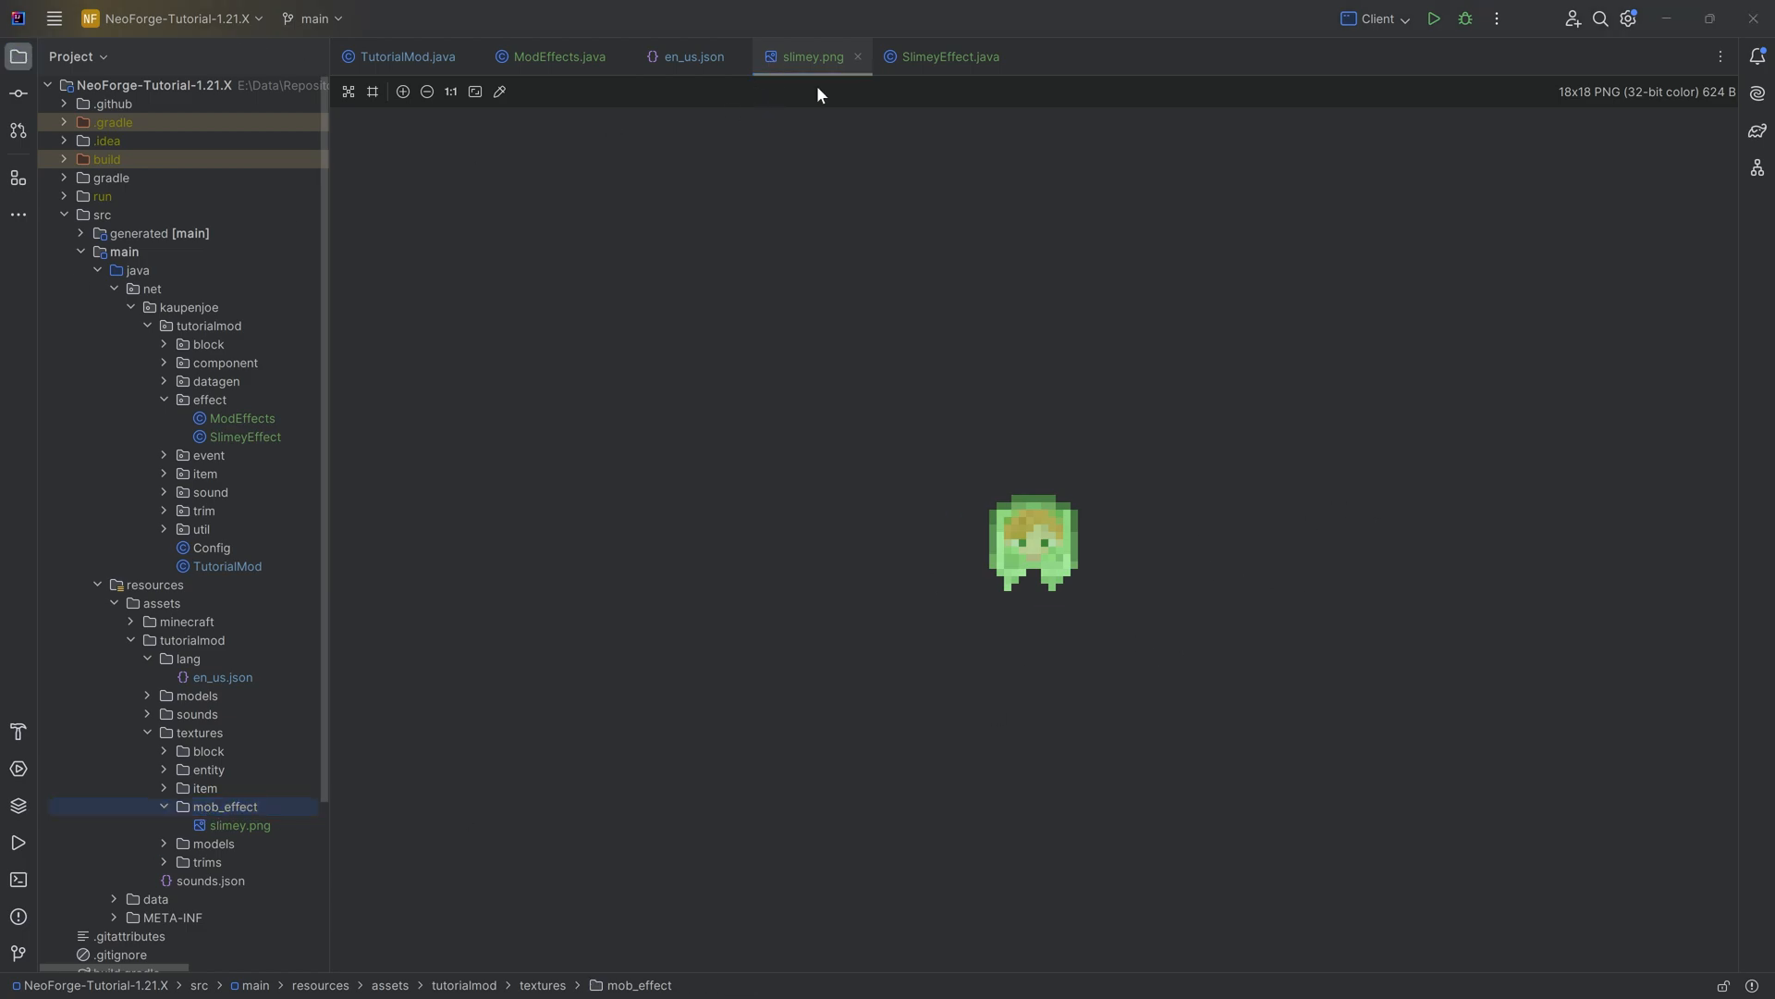
click(403, 56)
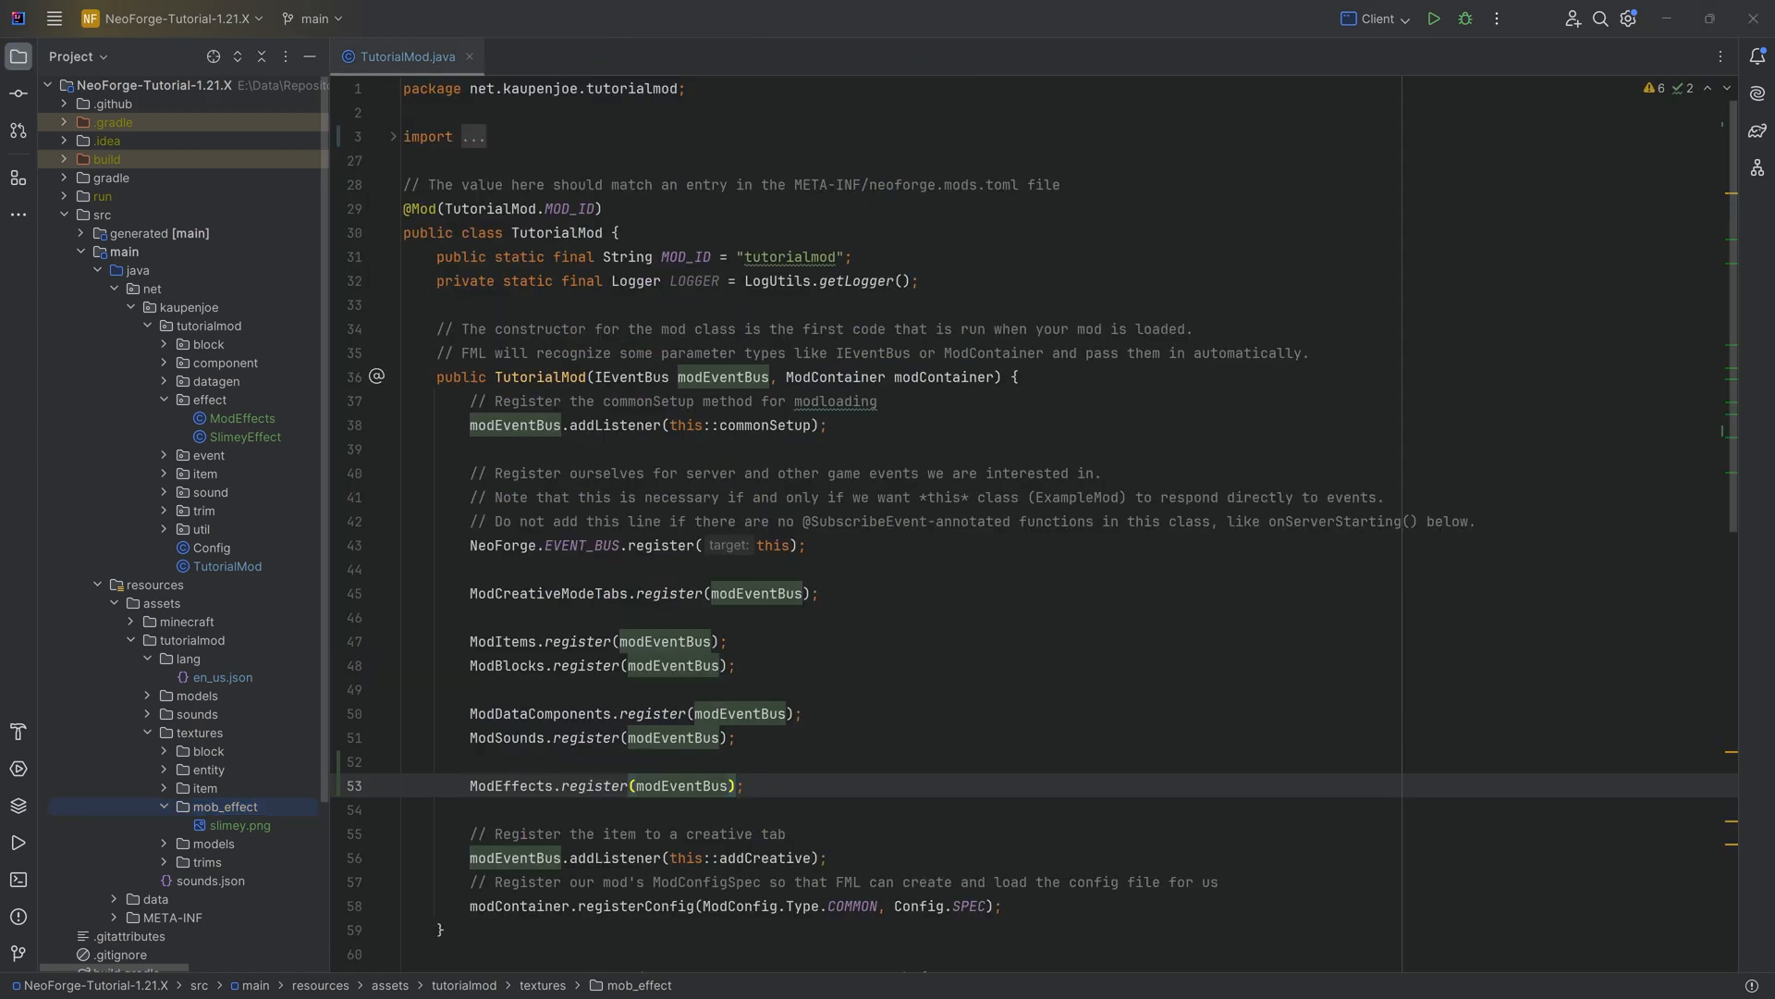
click(220, 806)
text(/eff)
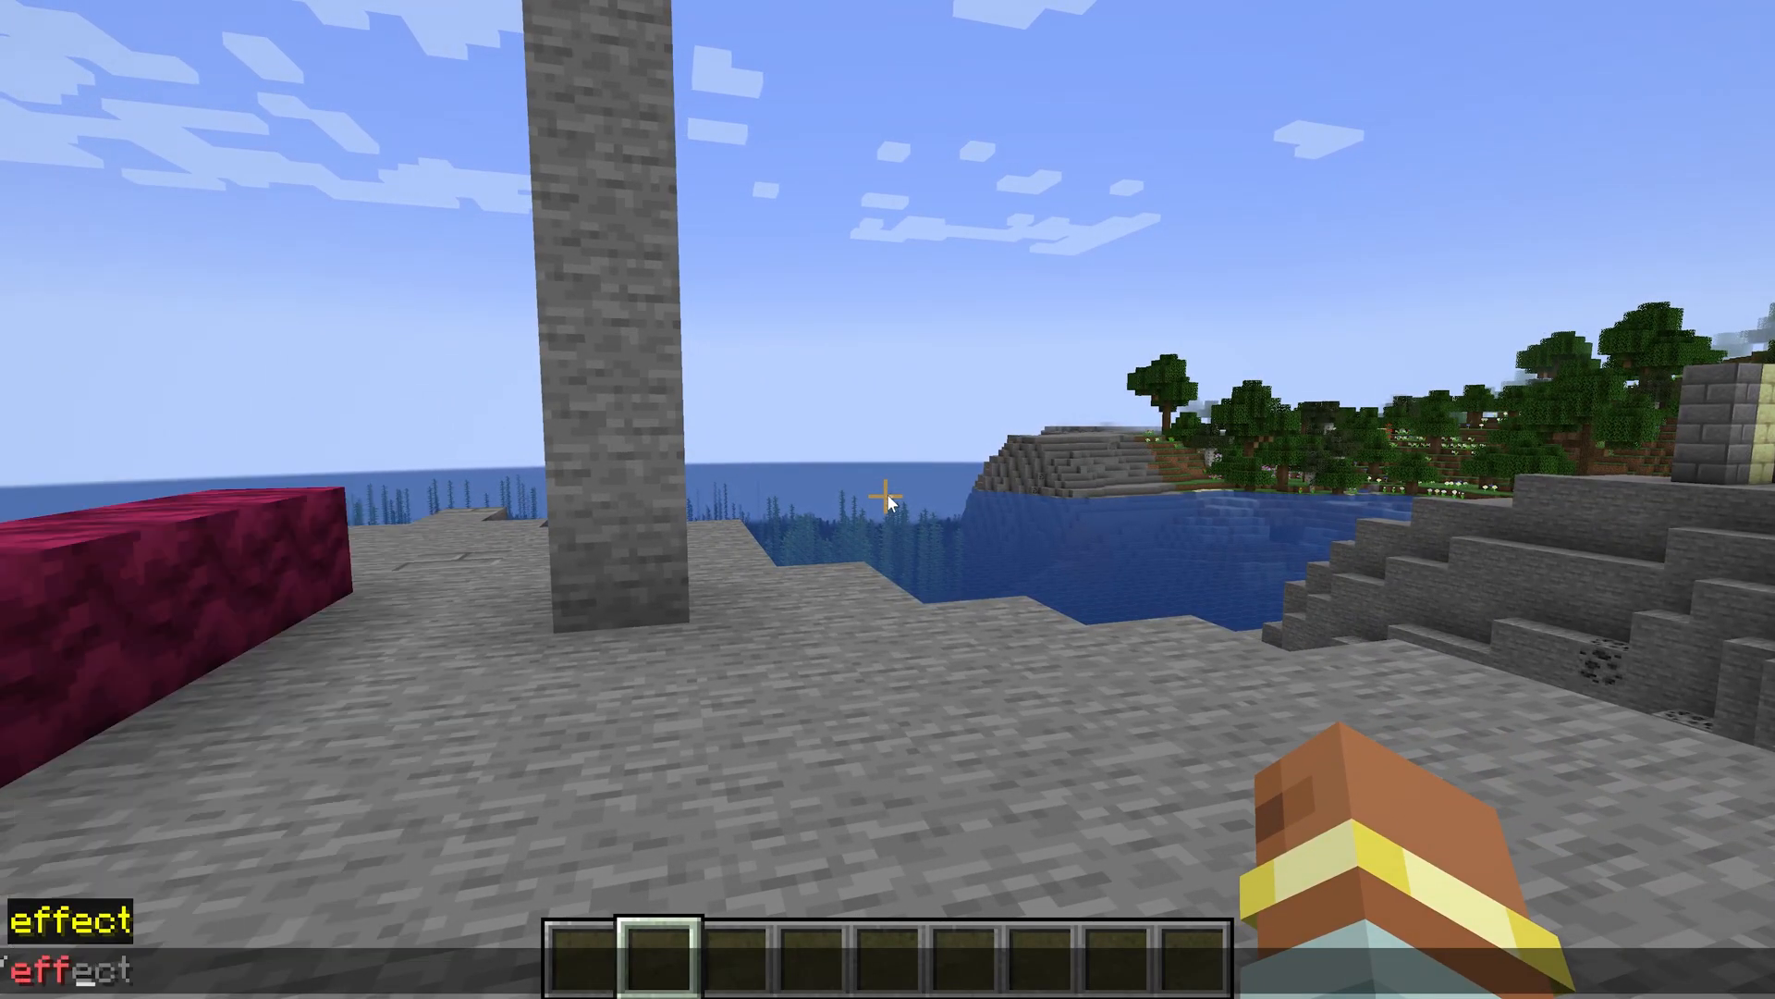
Step: Give all players the tutorialmod:slimey effect and watch the climb in third person
text(give @a)
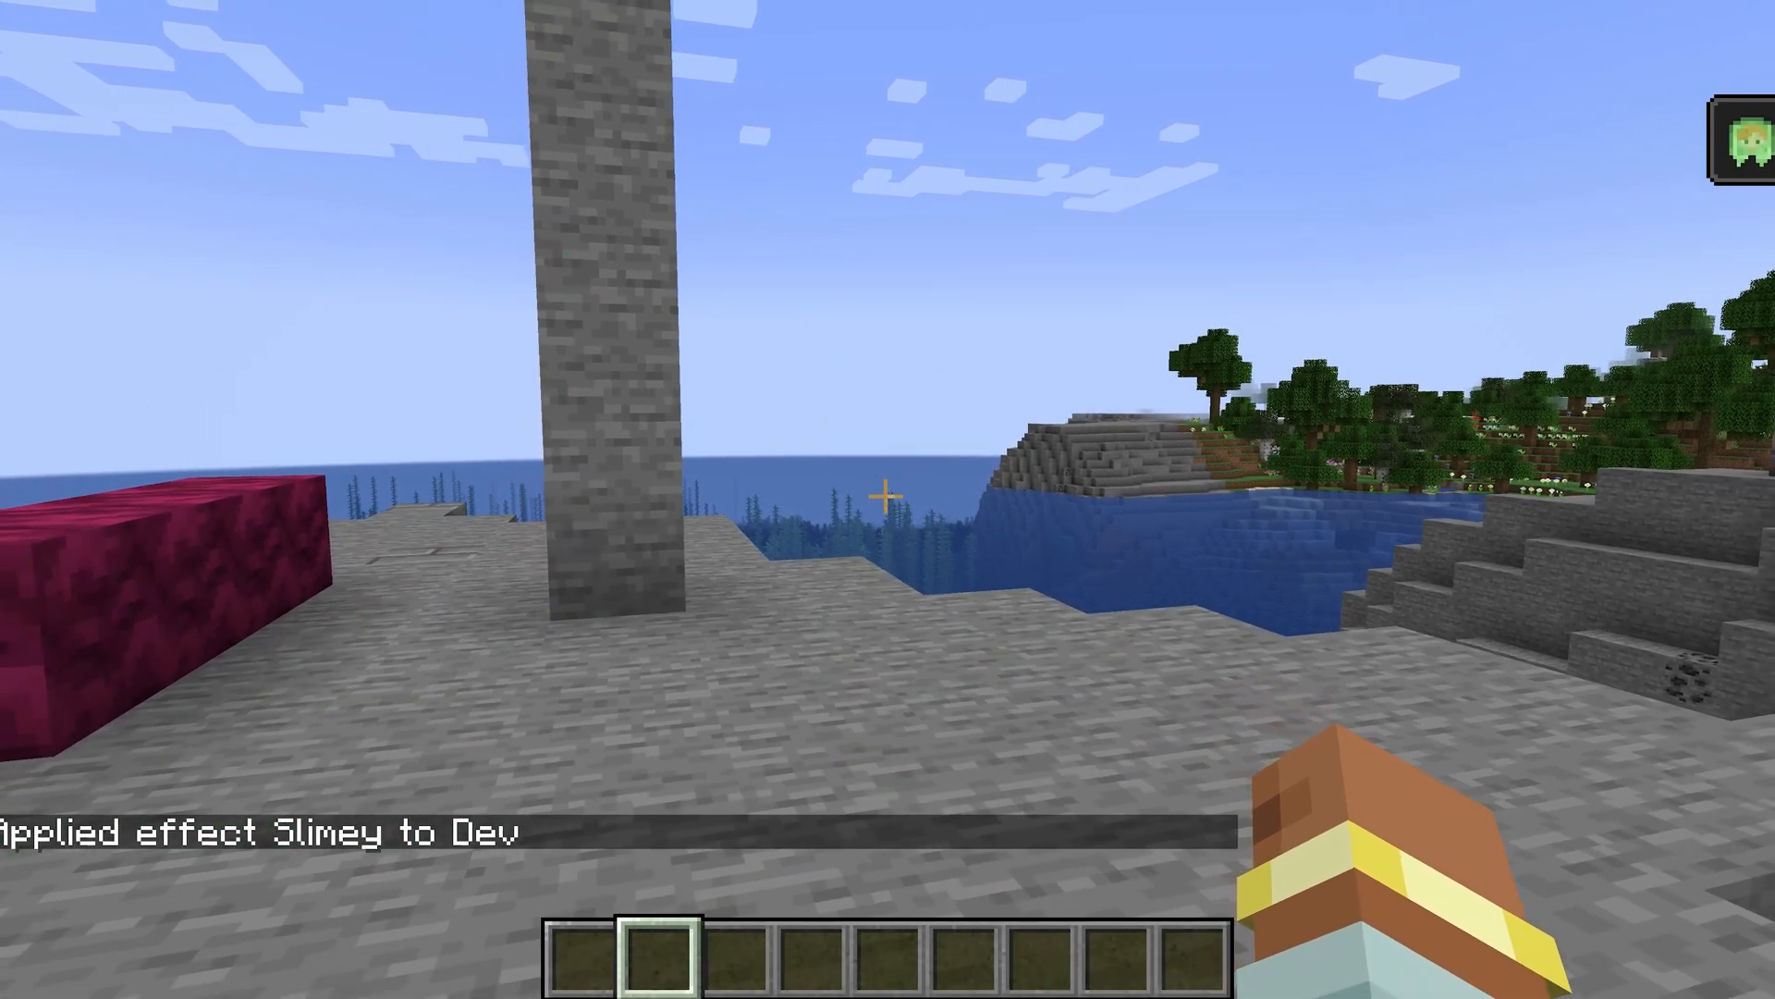
mouse_move(888, 499)
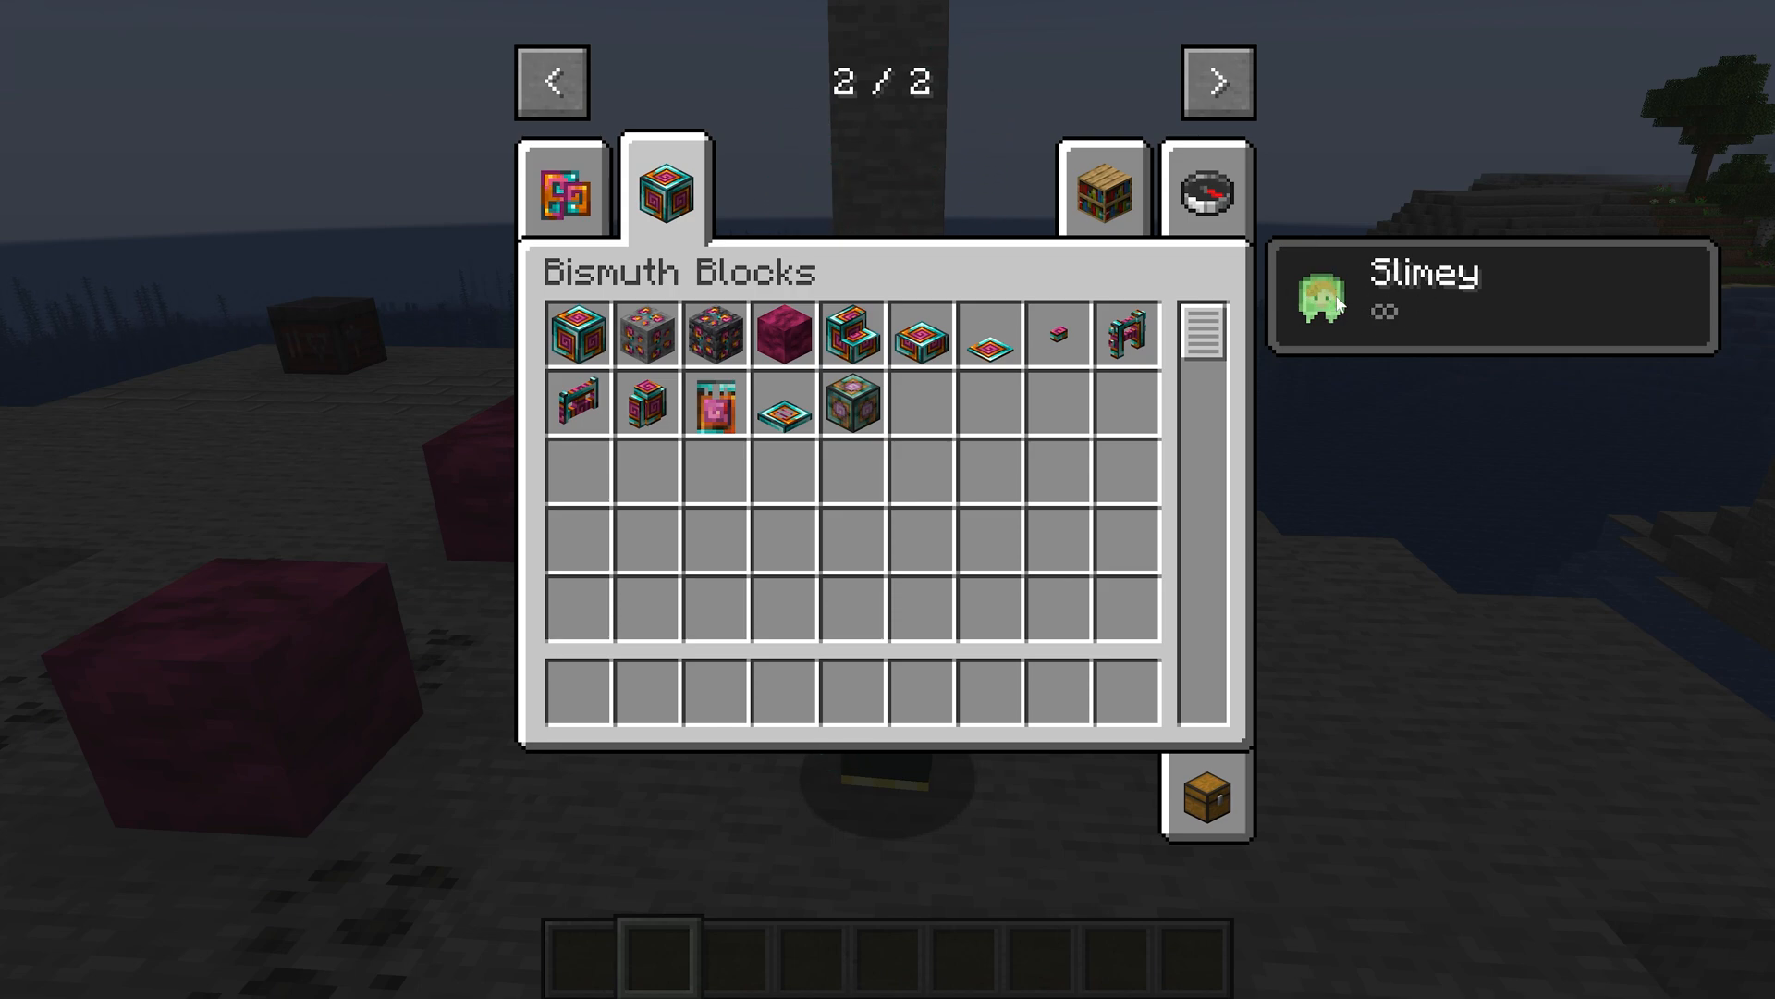
key(Escape)
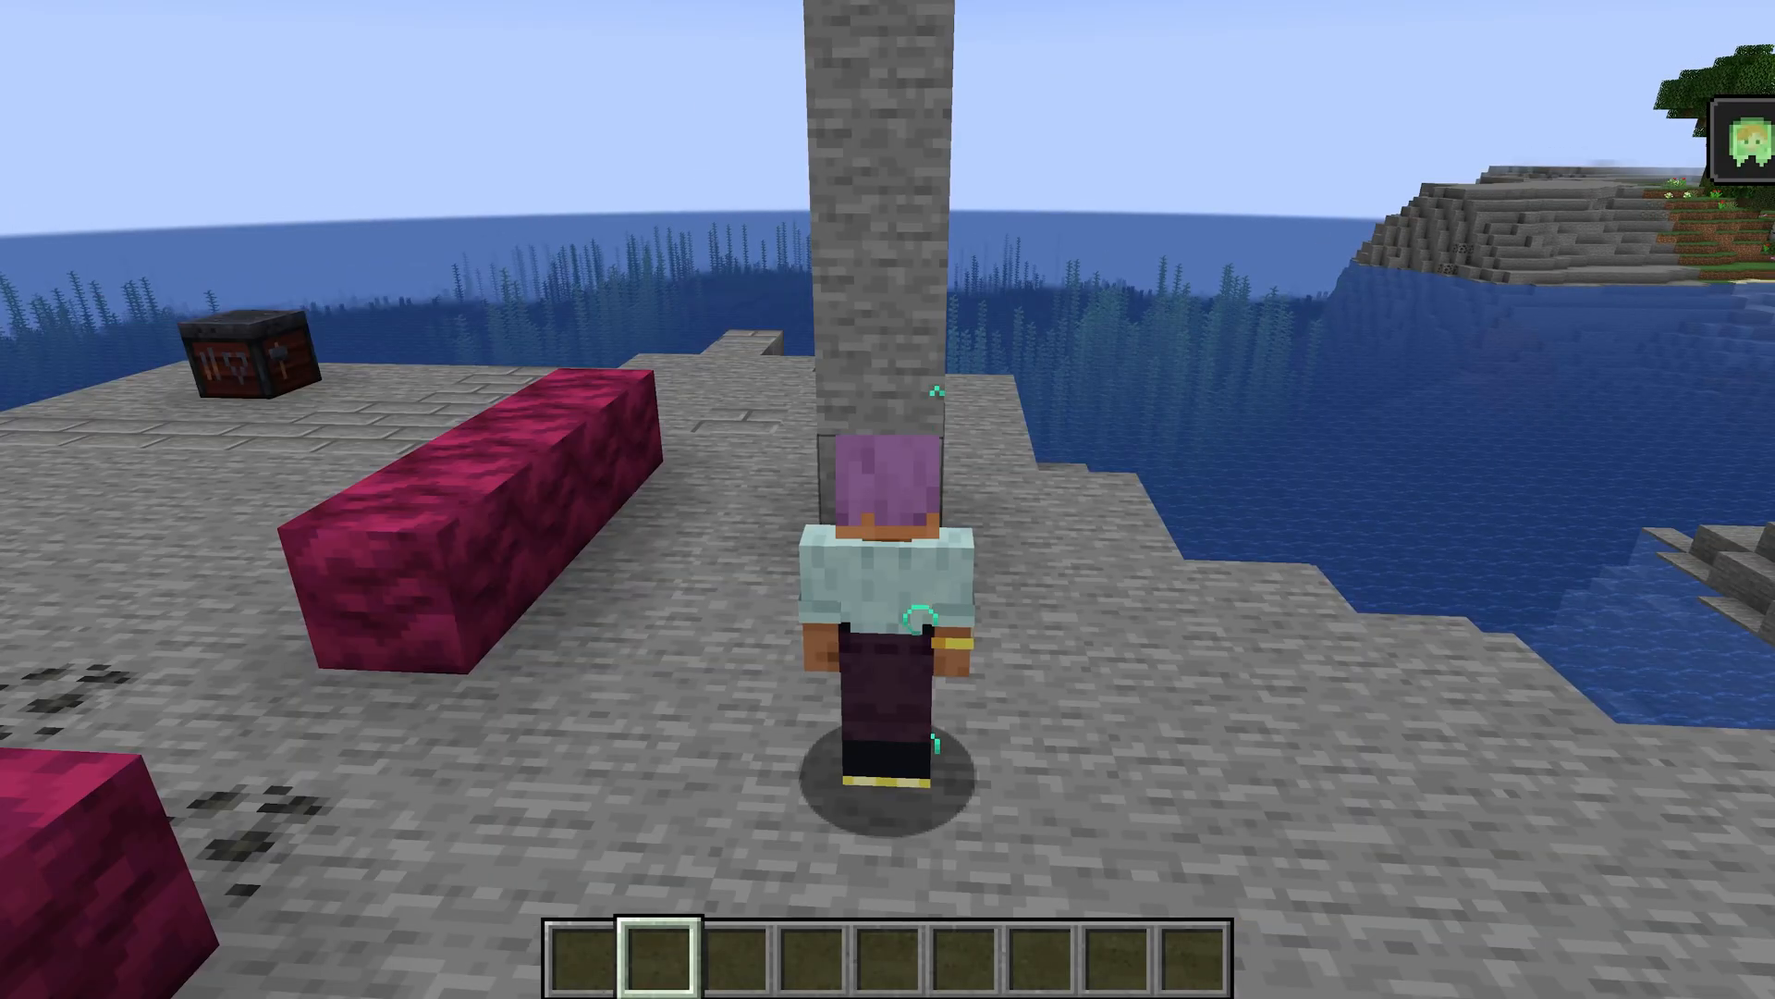